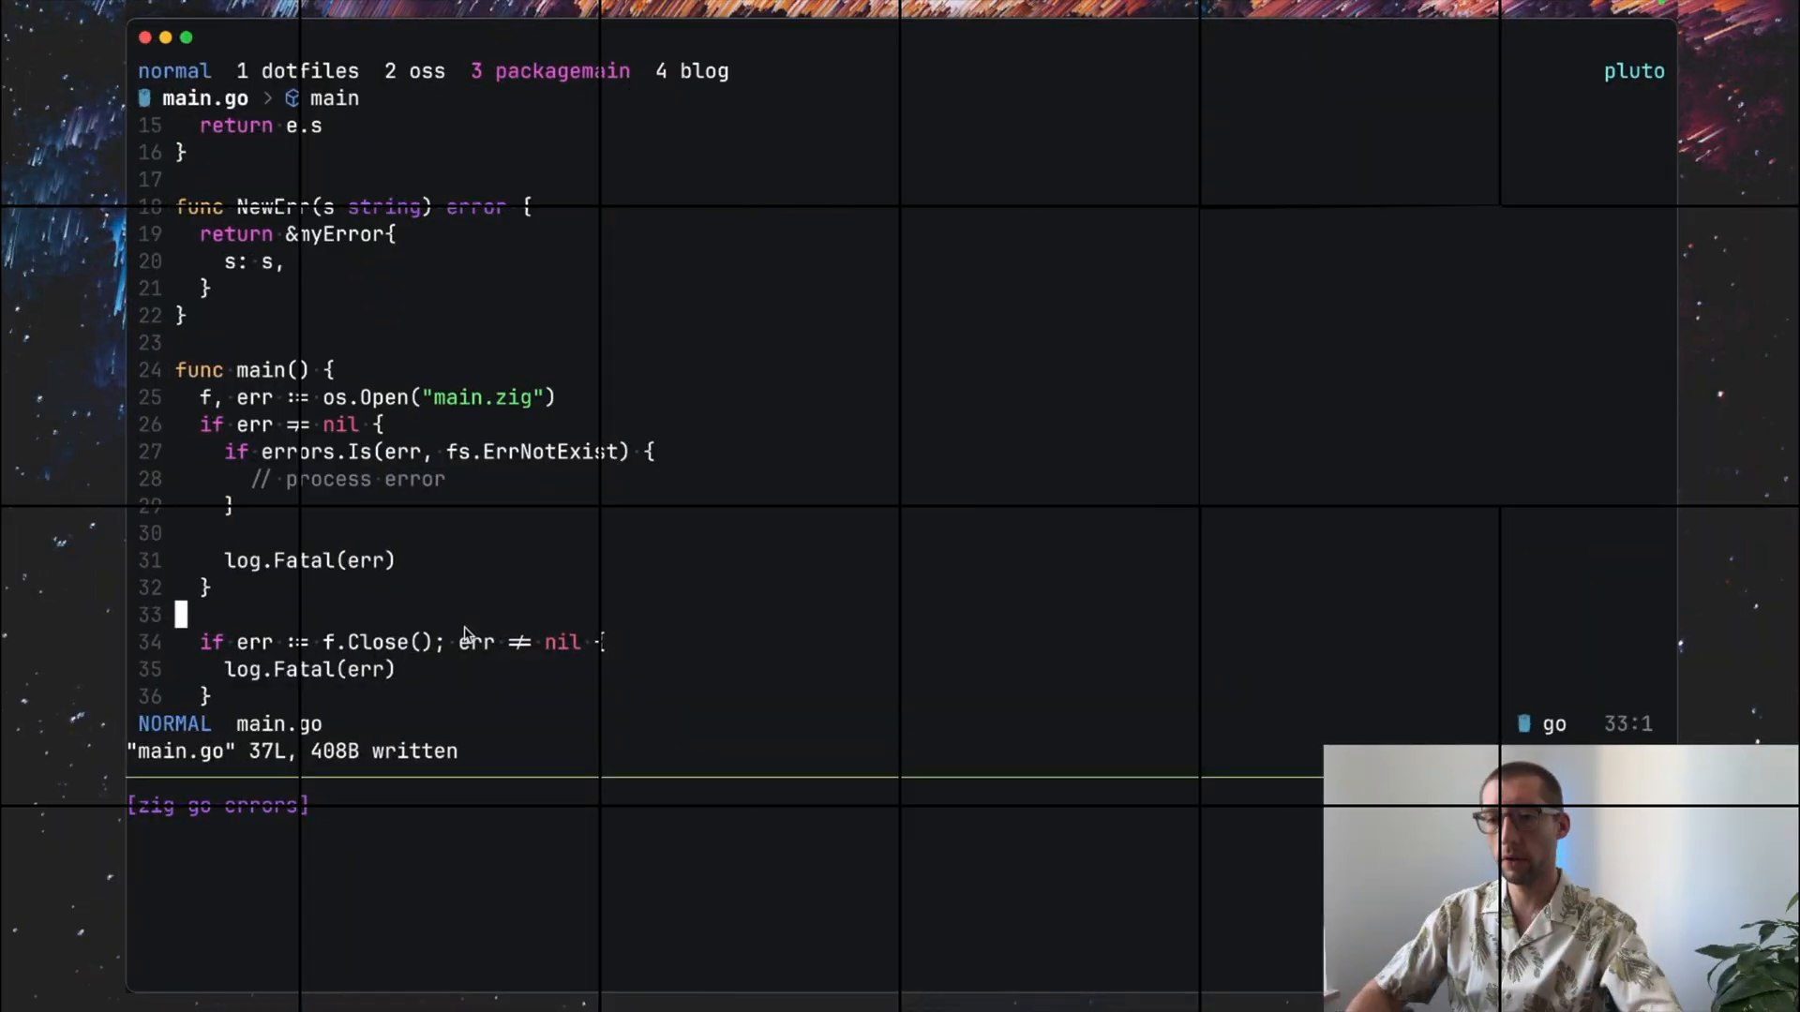
text(:e main.zig)
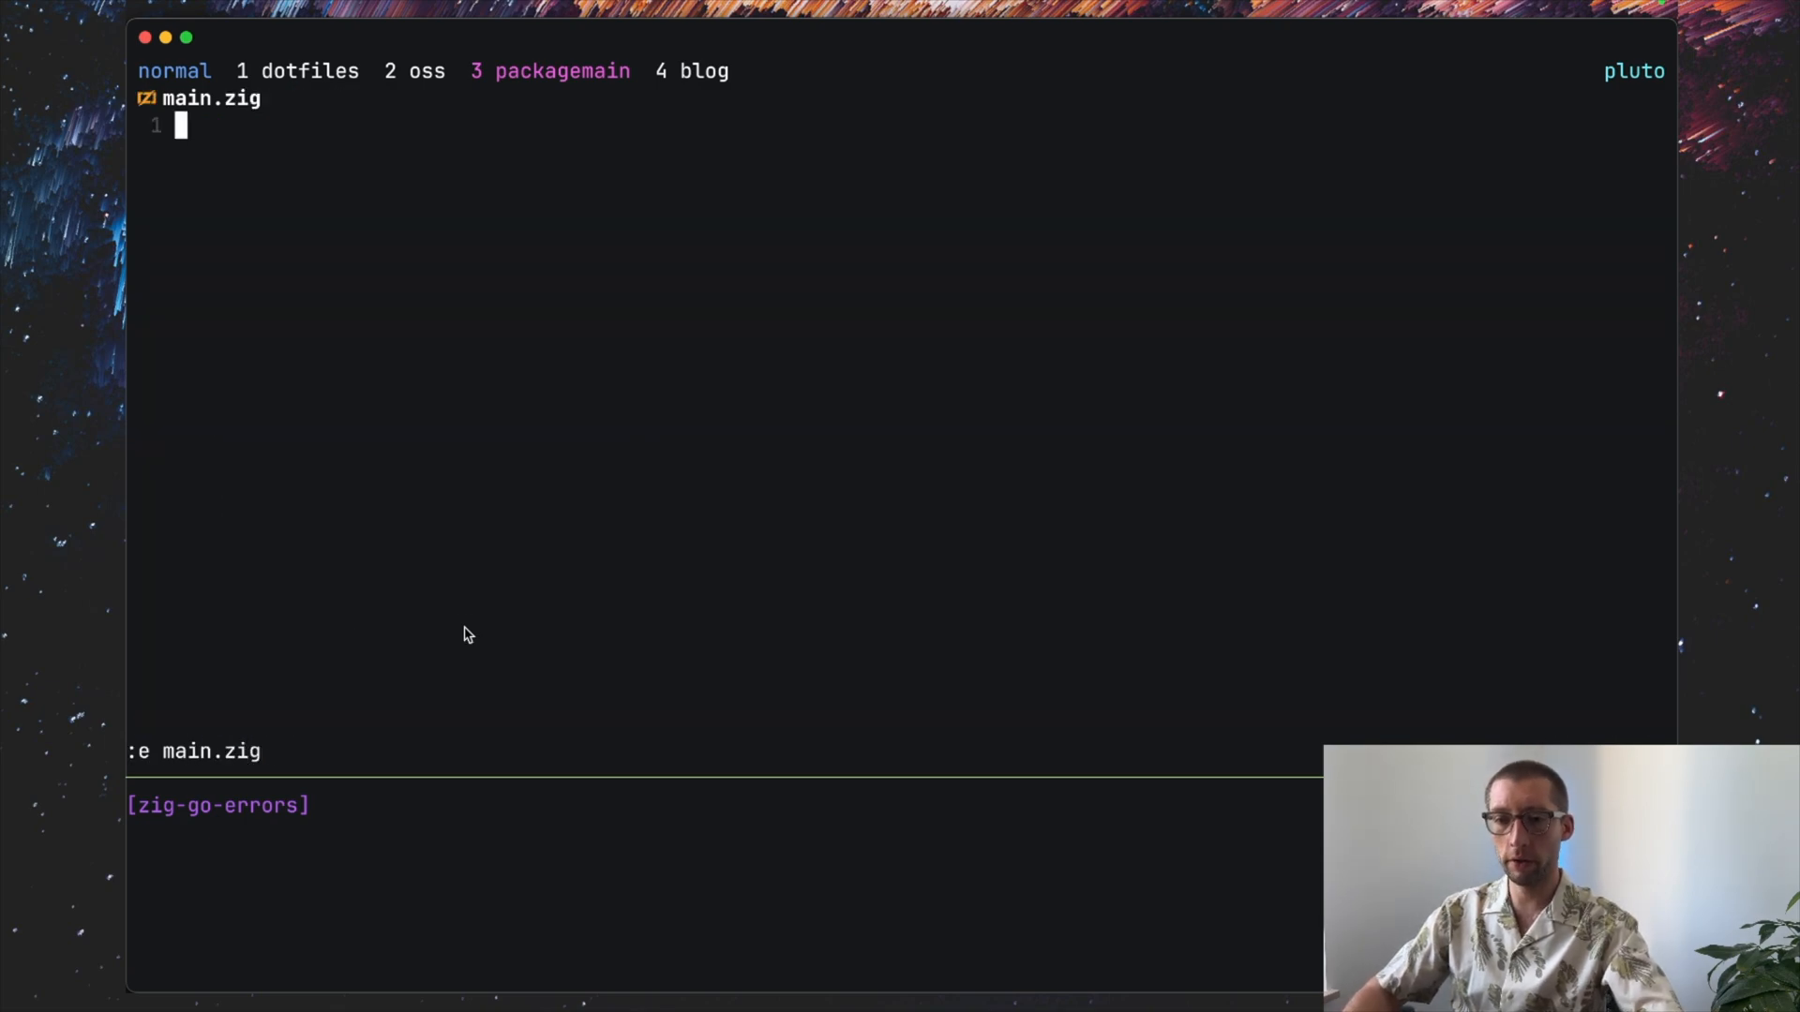
text(con)
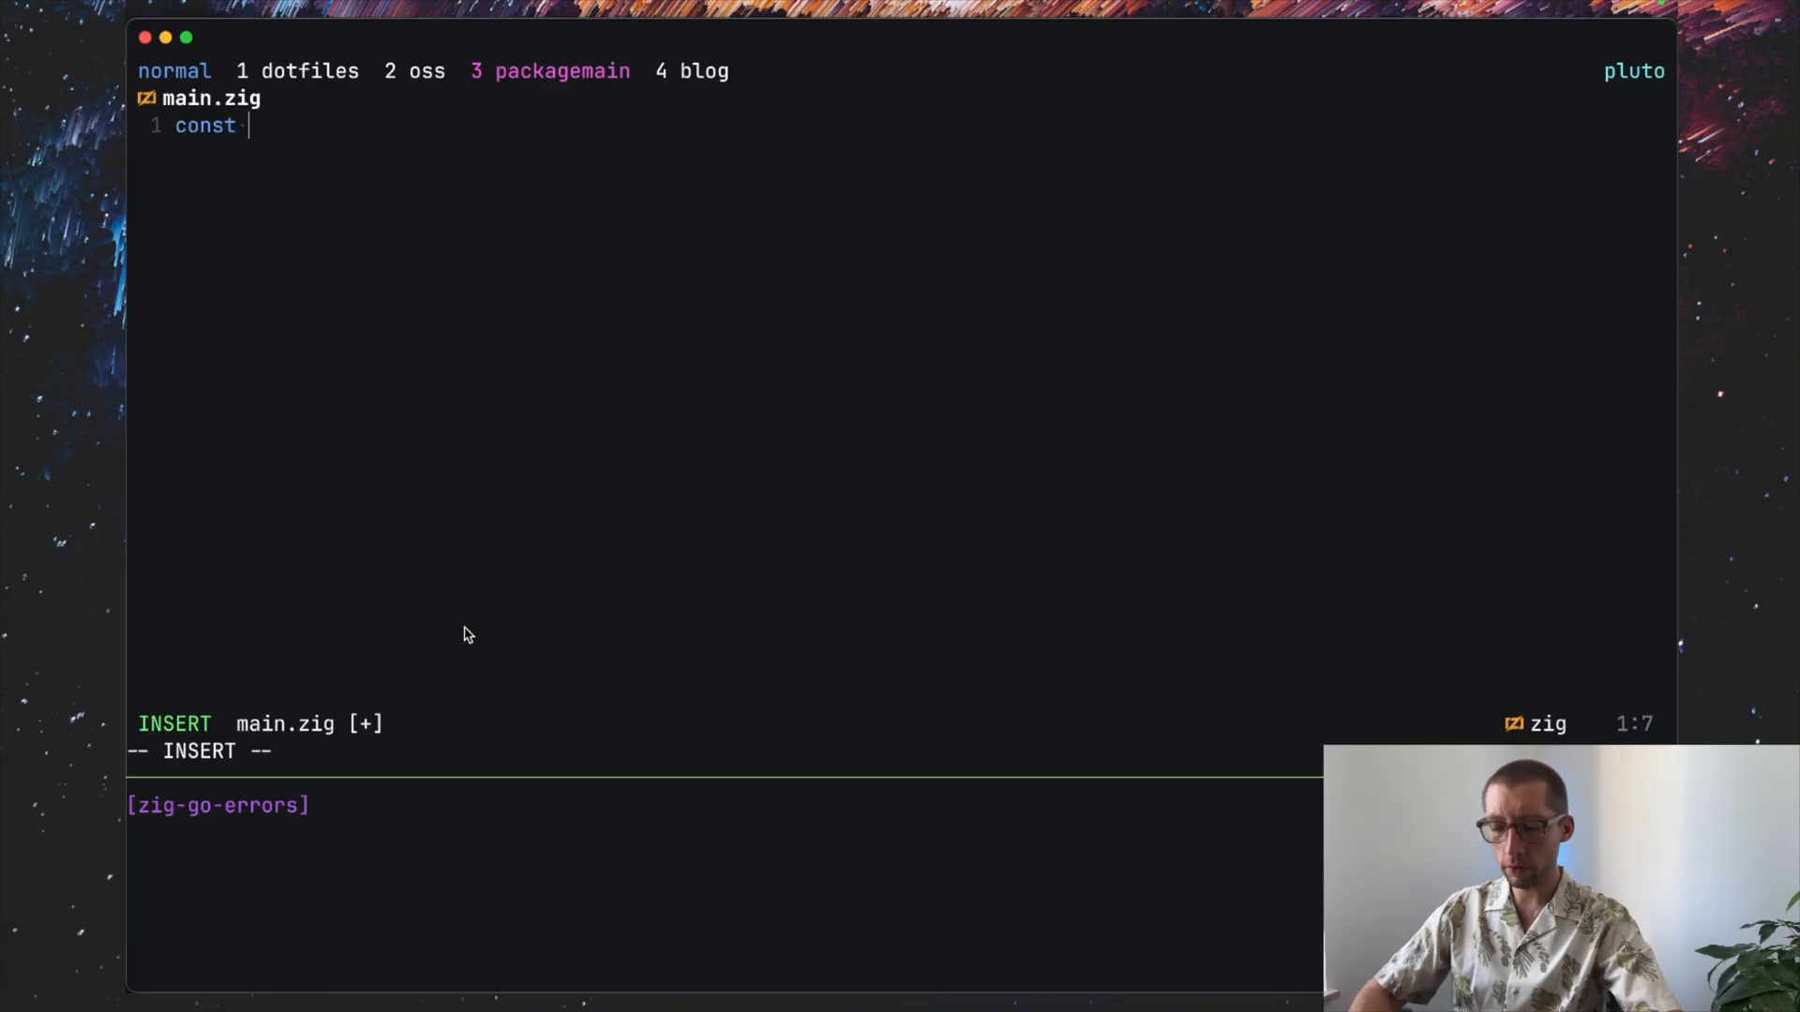
text(std =)
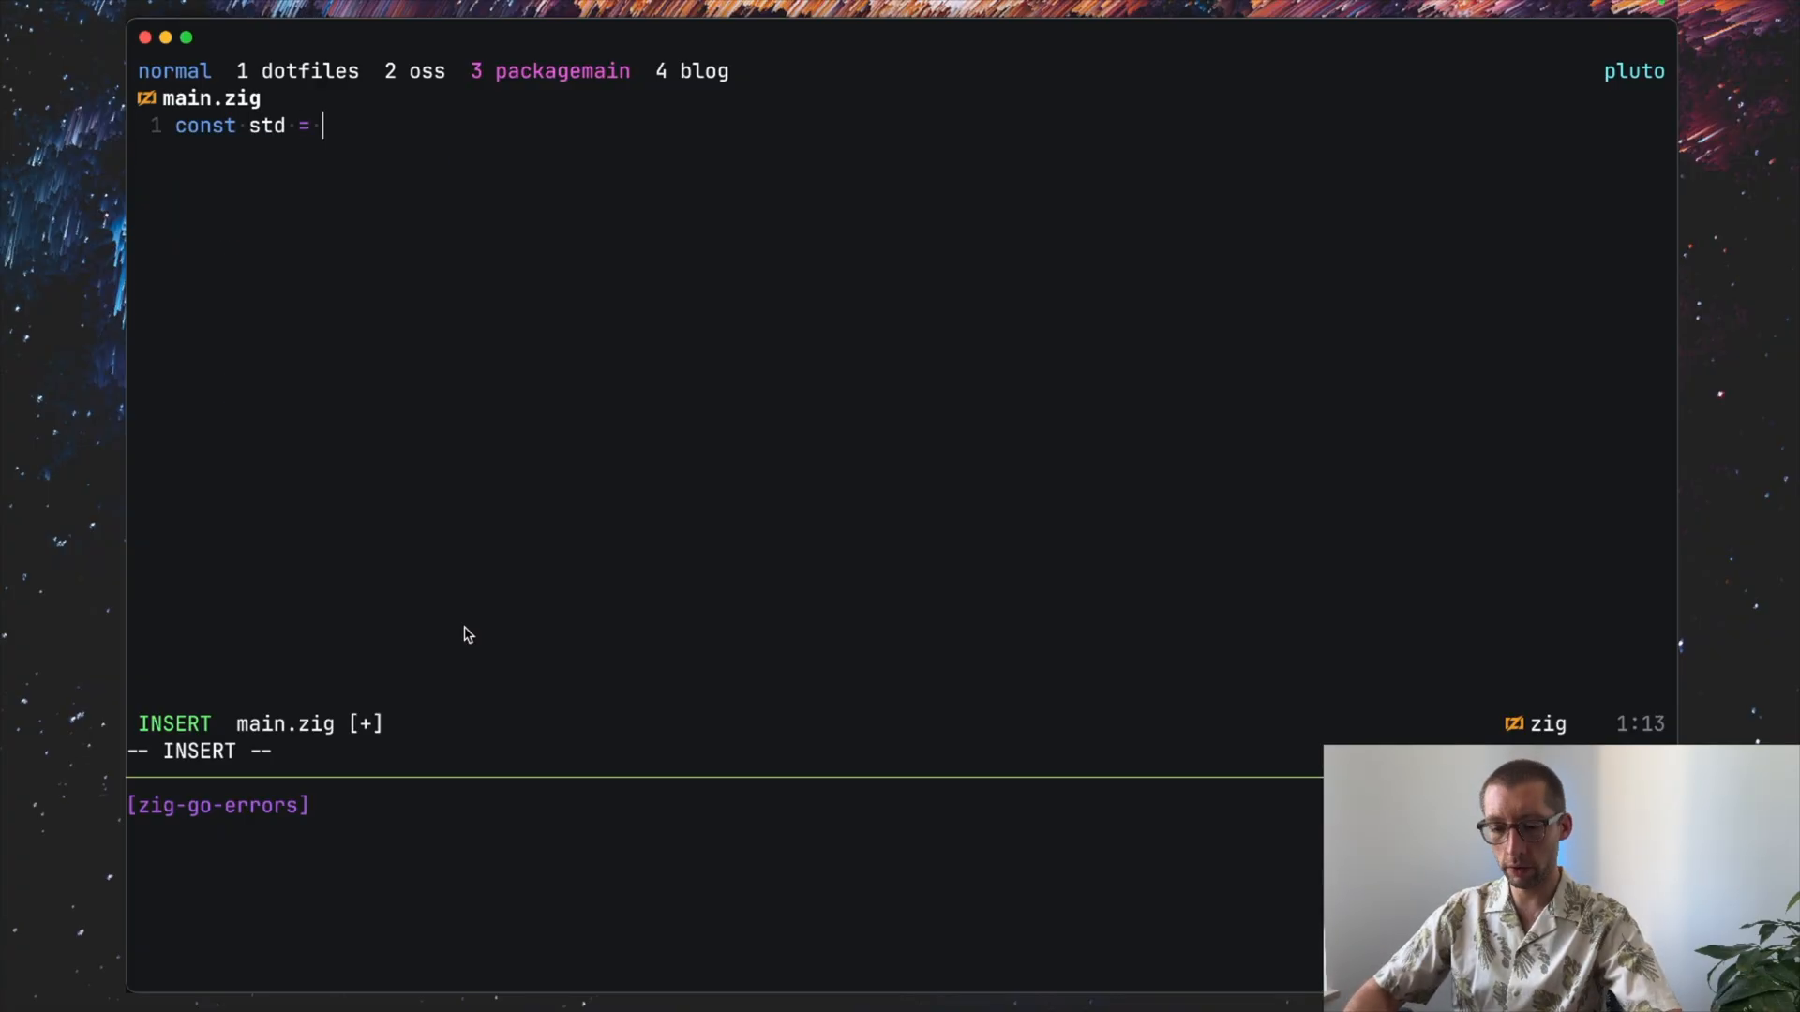
text(@import())
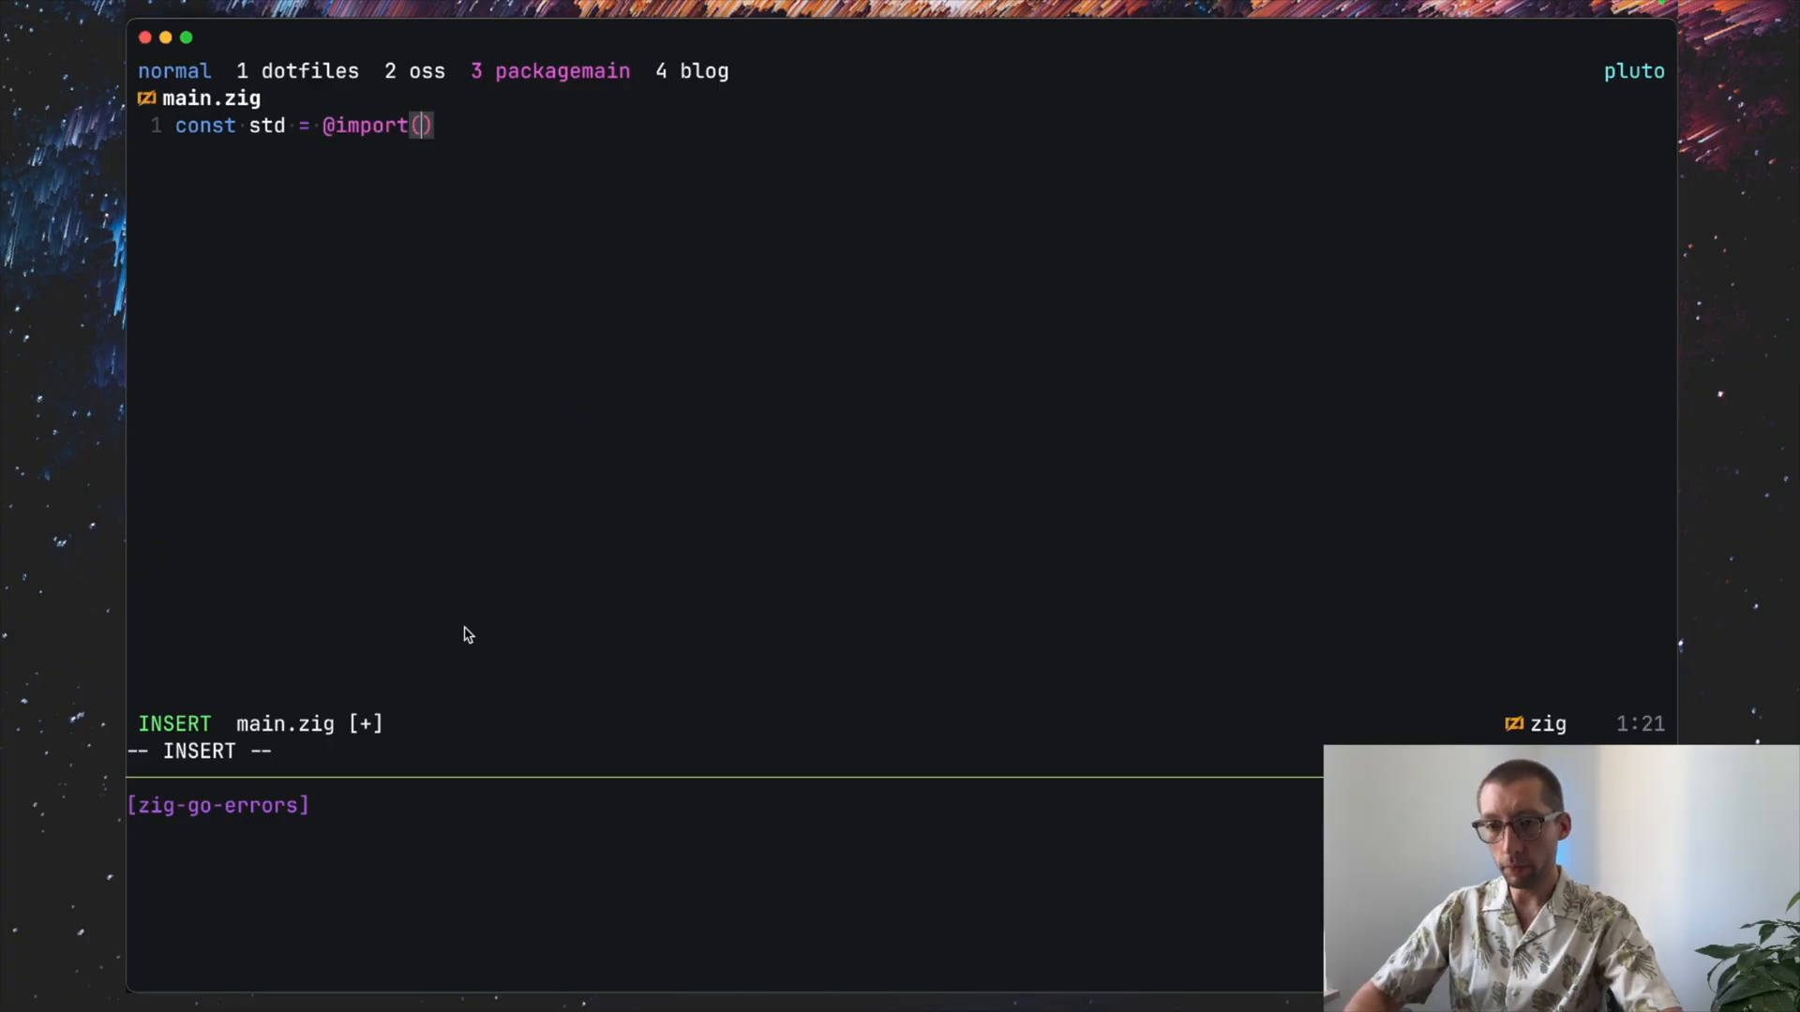
text("std");)
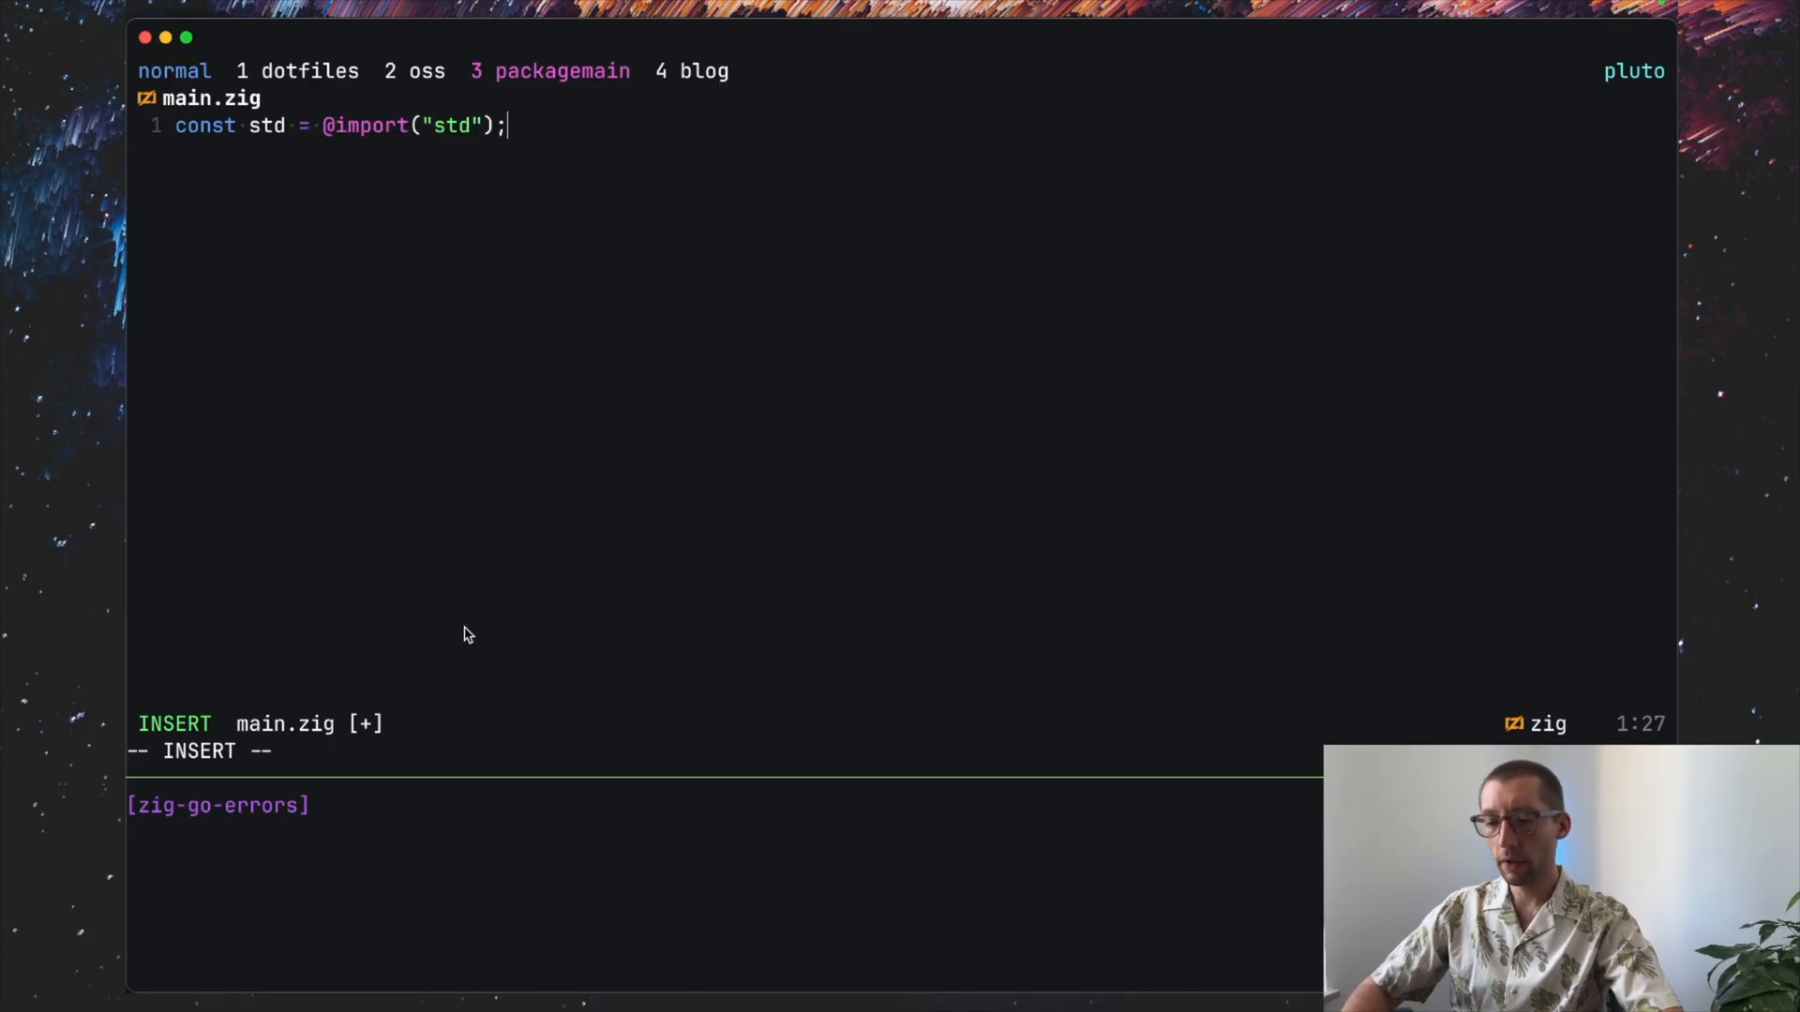
key(Enter)
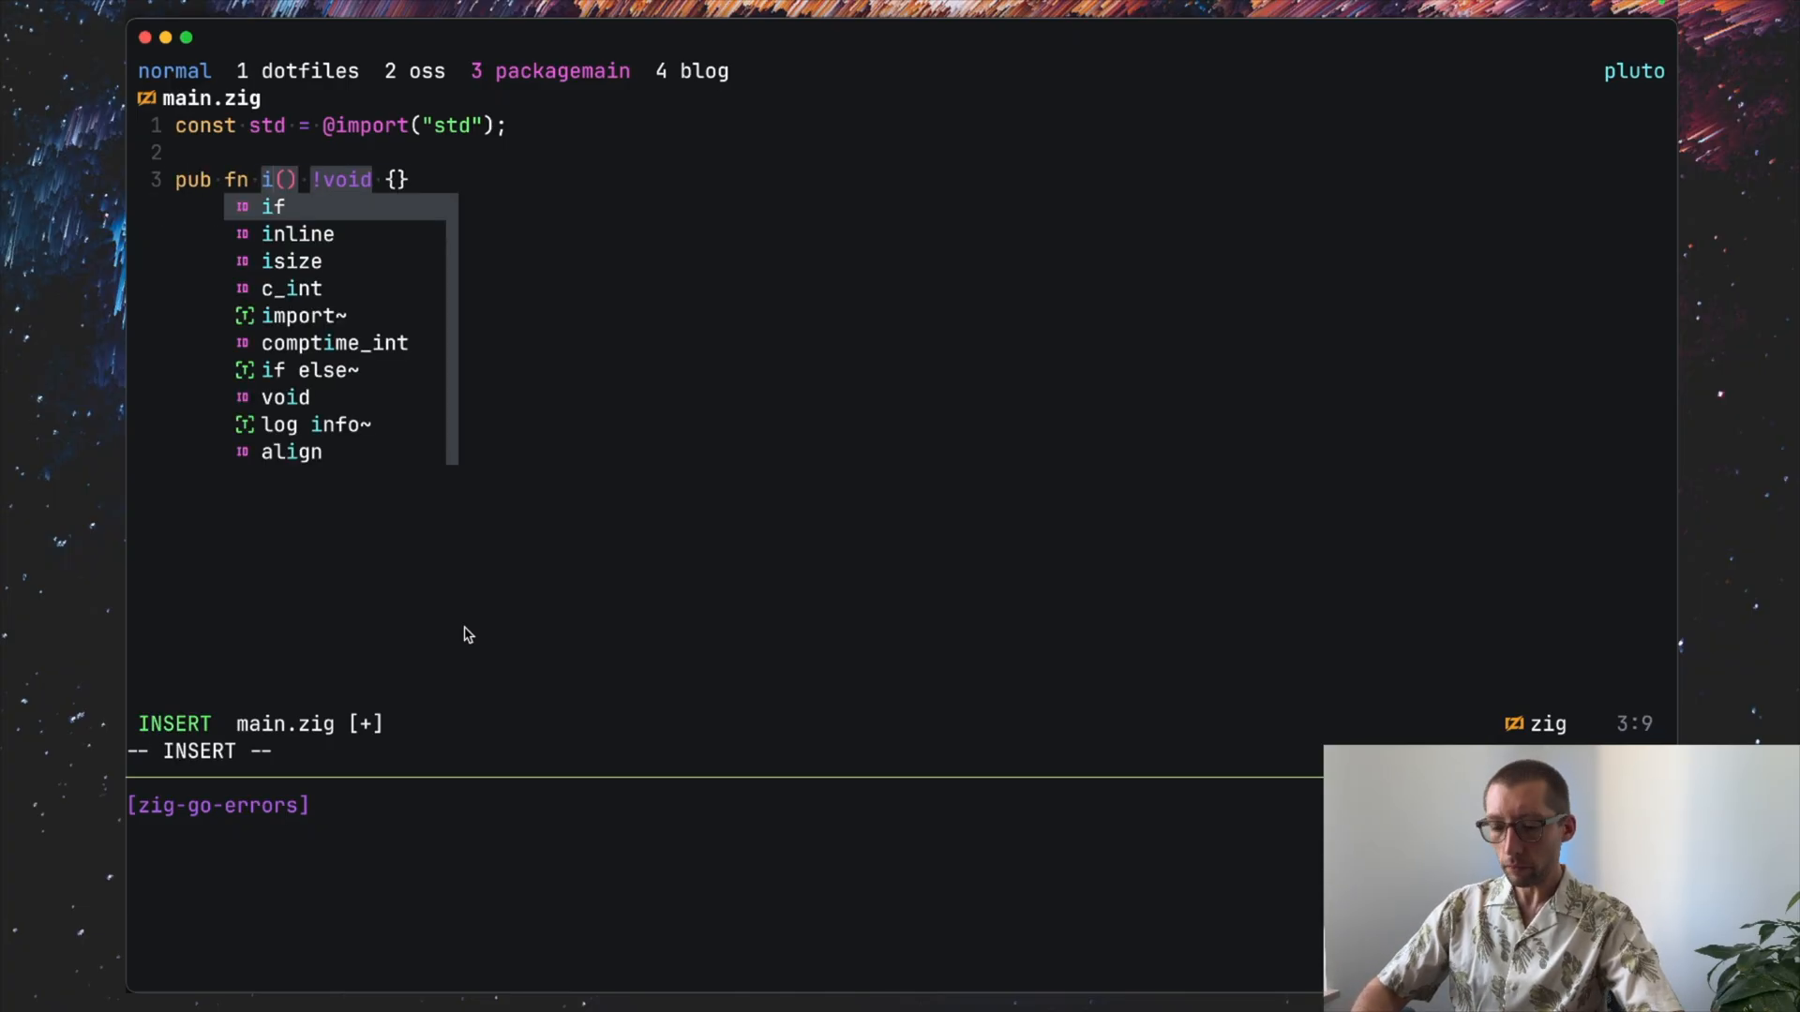
text(main)
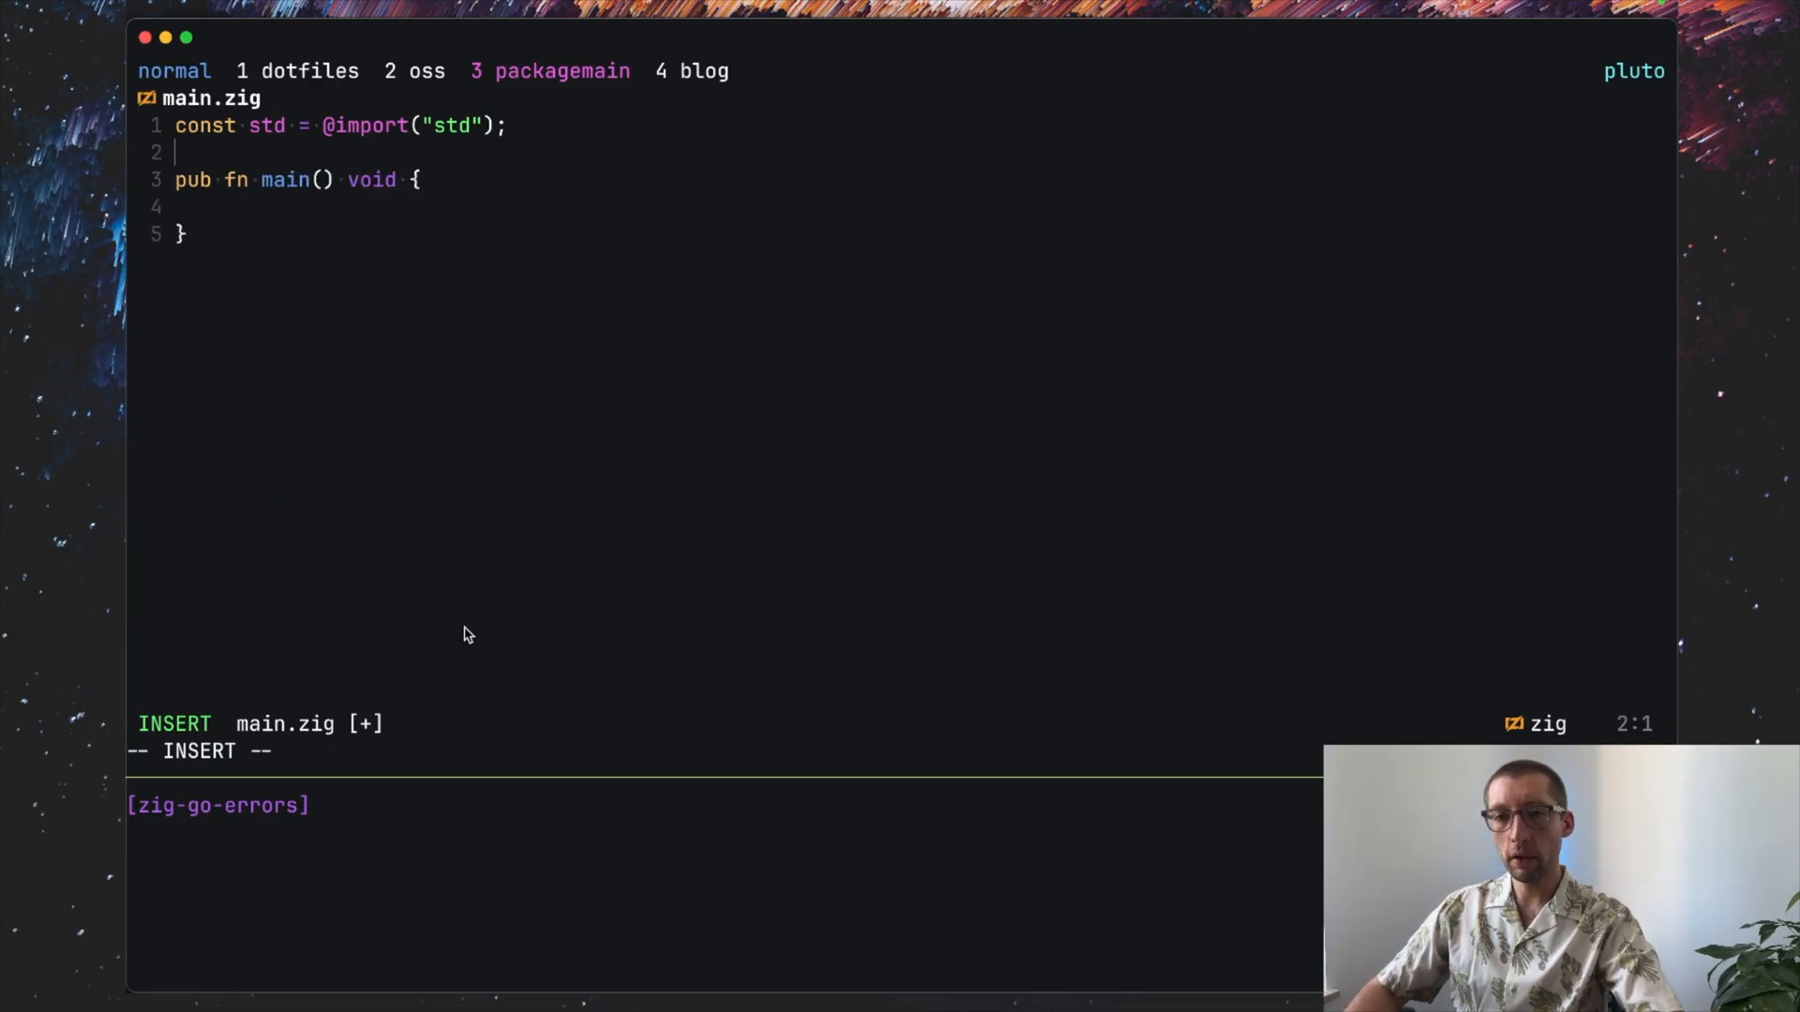
Step: Declare fn get_args_count(allocator std.mem.Allocator) with an empty body above main
text(fn)
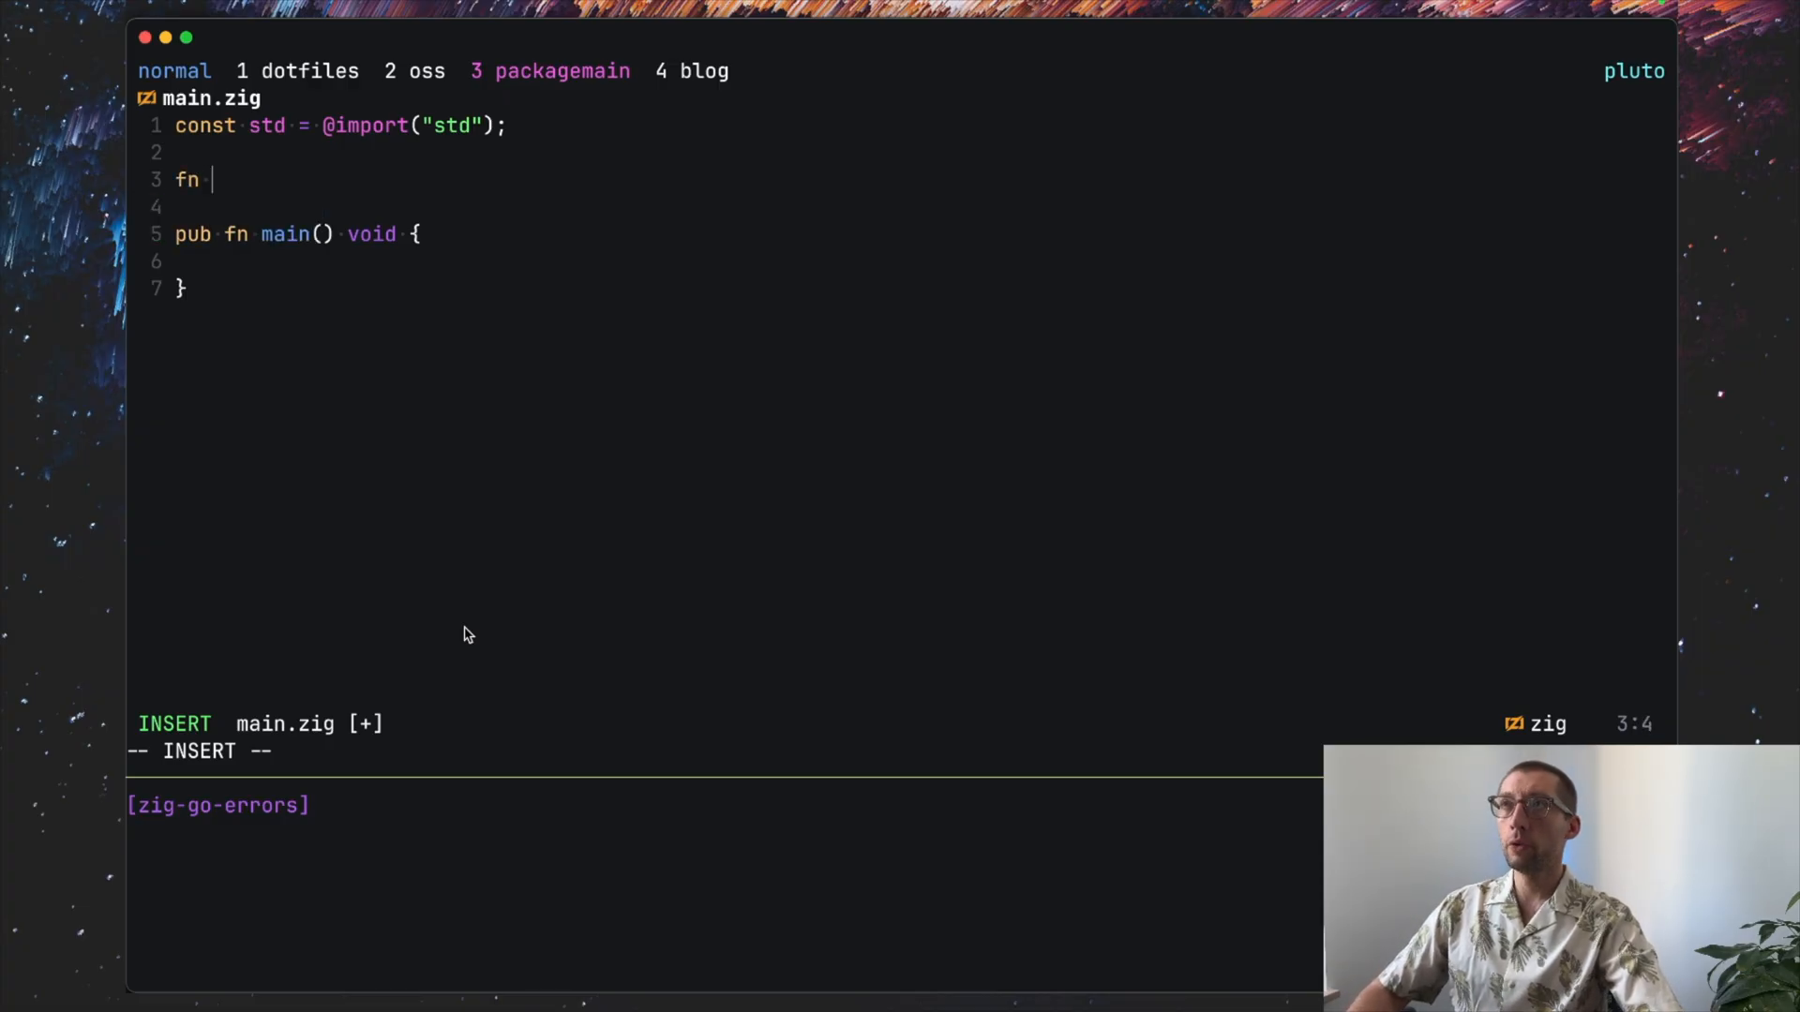
text(get_a)
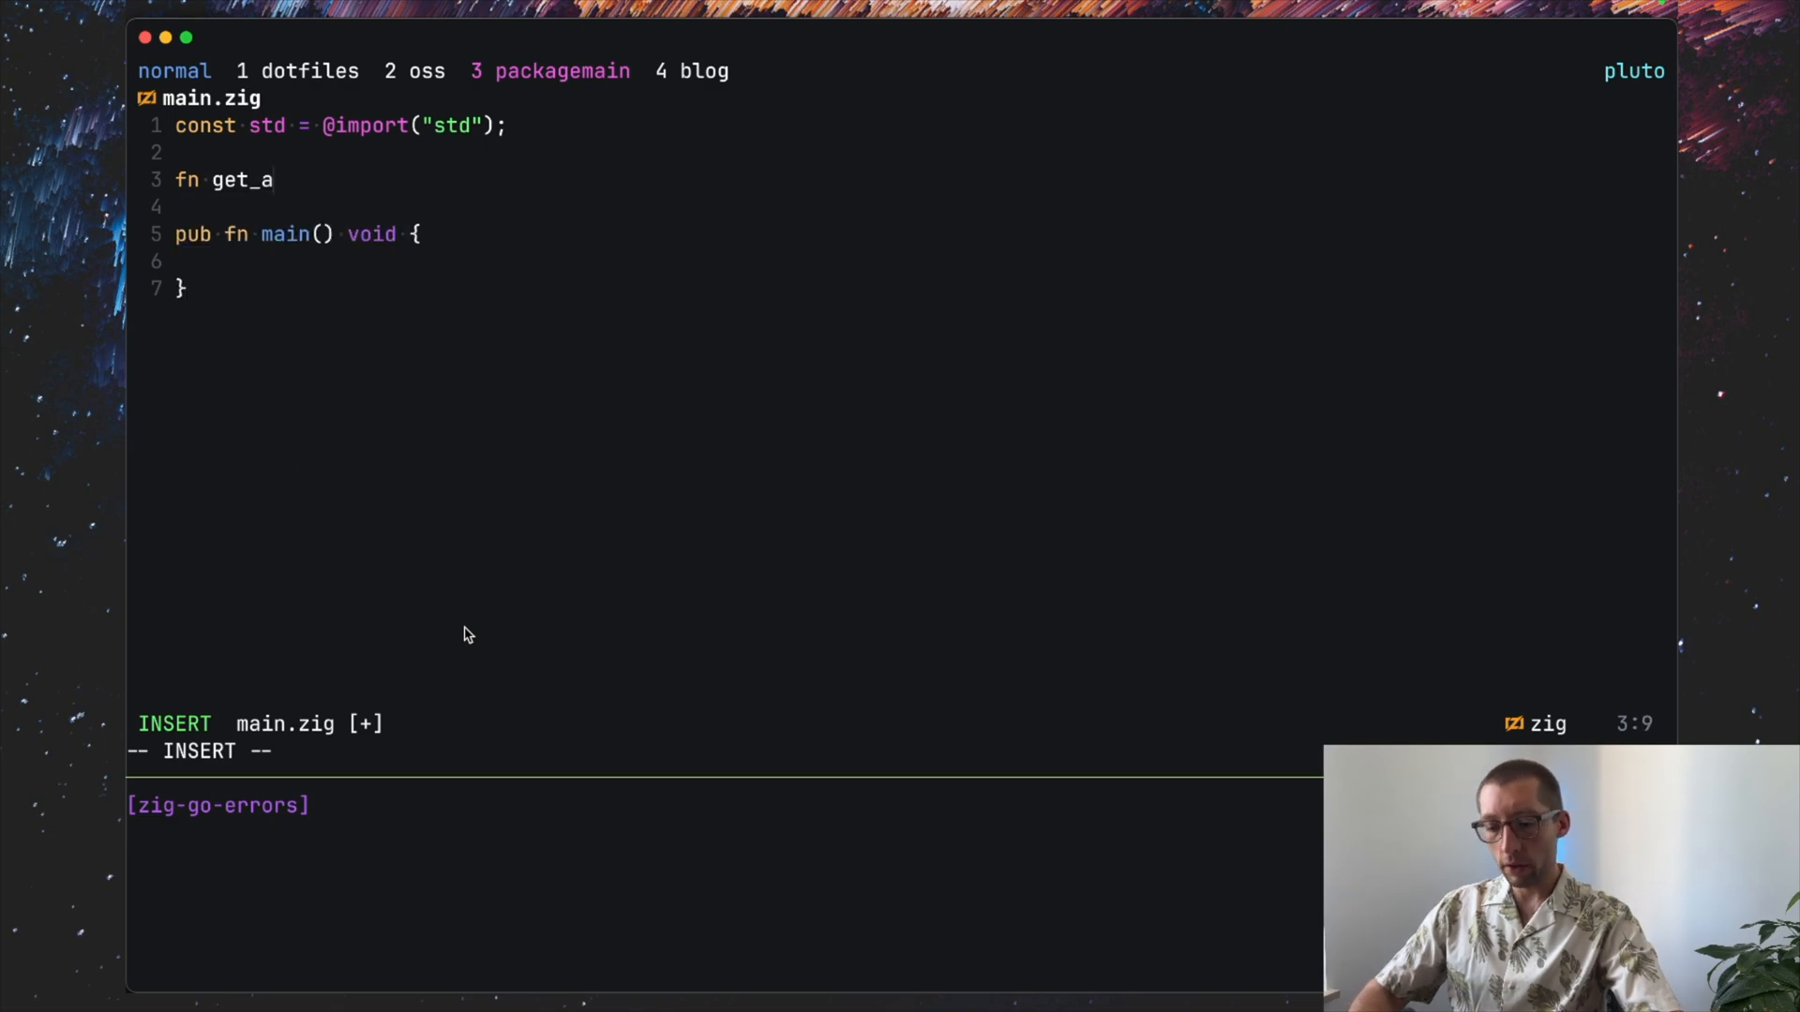
text(rgs)
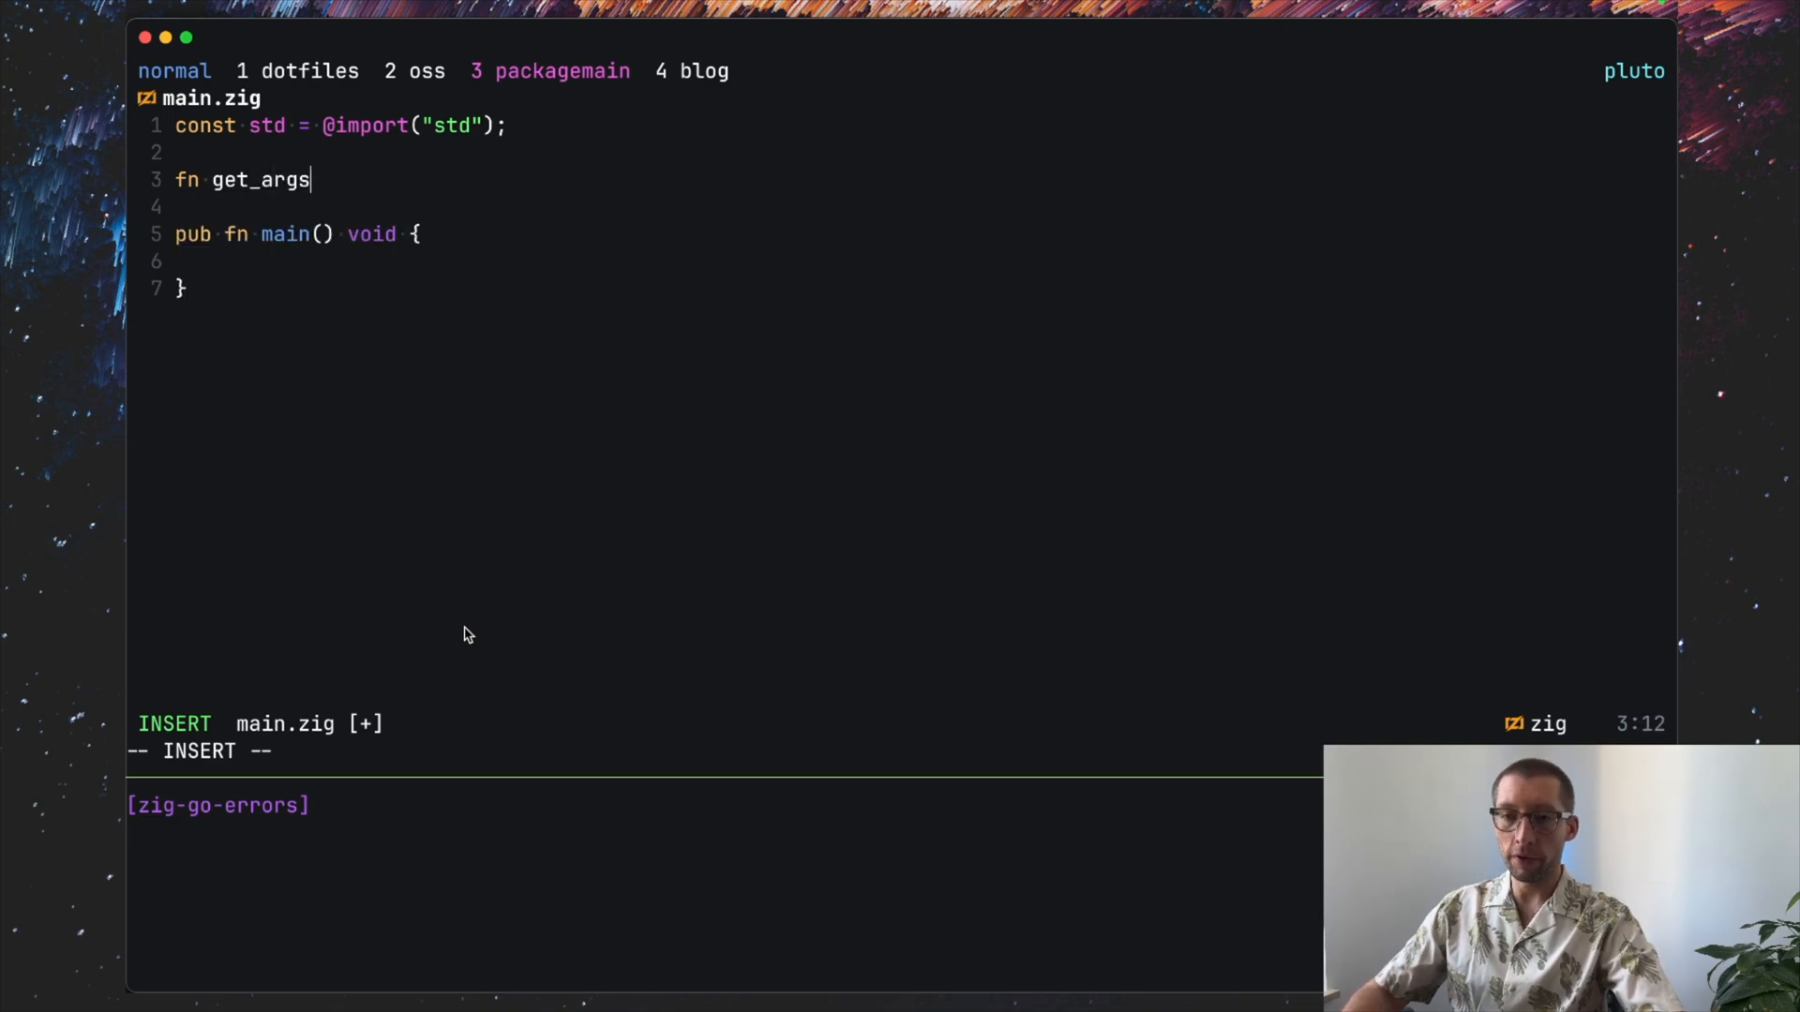
text(_count)
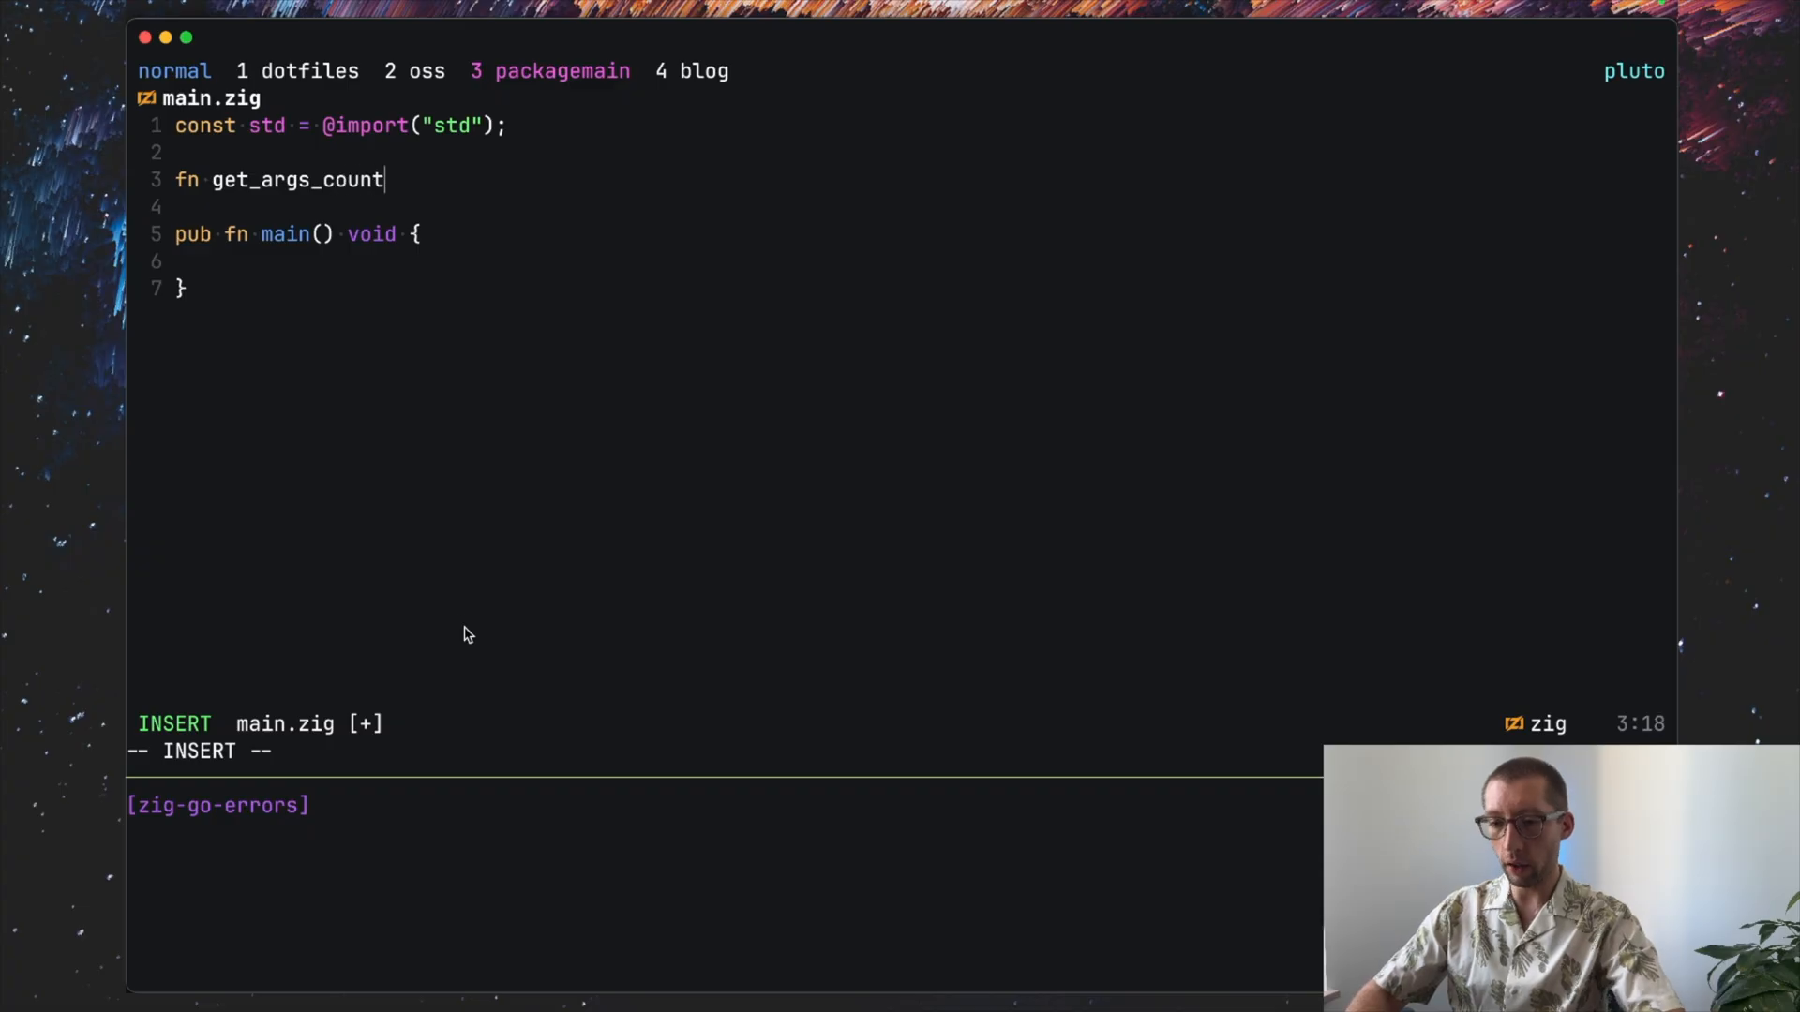
text((a)
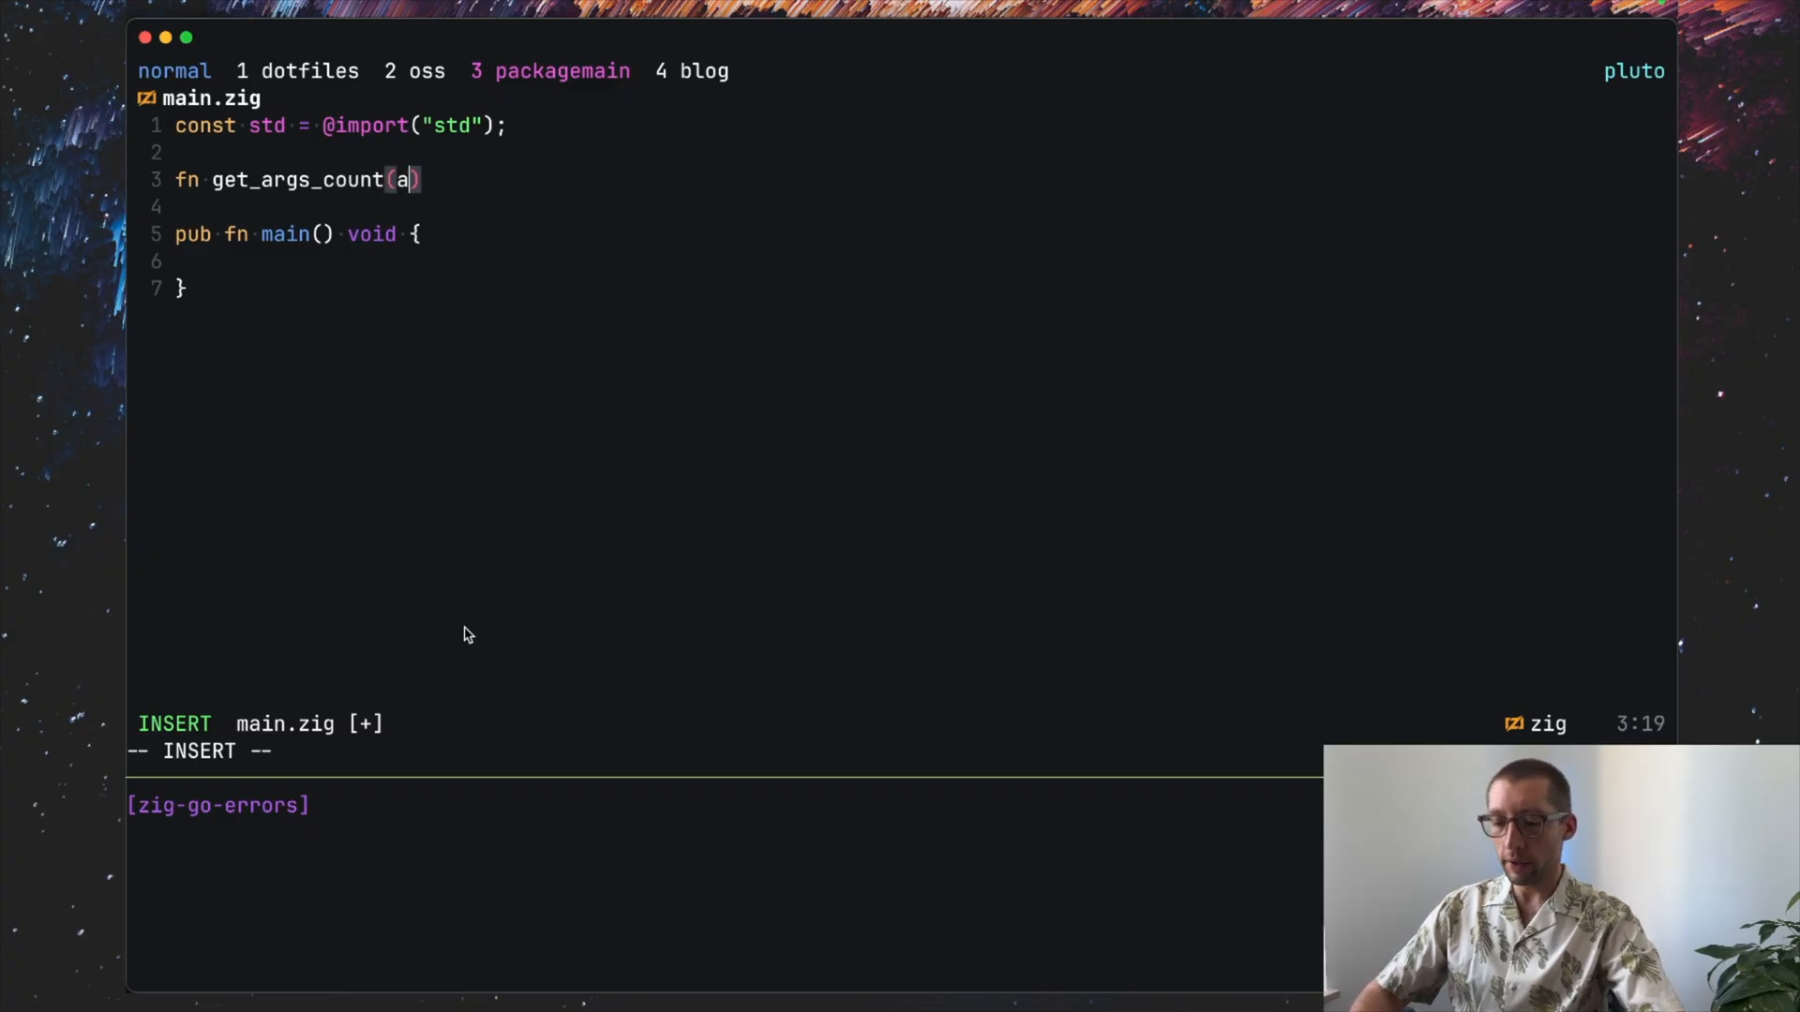
text(llocator)
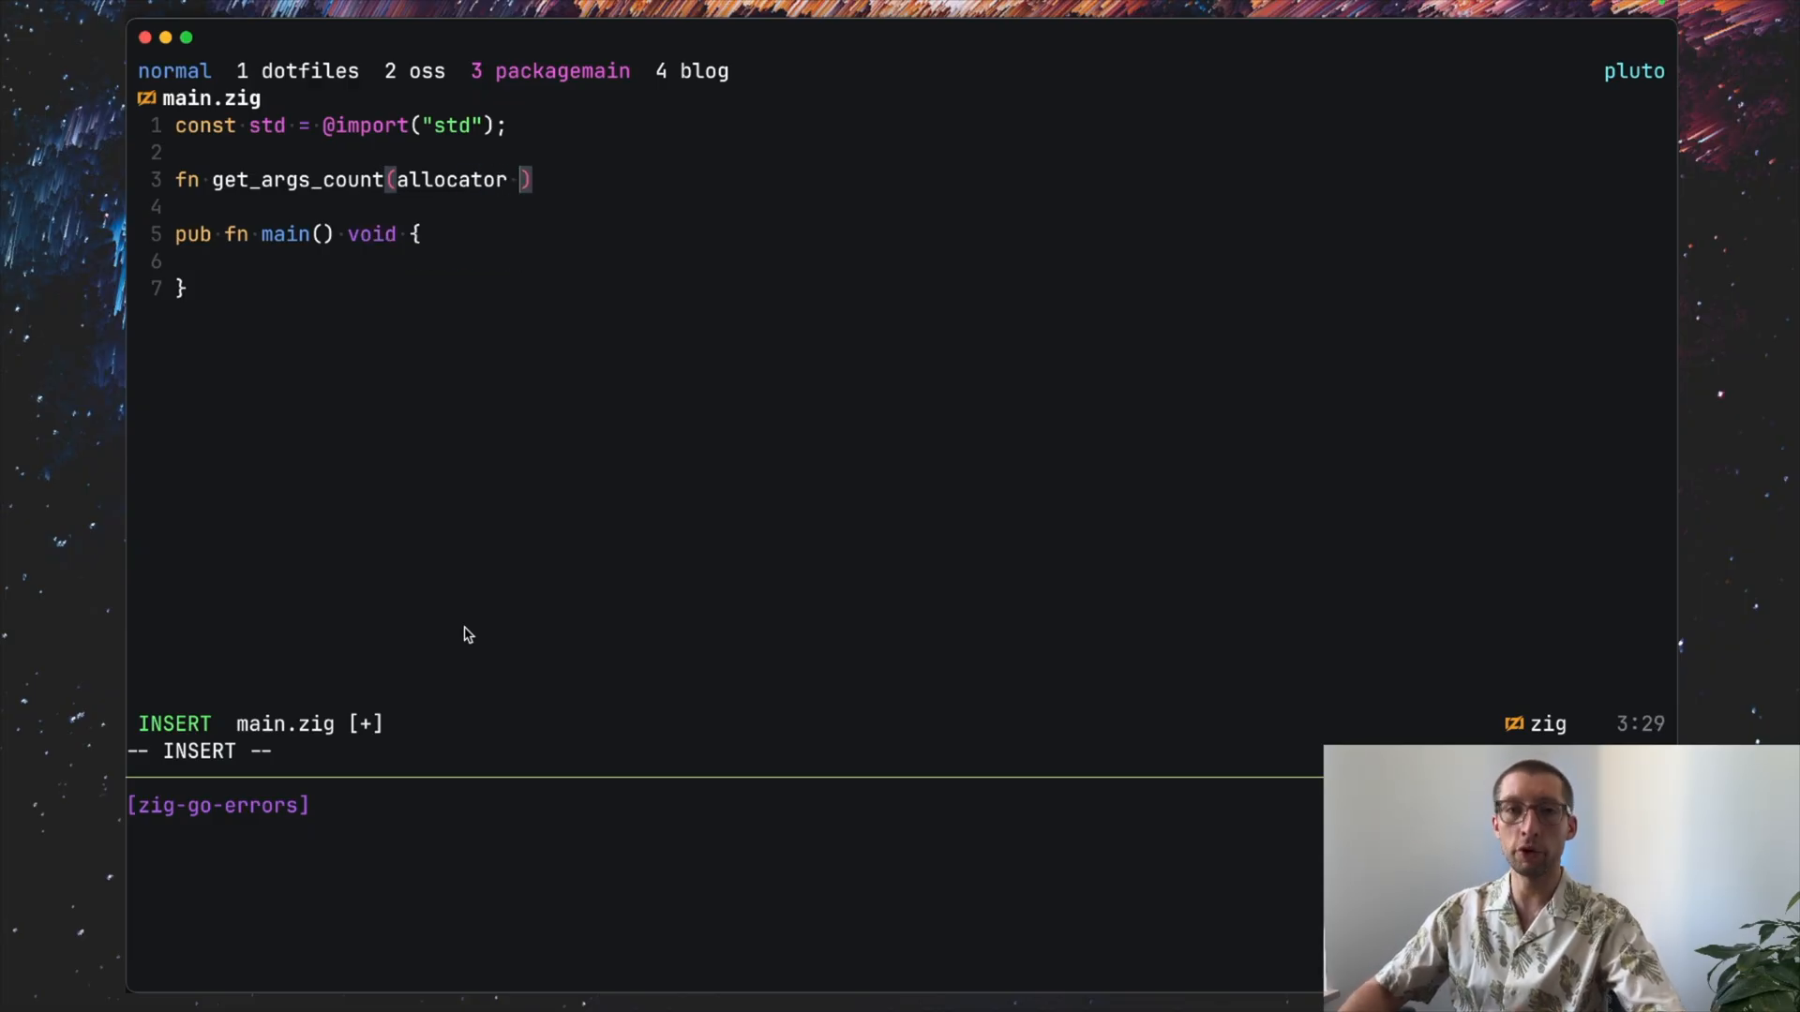
text(std.)
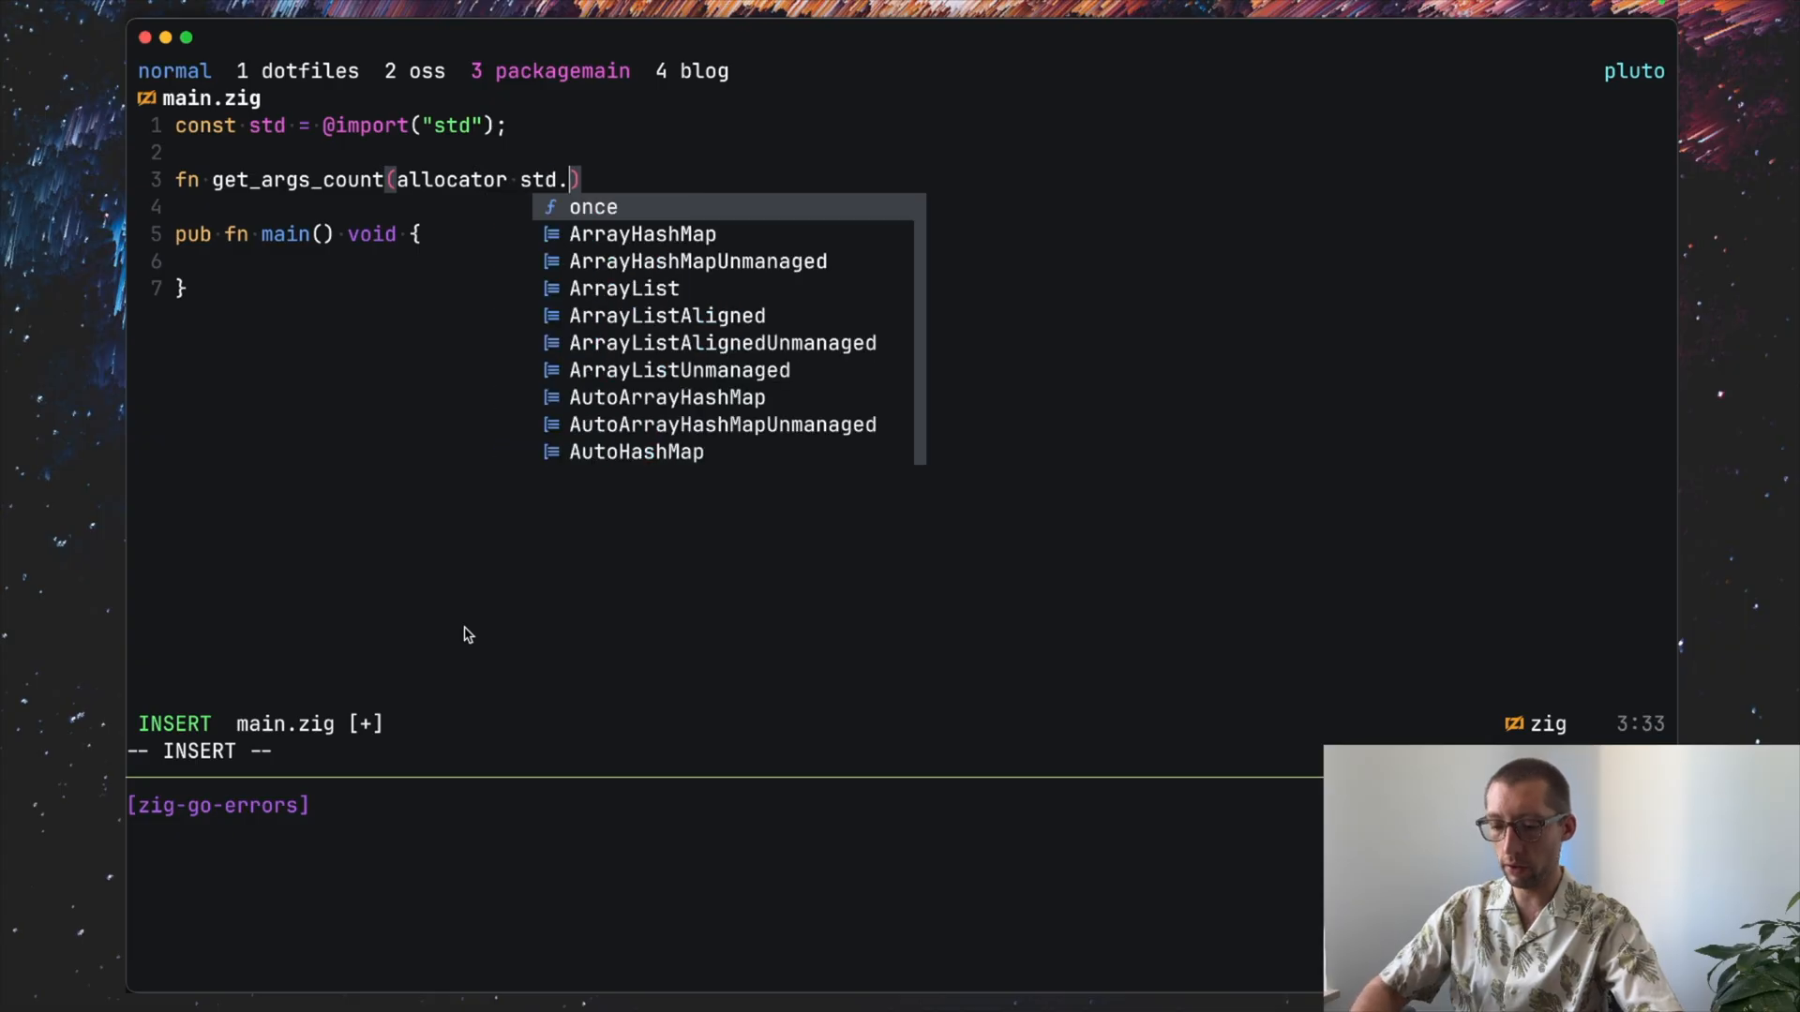
text(mem.Allocator)
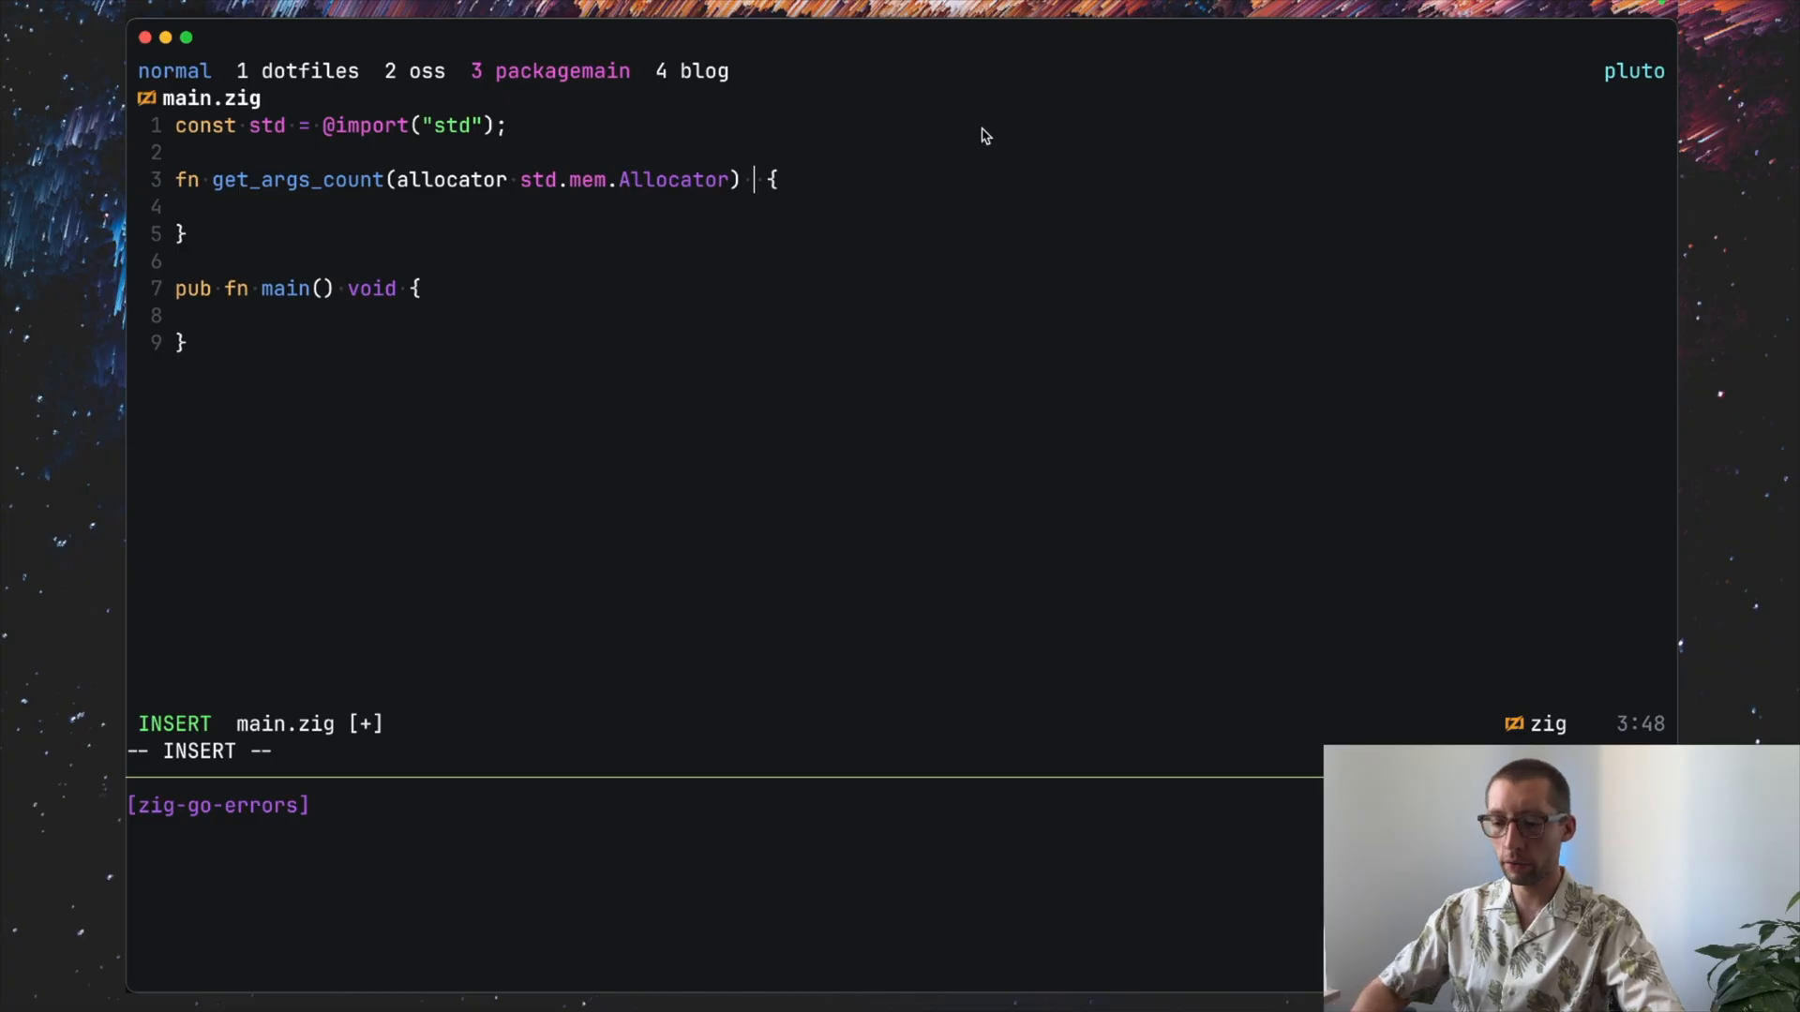
Step: Return usize and assign const args = std.process.argsAlloc(allocator); in the body
text(usize)
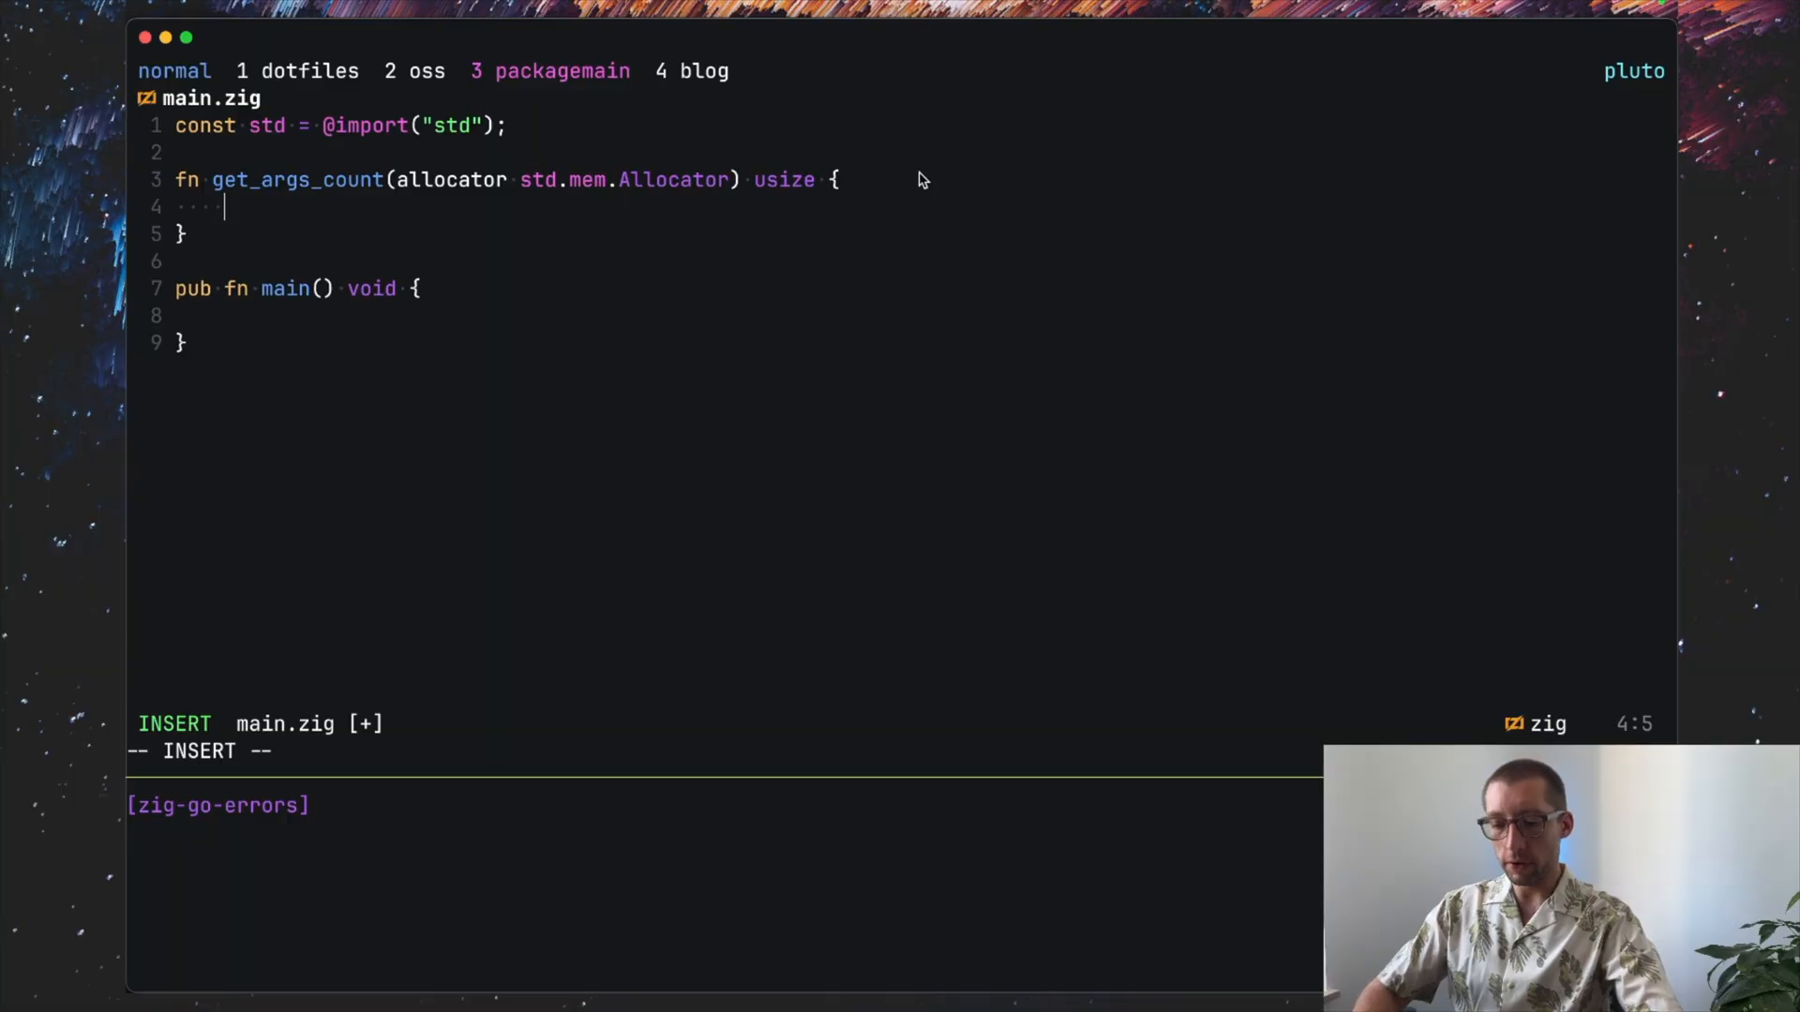
text(const arg)
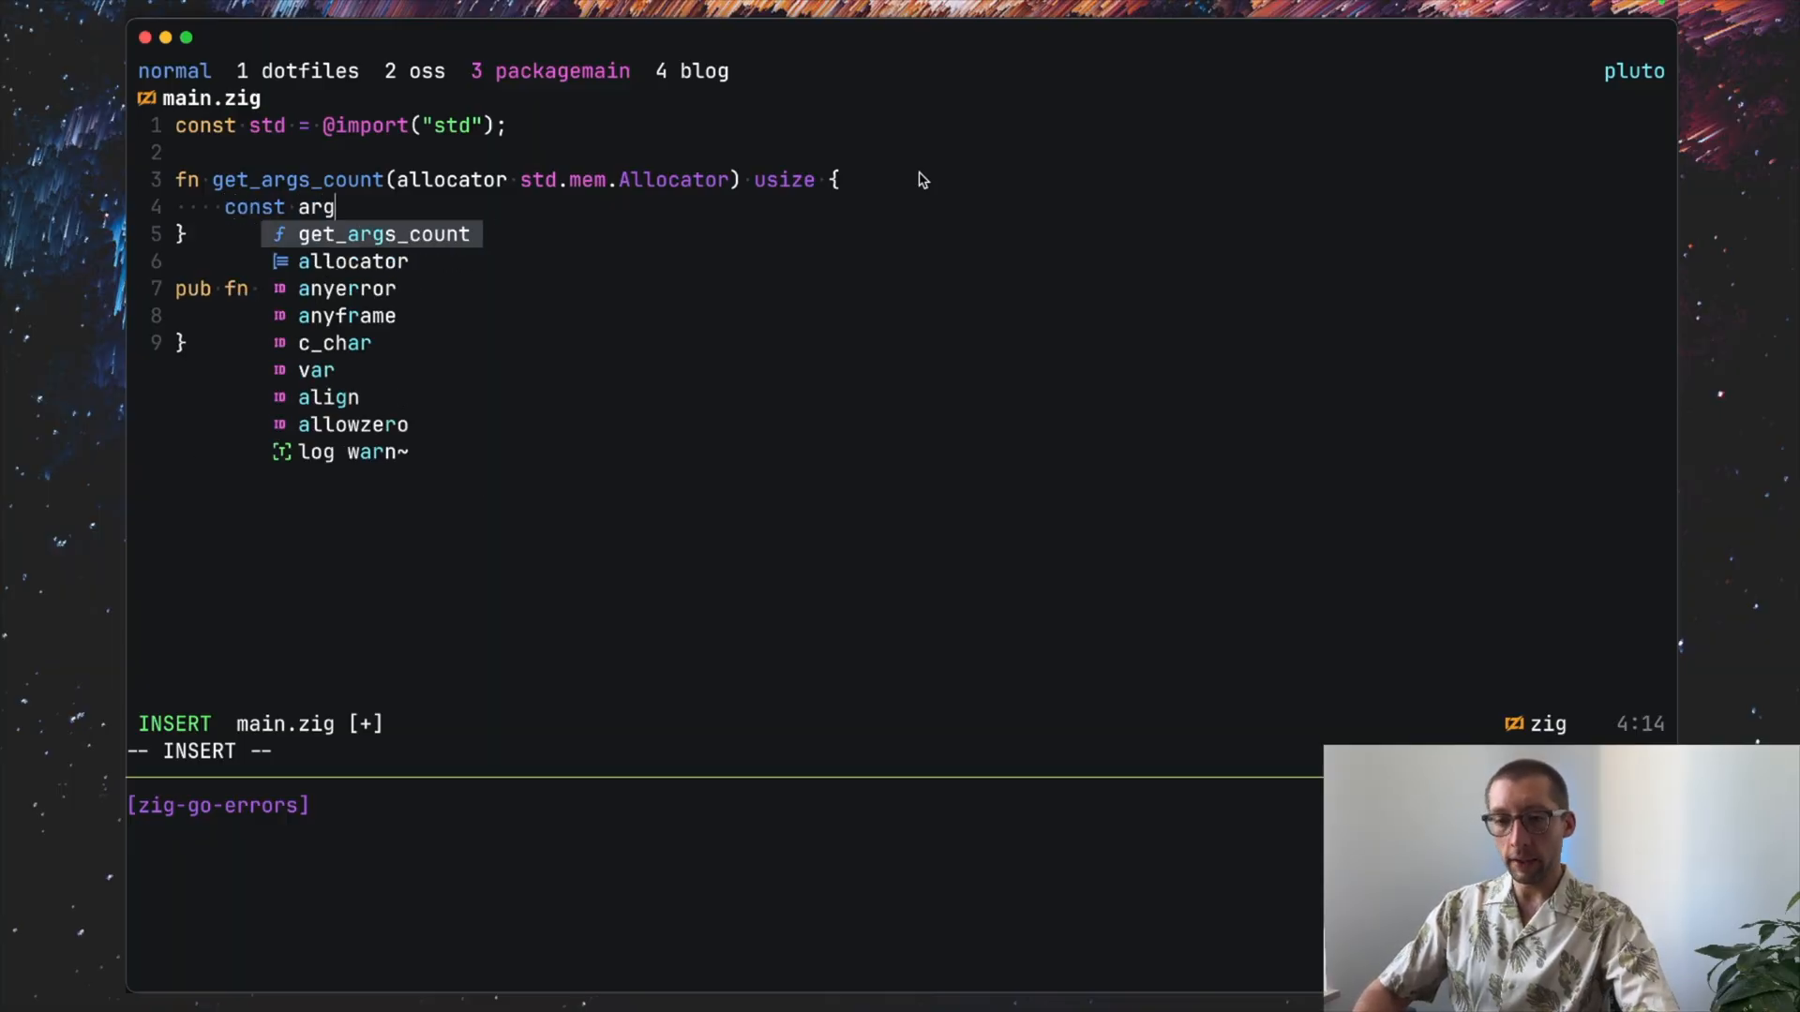
text(s =)
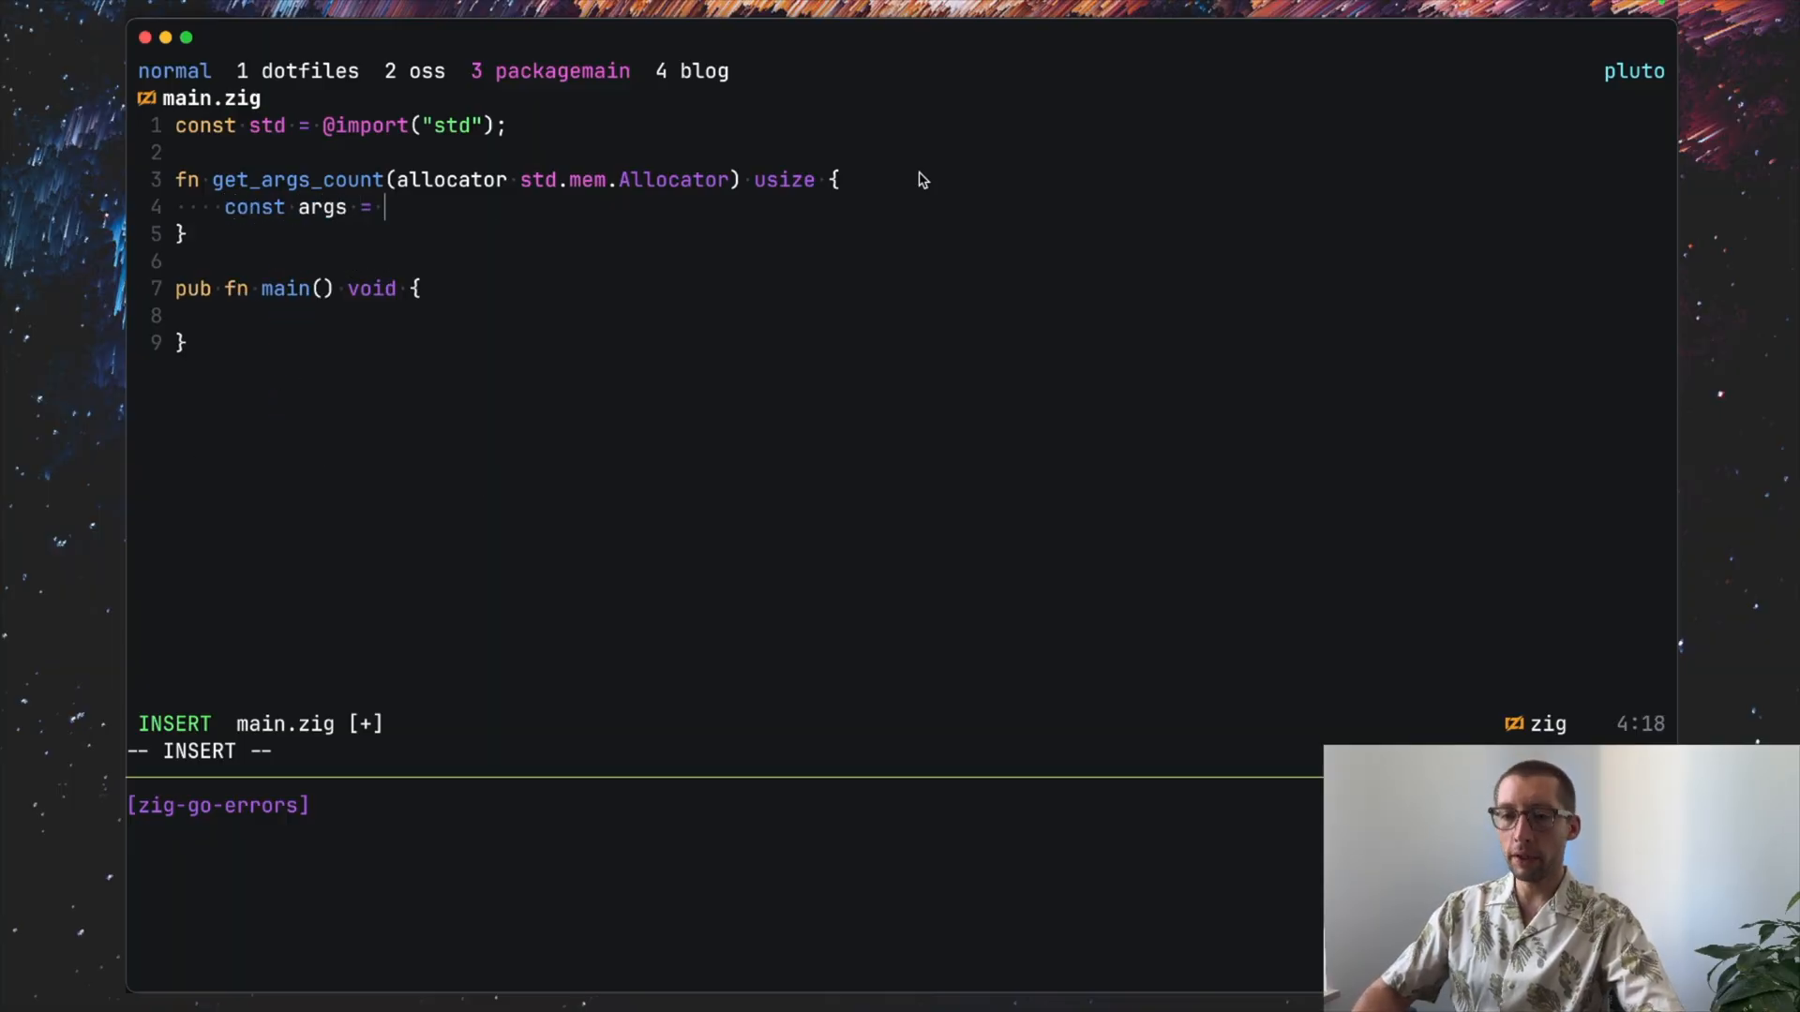
text(std.)
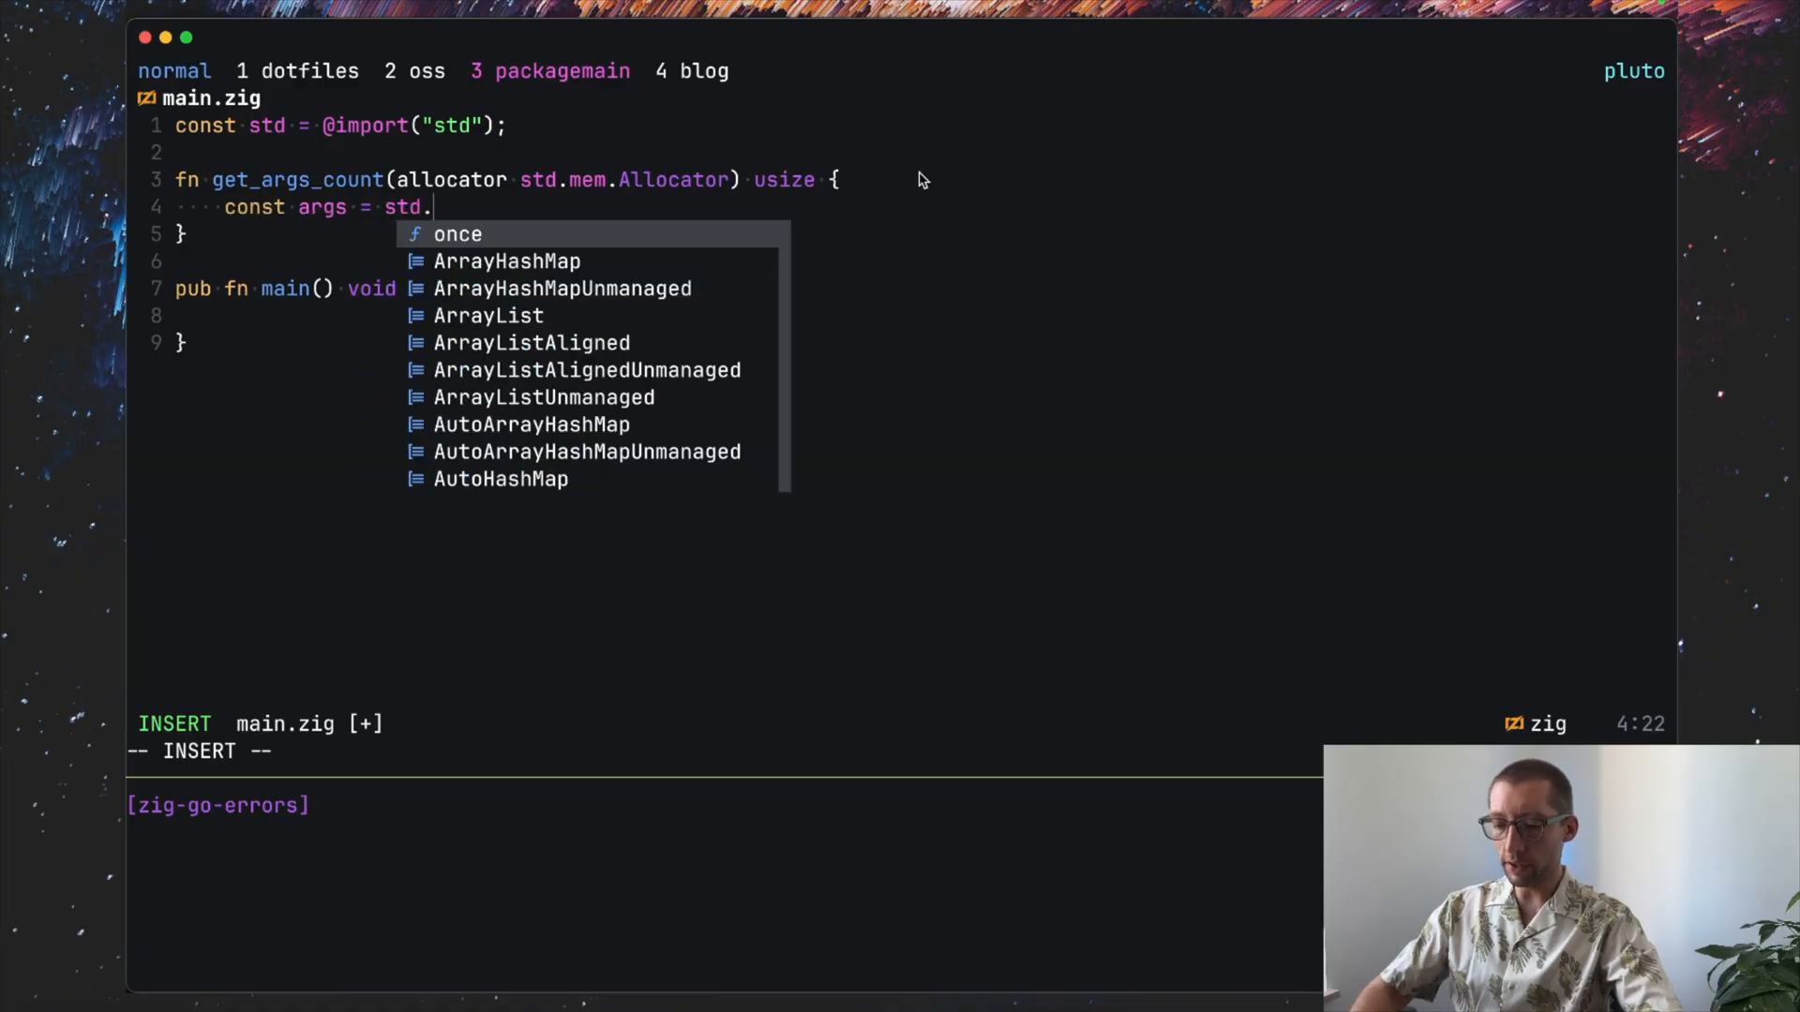
text(process.)
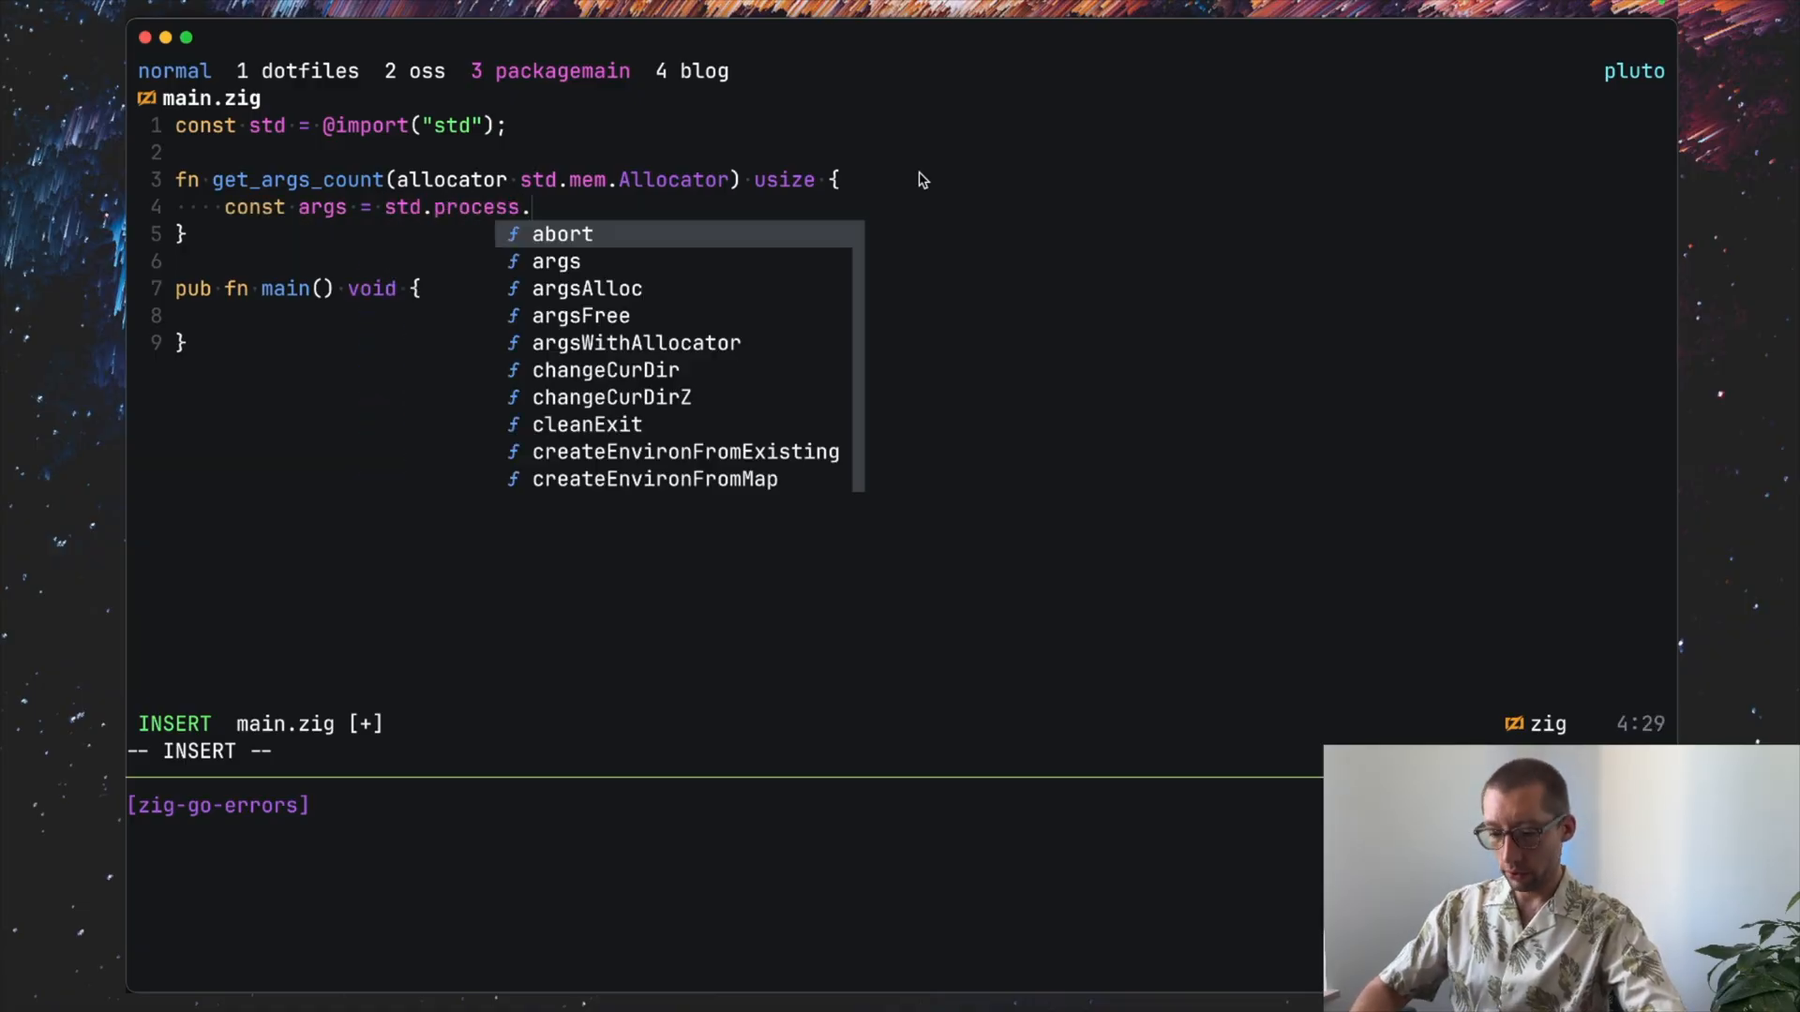
text(argsAlloc)
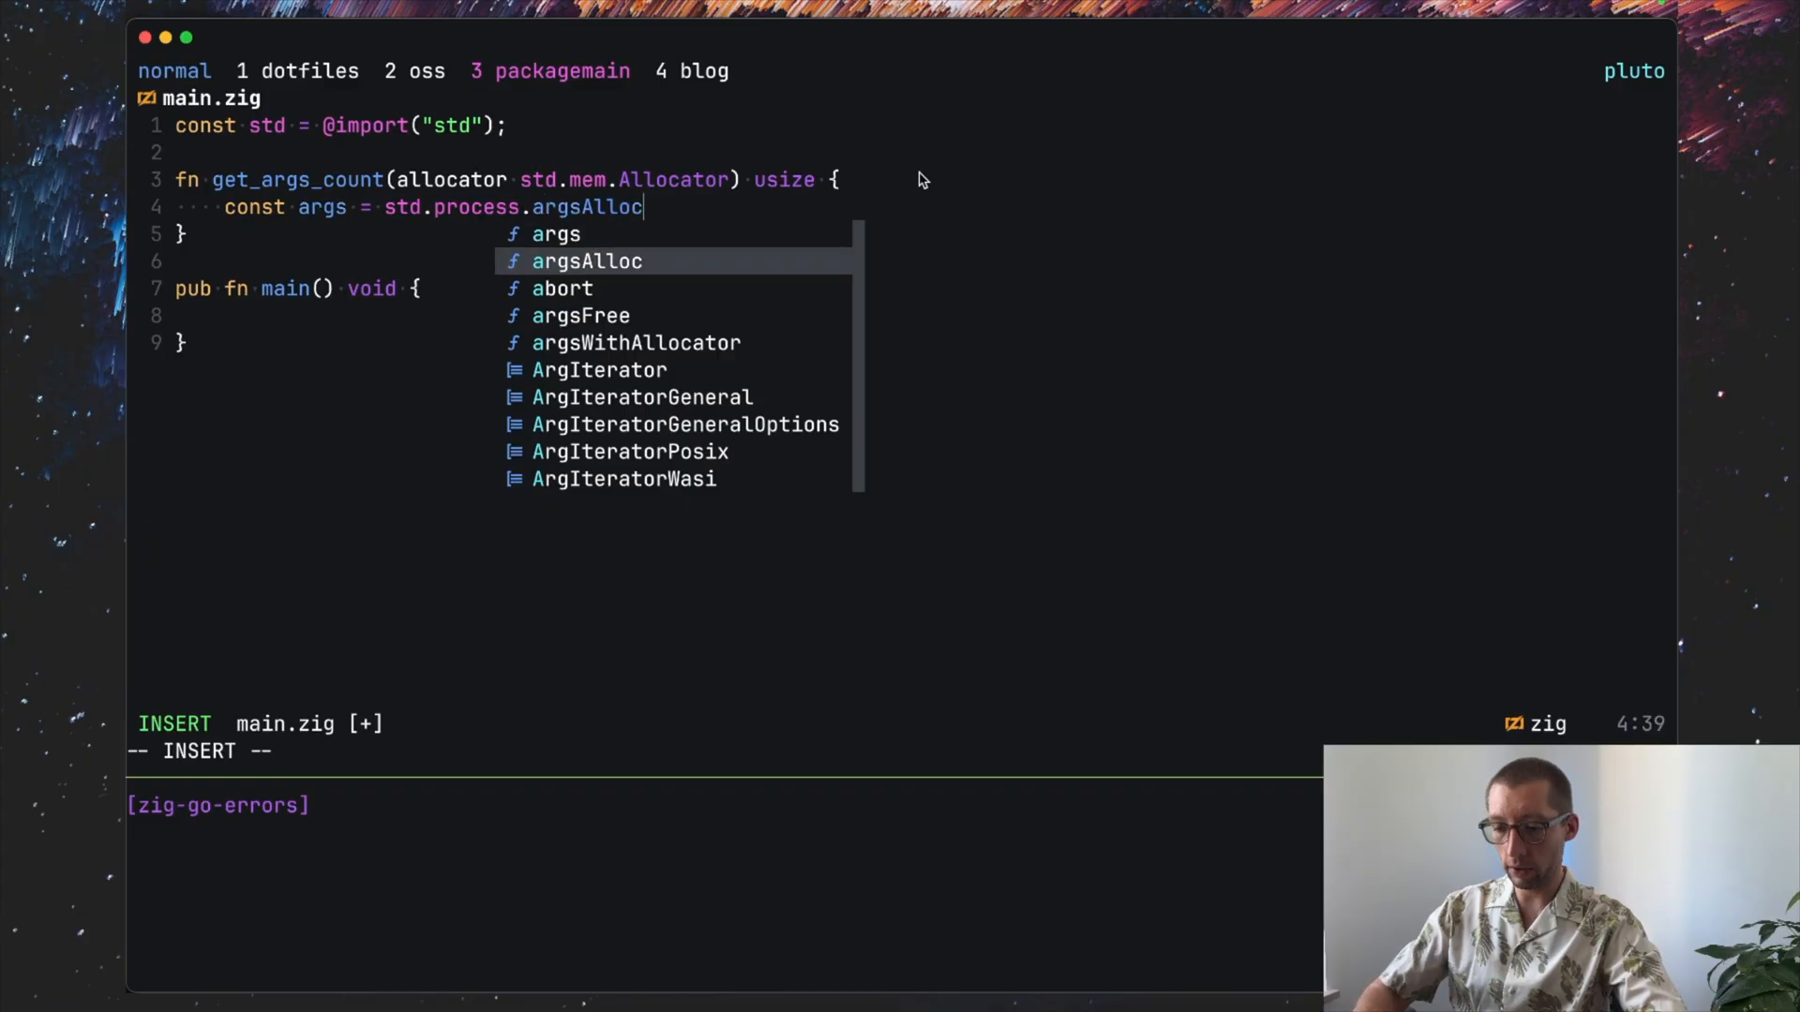
text((al)
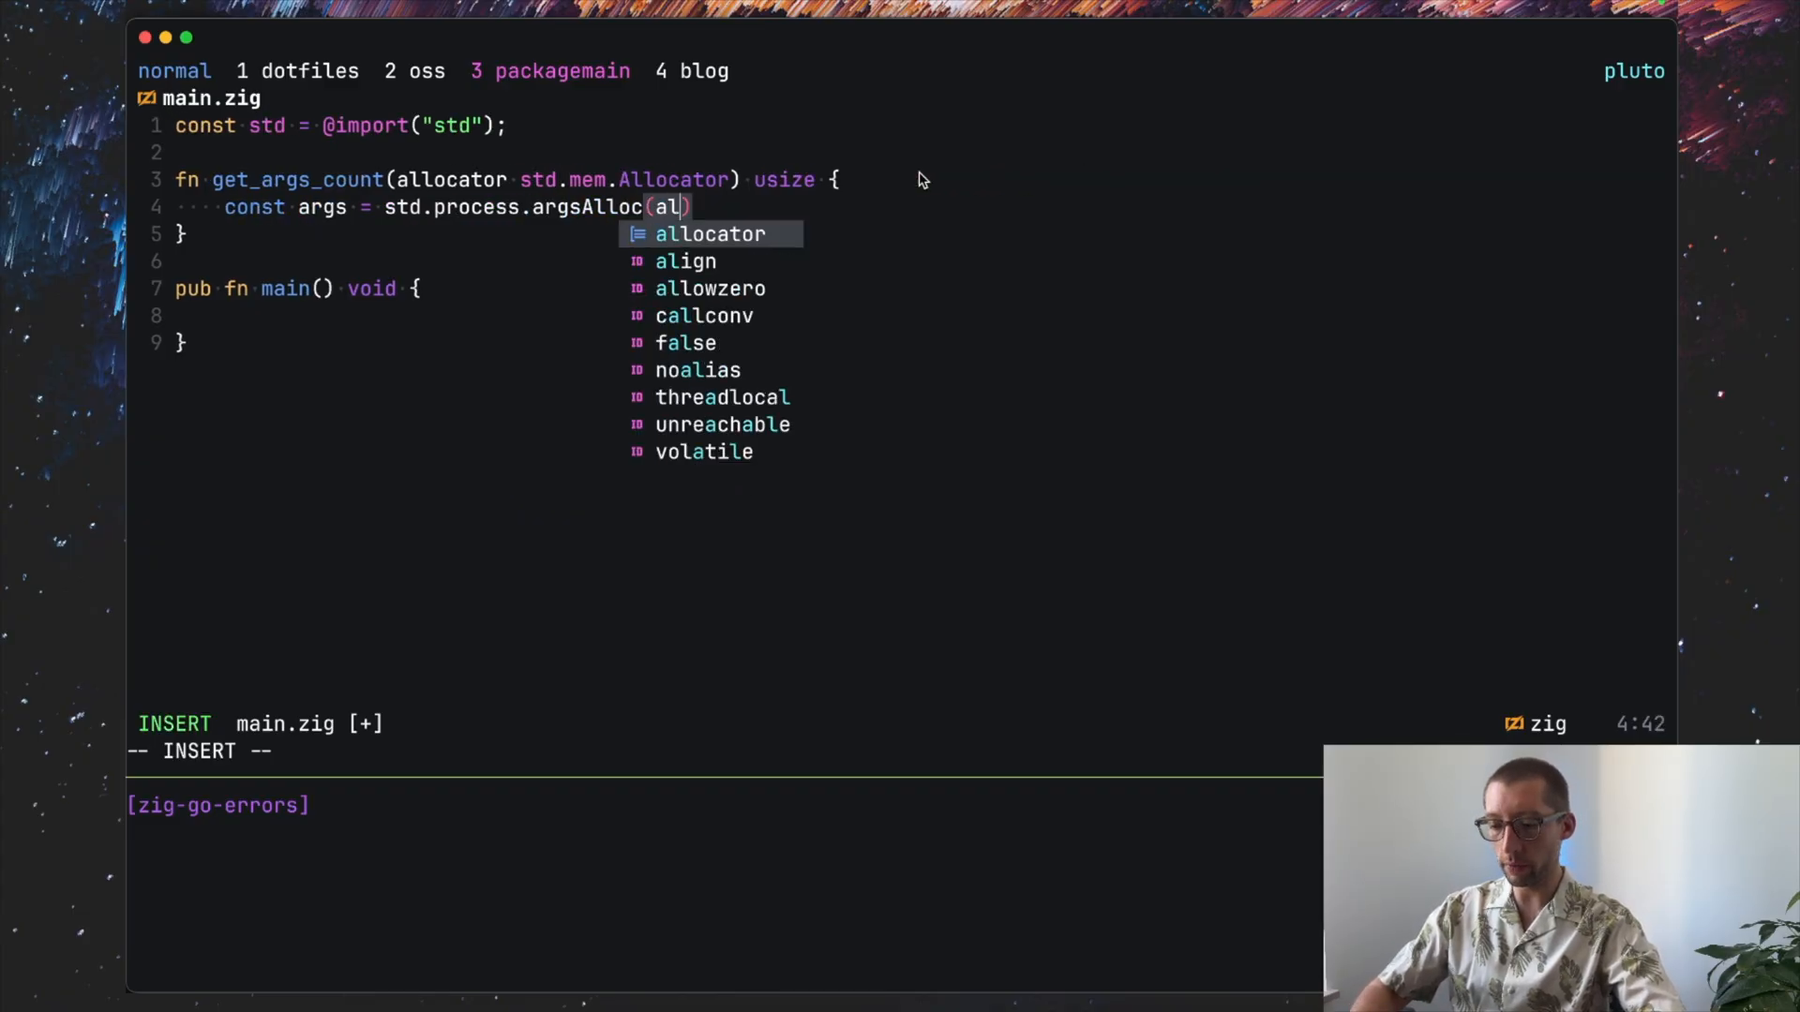
key(Tab)
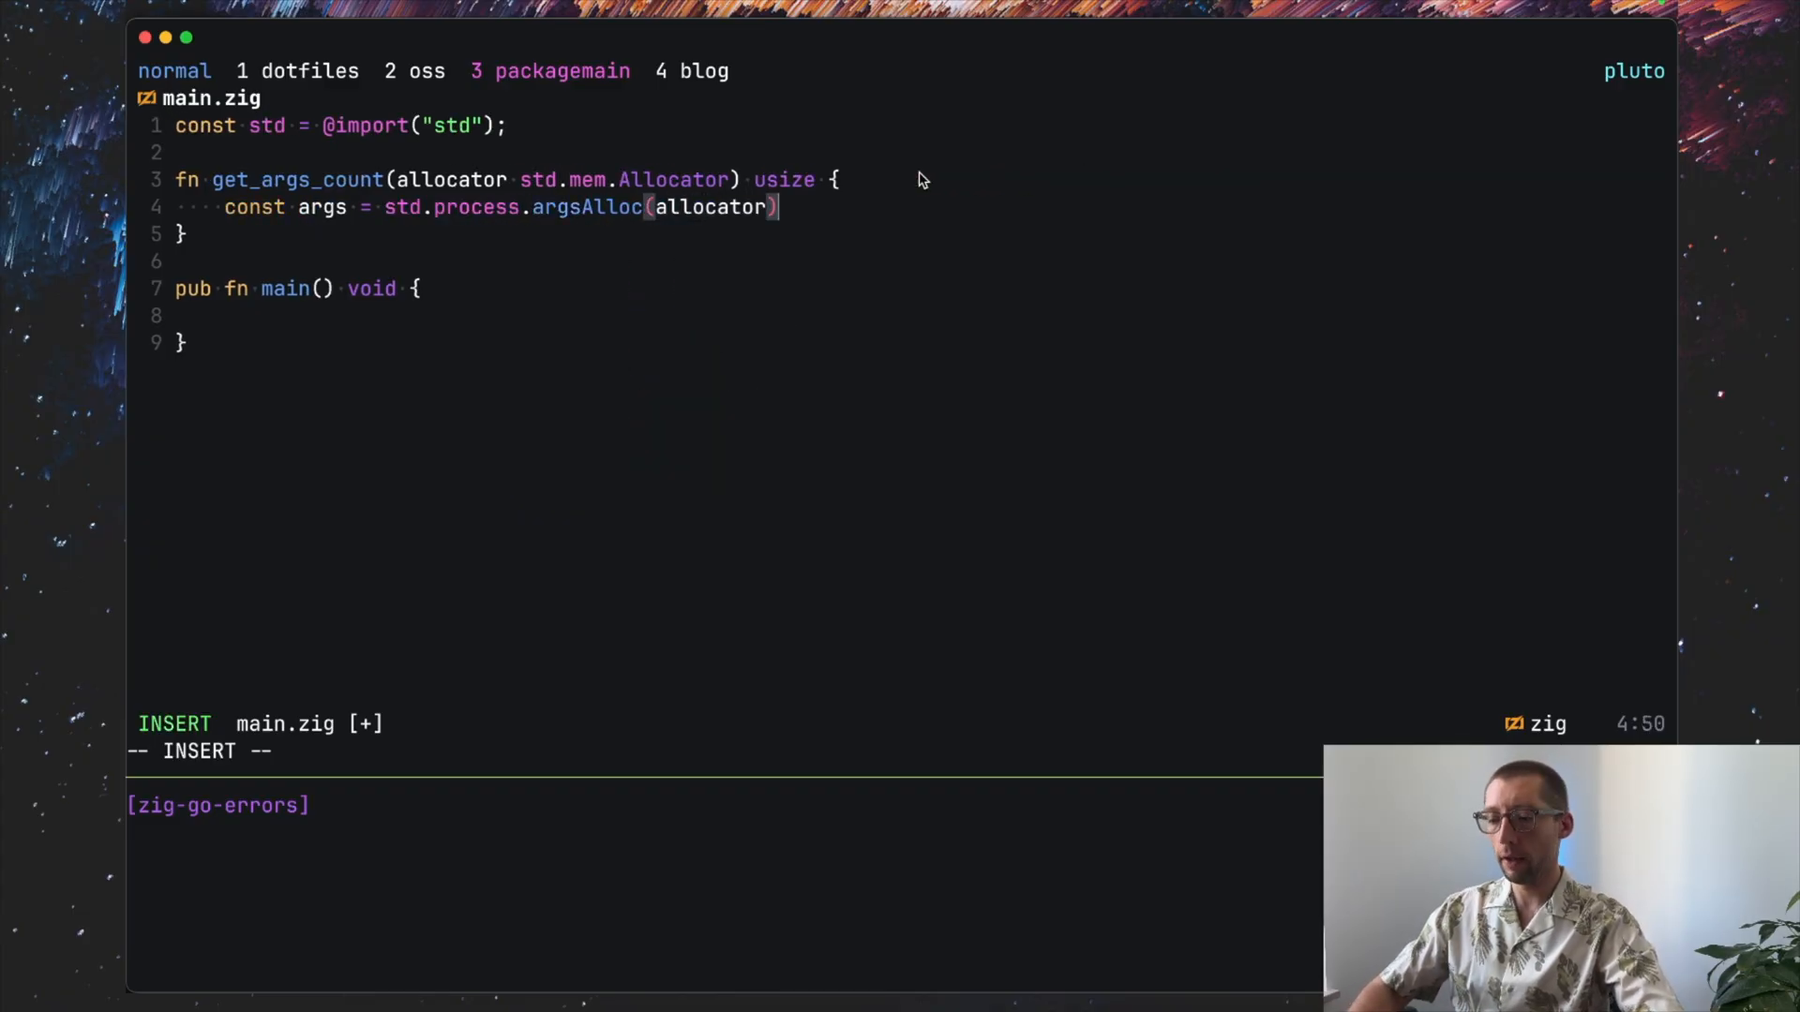
key(Escape)
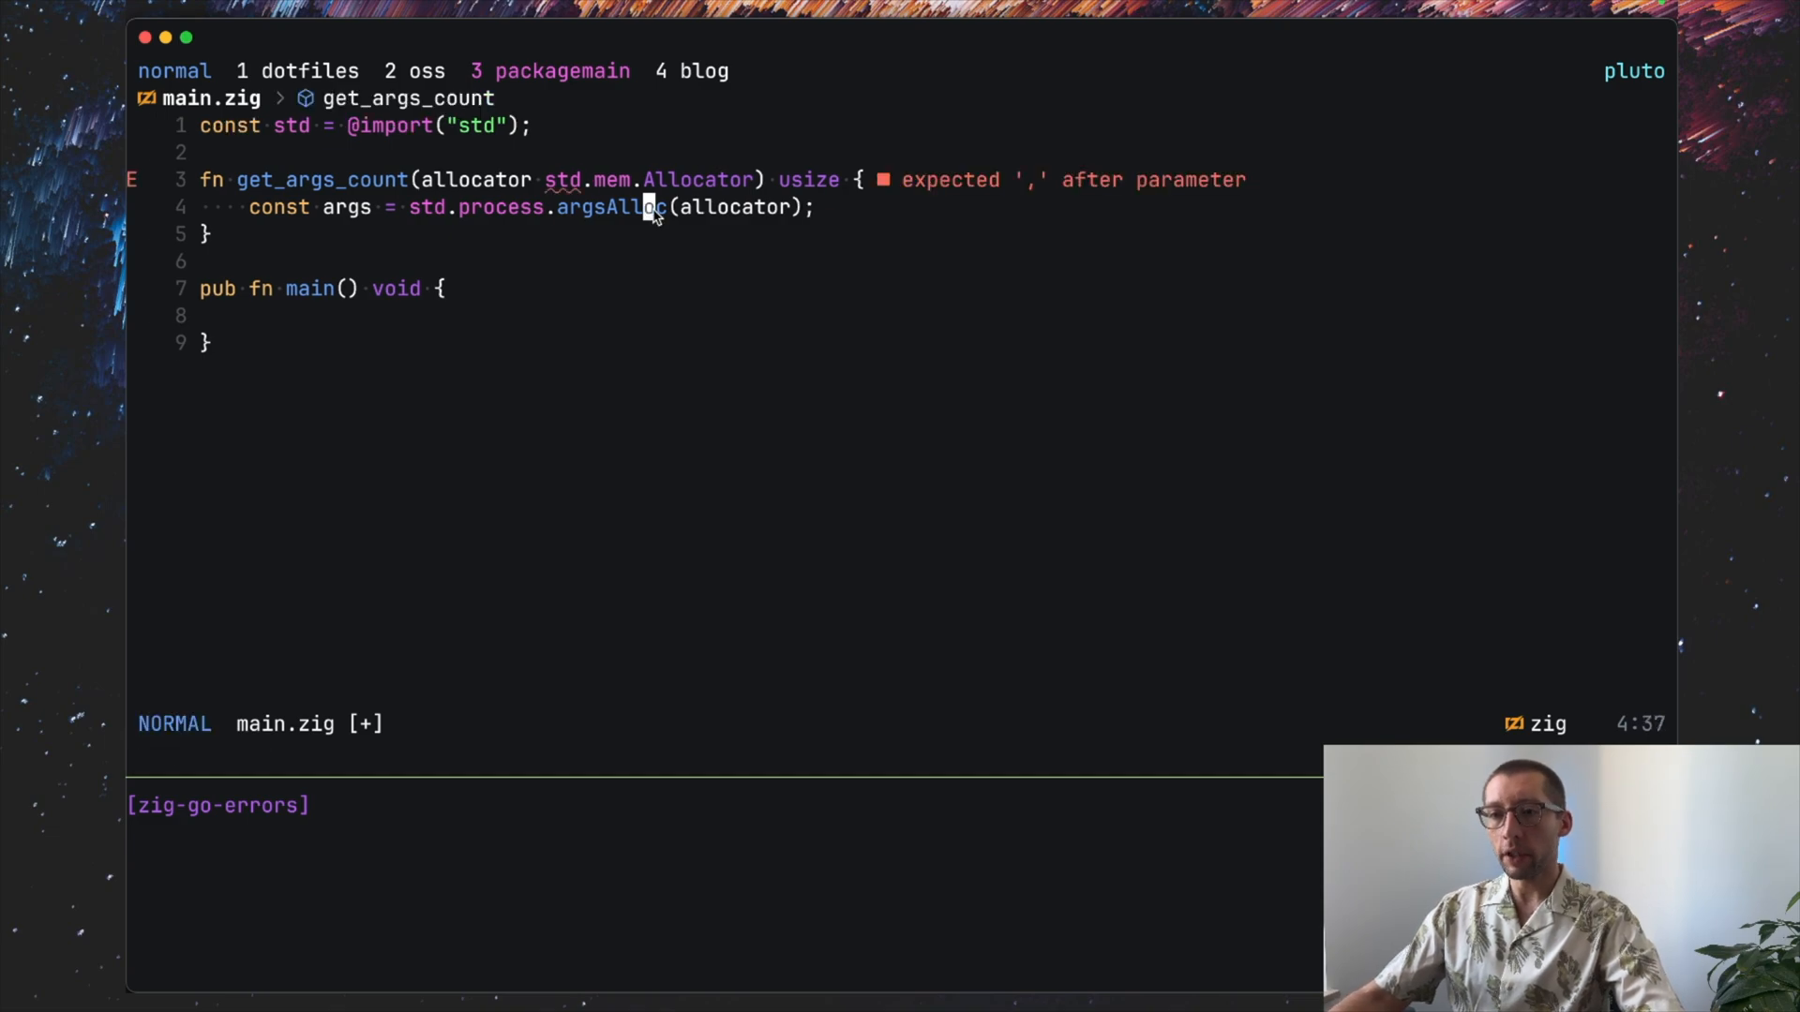
mouse_move(627, 208)
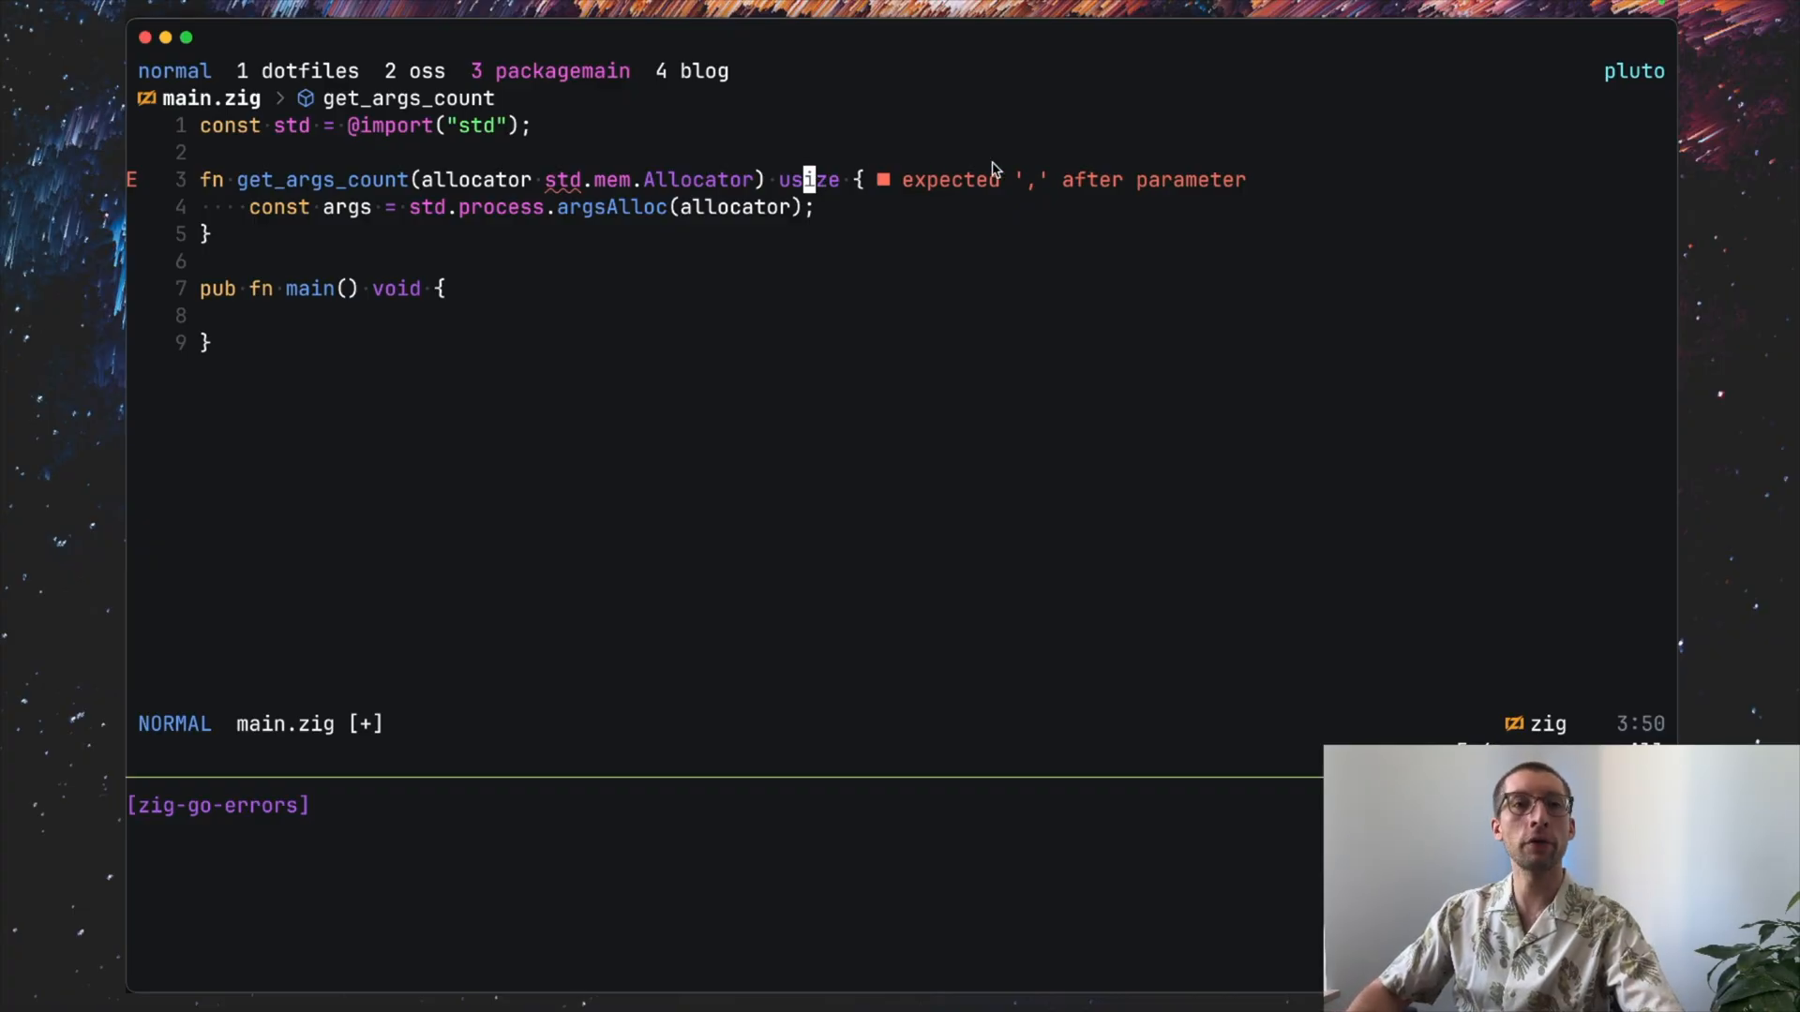
Step: Change the return type of get_args_count to the error union !usize
key(i)
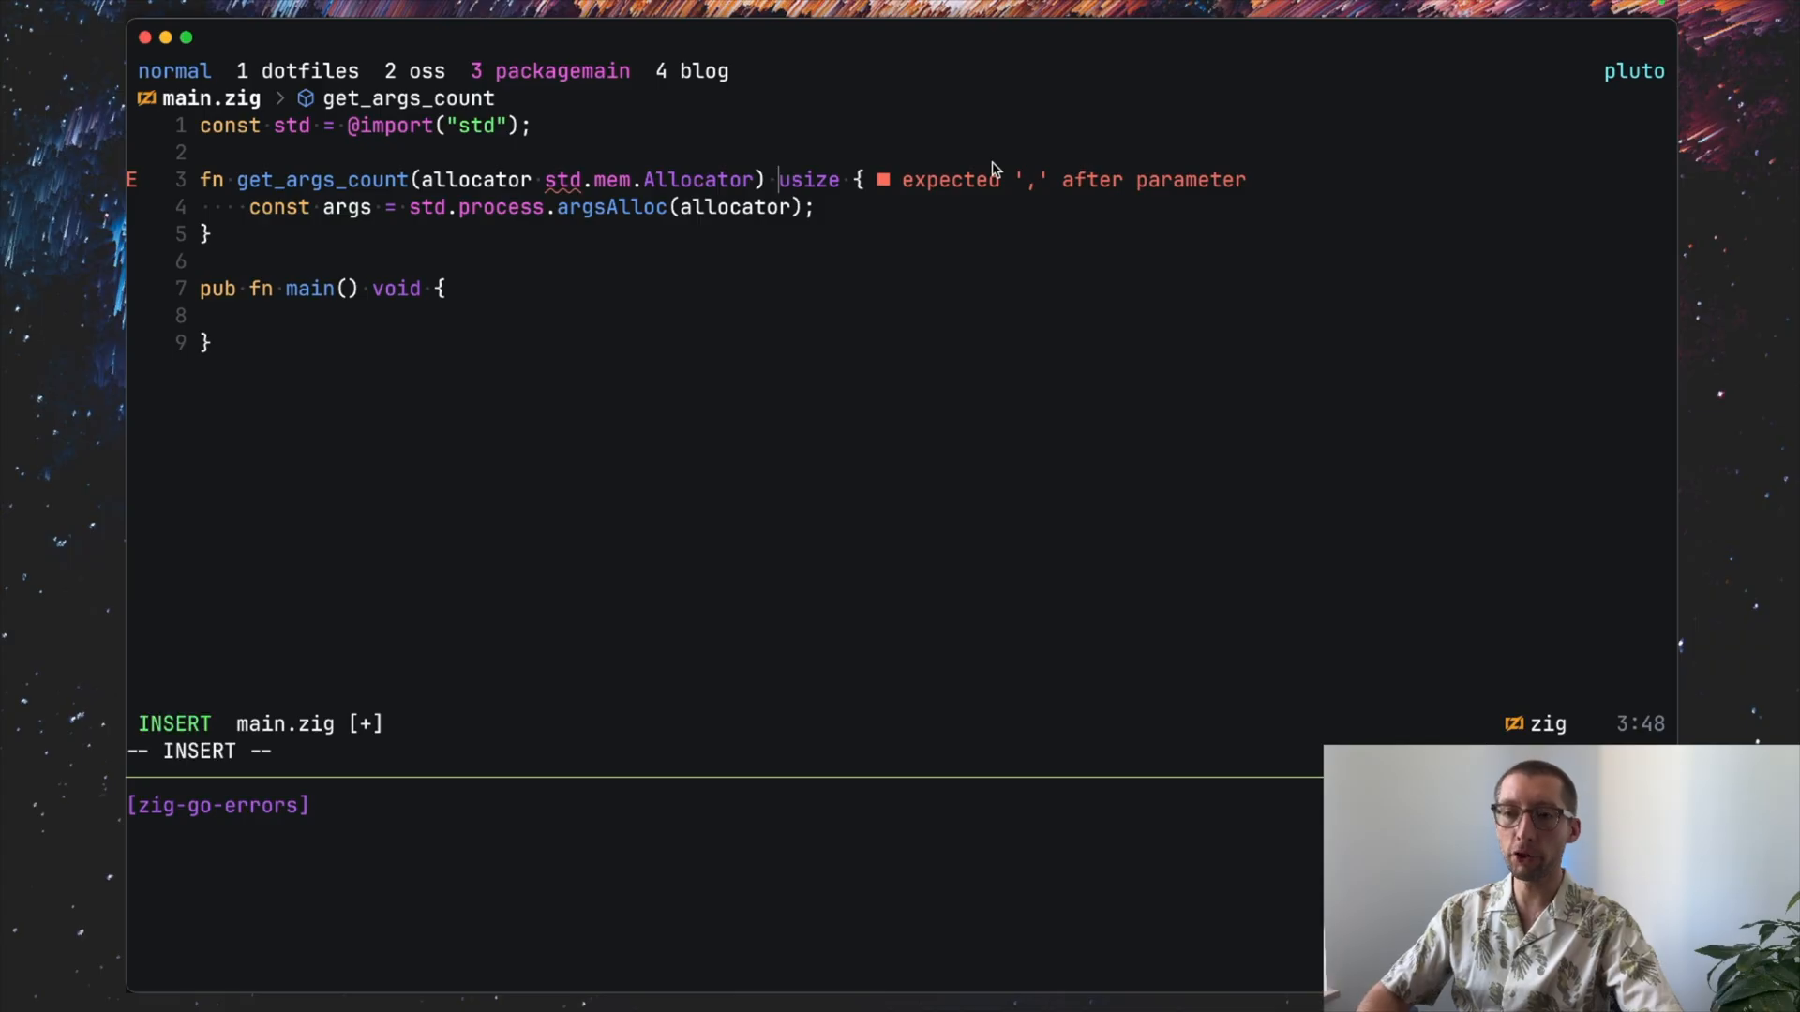
text(!)
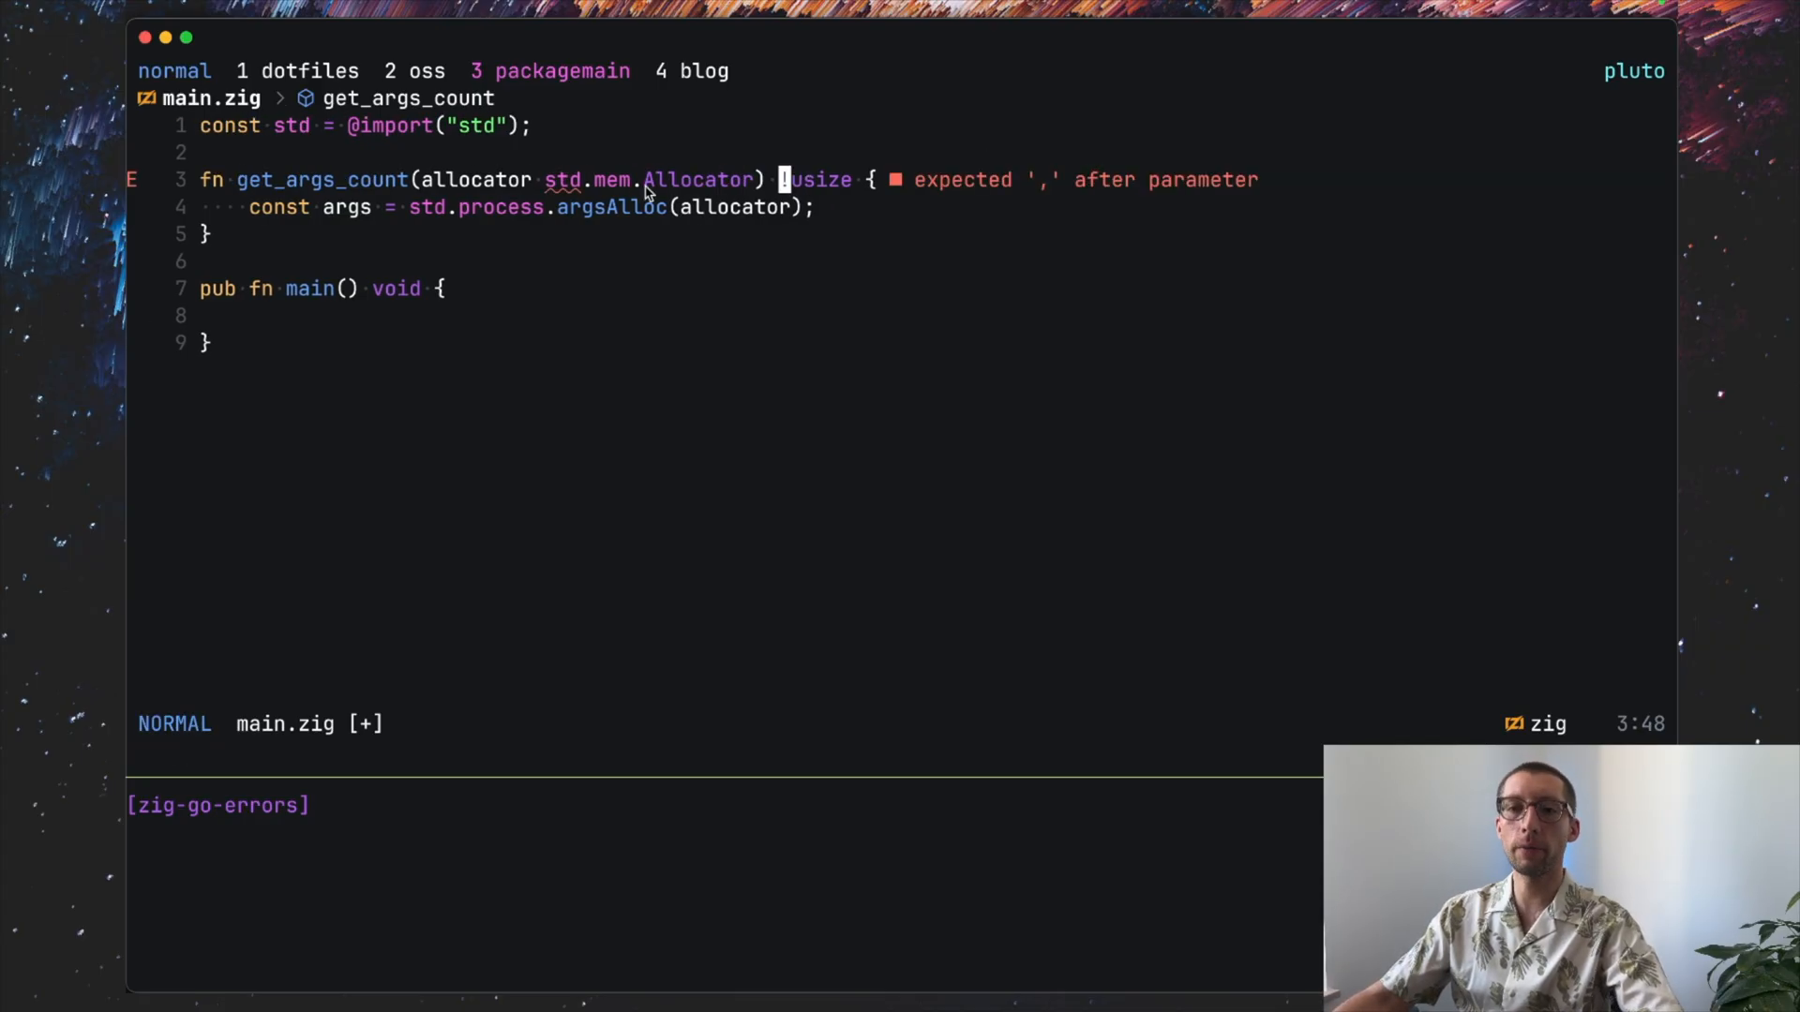
mouse_move(276, 266)
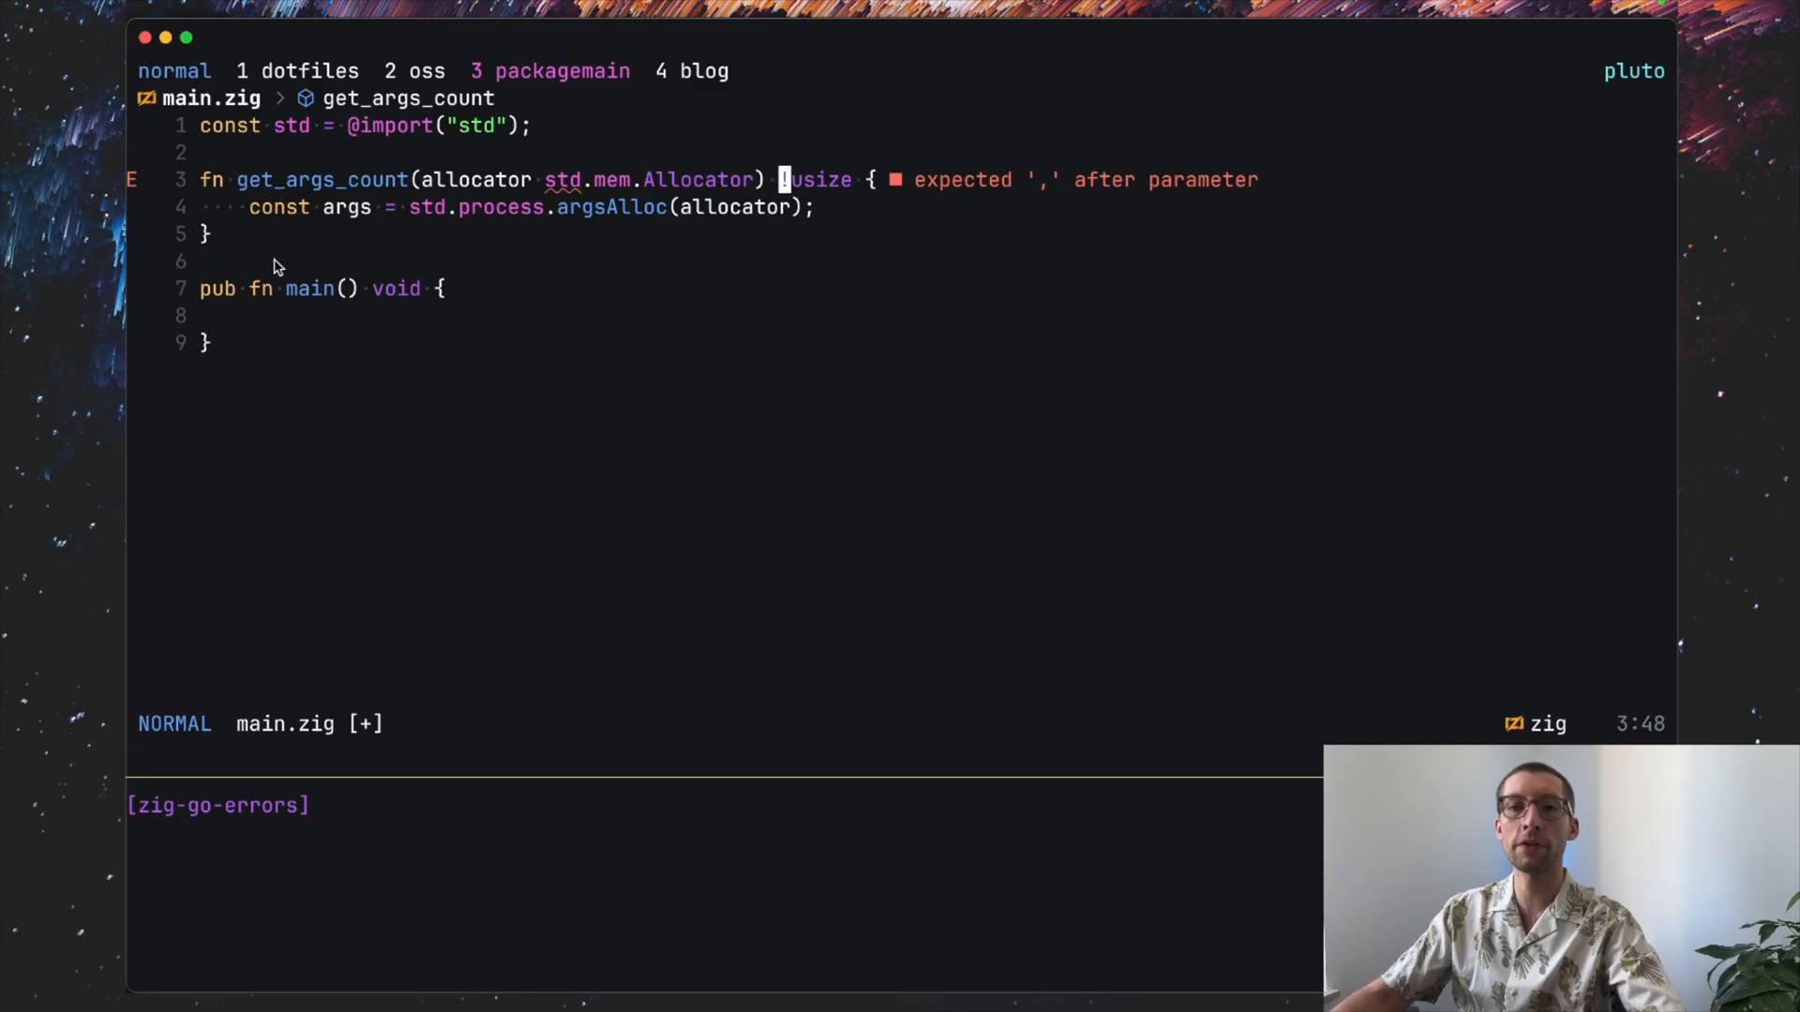
mouse_move(510, 218)
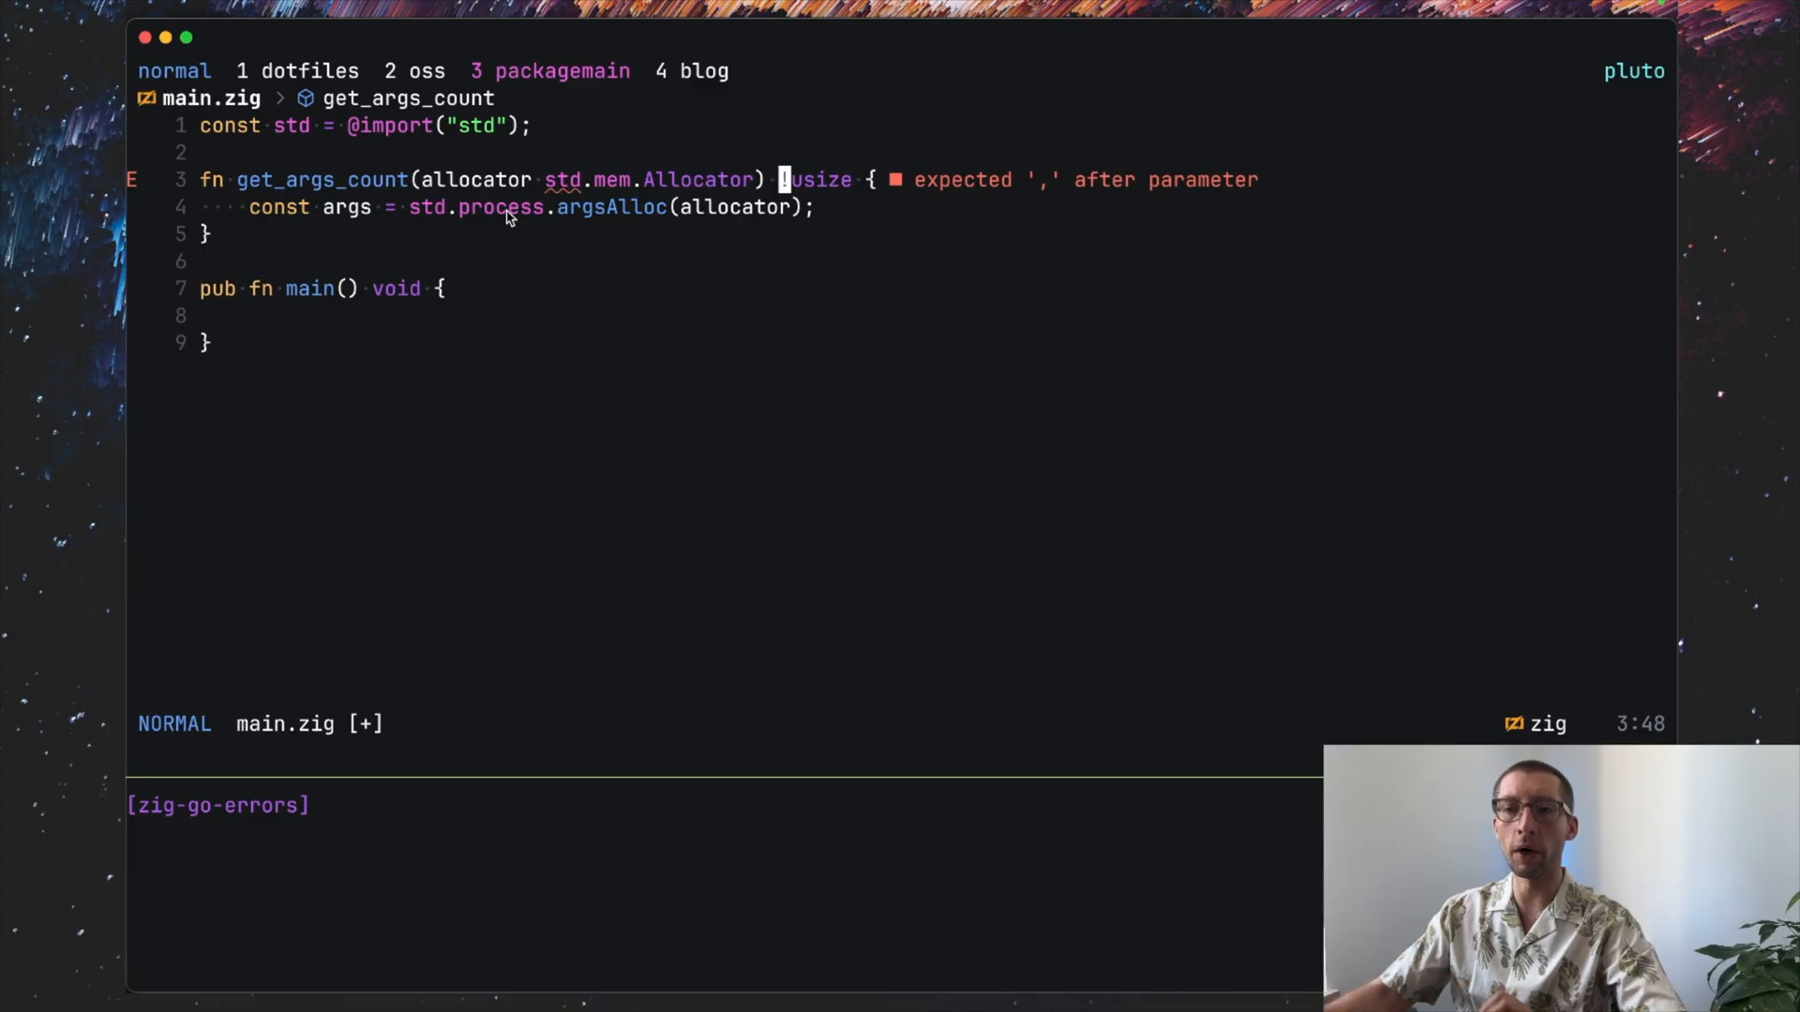
key(i)
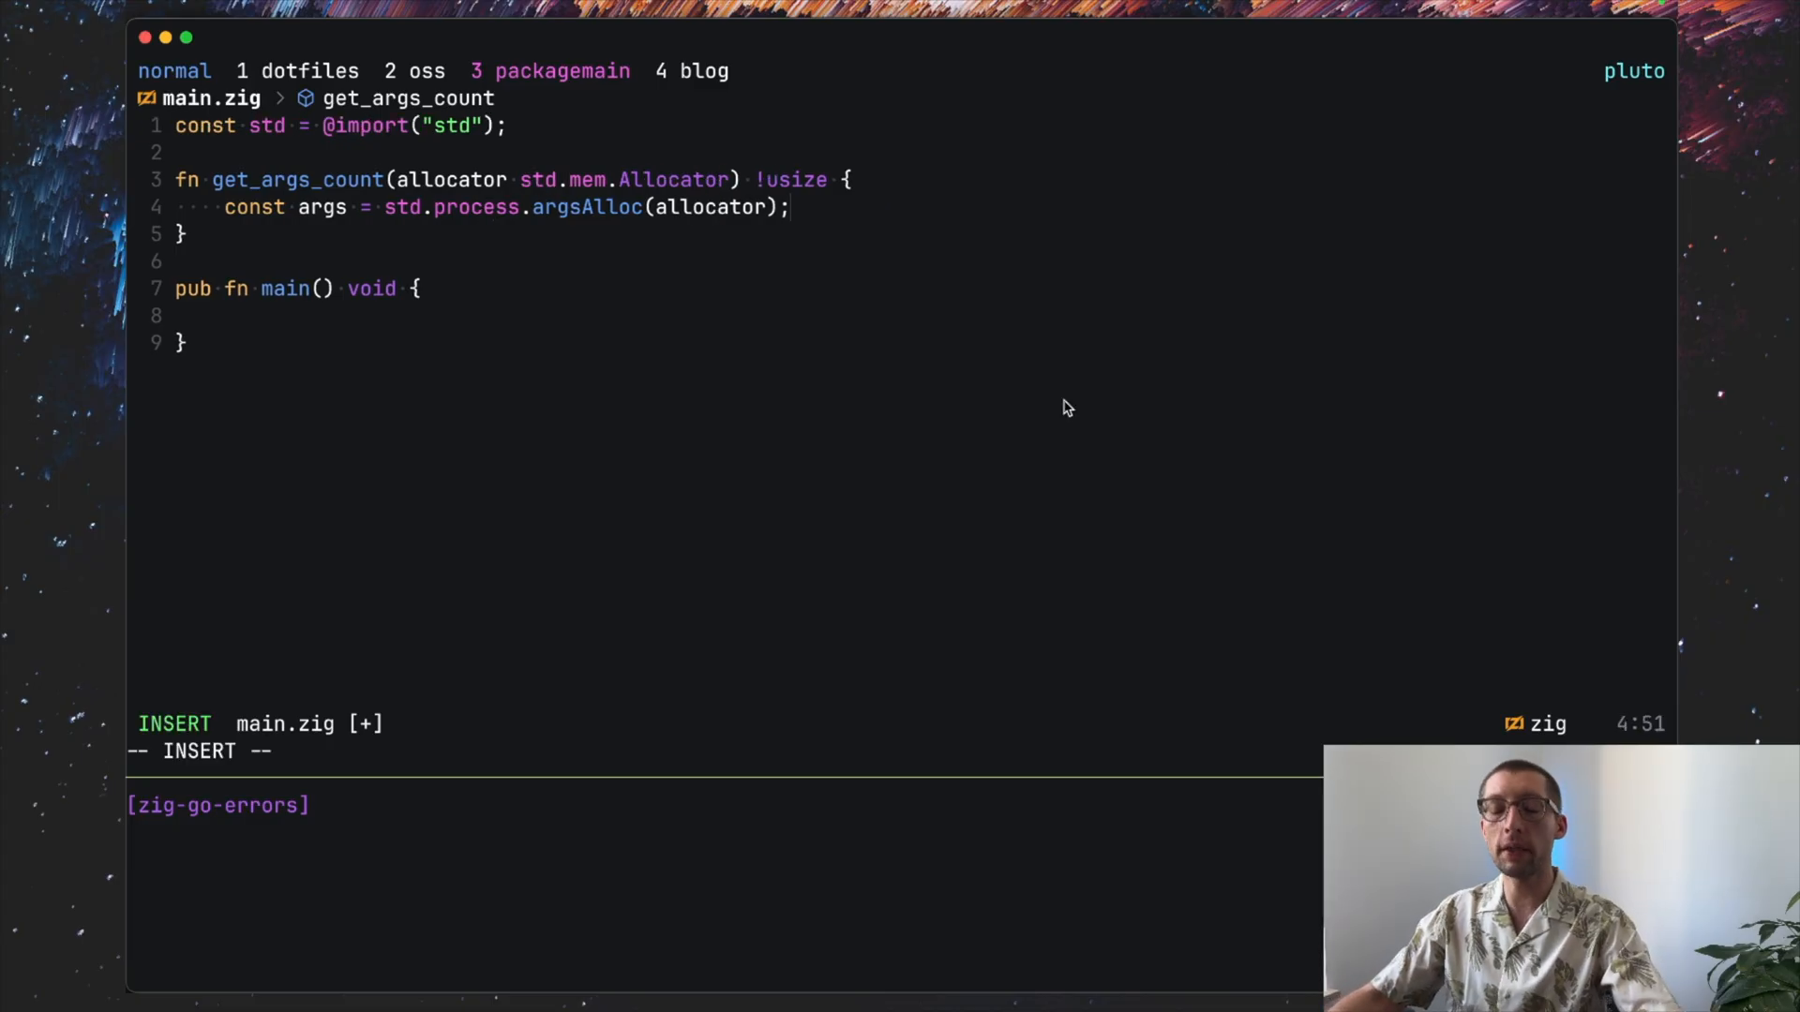
mouse_move(474, 167)
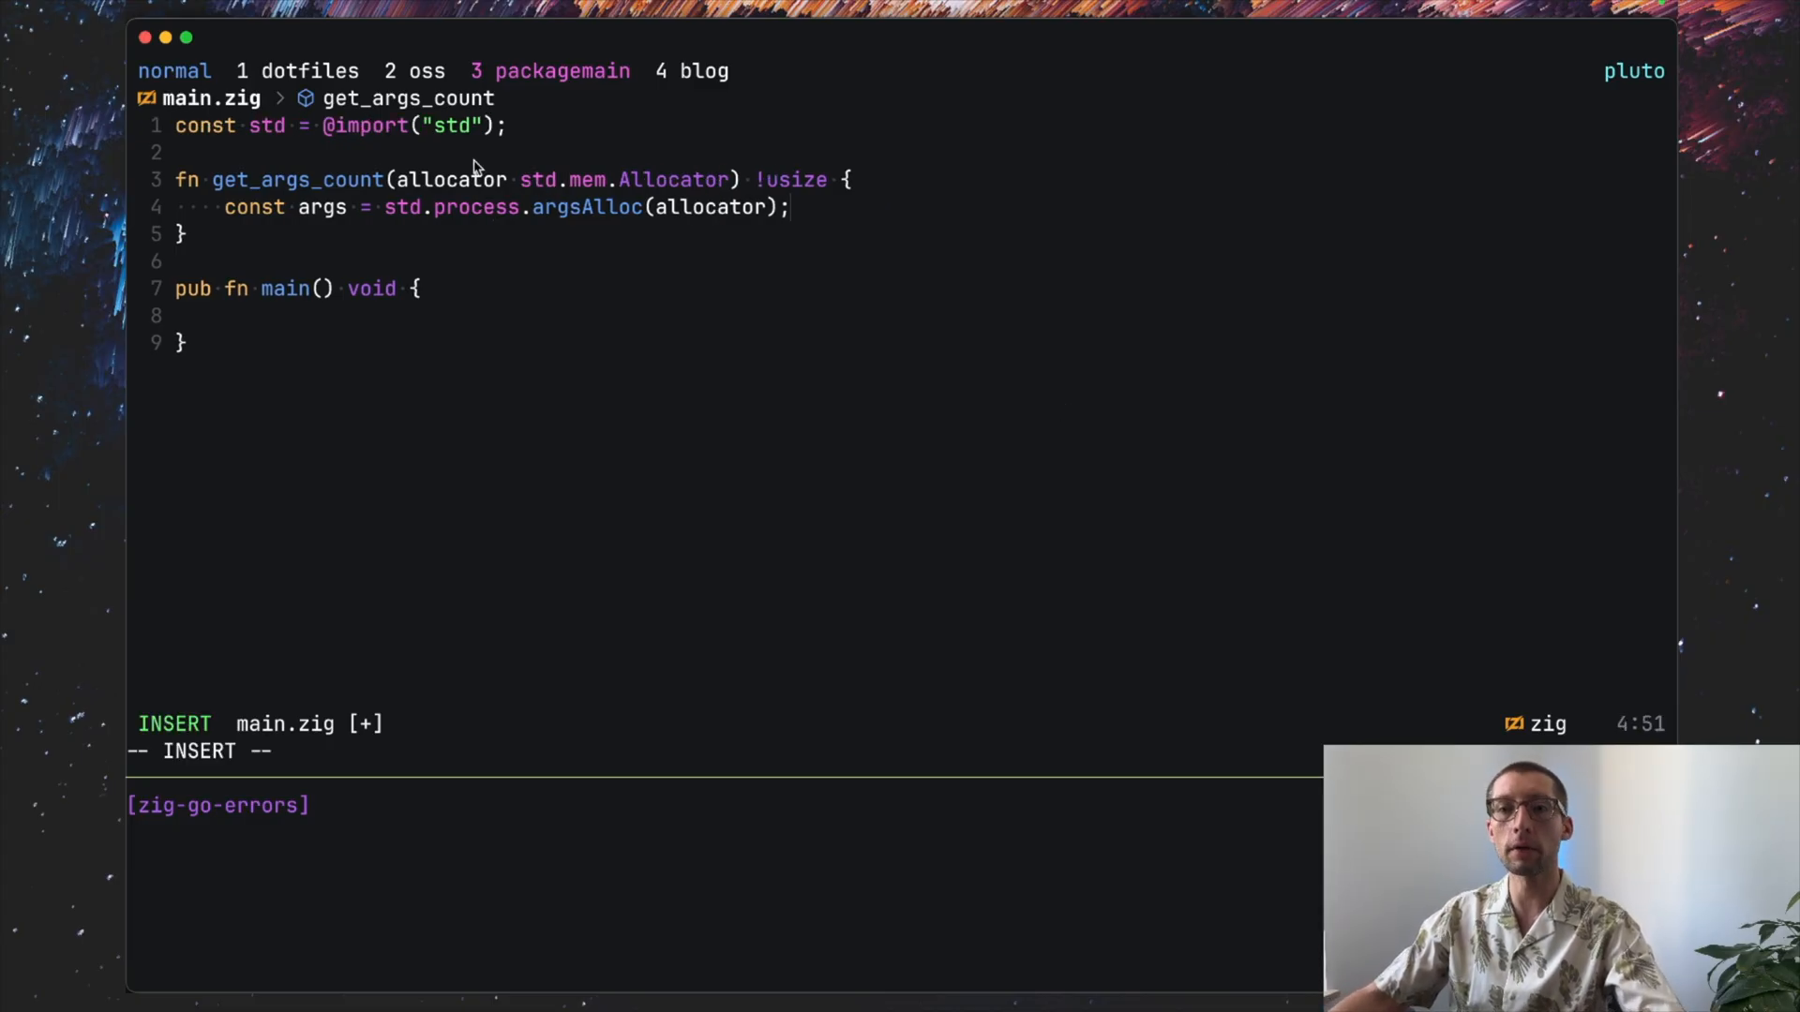
key(Escape)
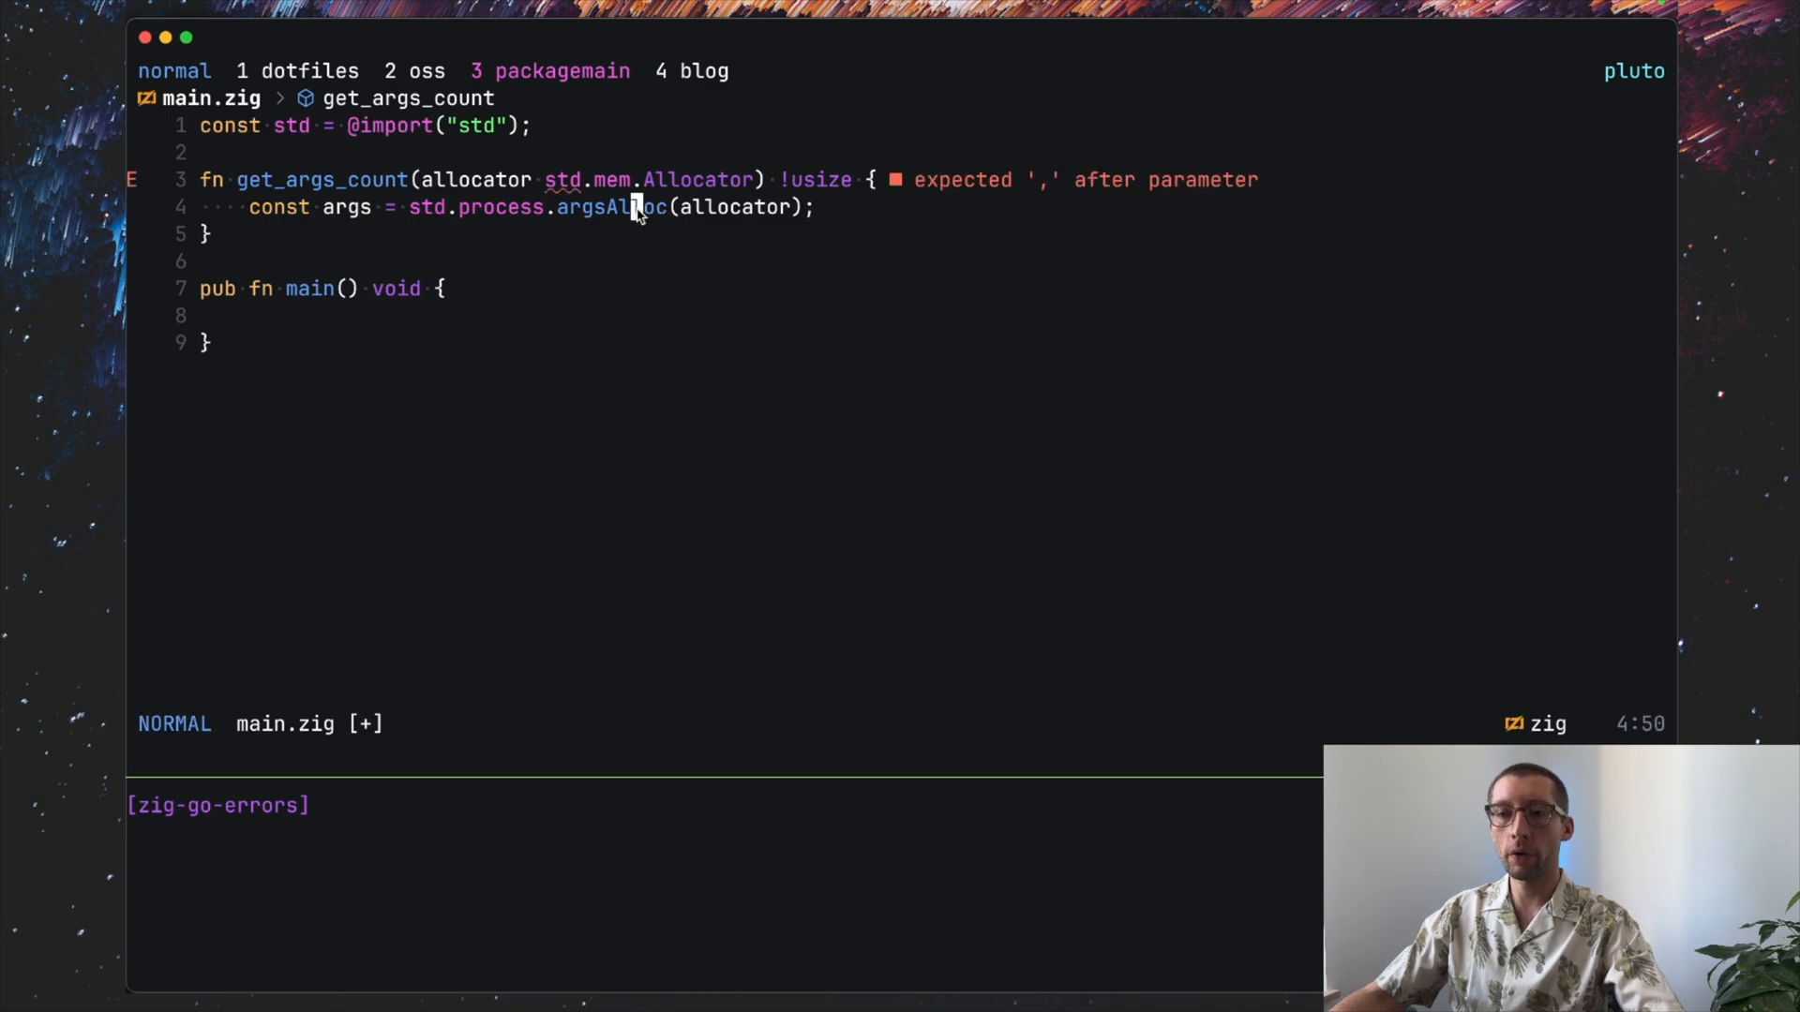
mouse_move(608, 206)
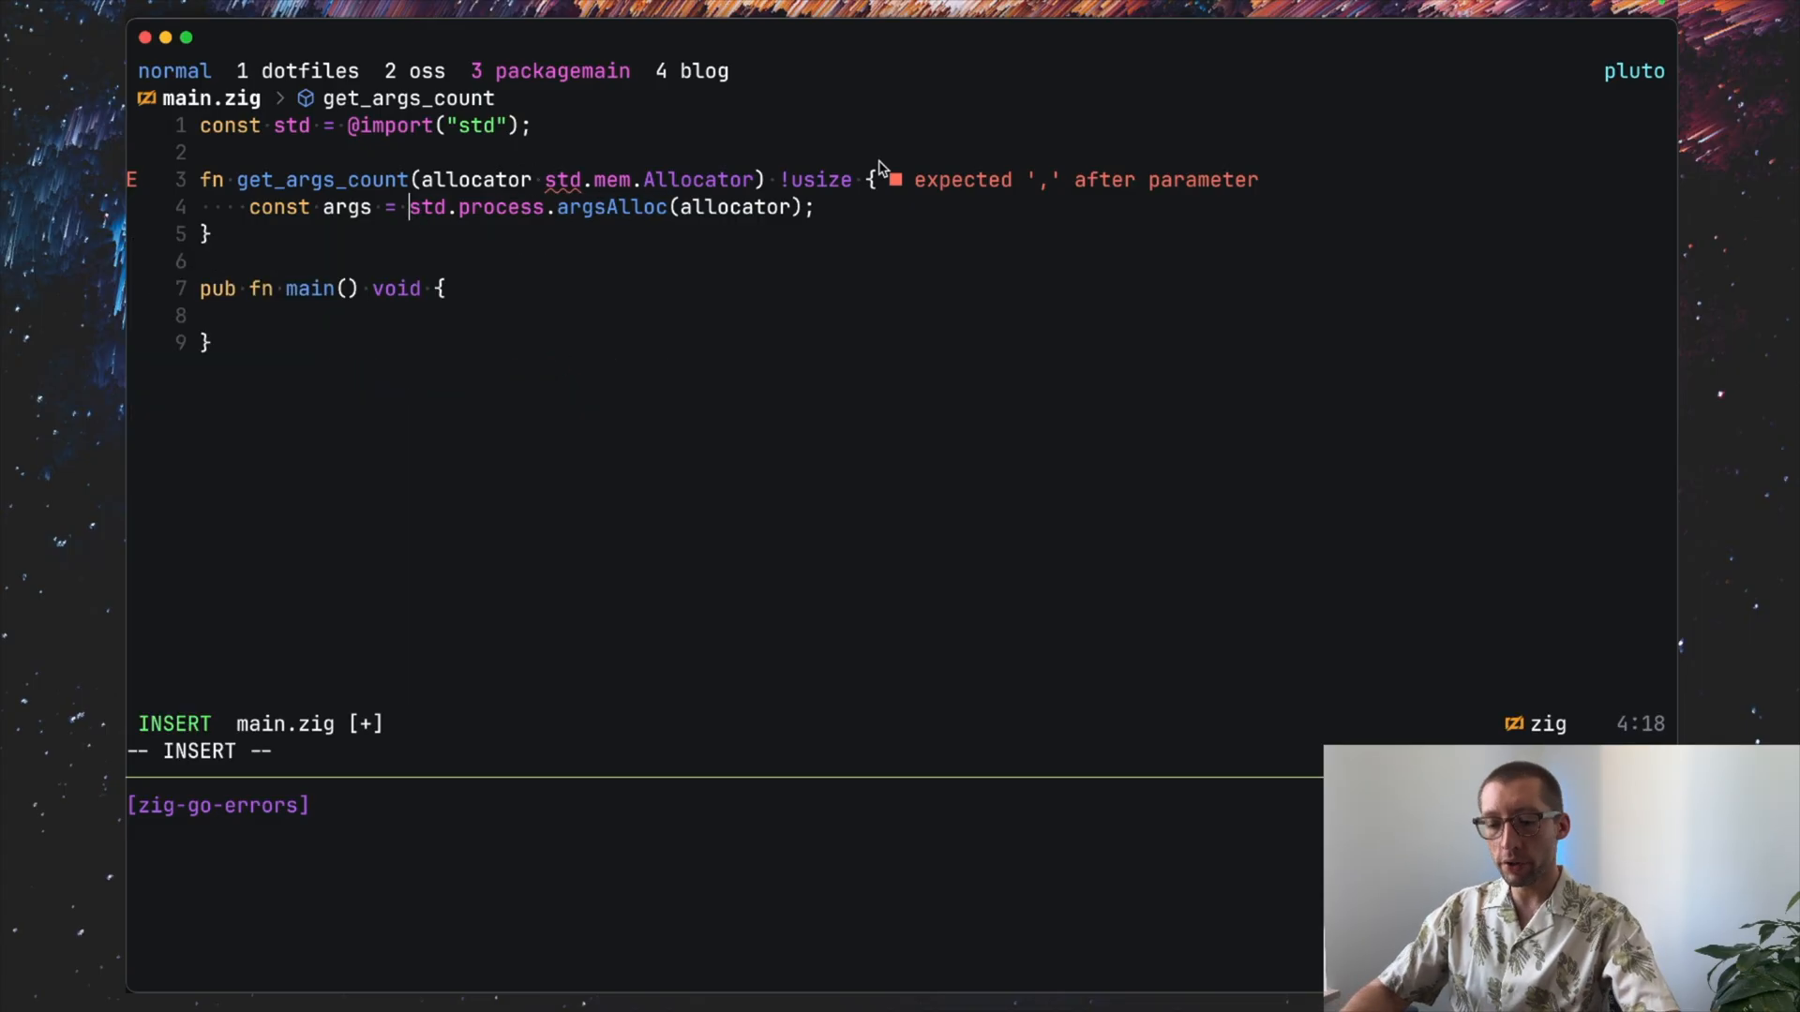
Step: Prefix the std.process.argsAlloc call with try to propagate allocation errors
text(try)
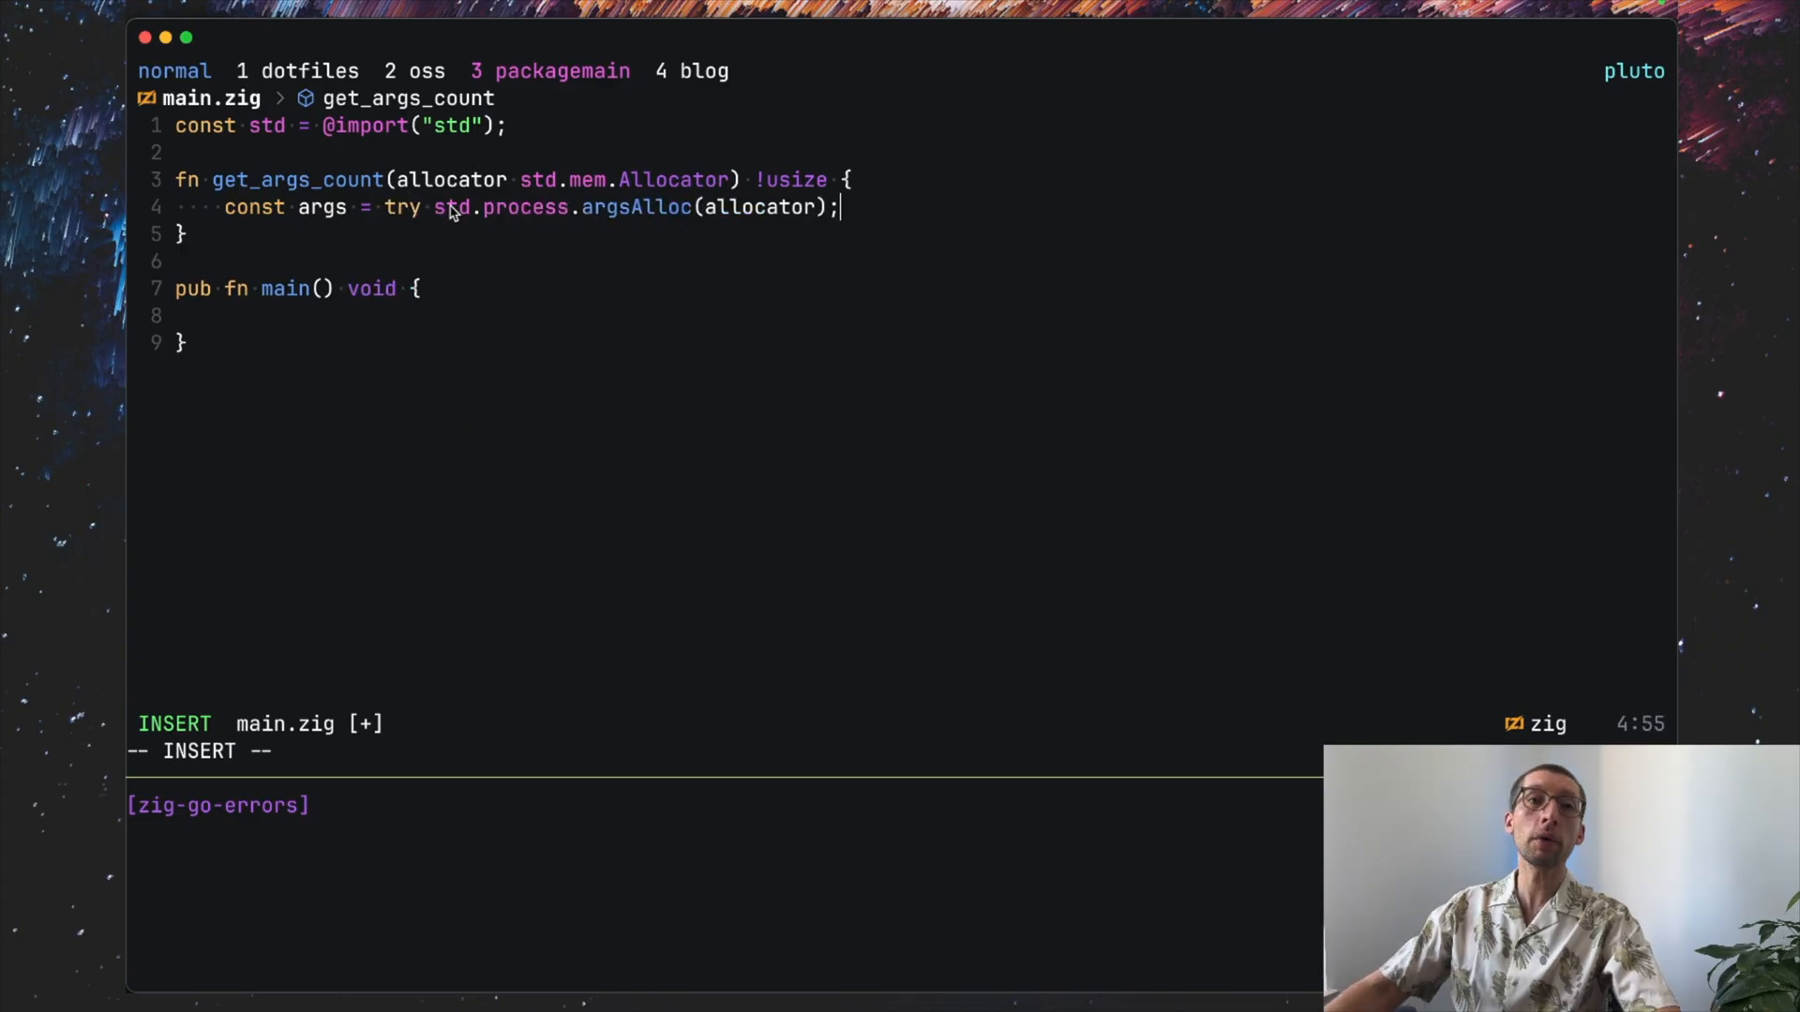
mouse_move(429, 221)
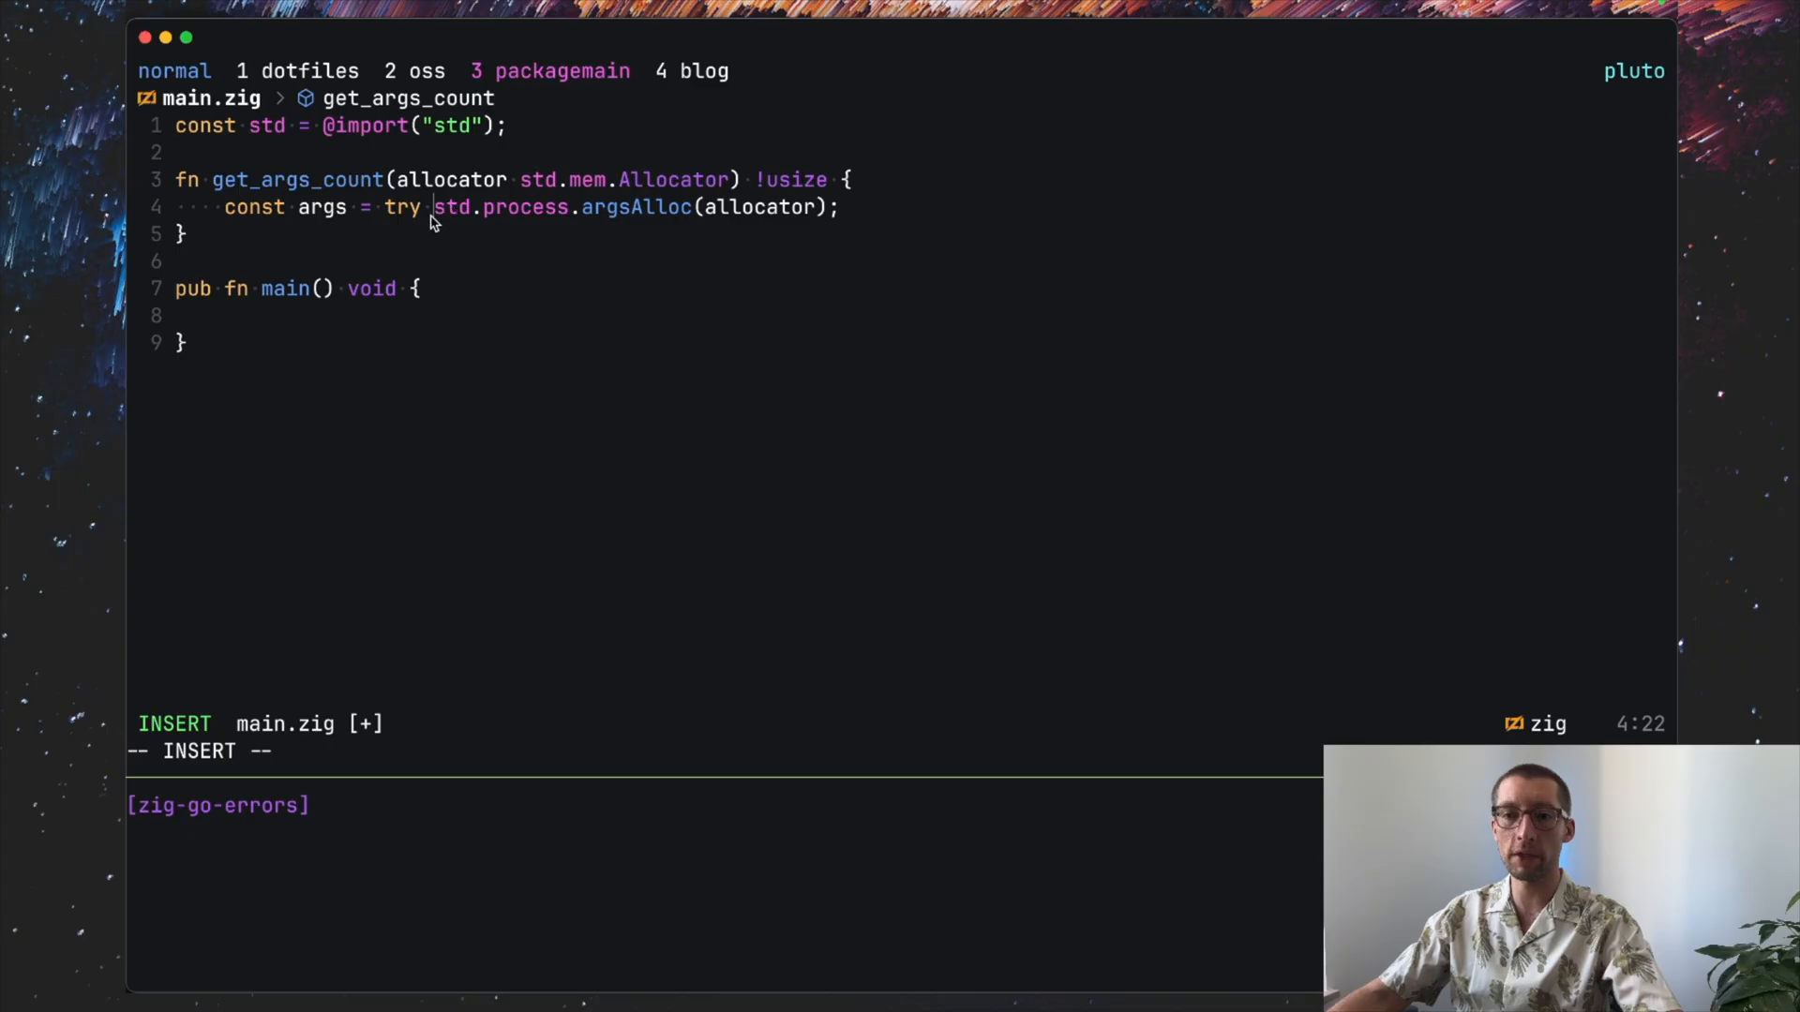
key(Escape)
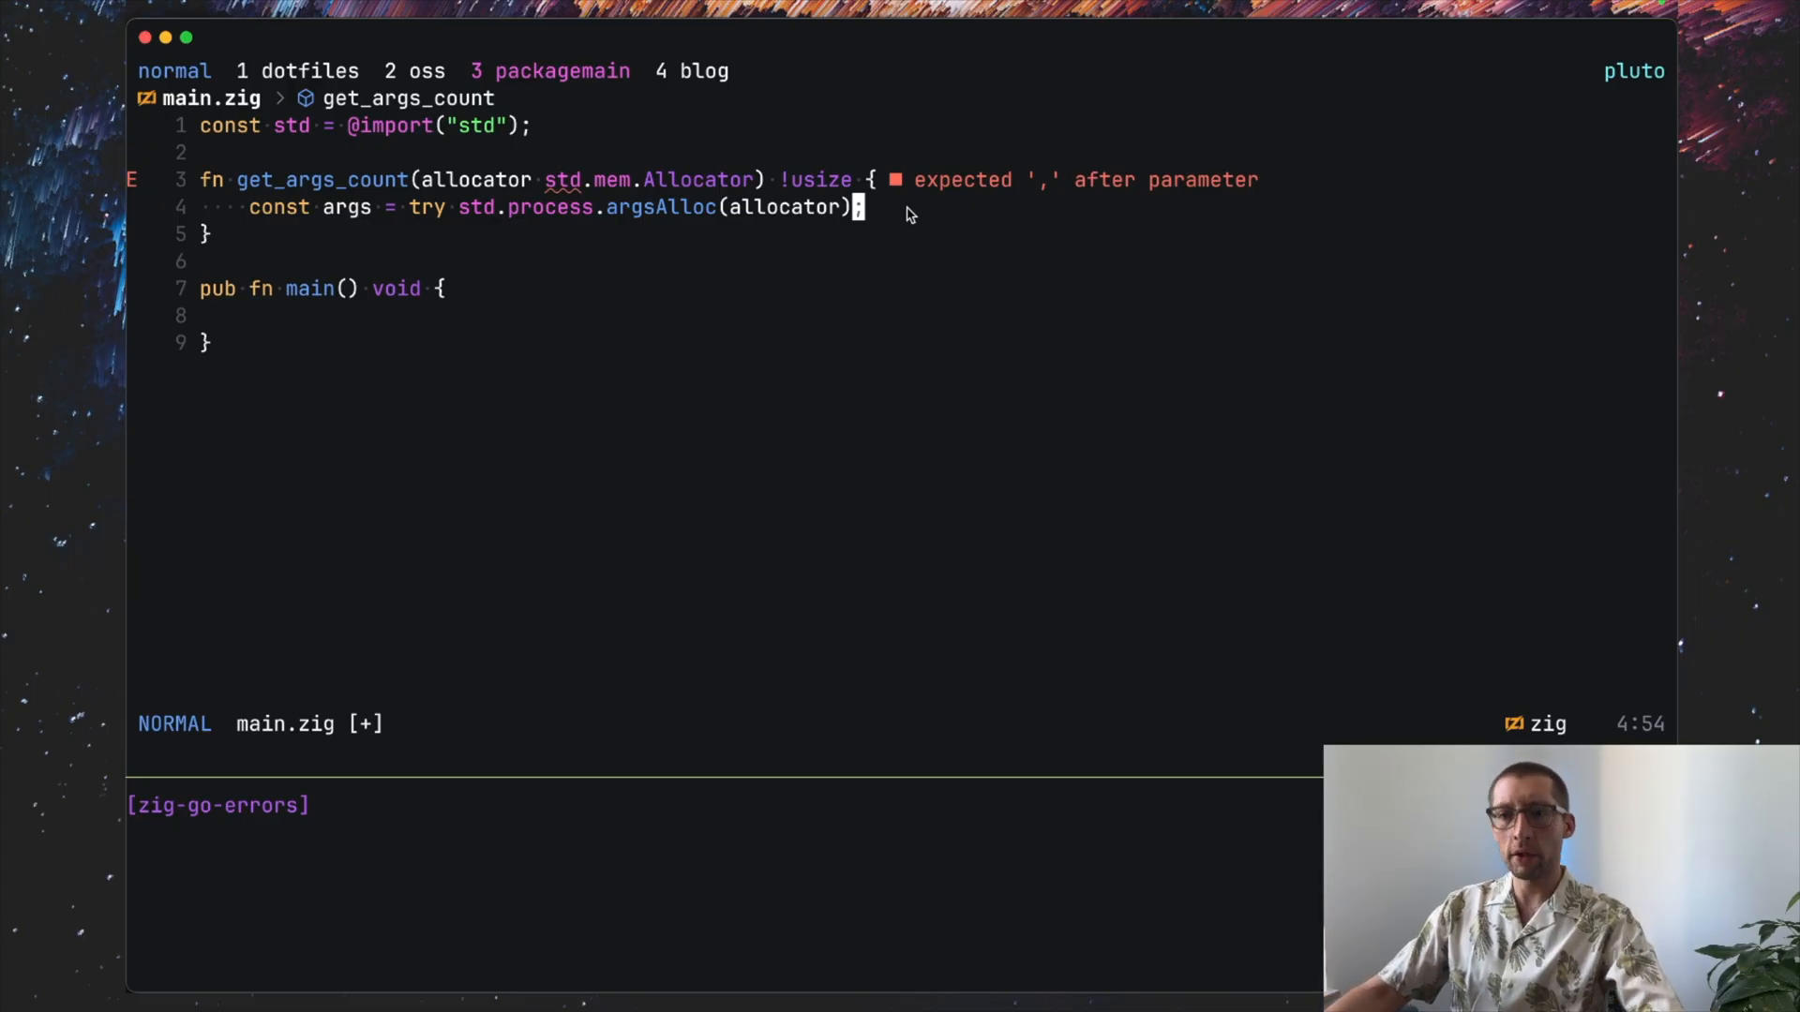
key(V)
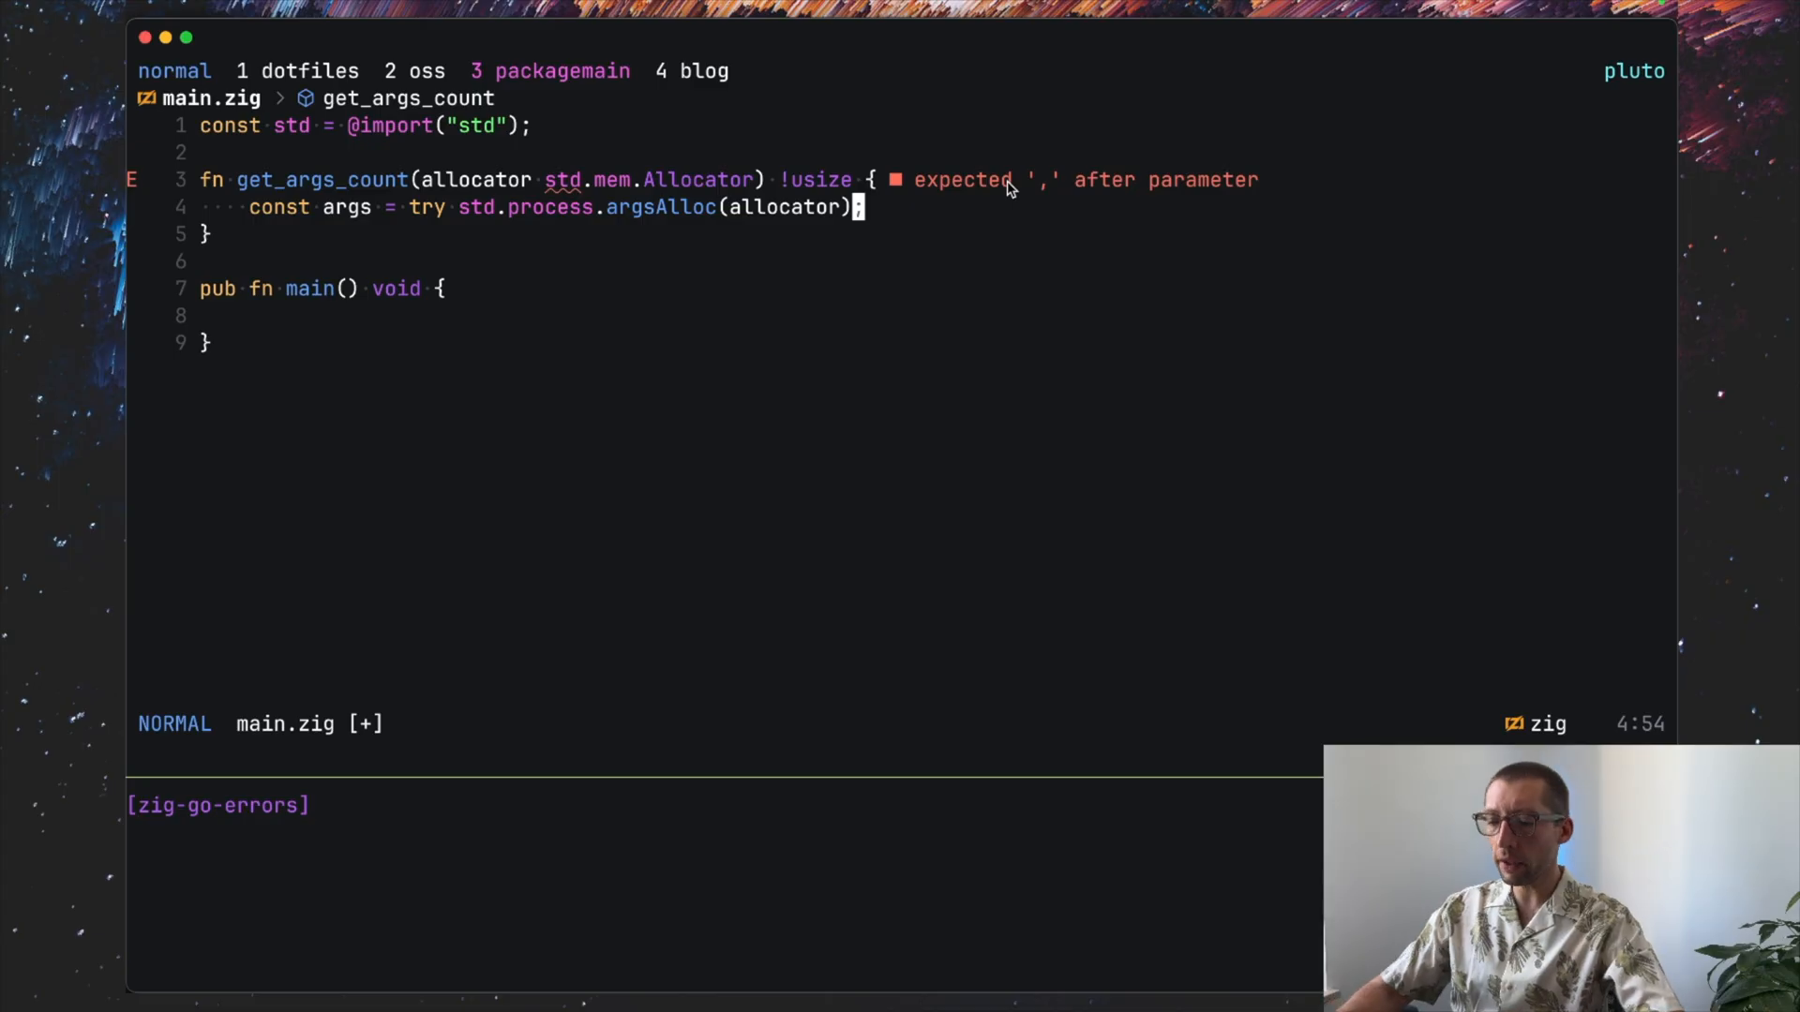
Step: Return error.EmptyArgs when args.len < 2 in an if block
key(o)
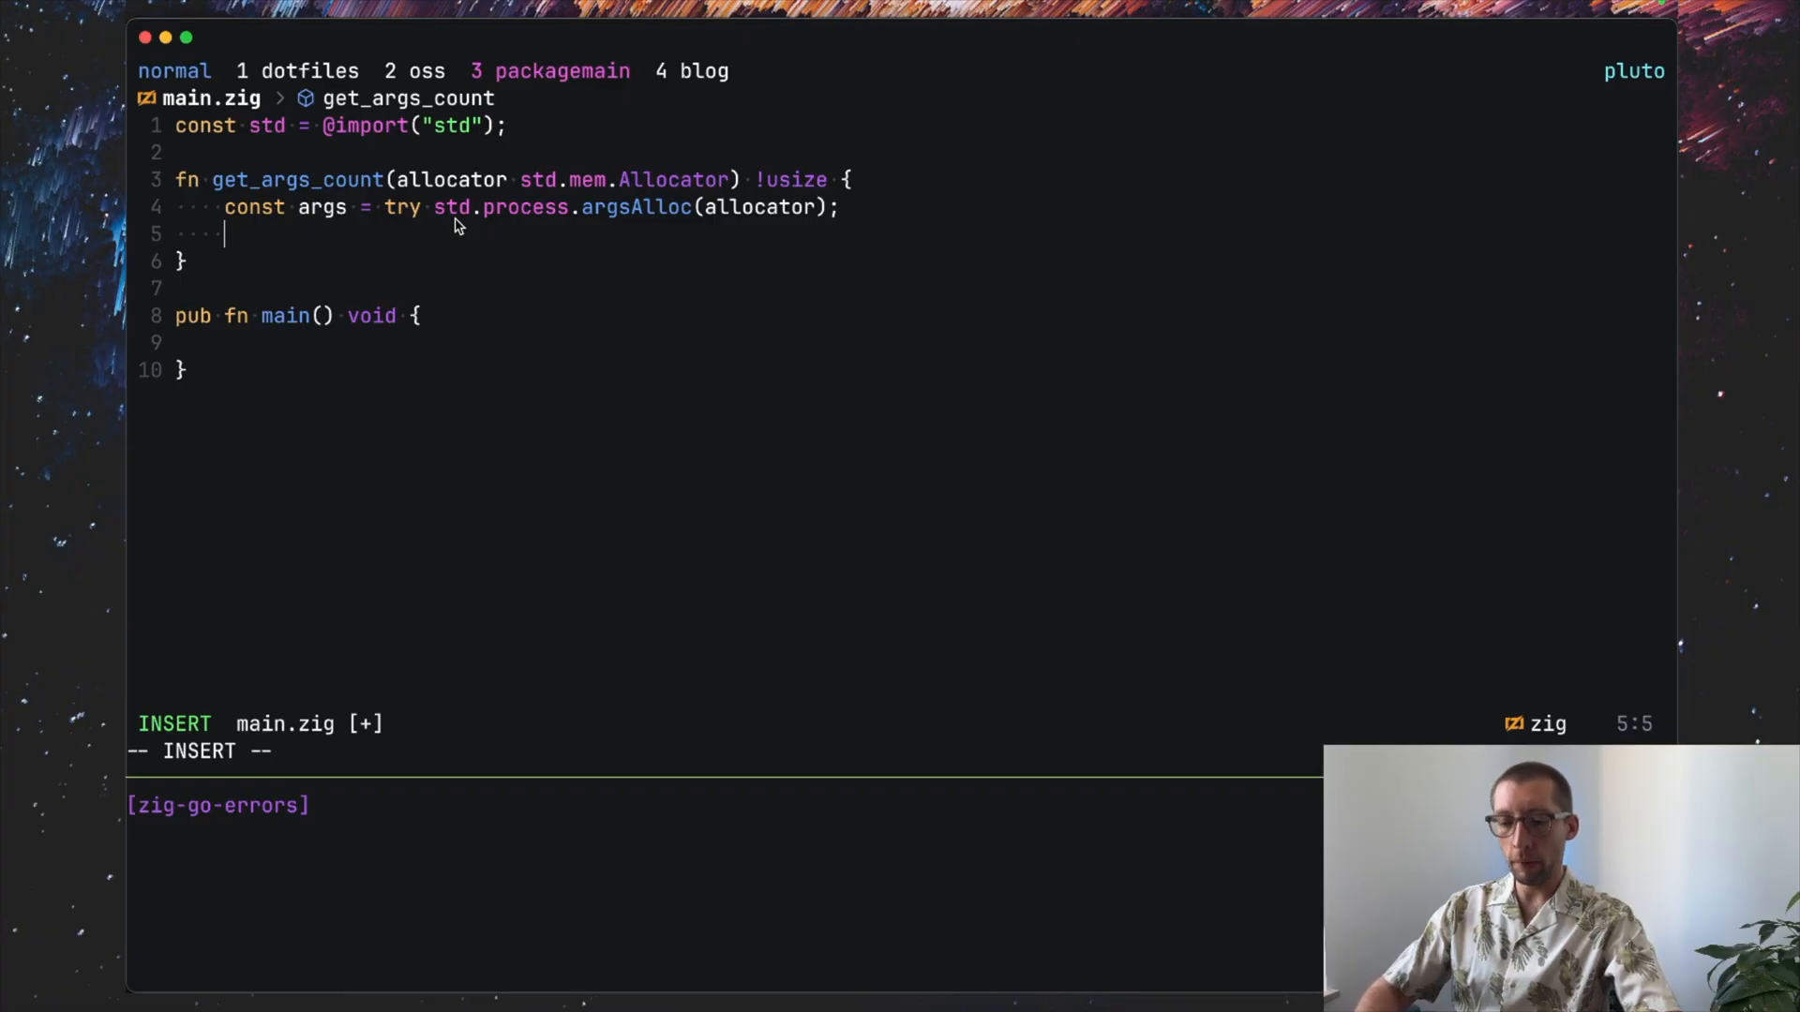
text(if (args.len < 2)
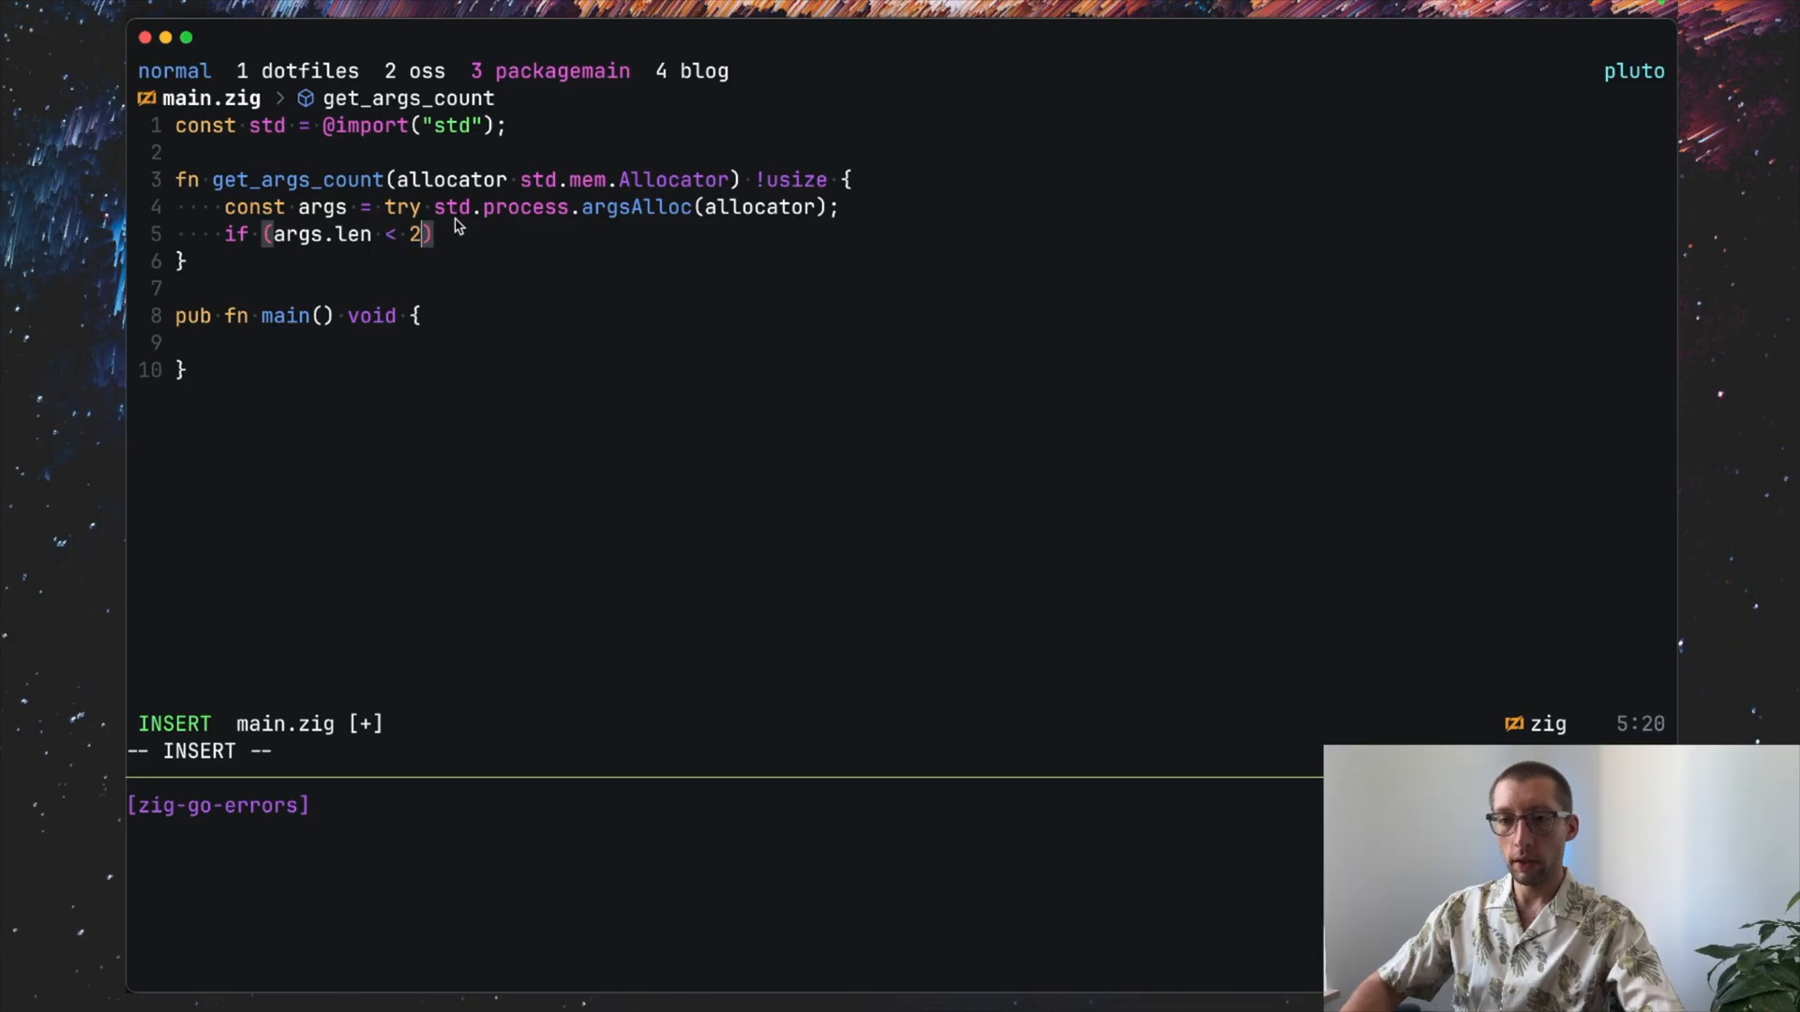
text({)
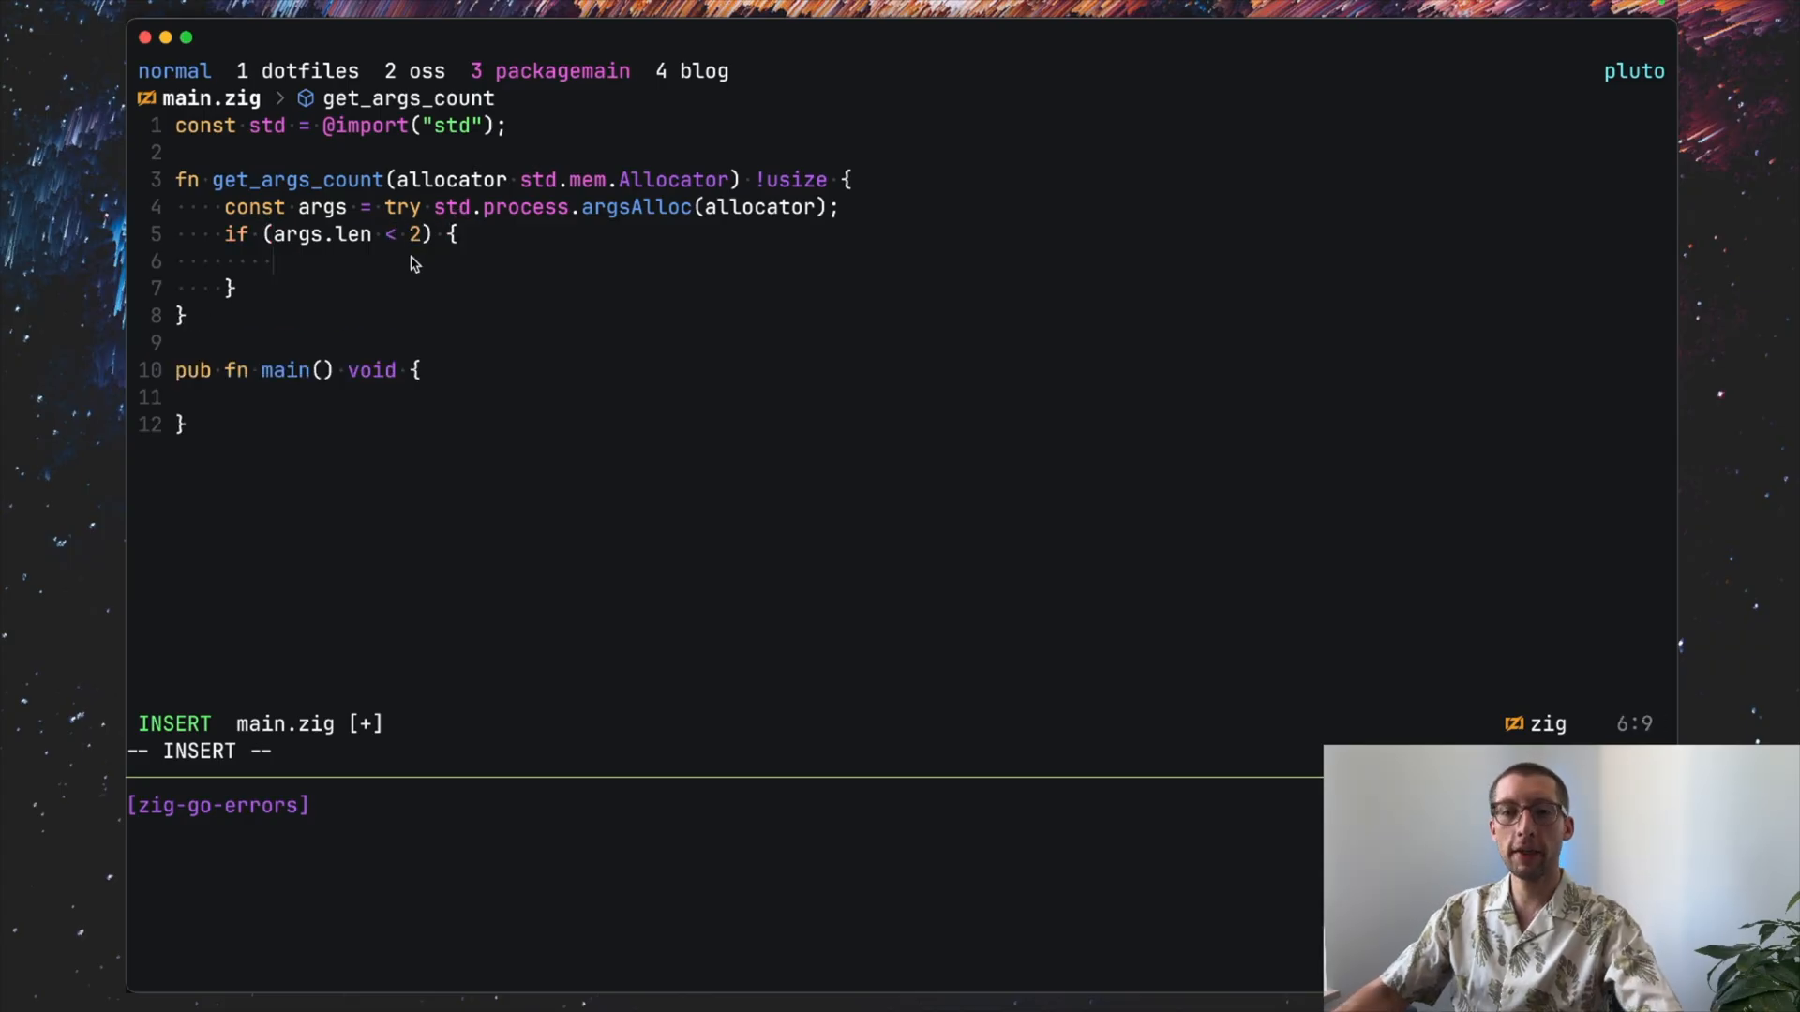
text(return)
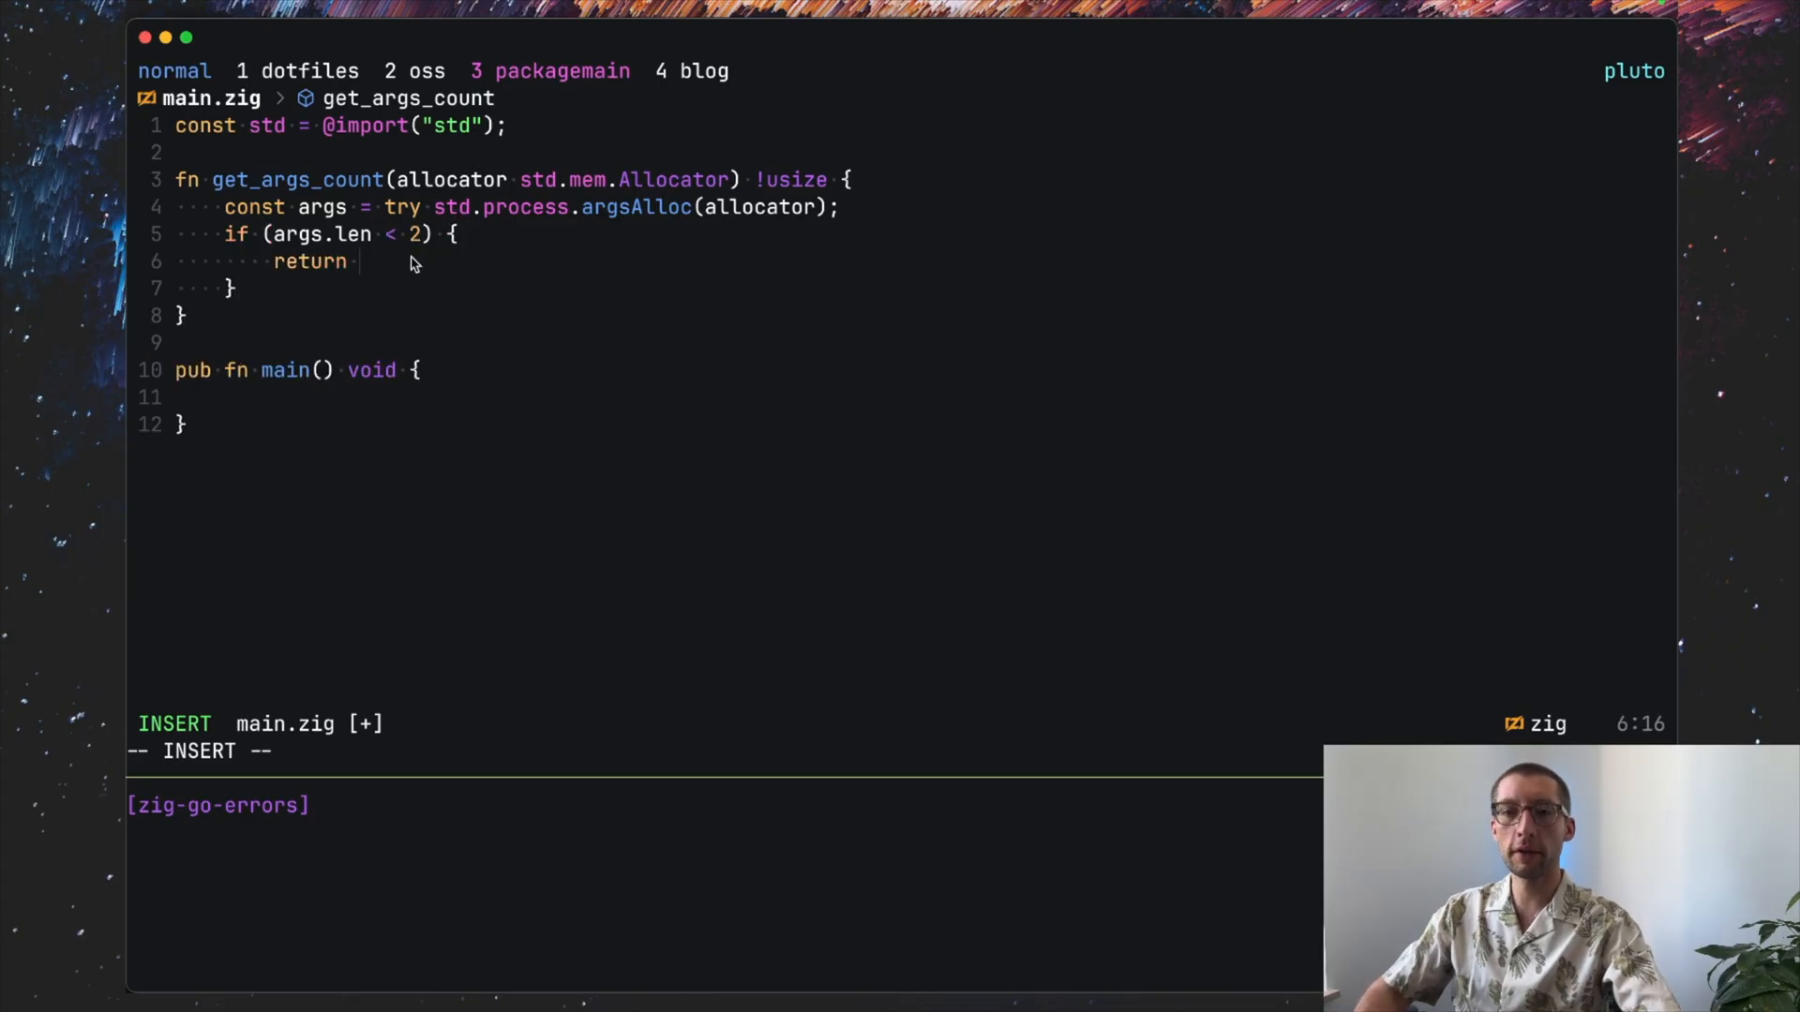
text(error)
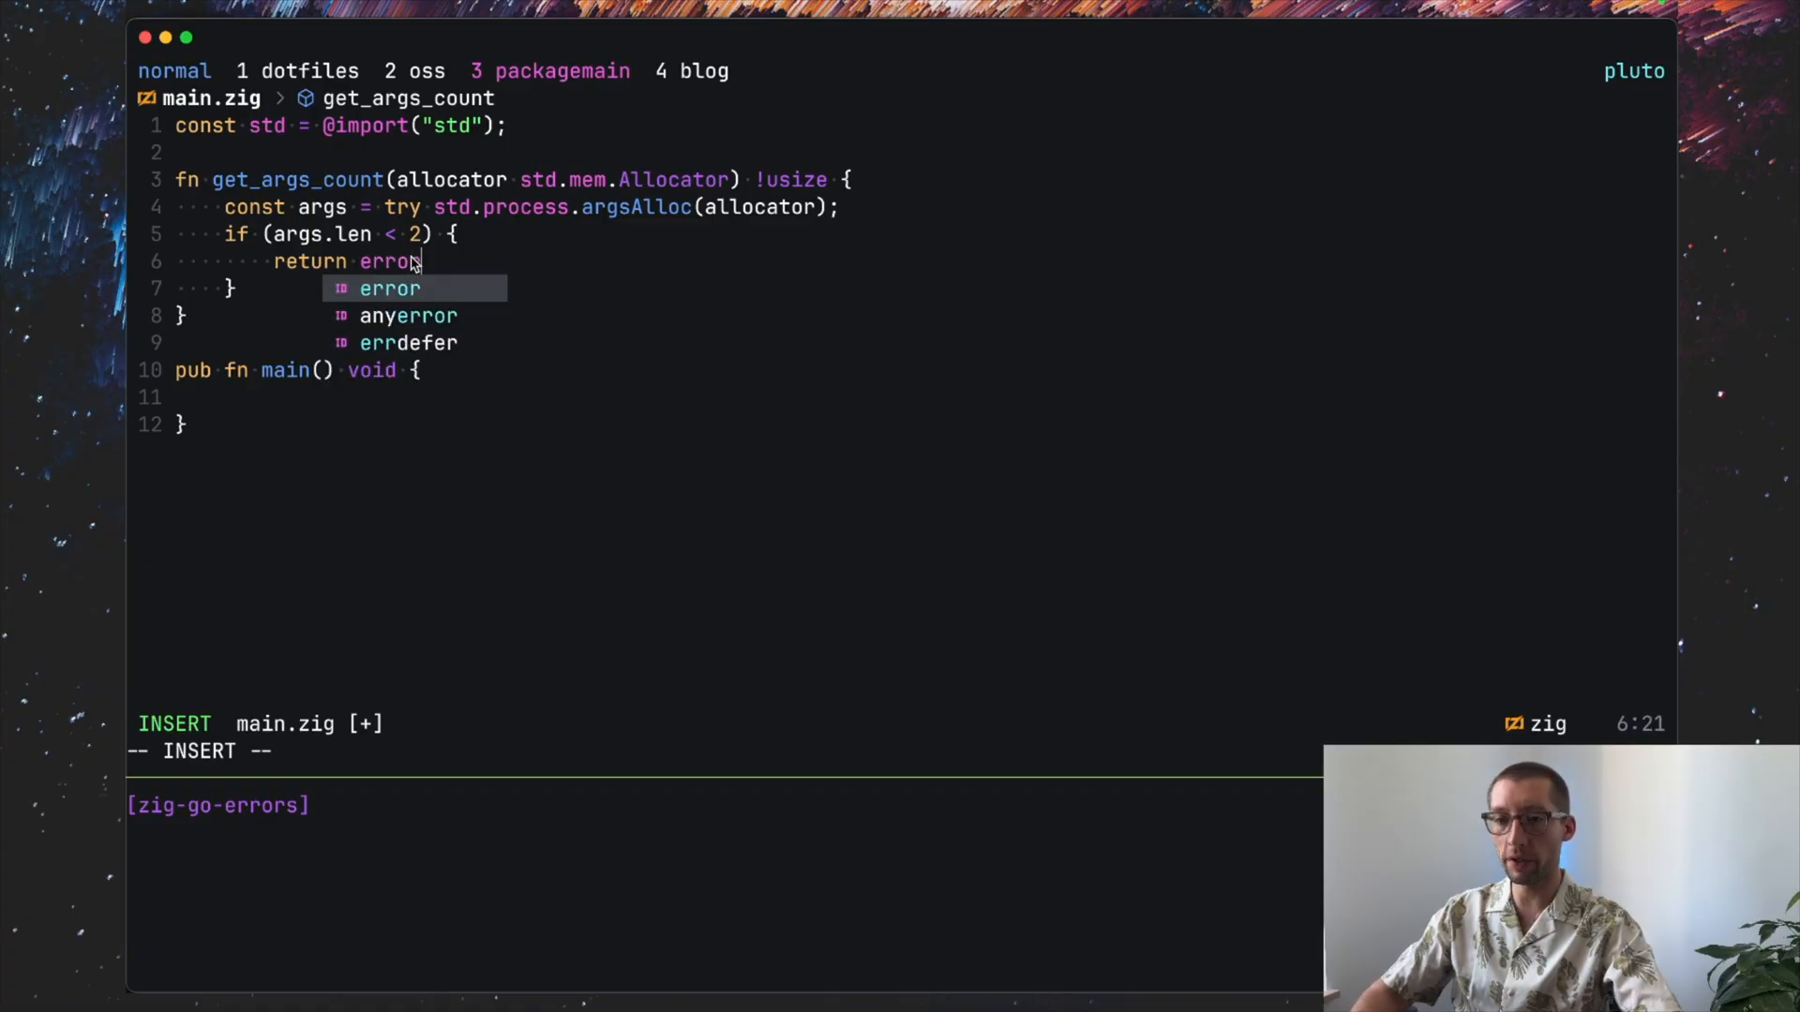
text(.)
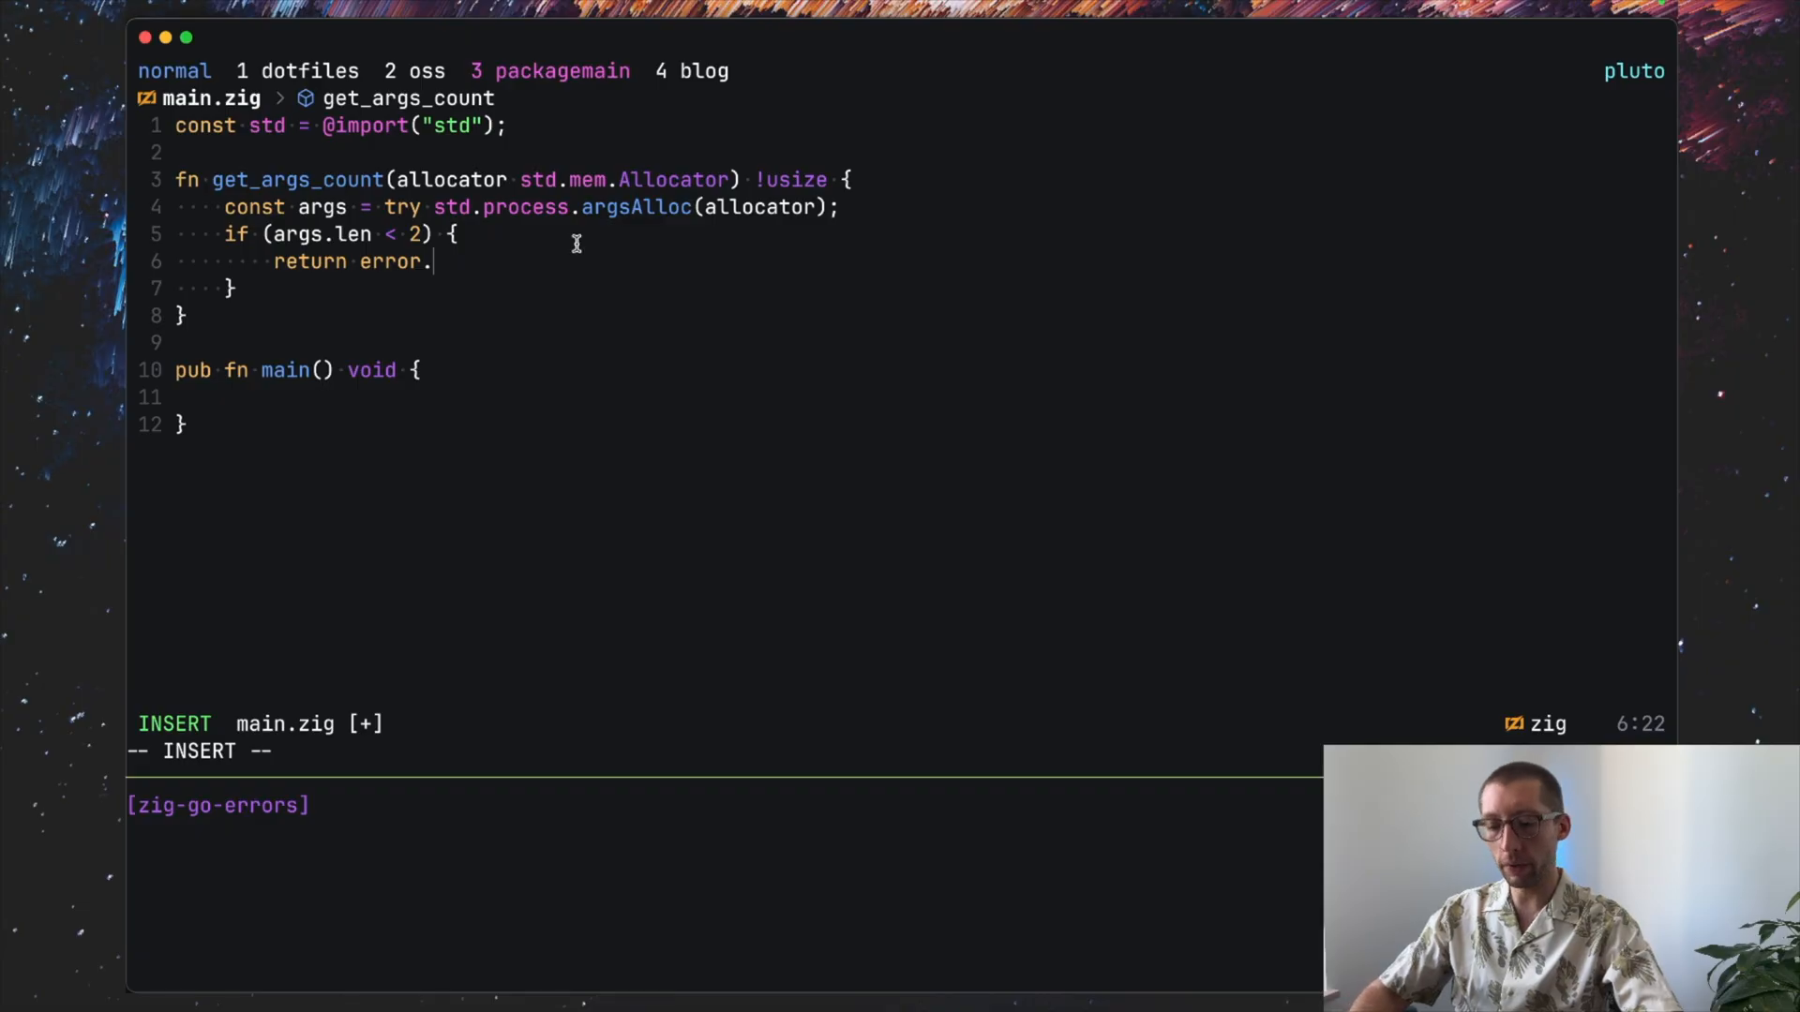
text(Empty)
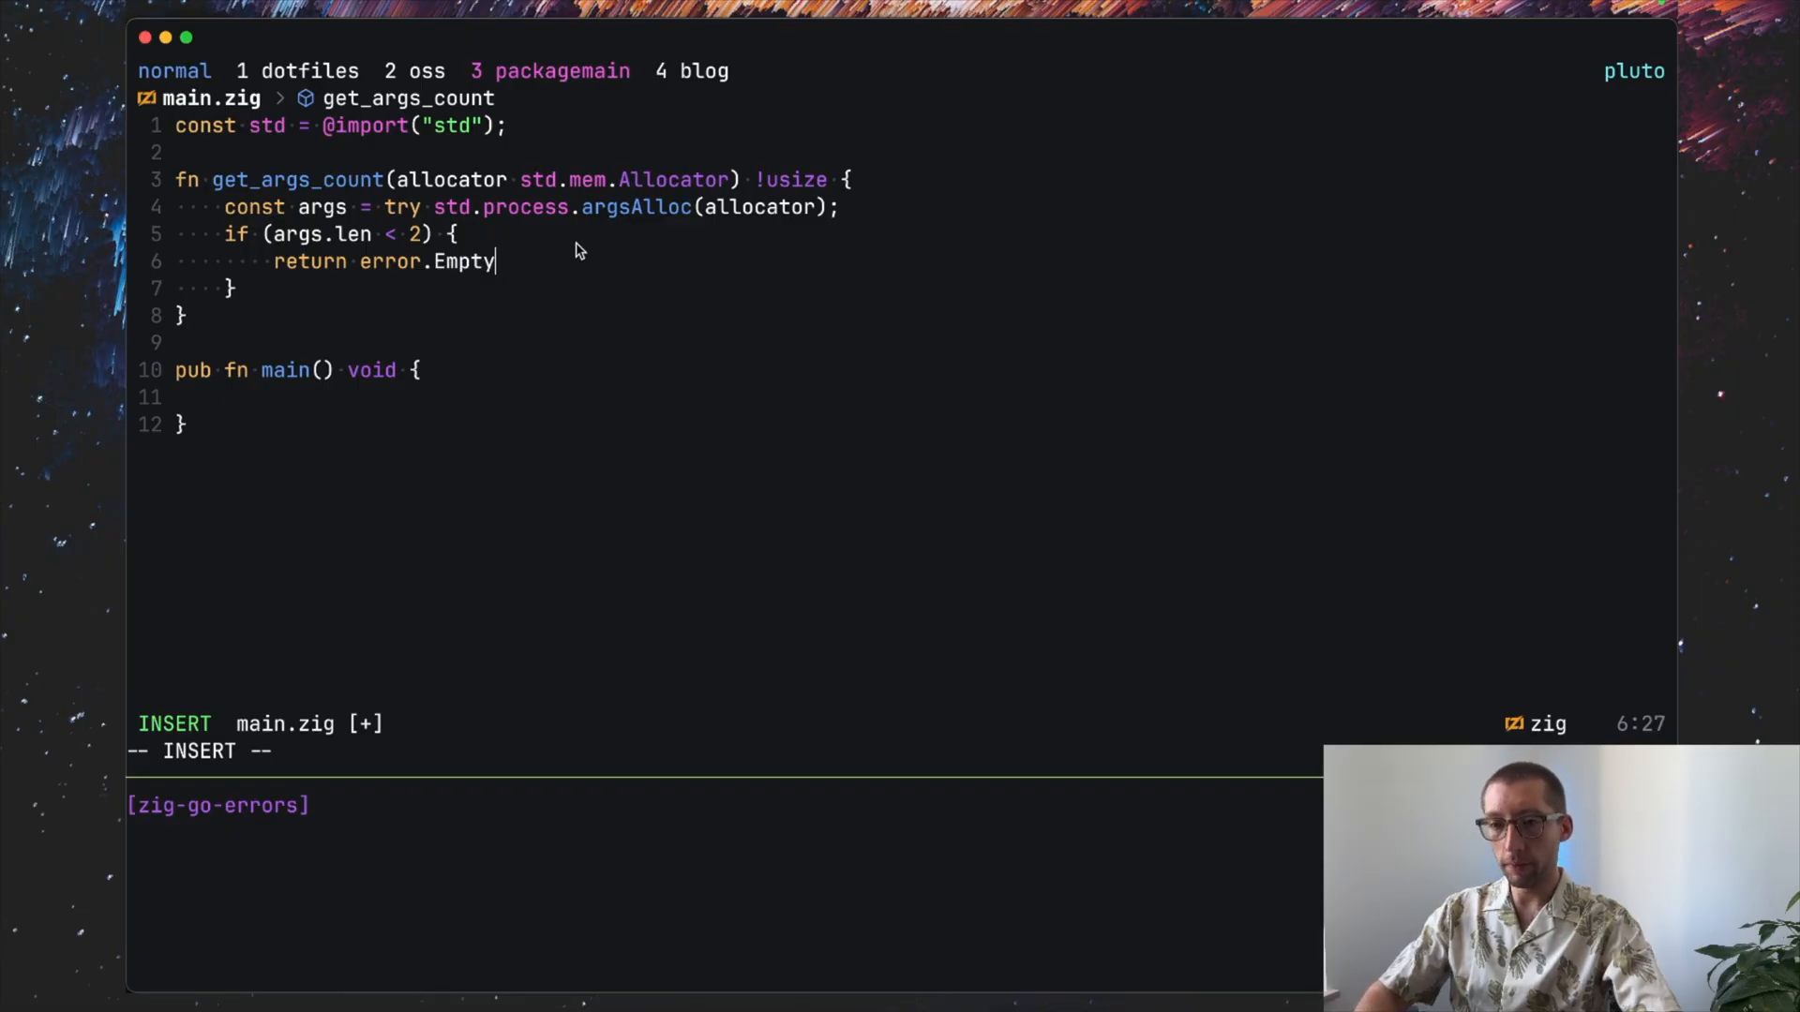
text(Args;)
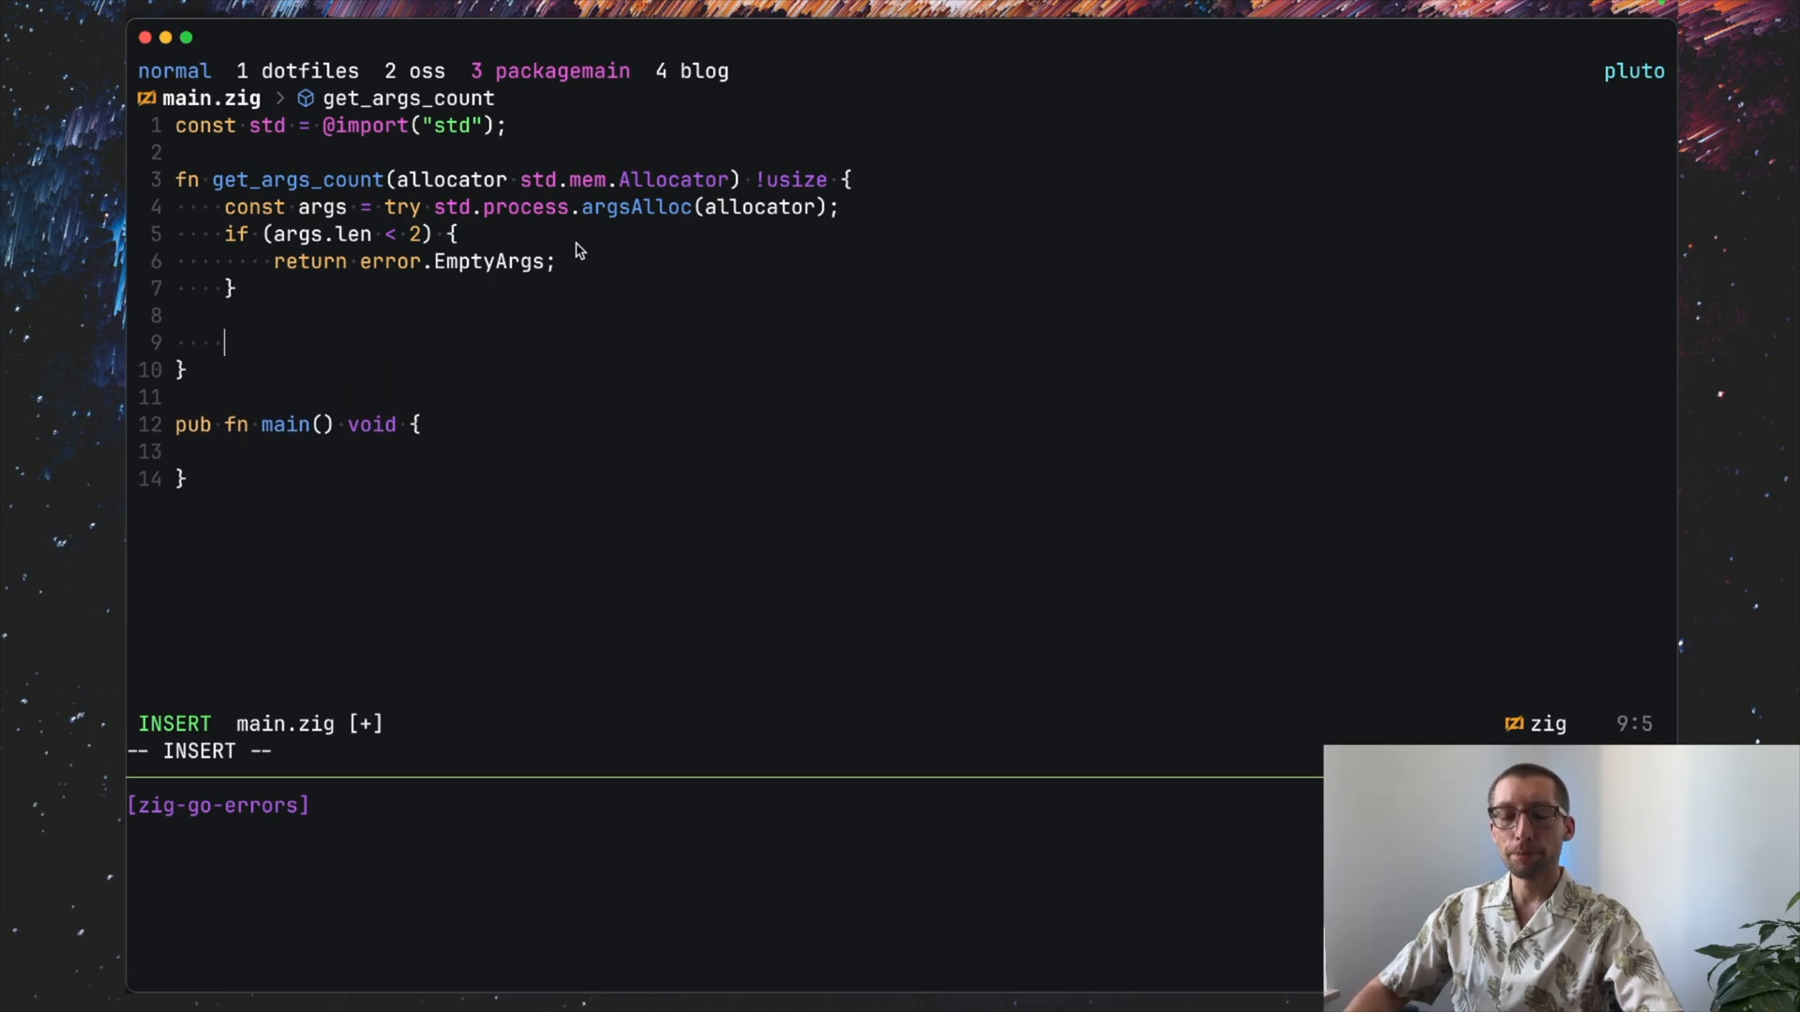
Step: Return args.len otherwise as the argument count
text(re)
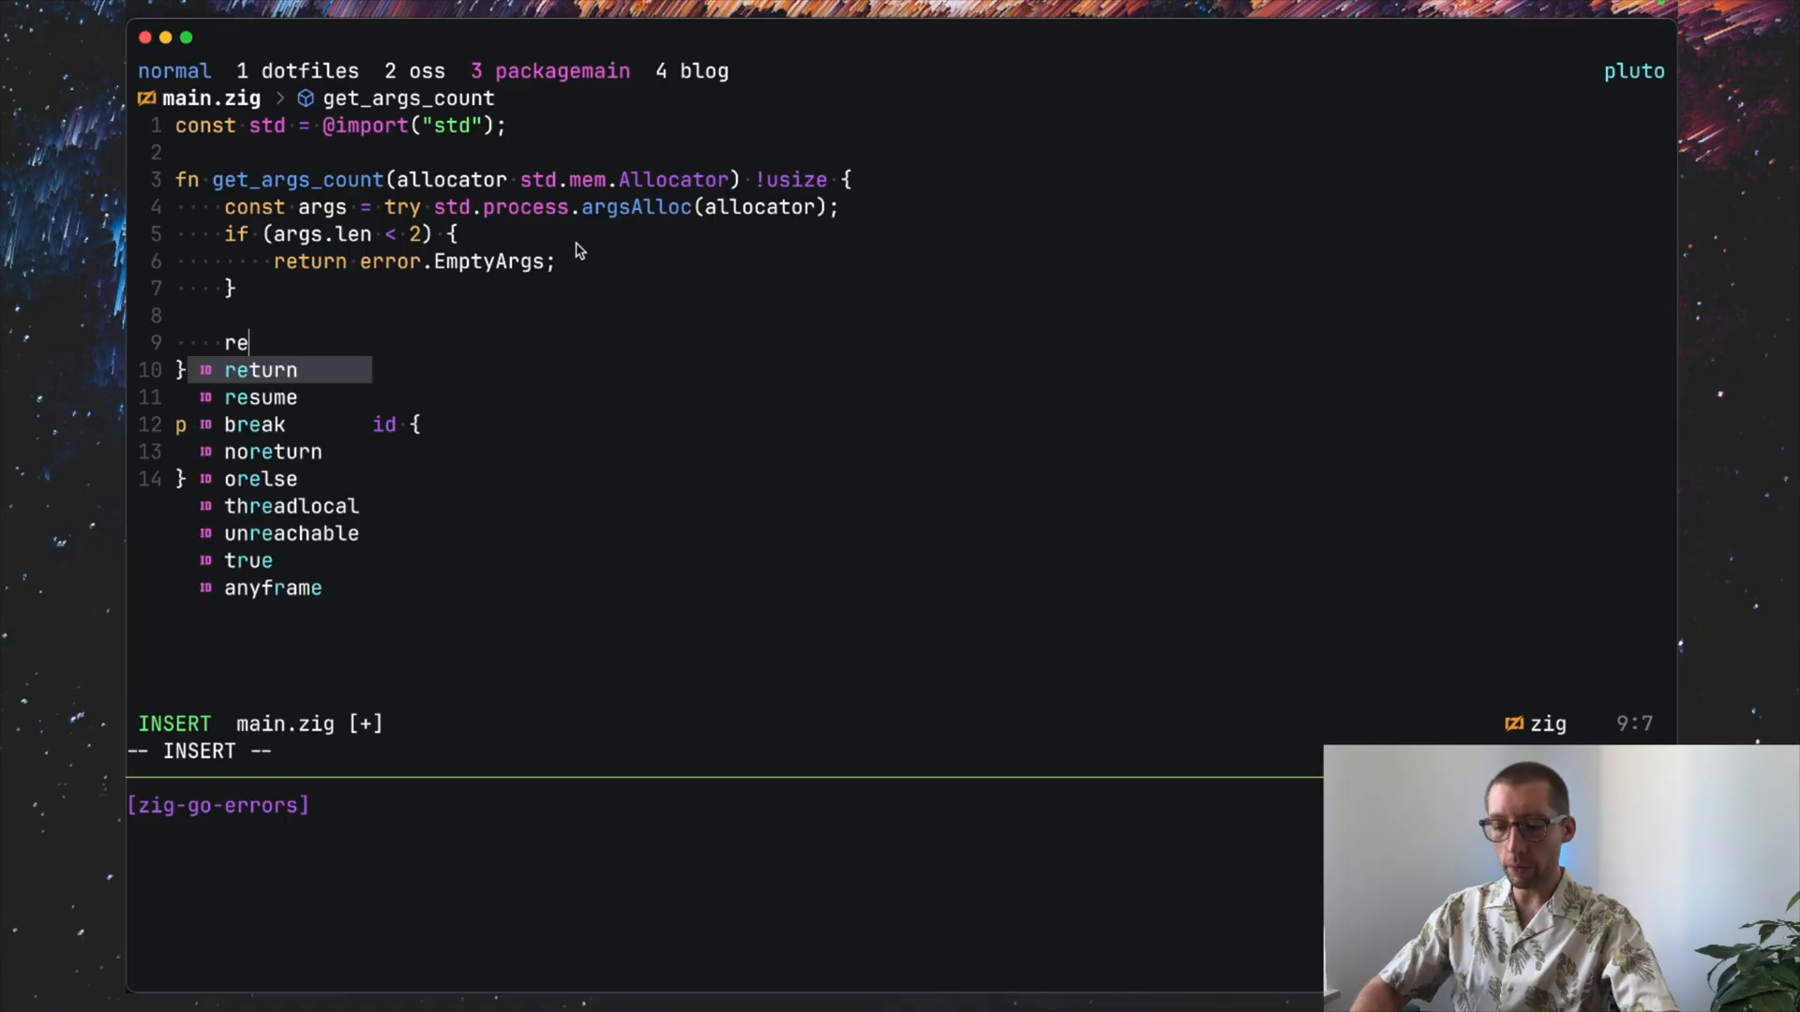
text(turn args.len;)
click(513, 180)
text(:)
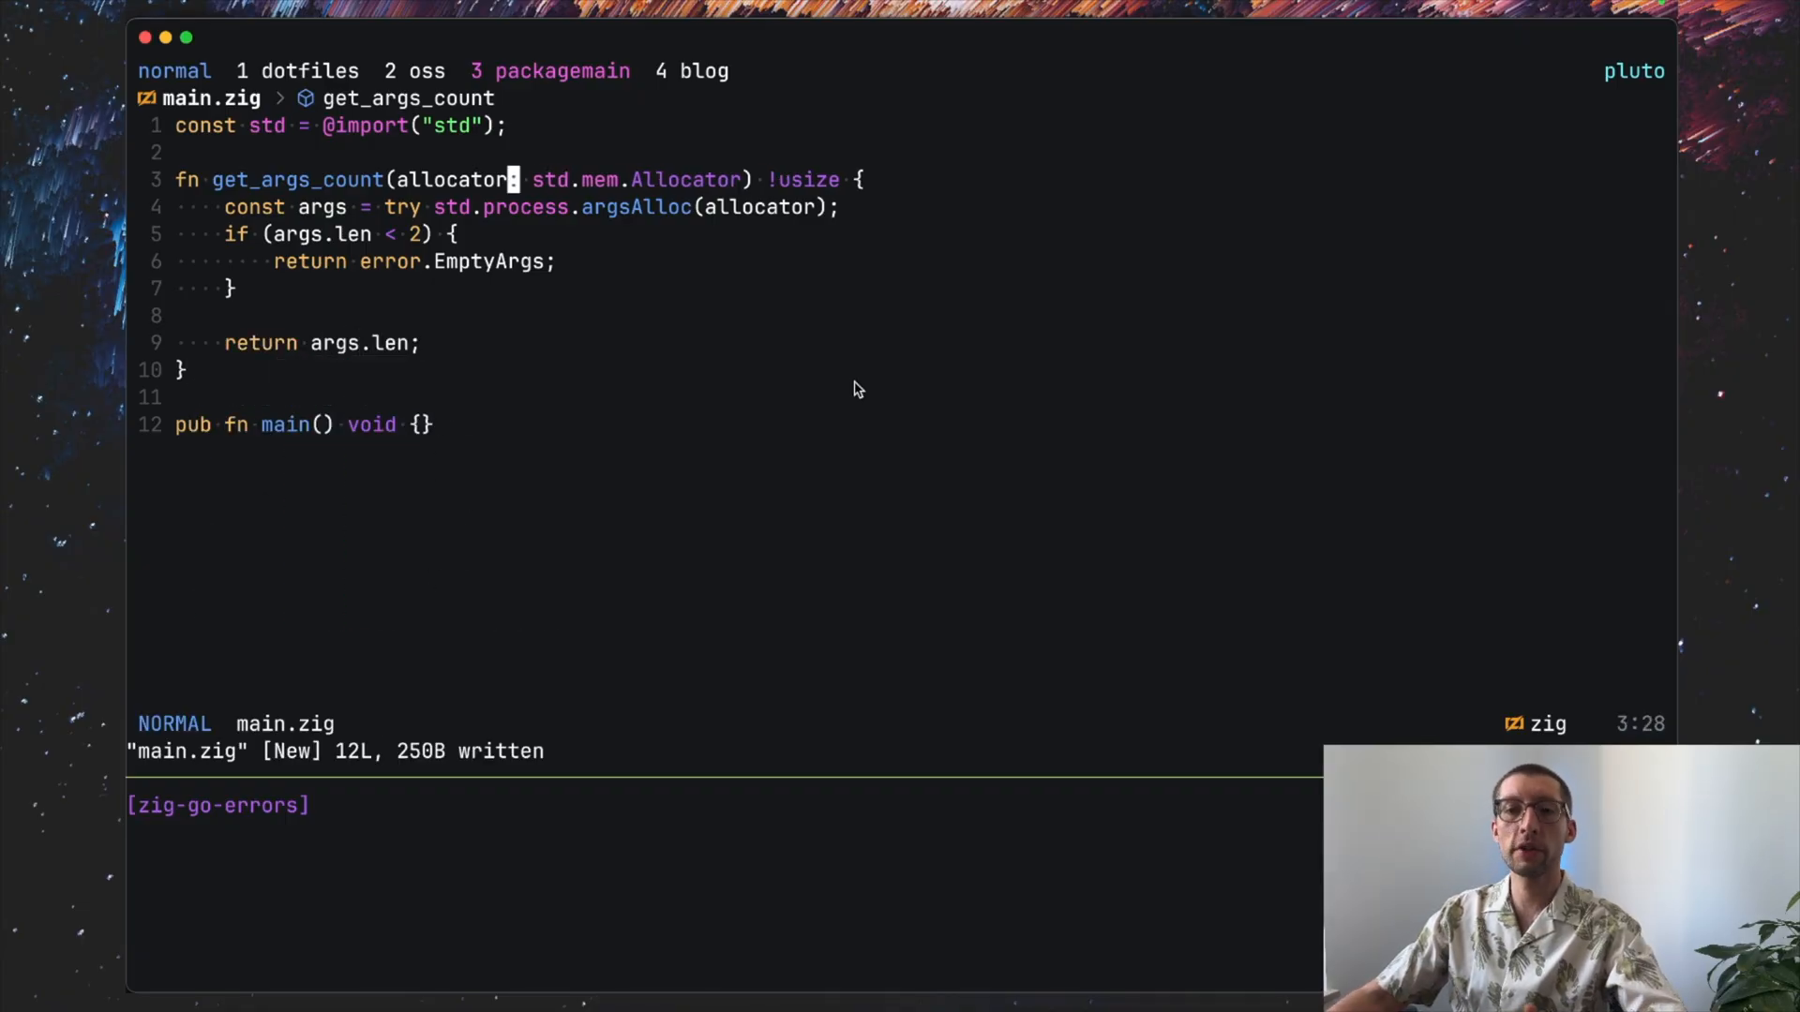
Step: Open an empty indented line inside main's body ready for code
key(v)
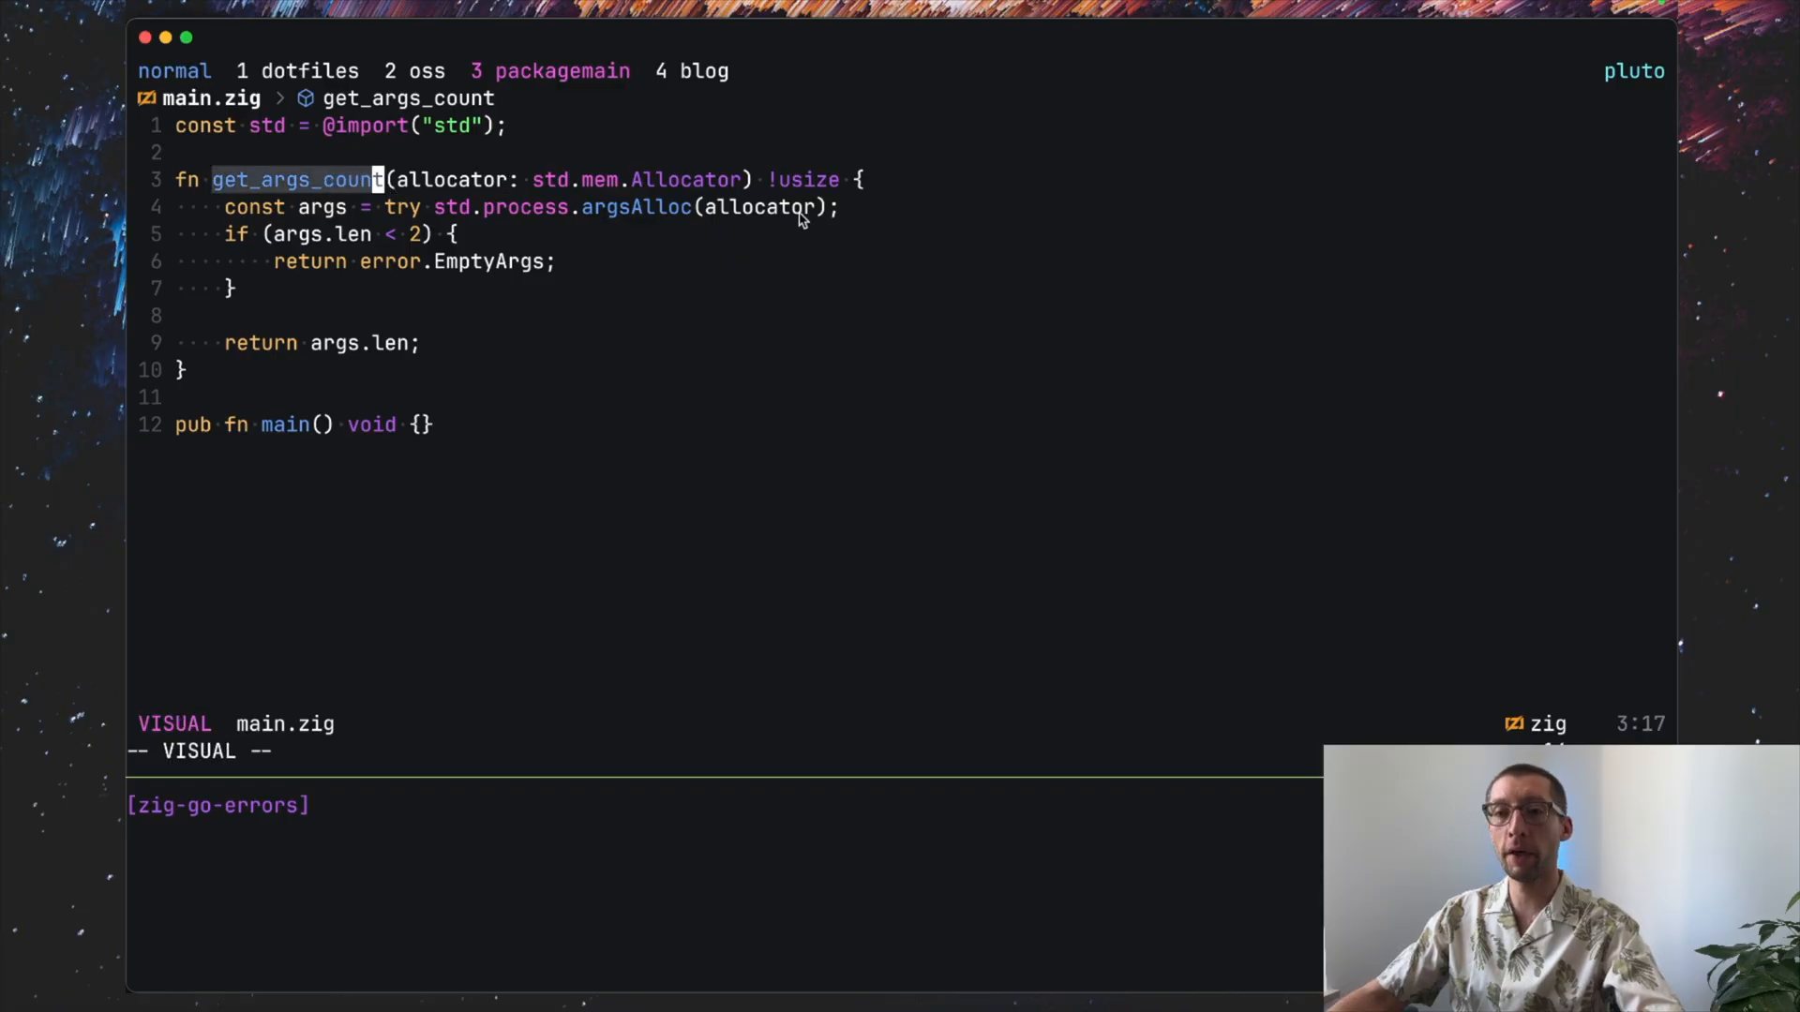
click(806, 180)
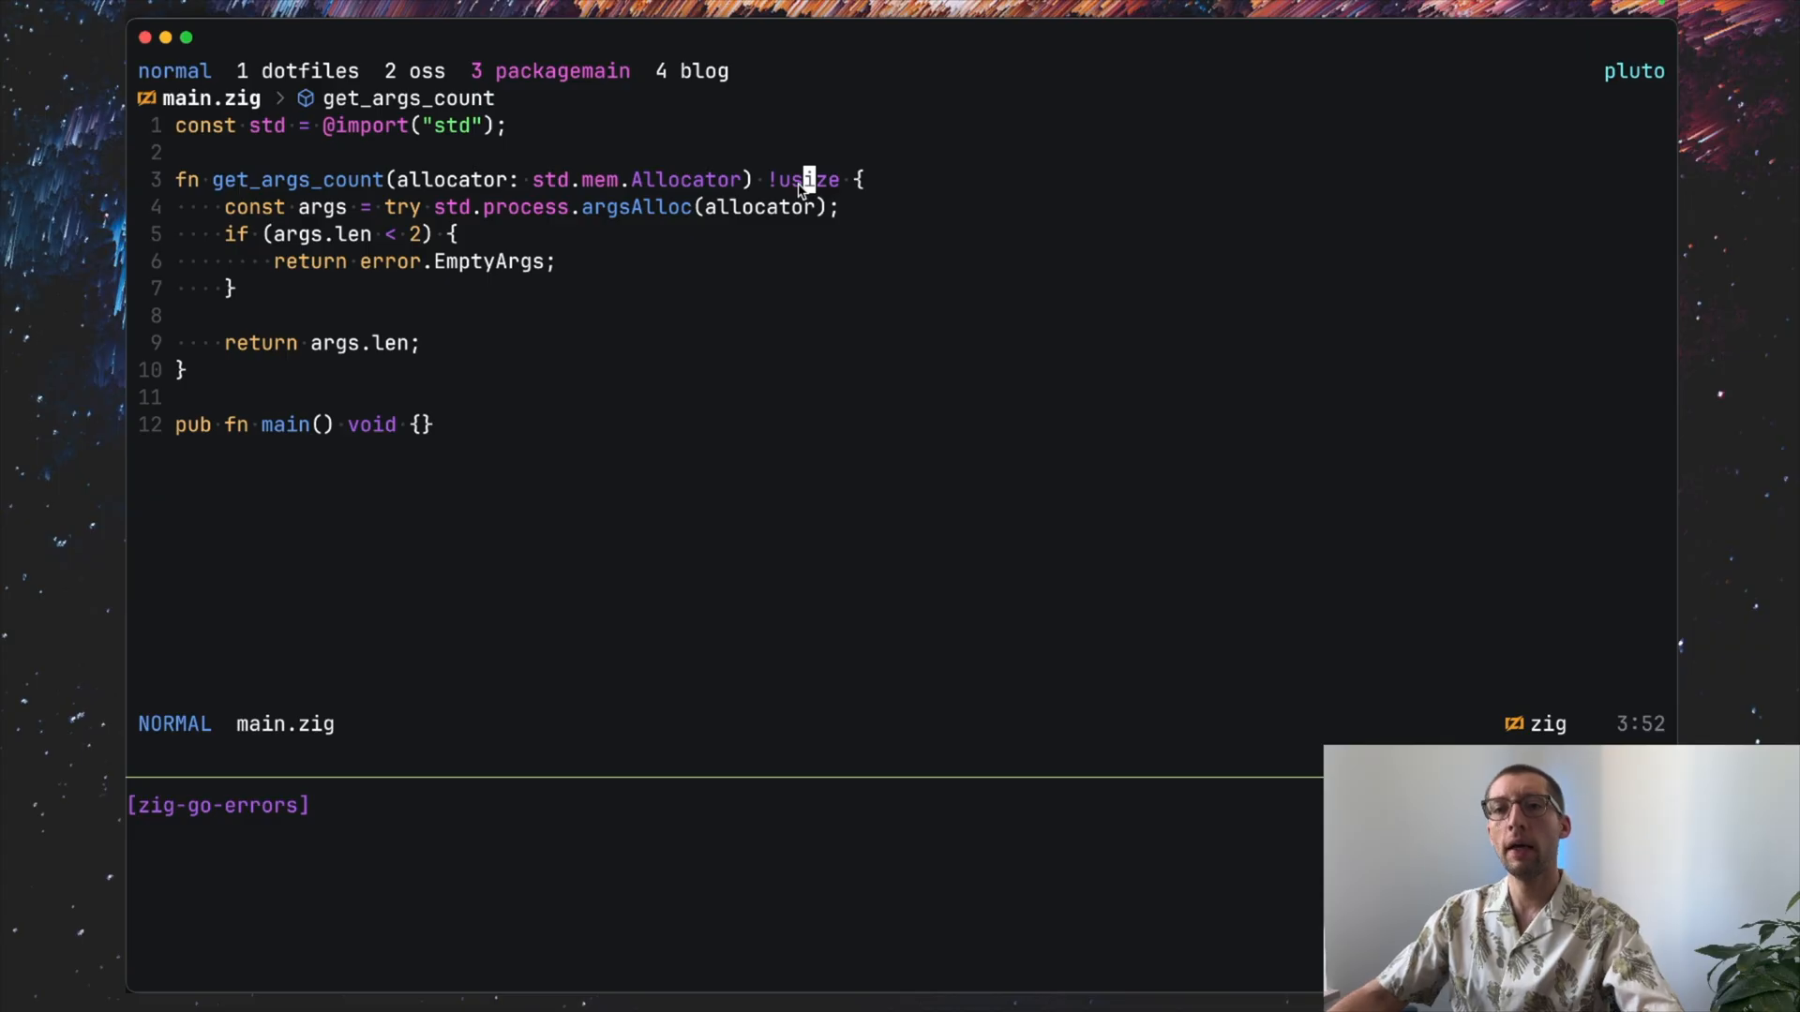
mouse_move(392, 214)
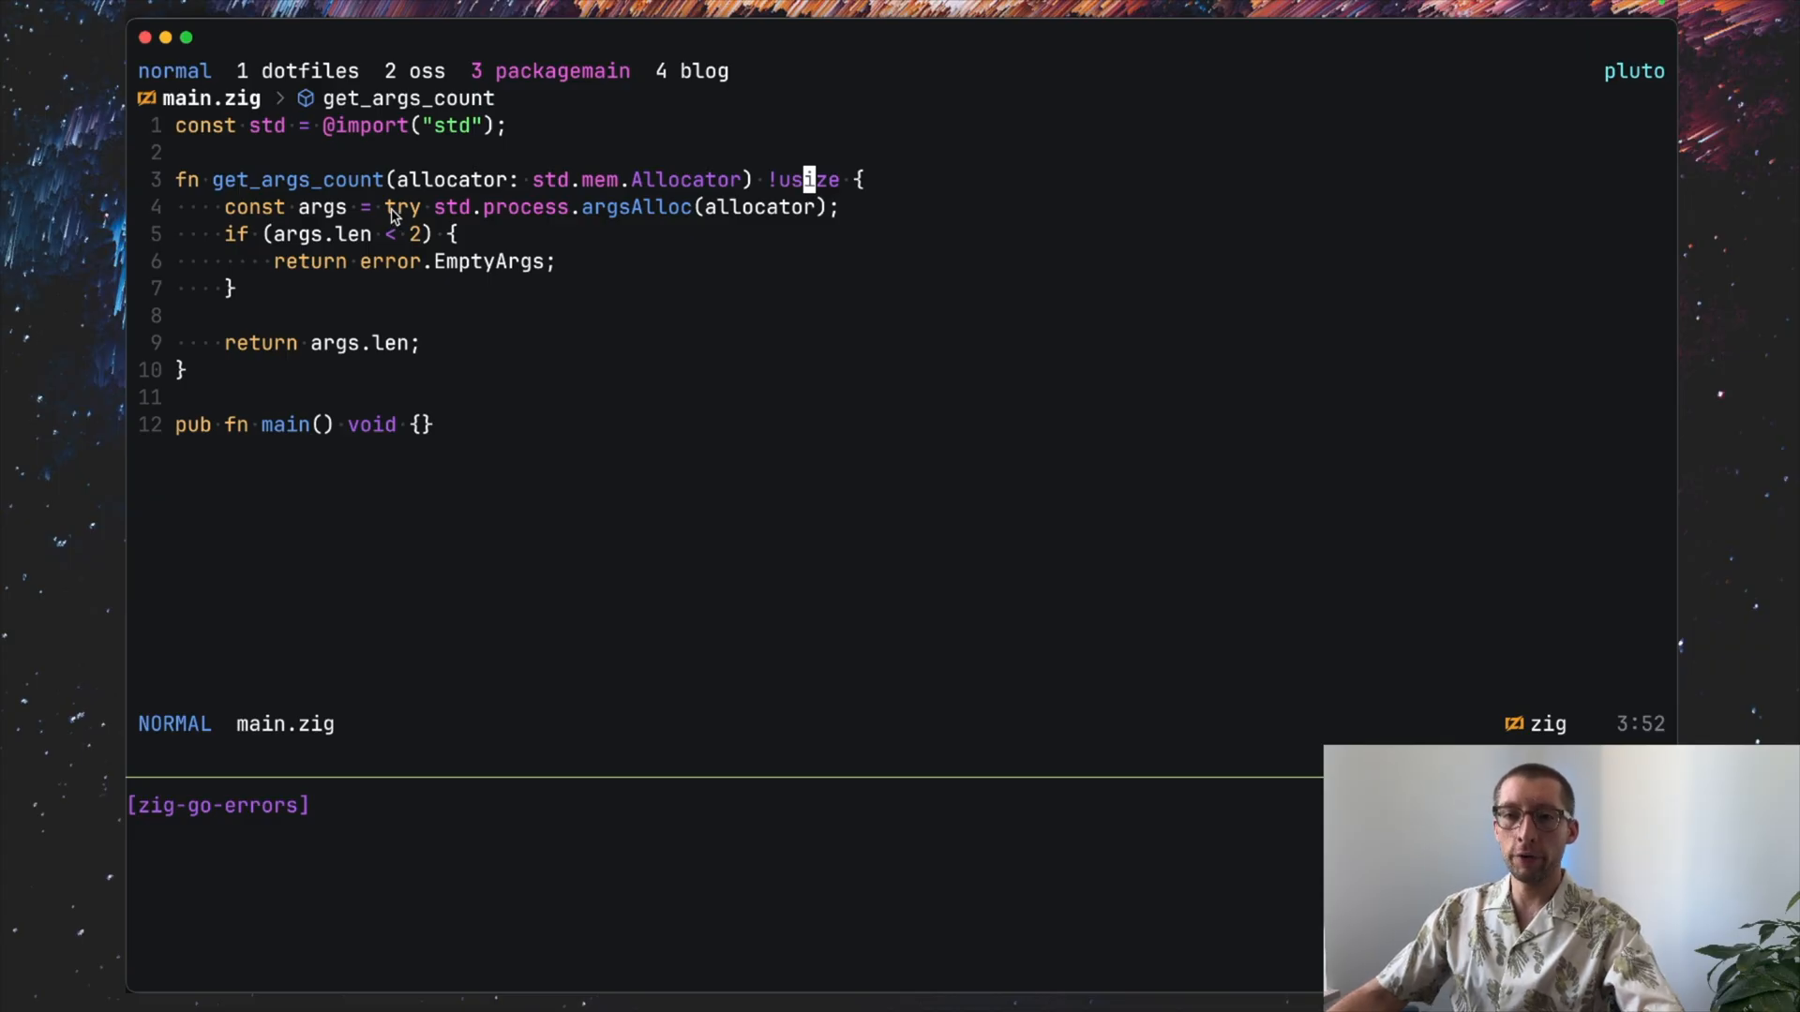
key(v)
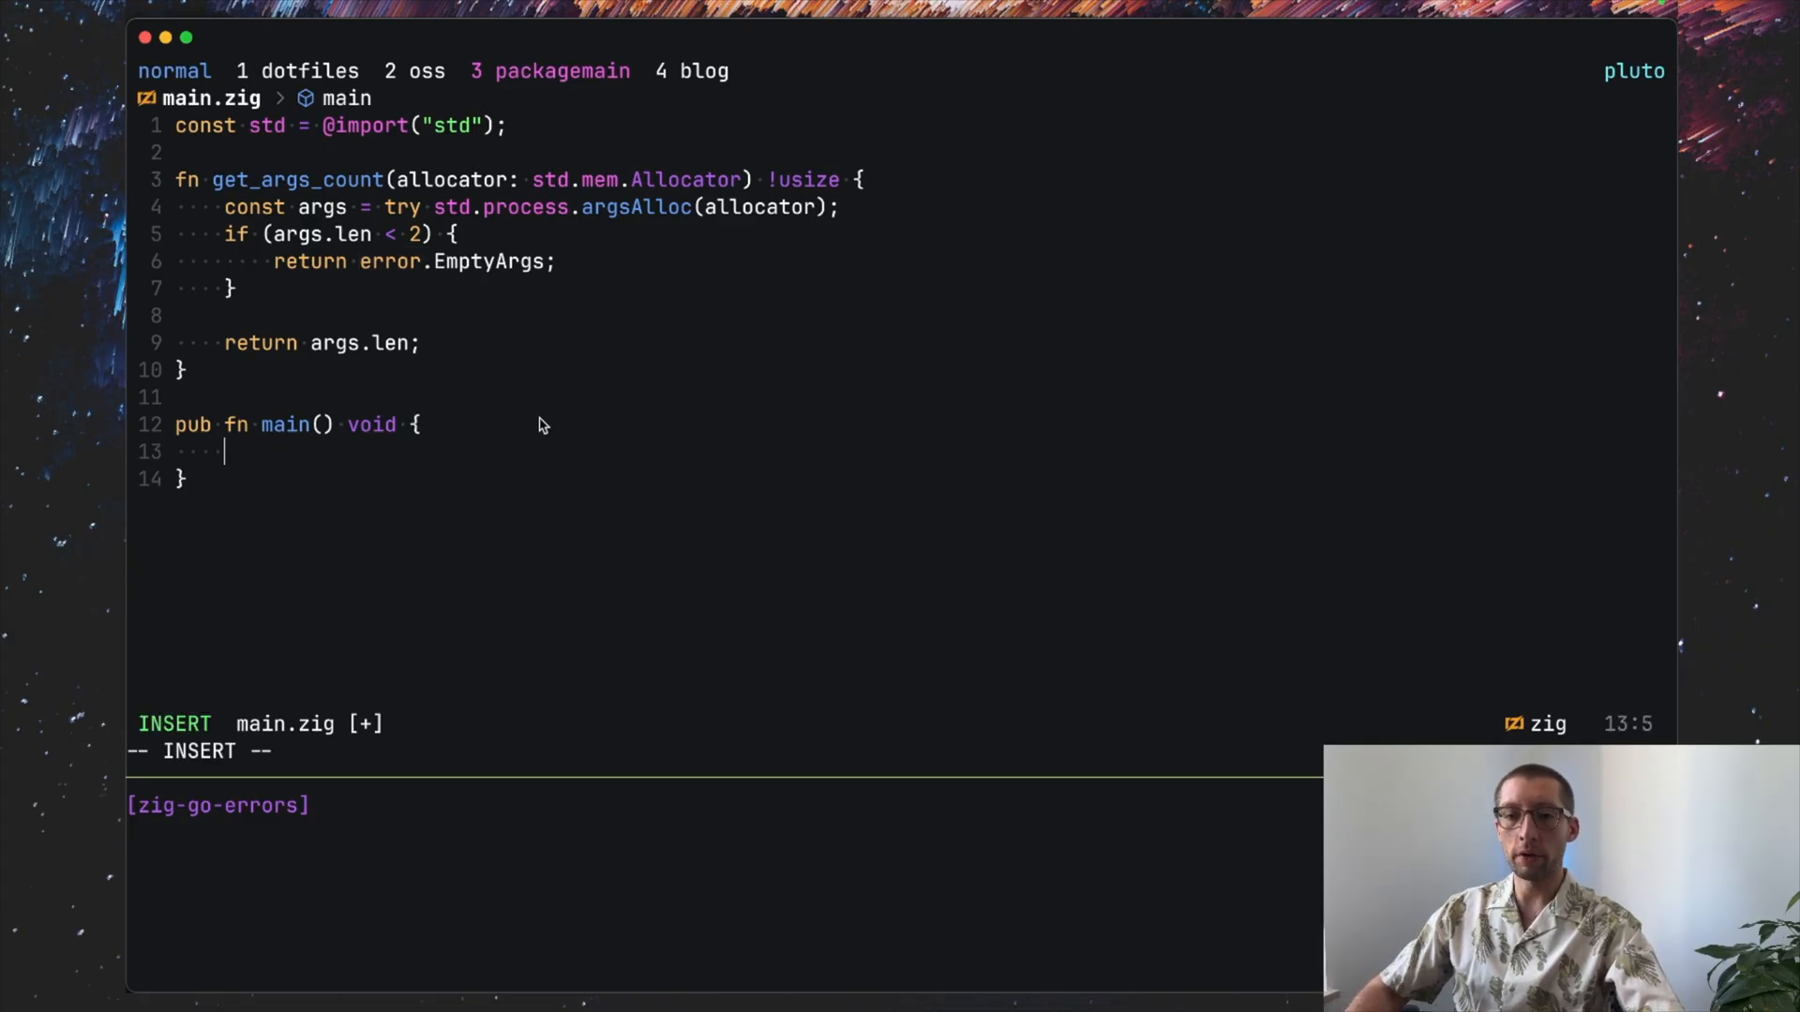
Step: Create var gpa = std.heap.GeneralPurposeAllocator{} and const allocator = gpa.allocator() in main
text(cons)
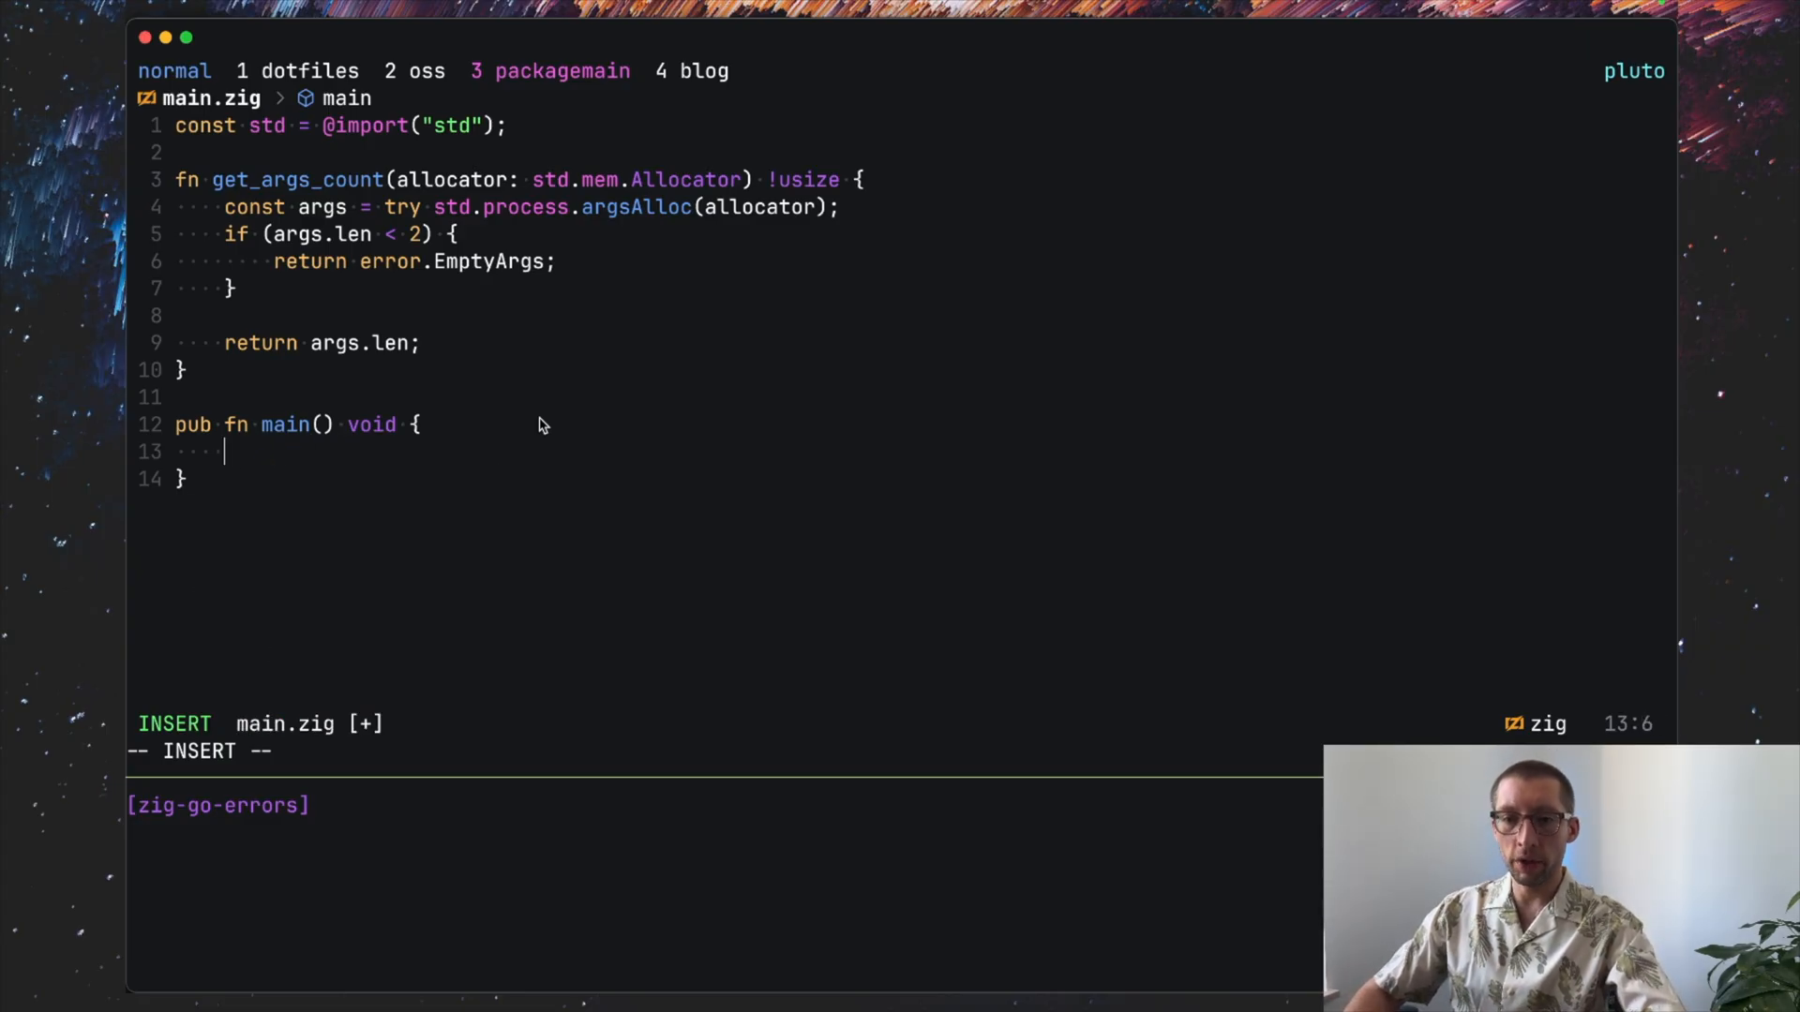
text(var)
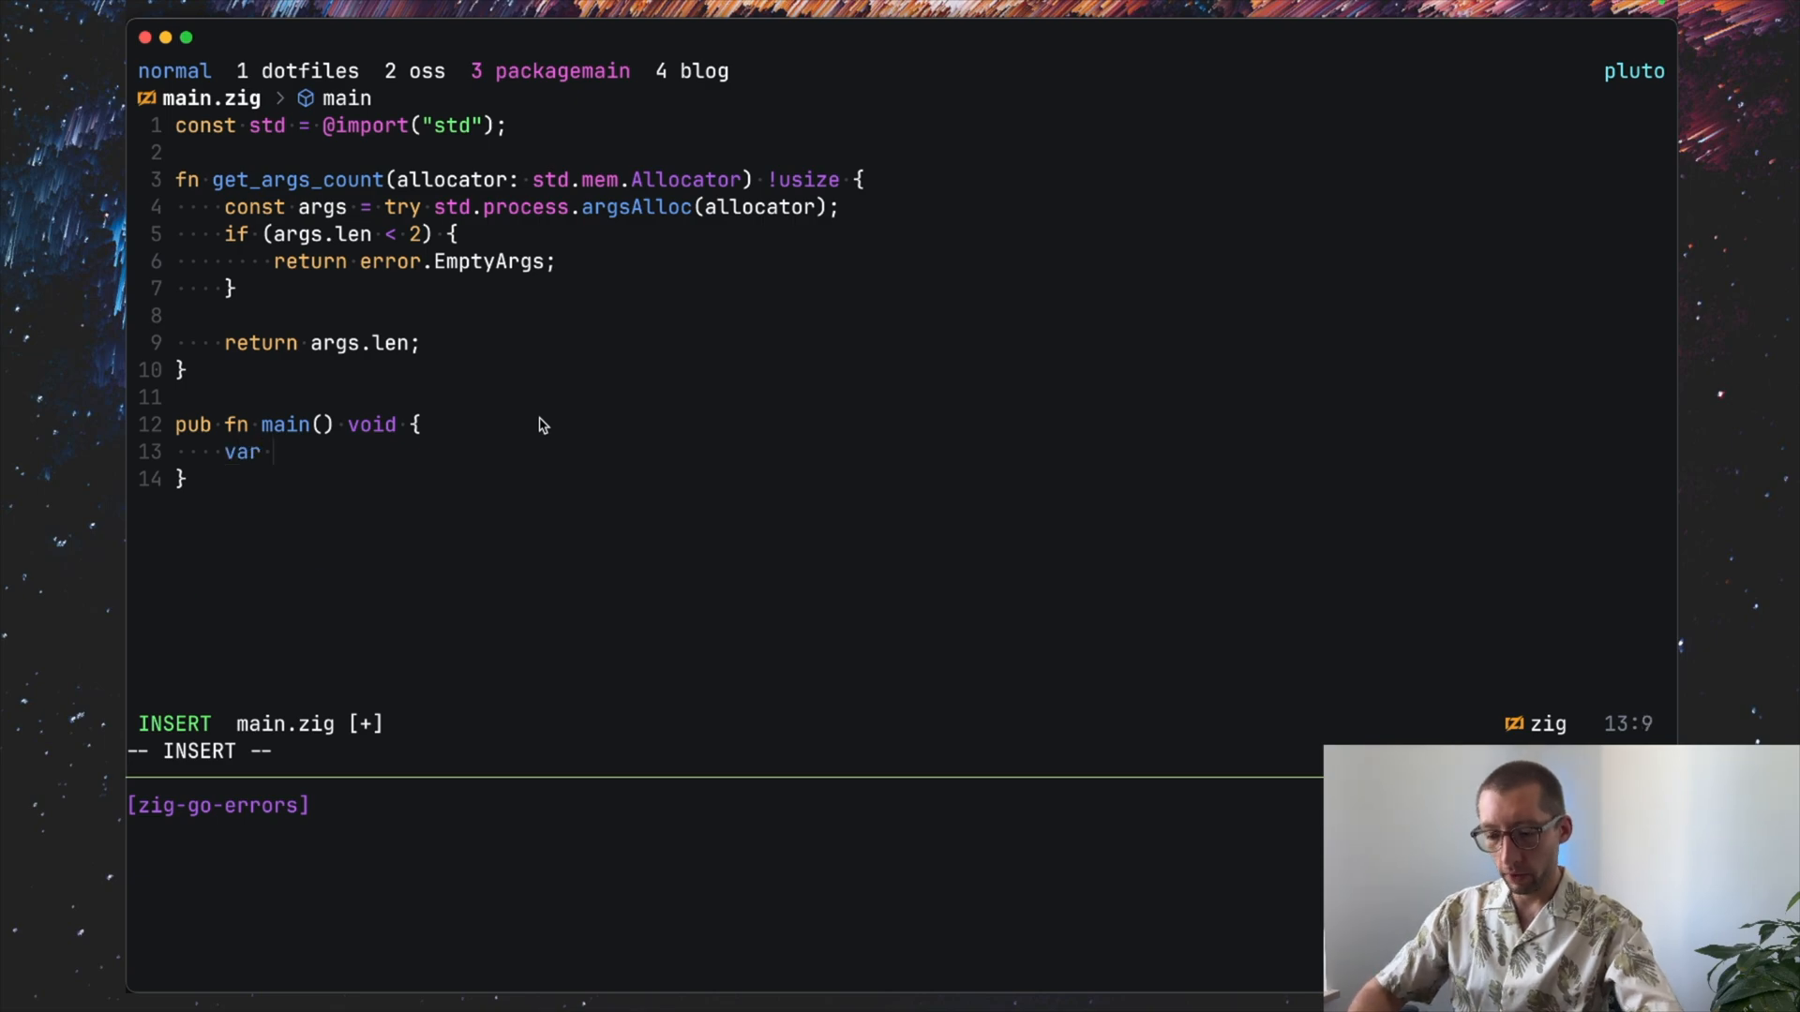
text(gpa =)
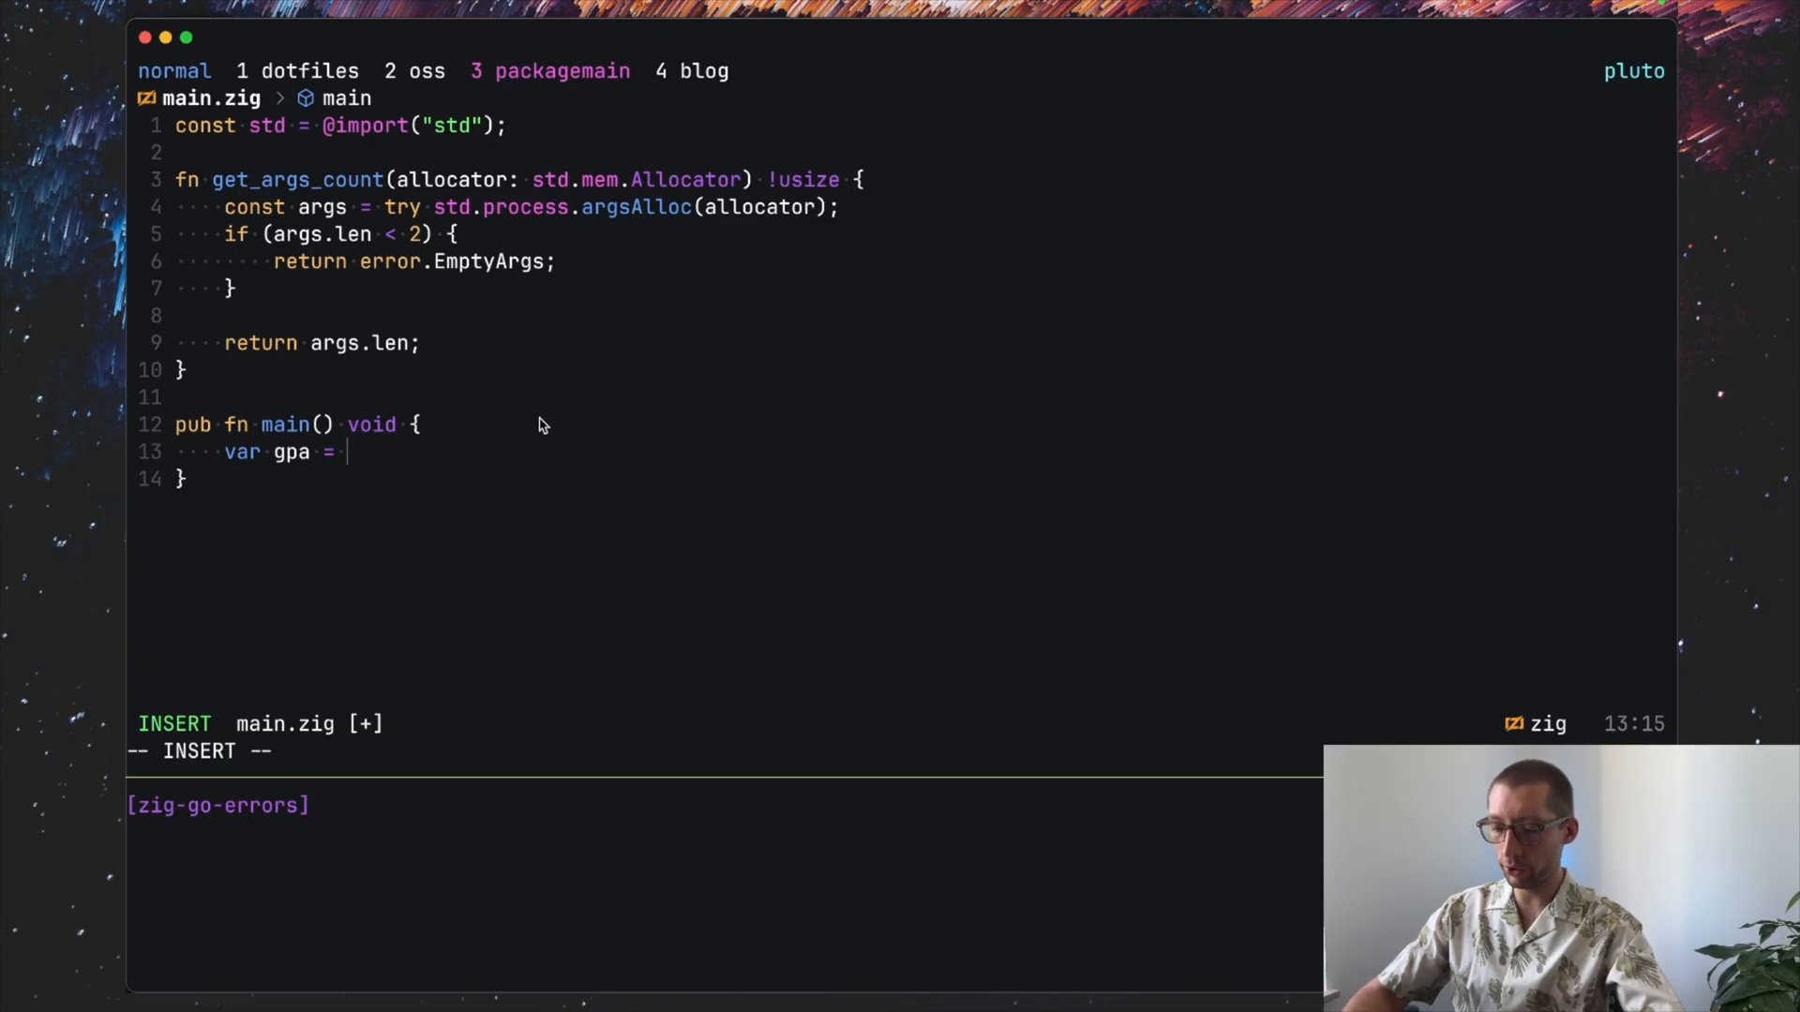
text(std.)
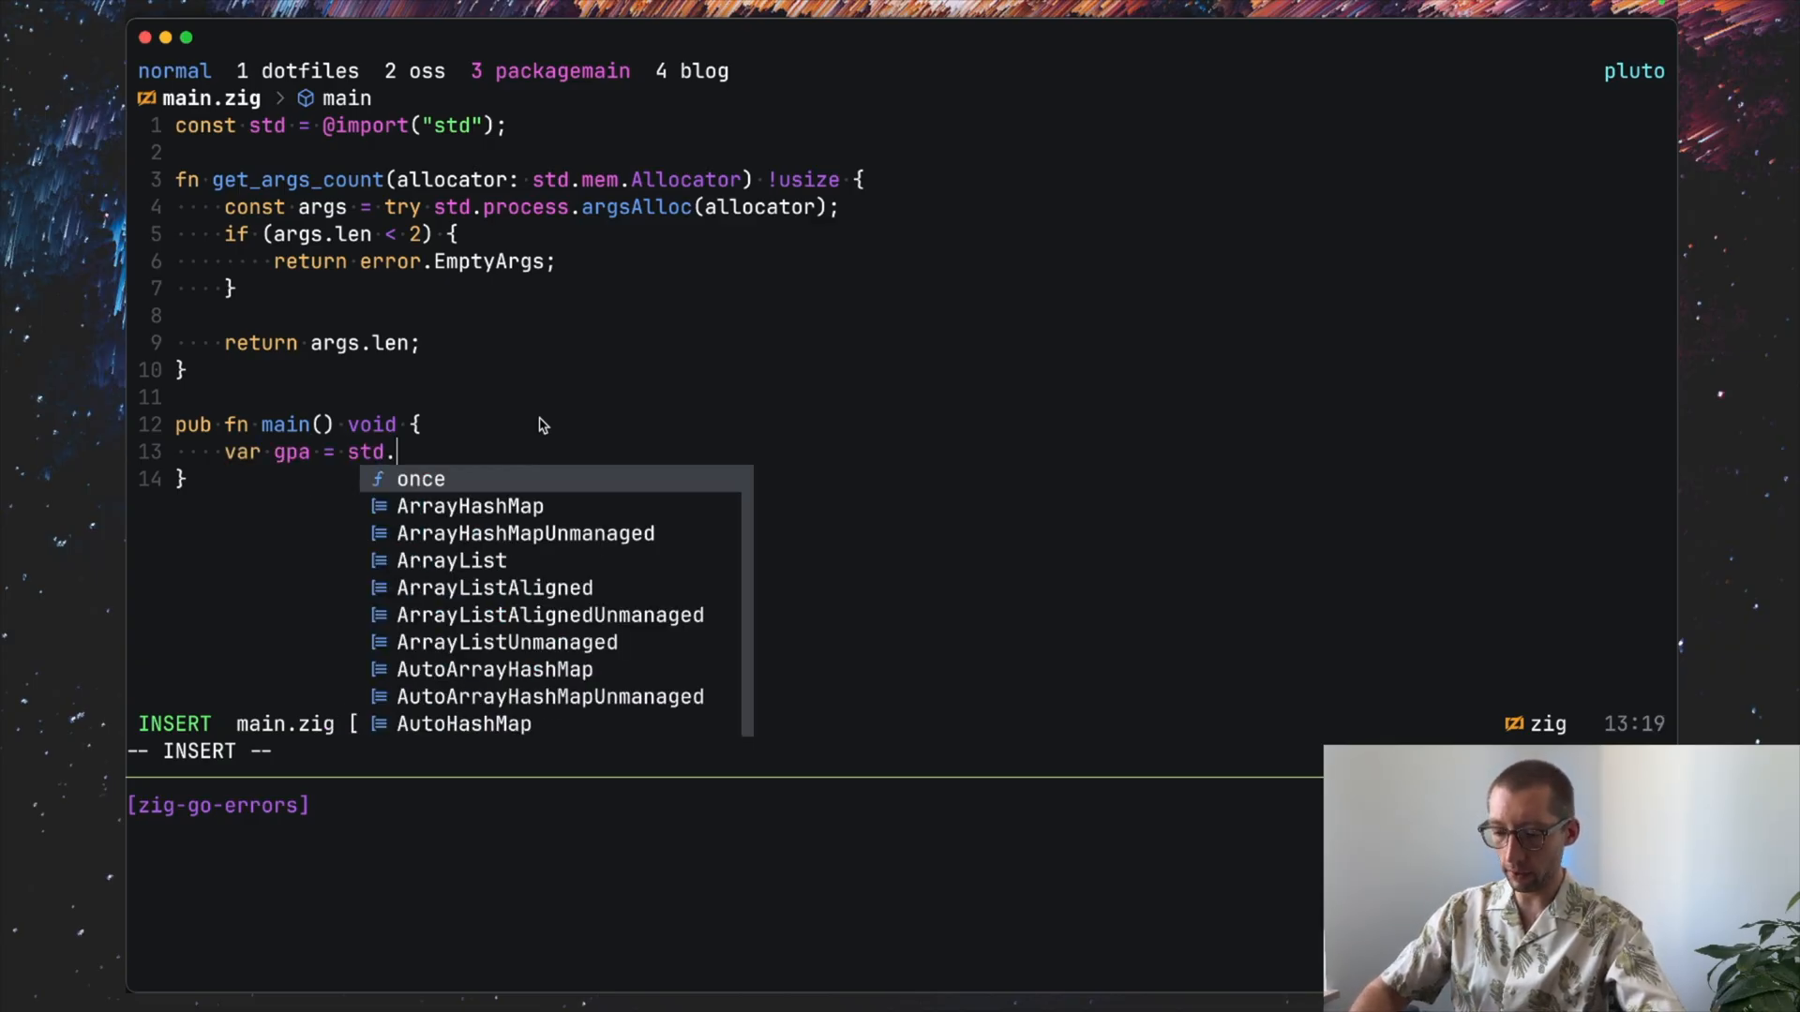
text(heap)
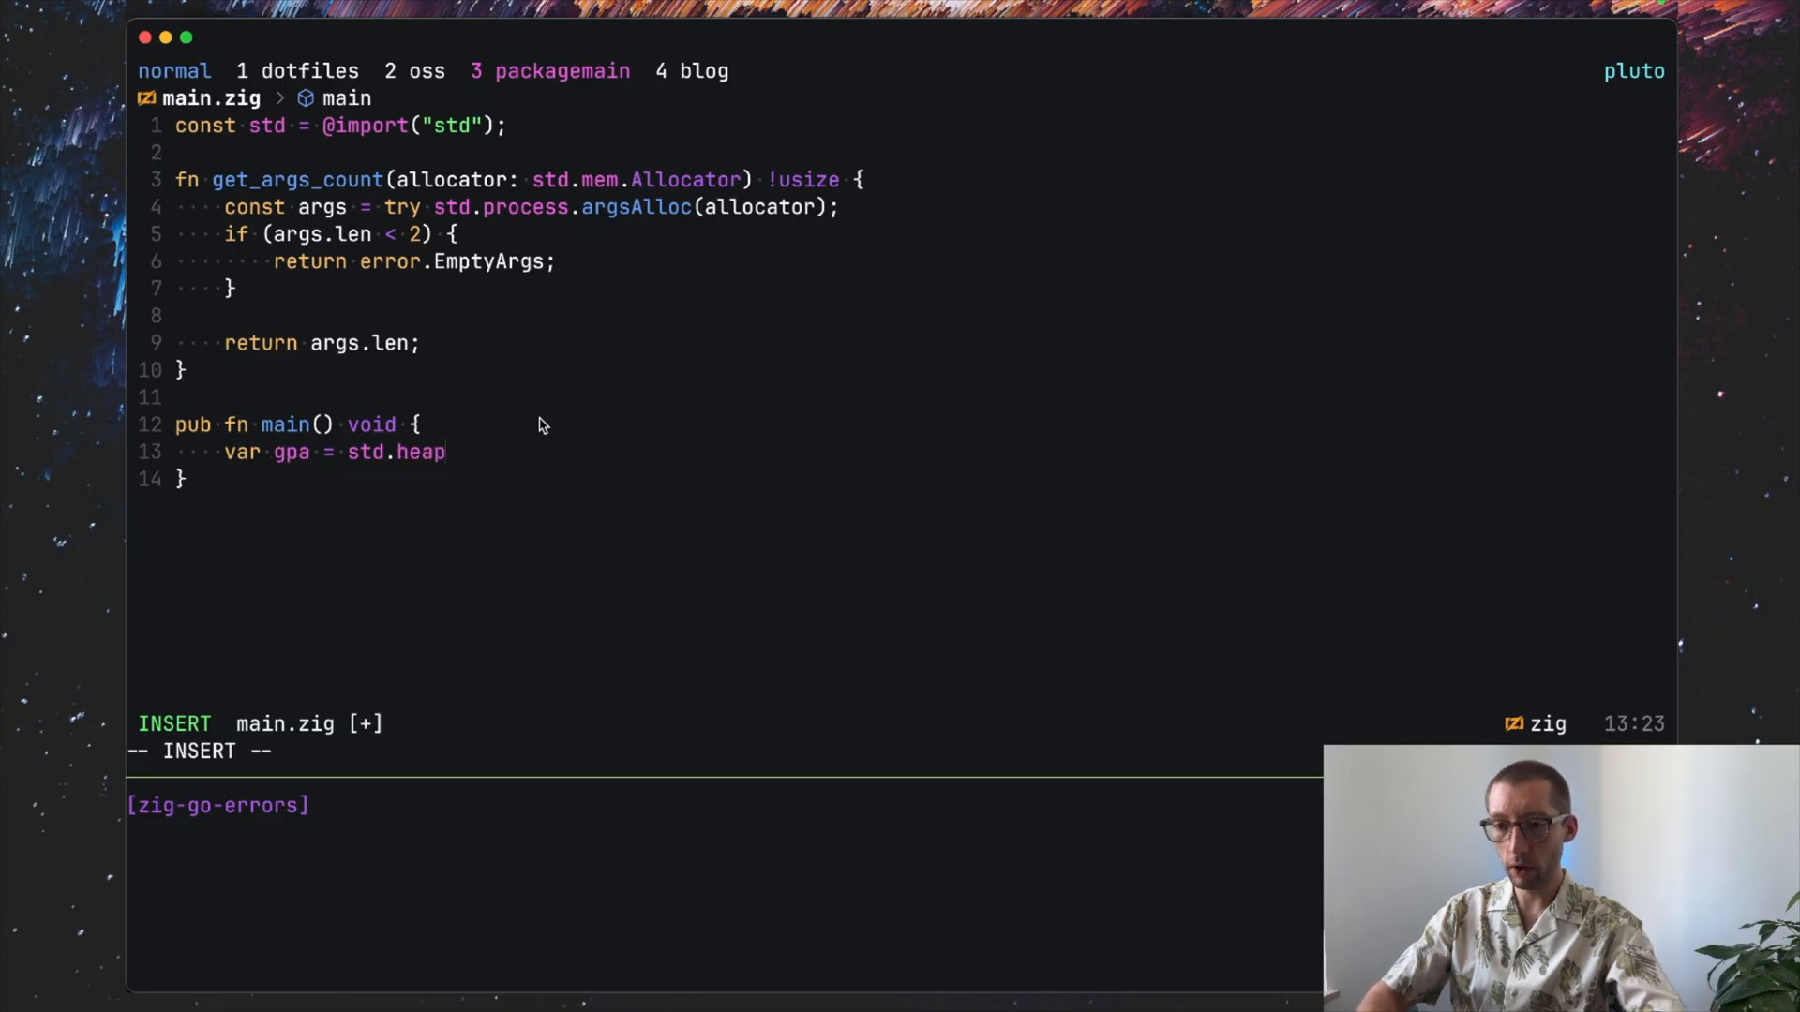
text(.gen)
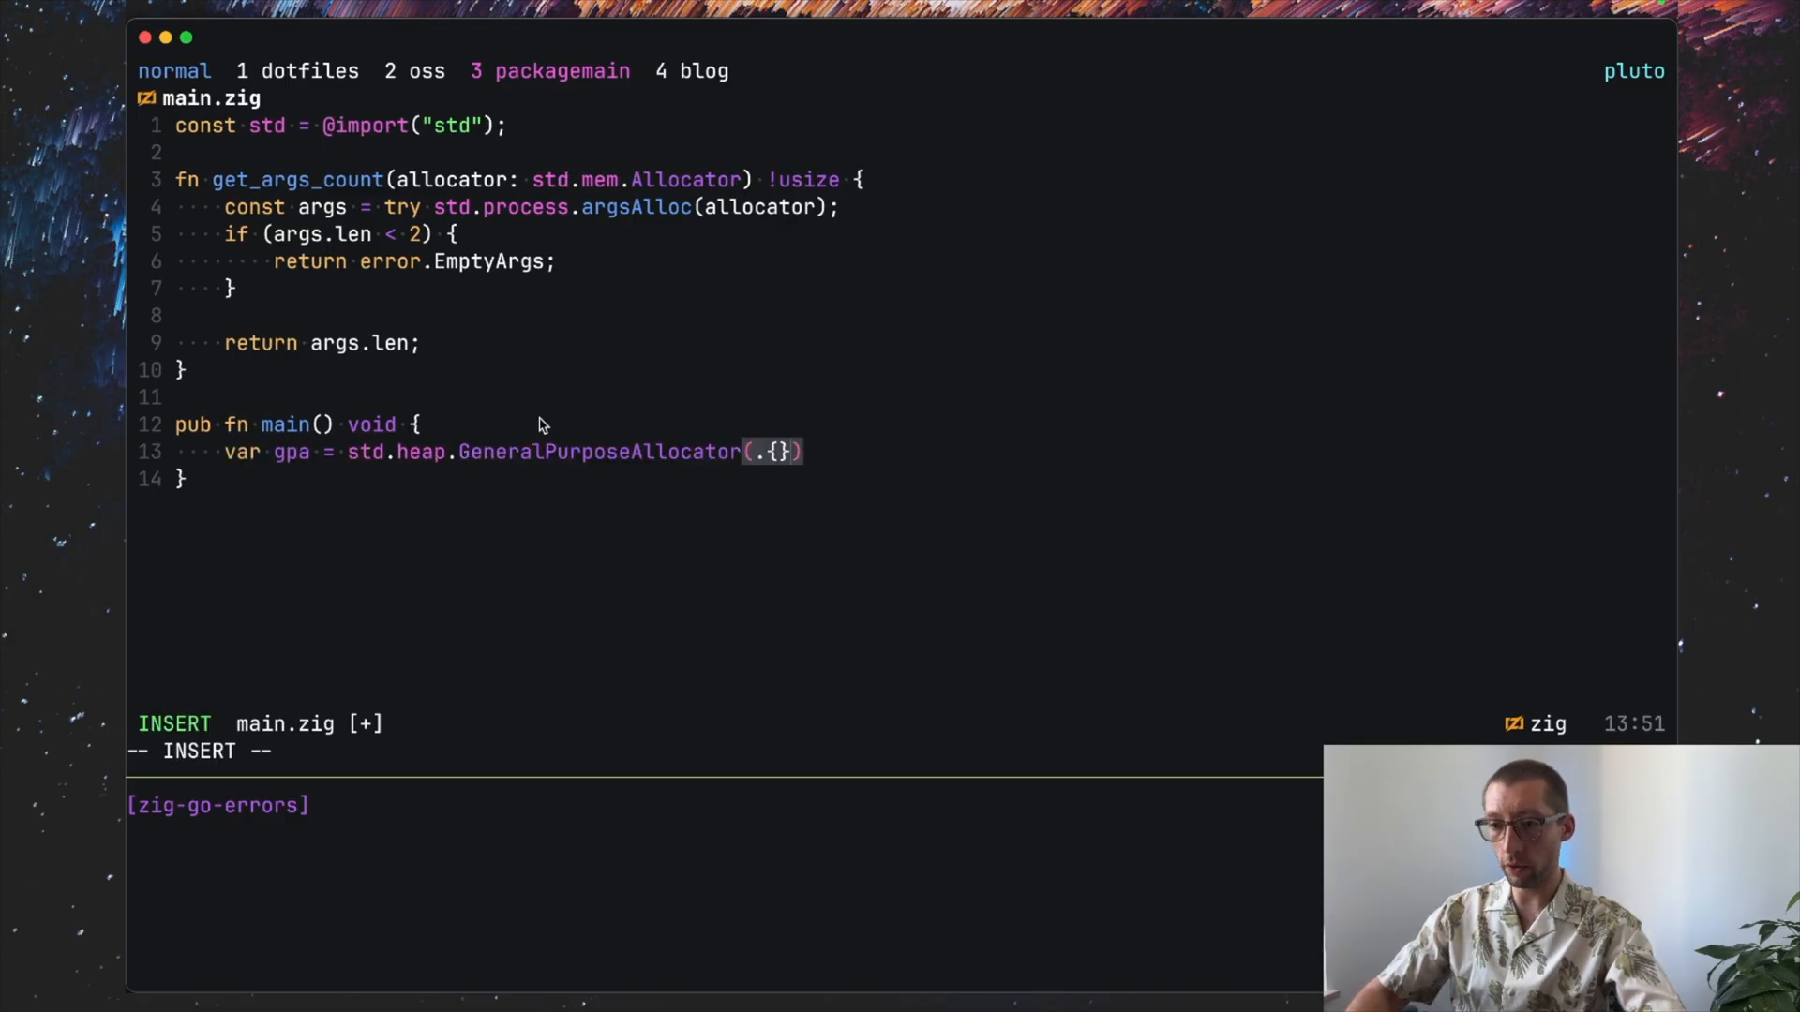
text({};)
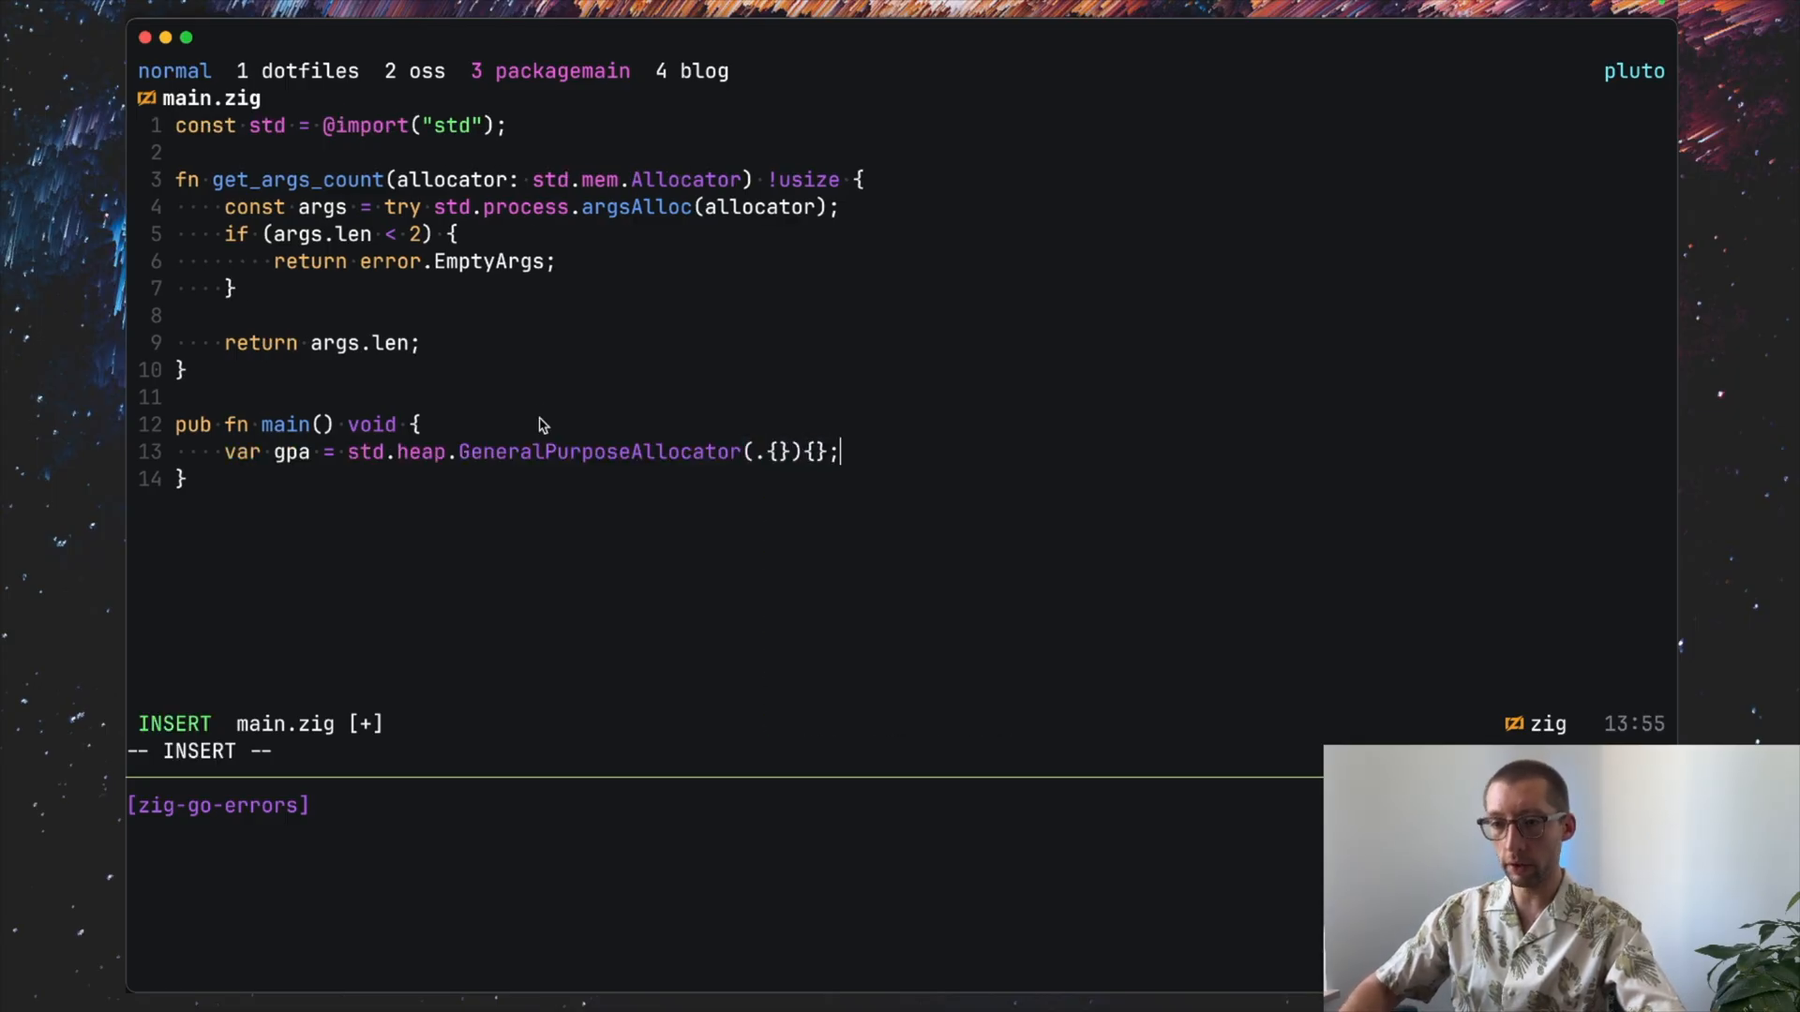
text(const)
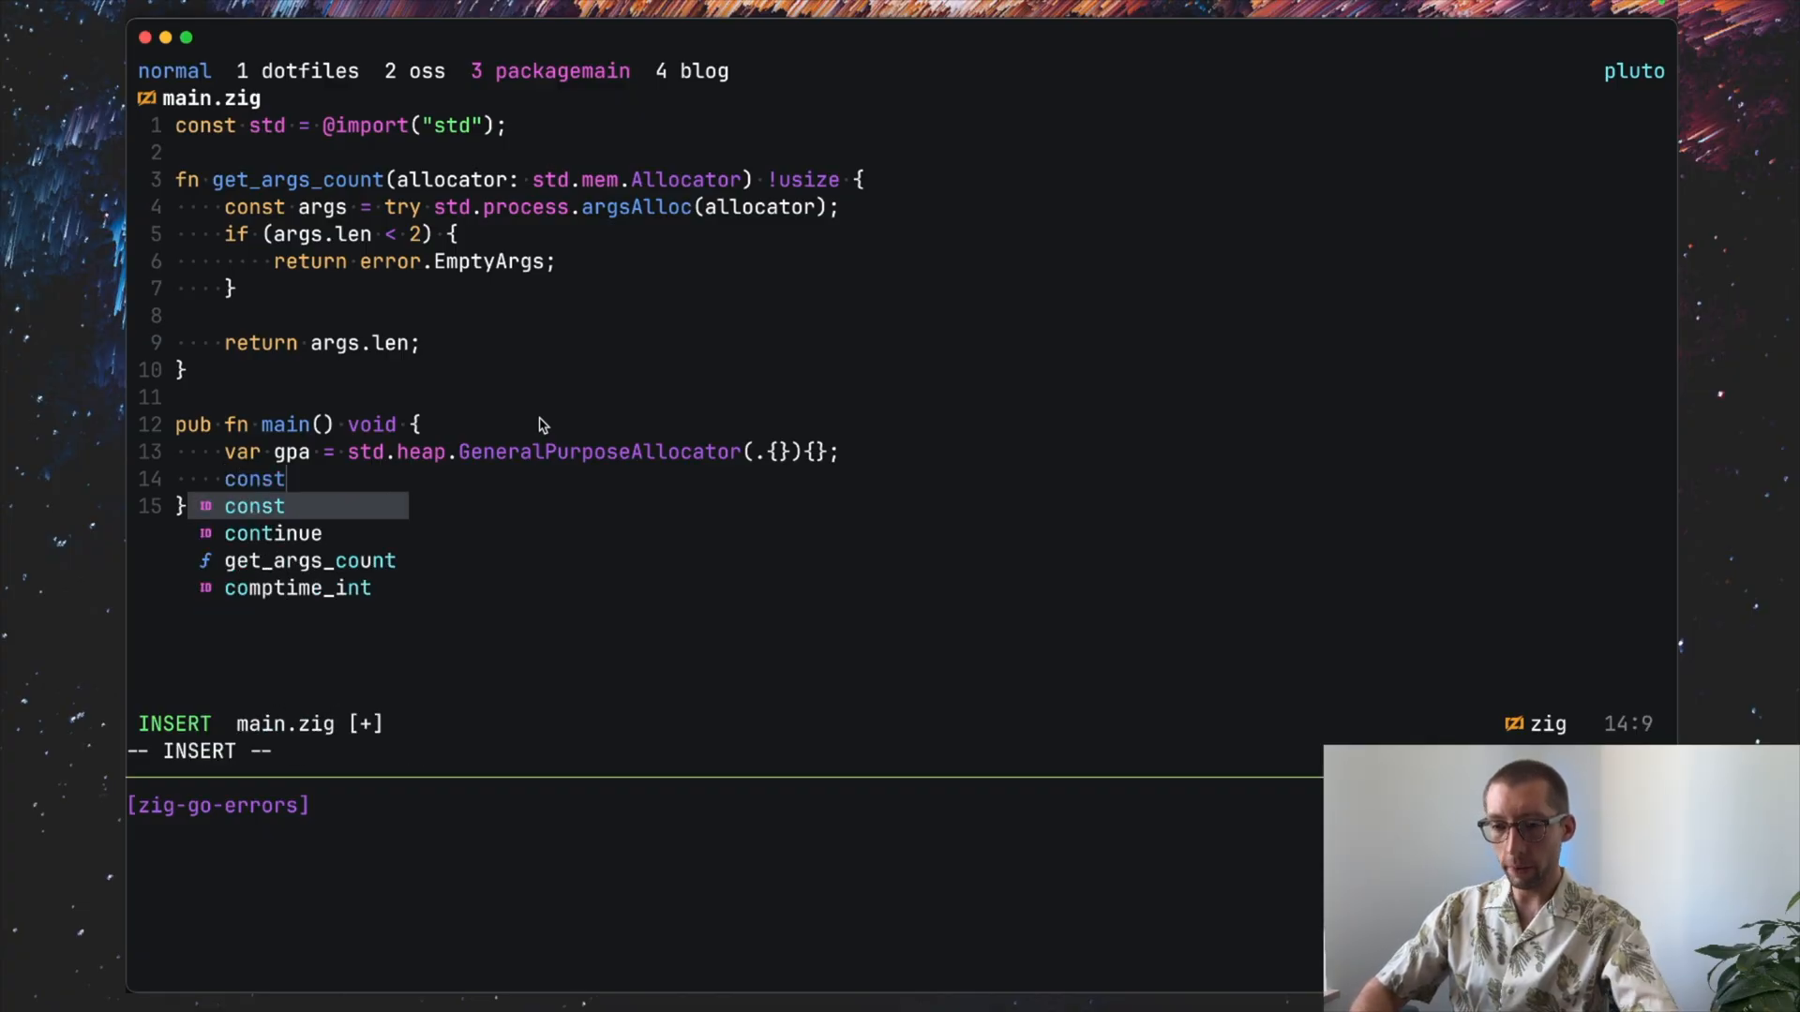
text(allocator = gpa.allocator();)
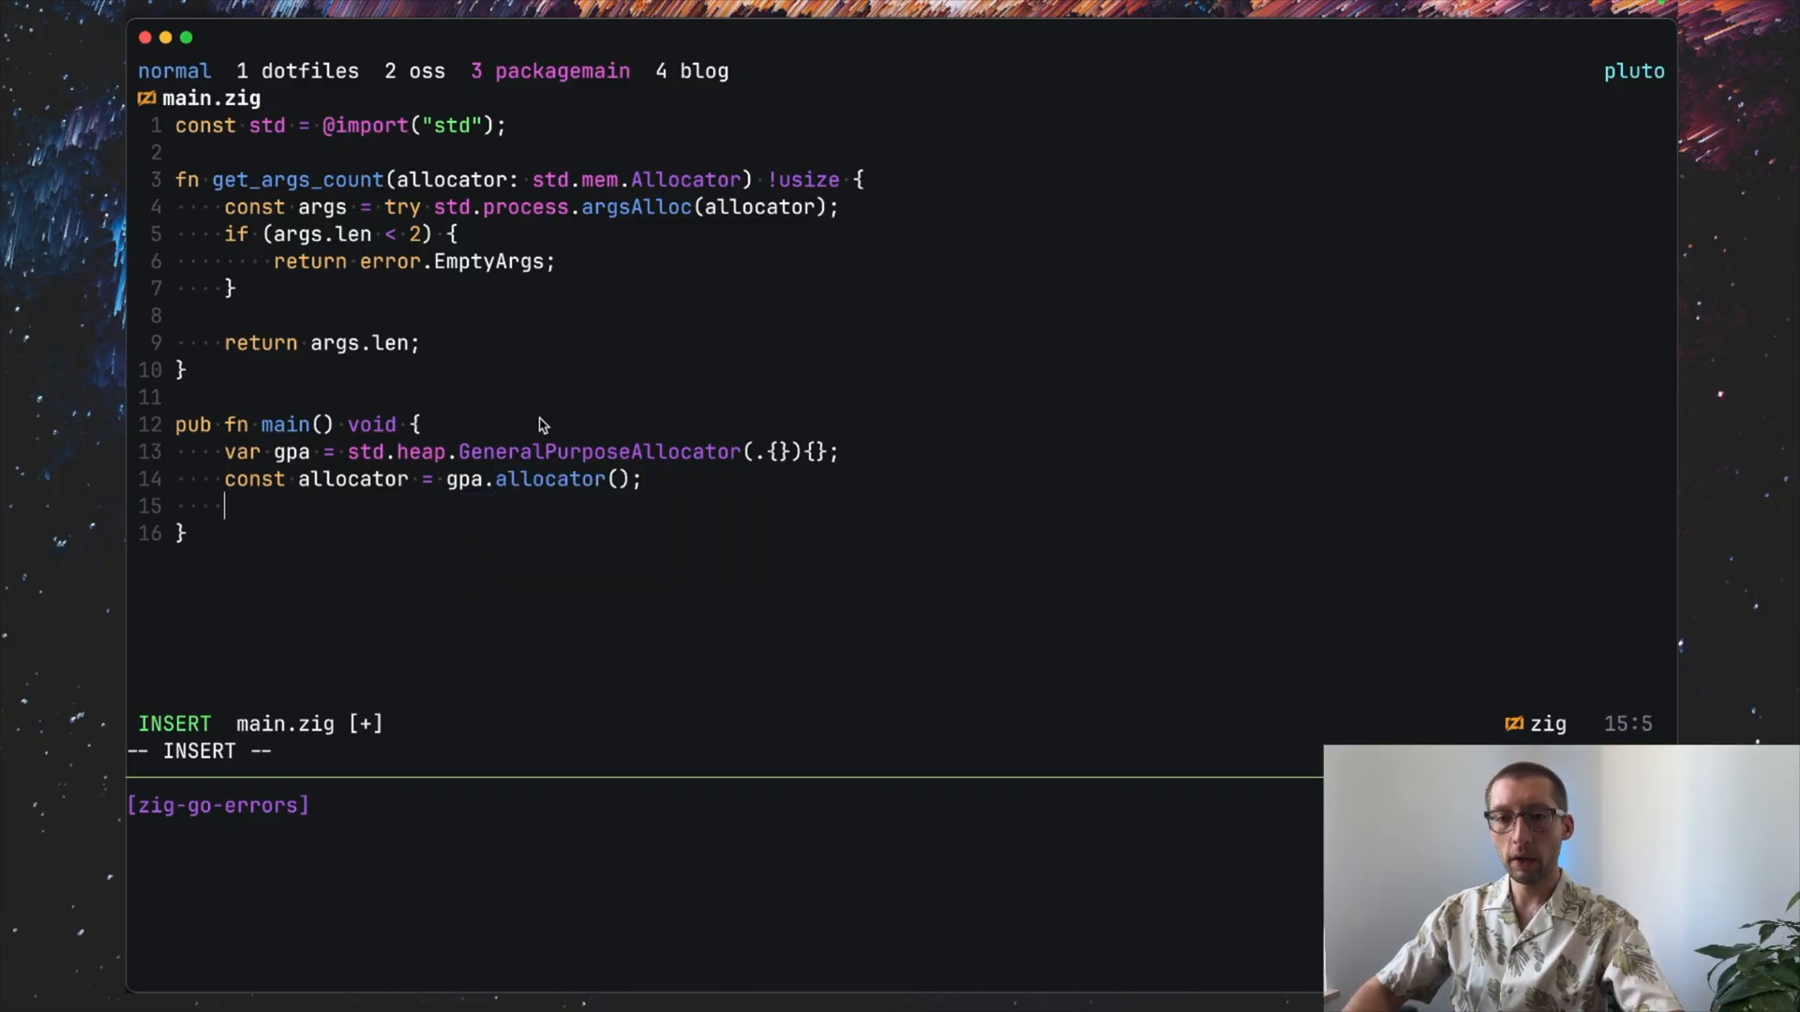
key(Enter)
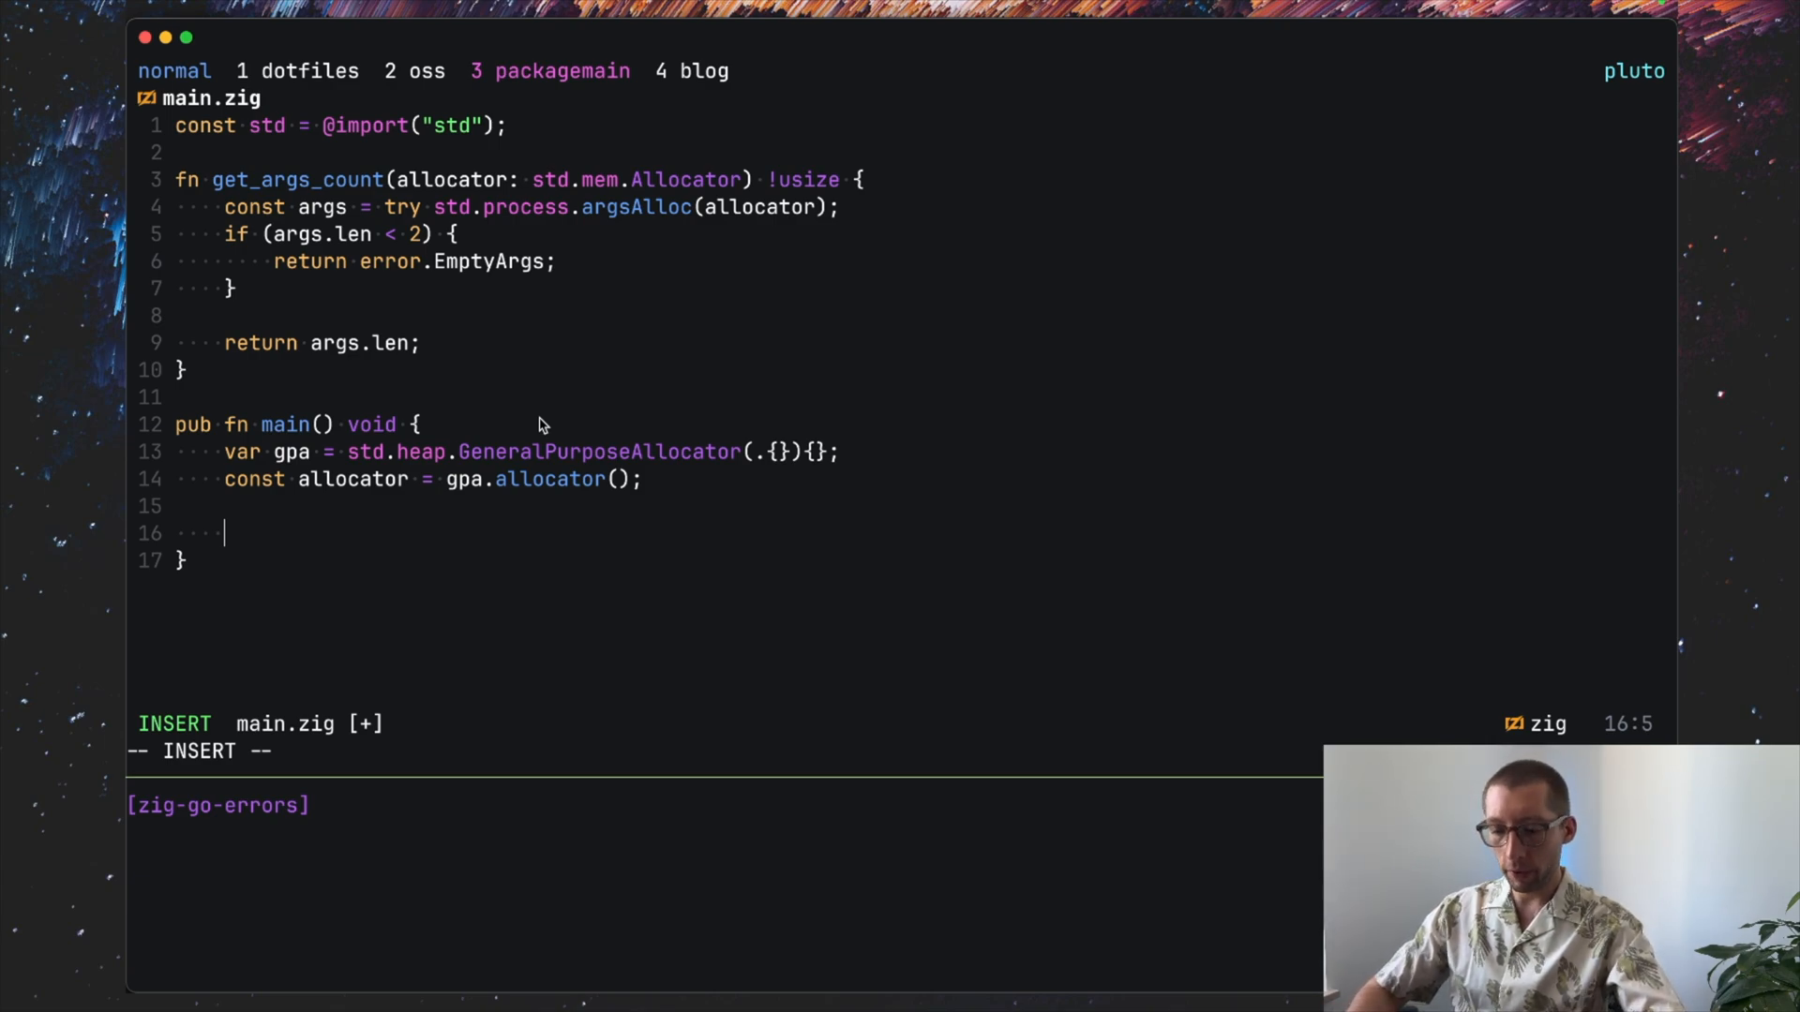
Step: Assign const args_count = get_args_count(allocator); inside main
text(const args_count =)
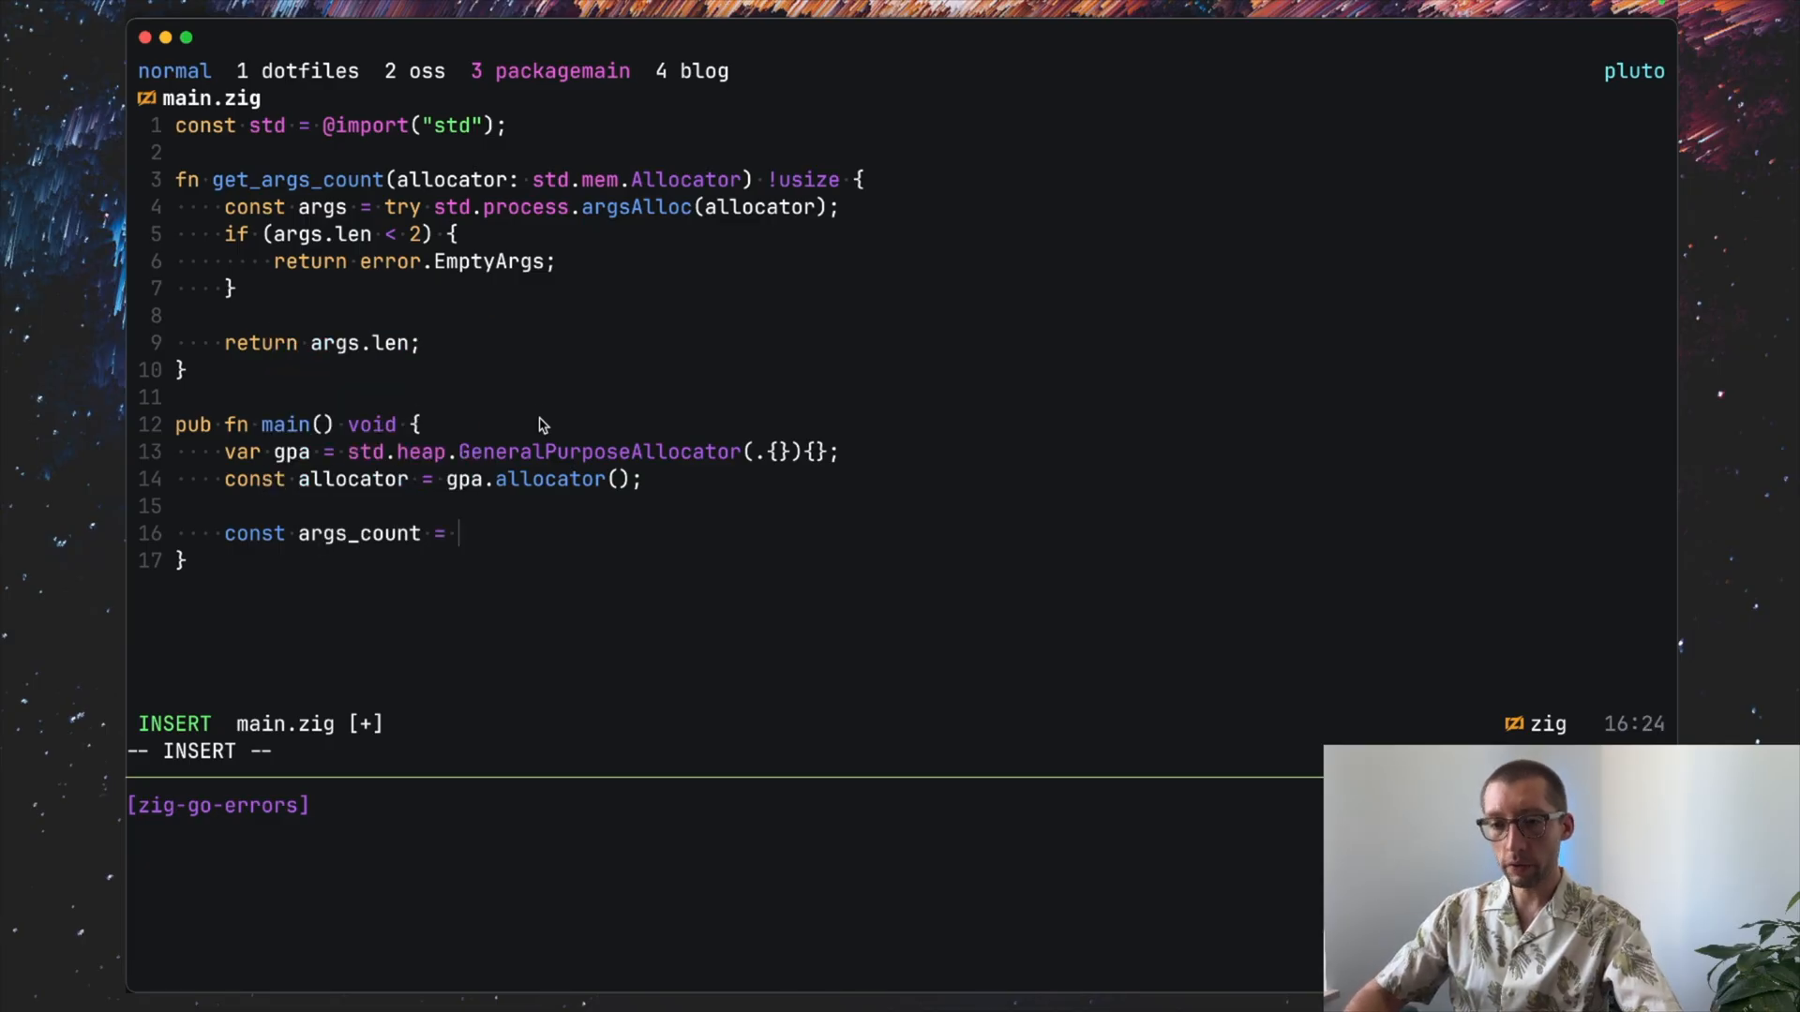
text(get_args_count(allocator)
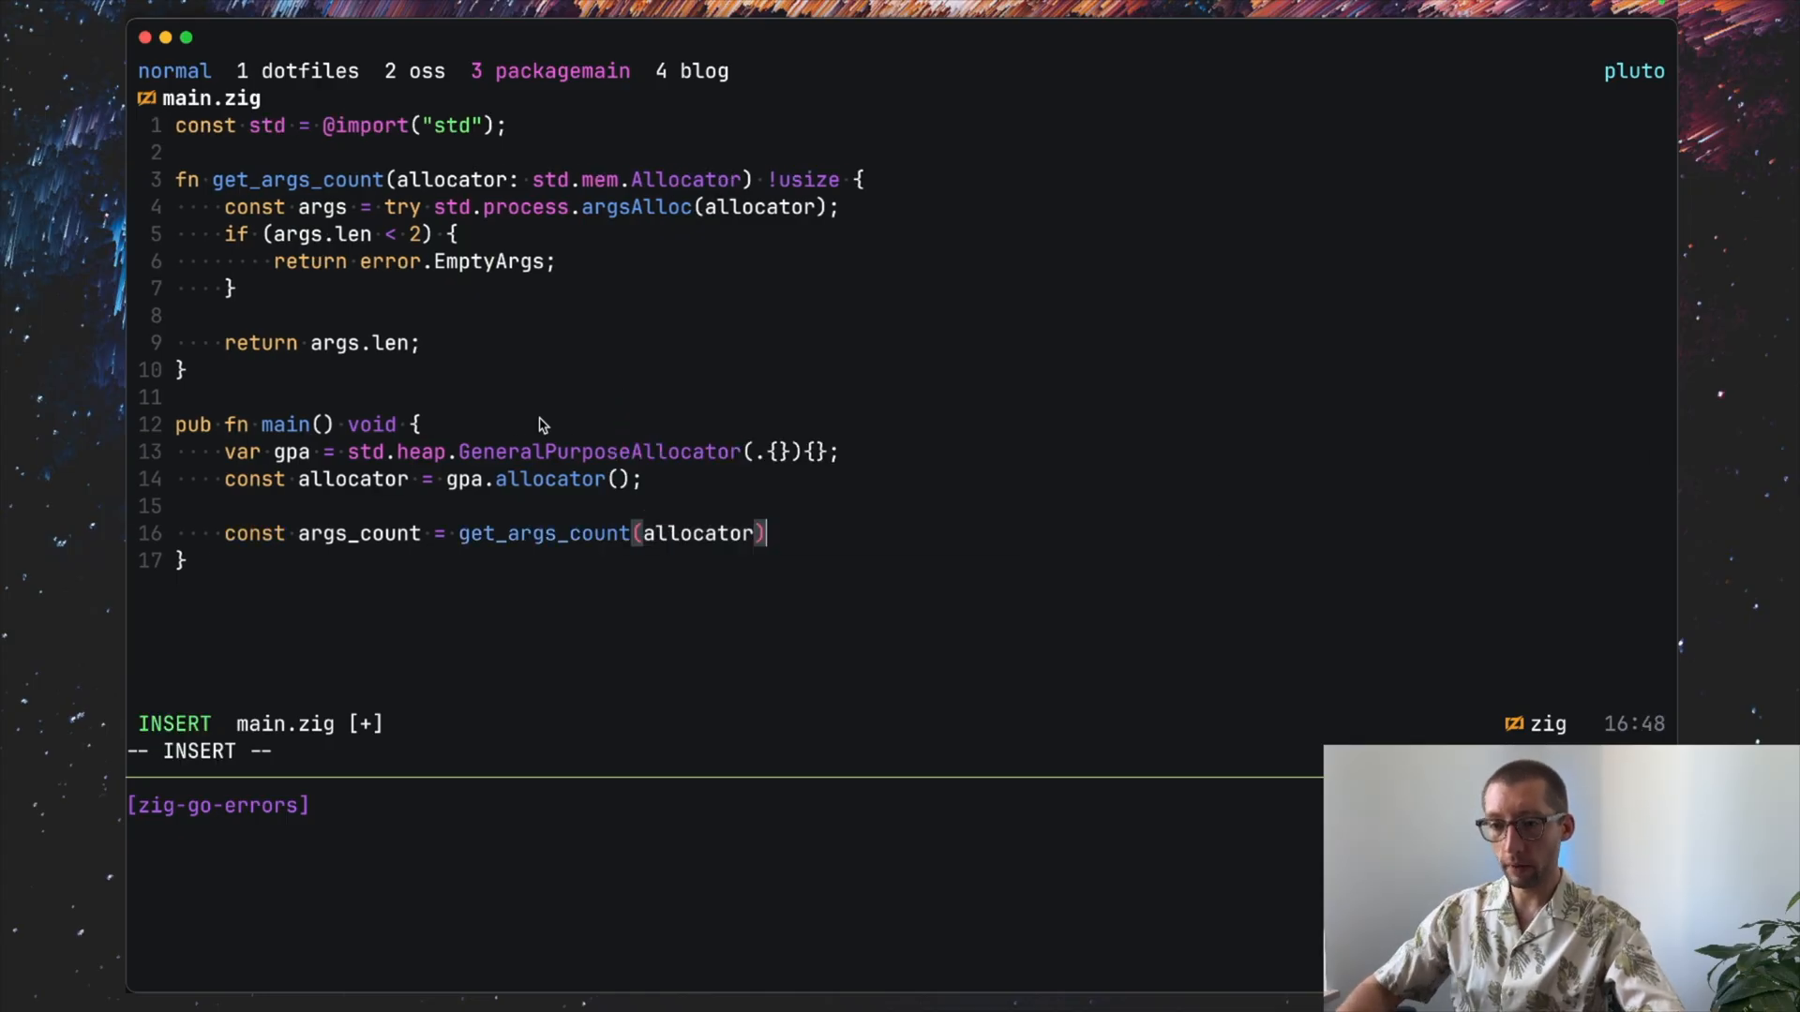
key(Escape)
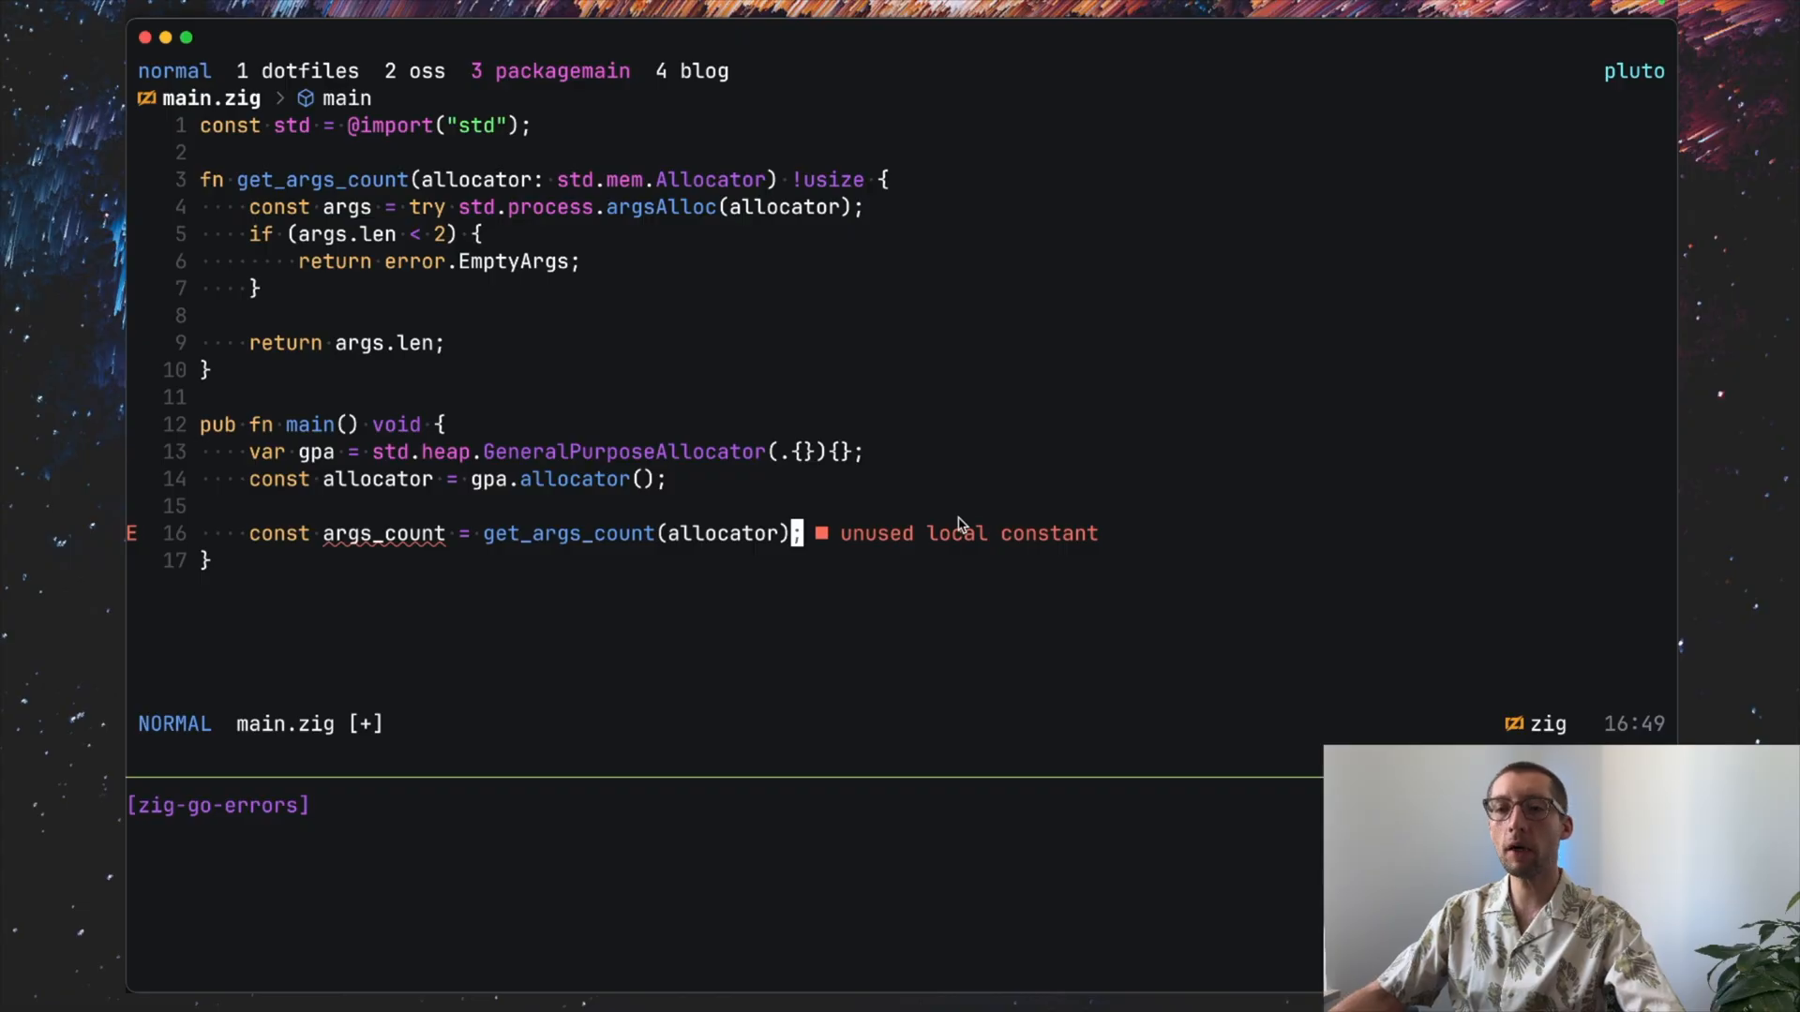
mouse_move(395, 432)
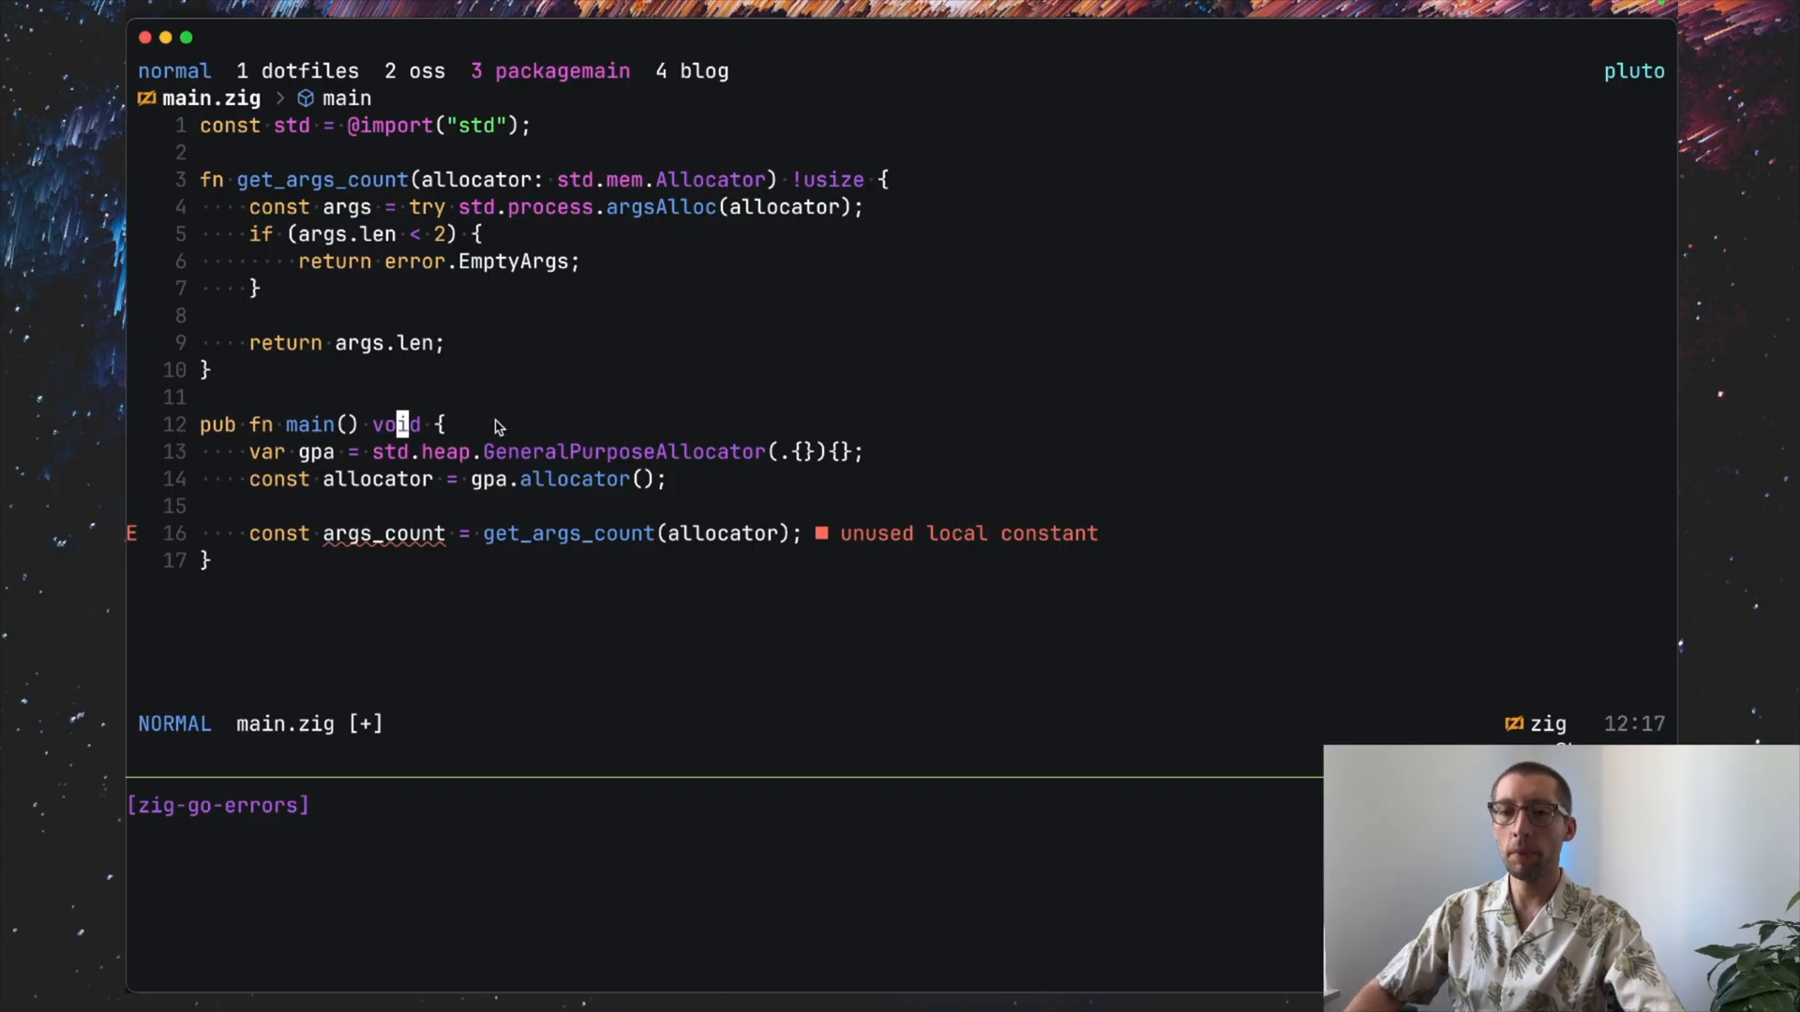
key(i)
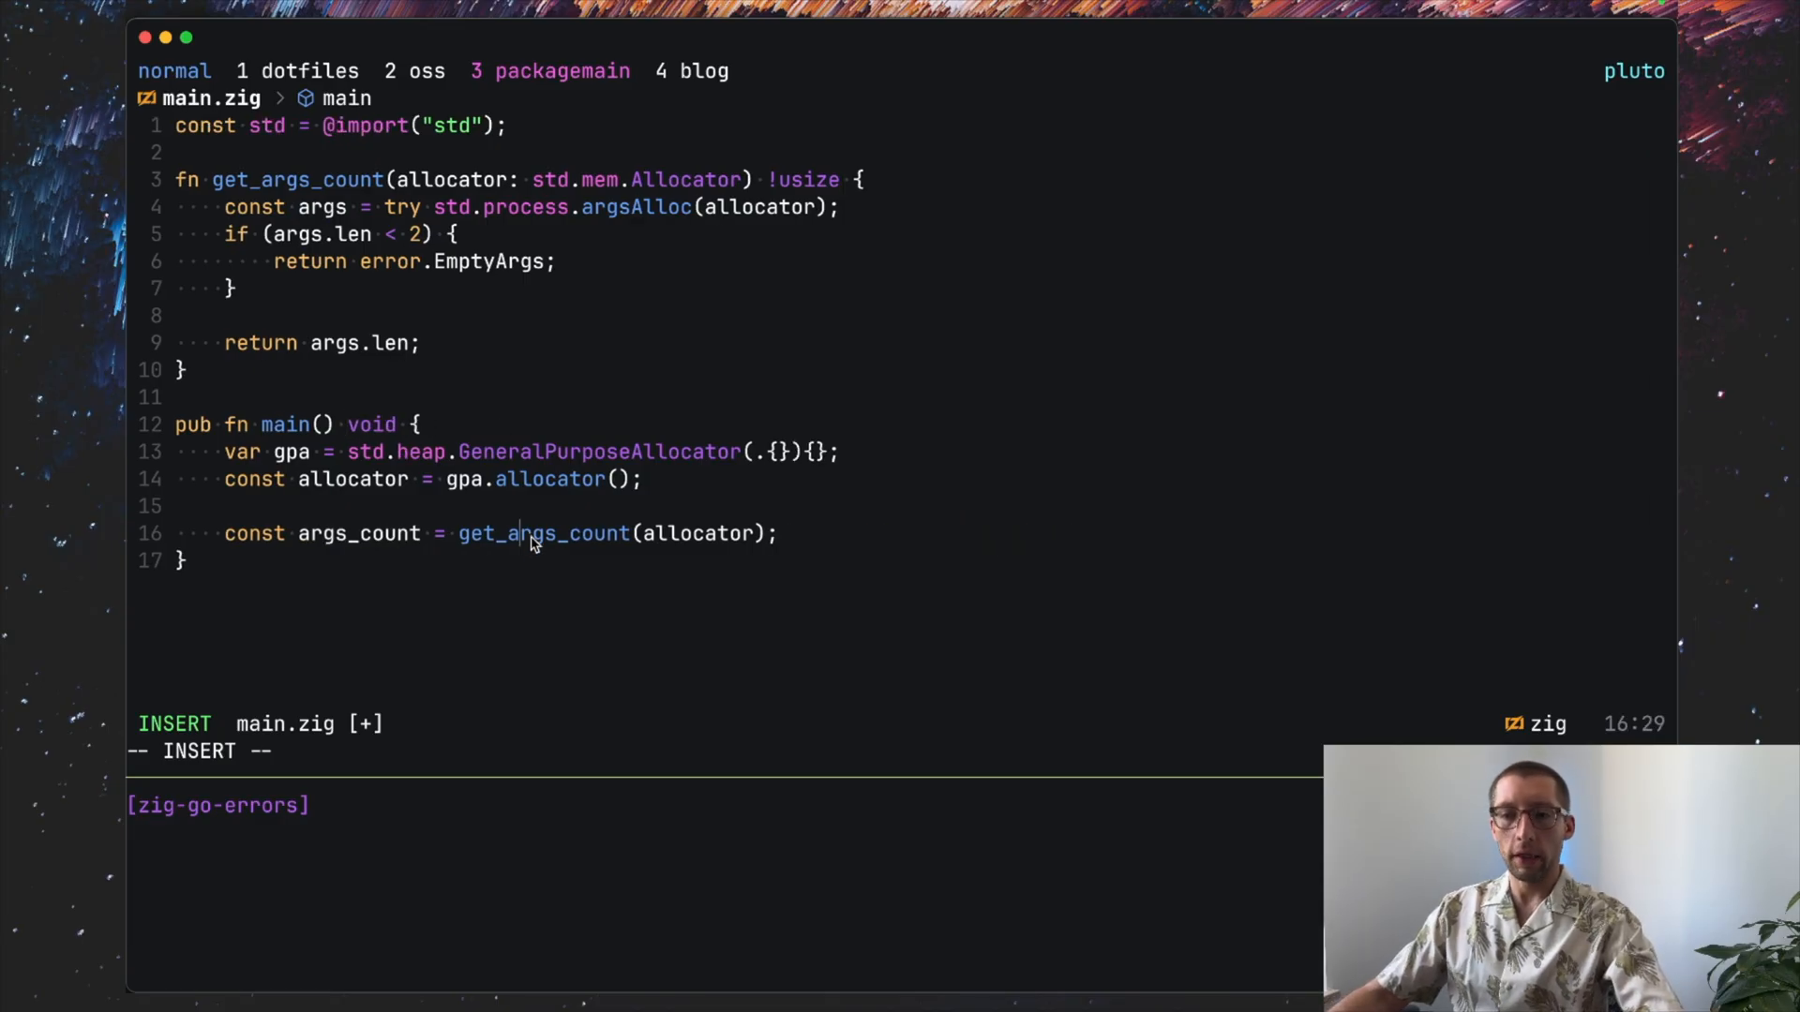
key(Escape)
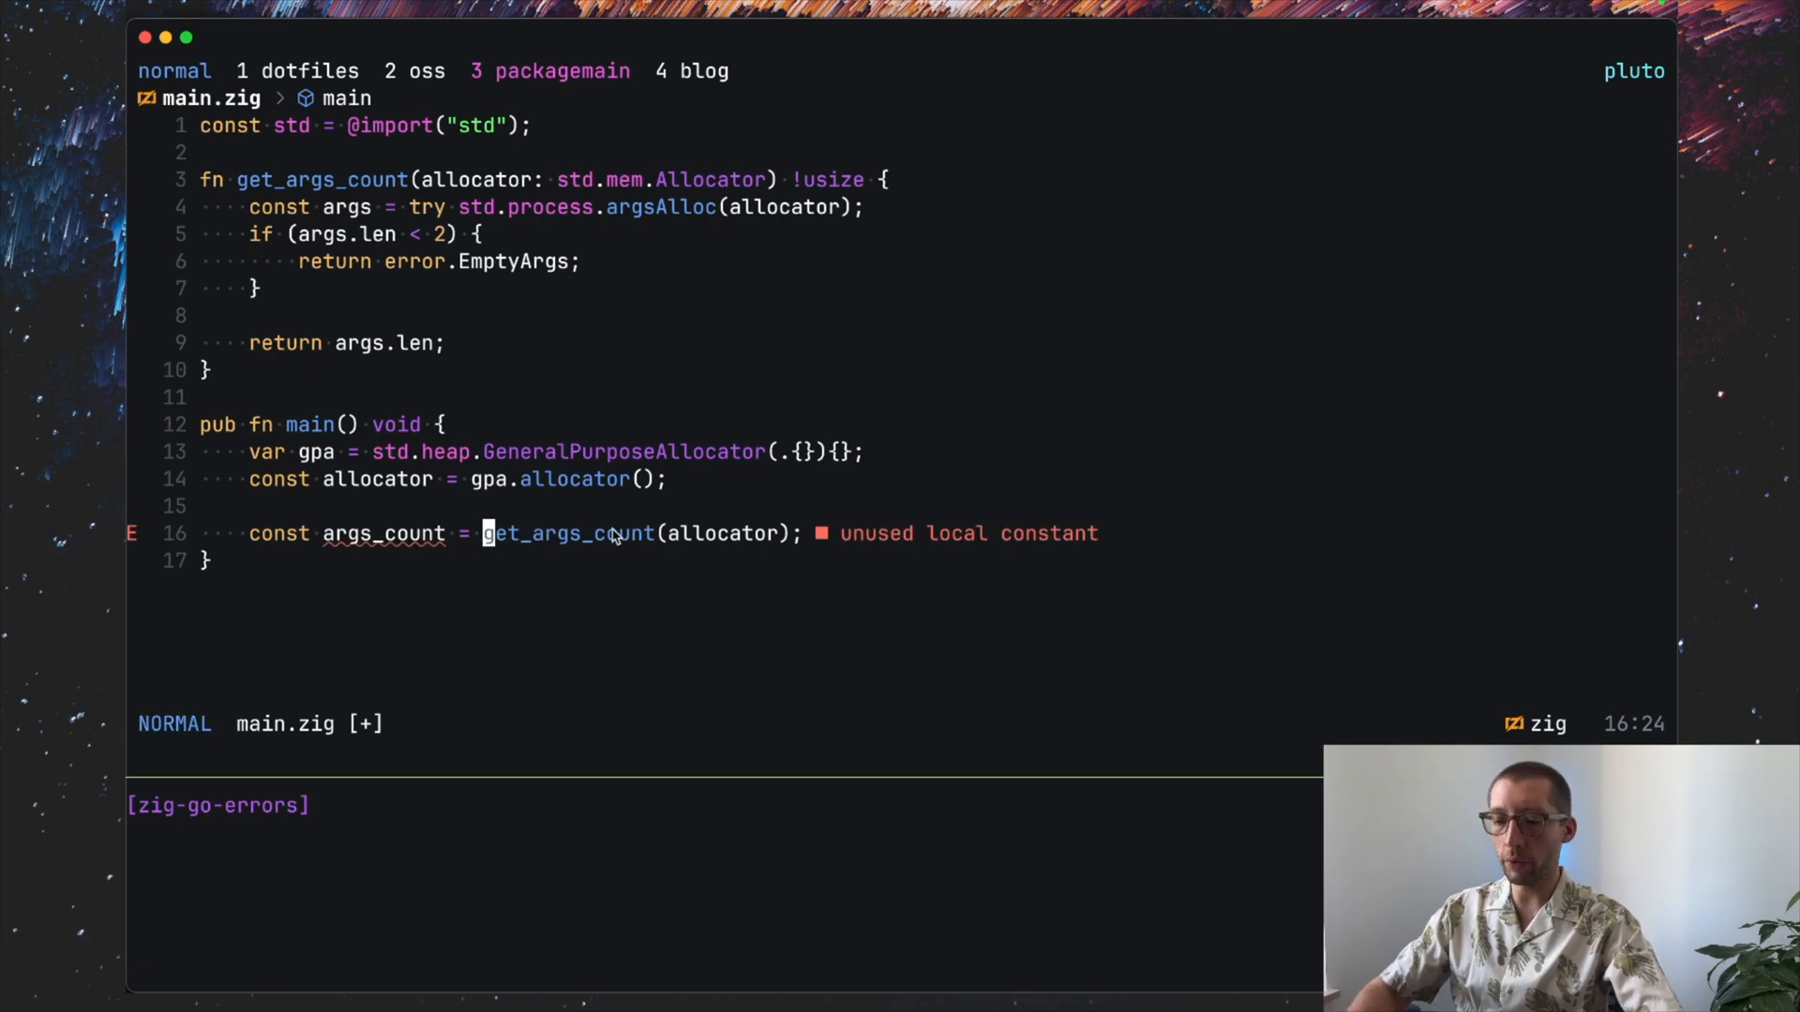
key(i)
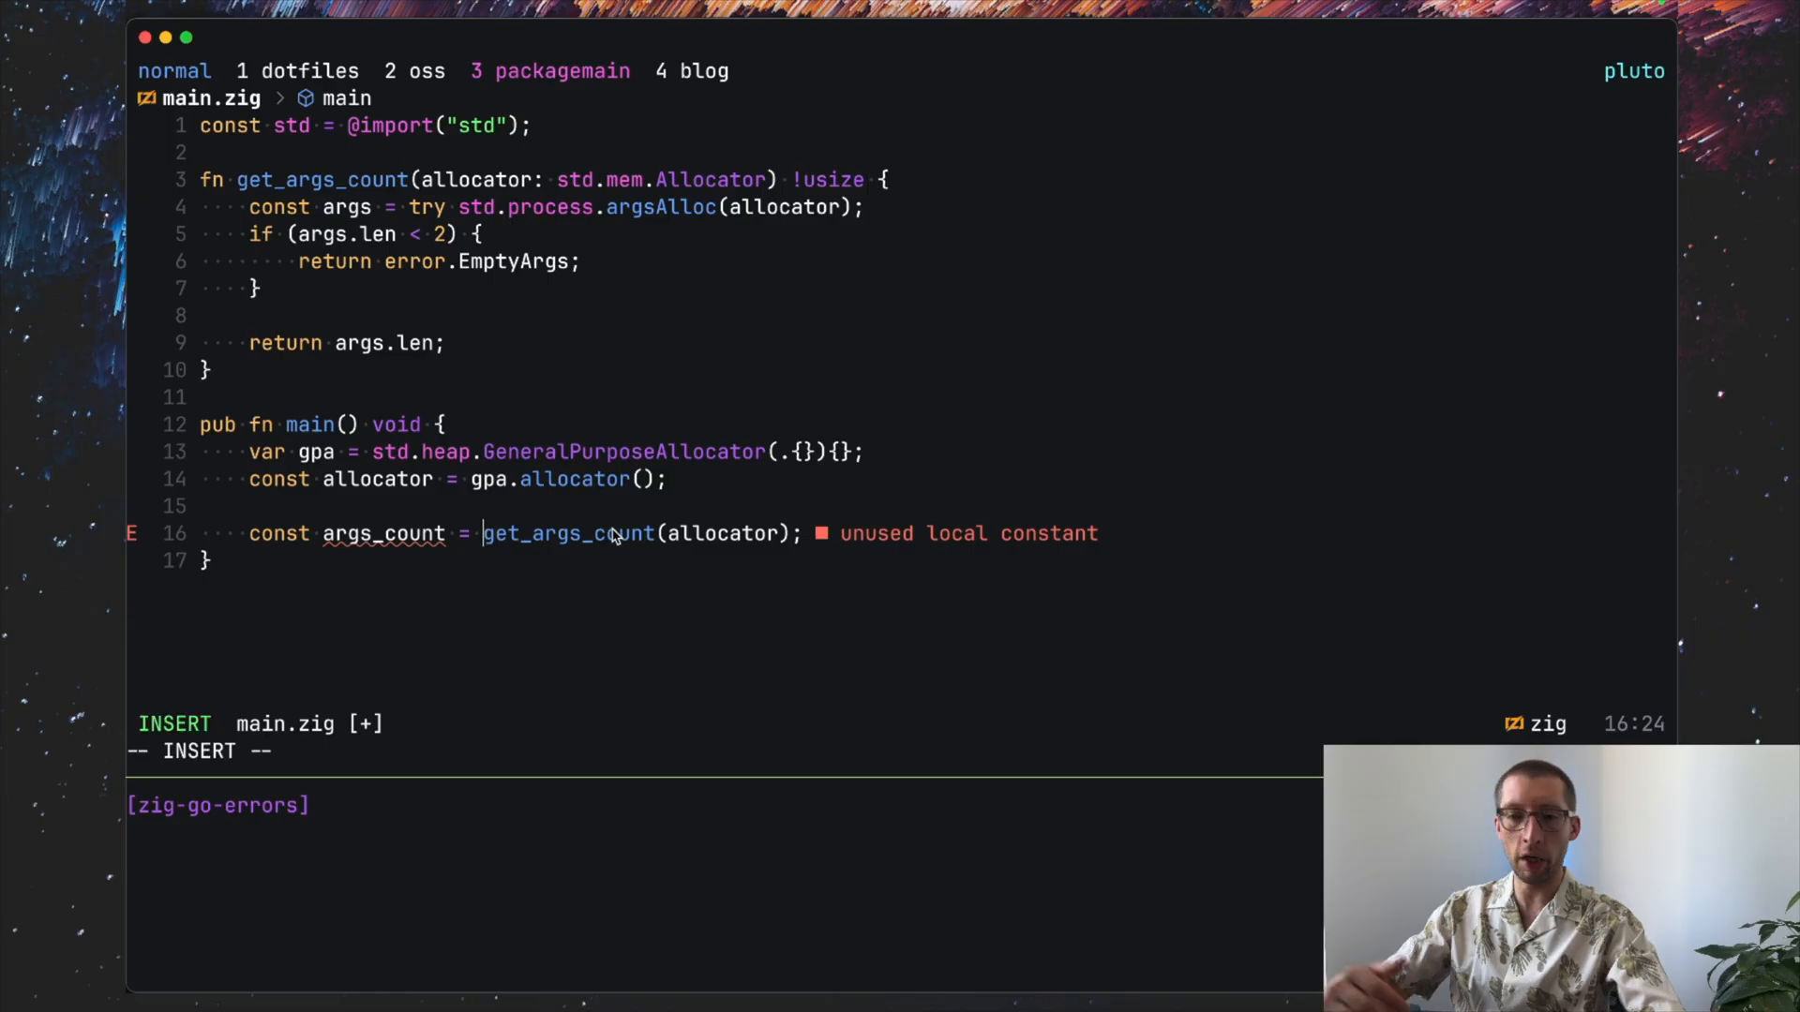
mouse_move(390, 459)
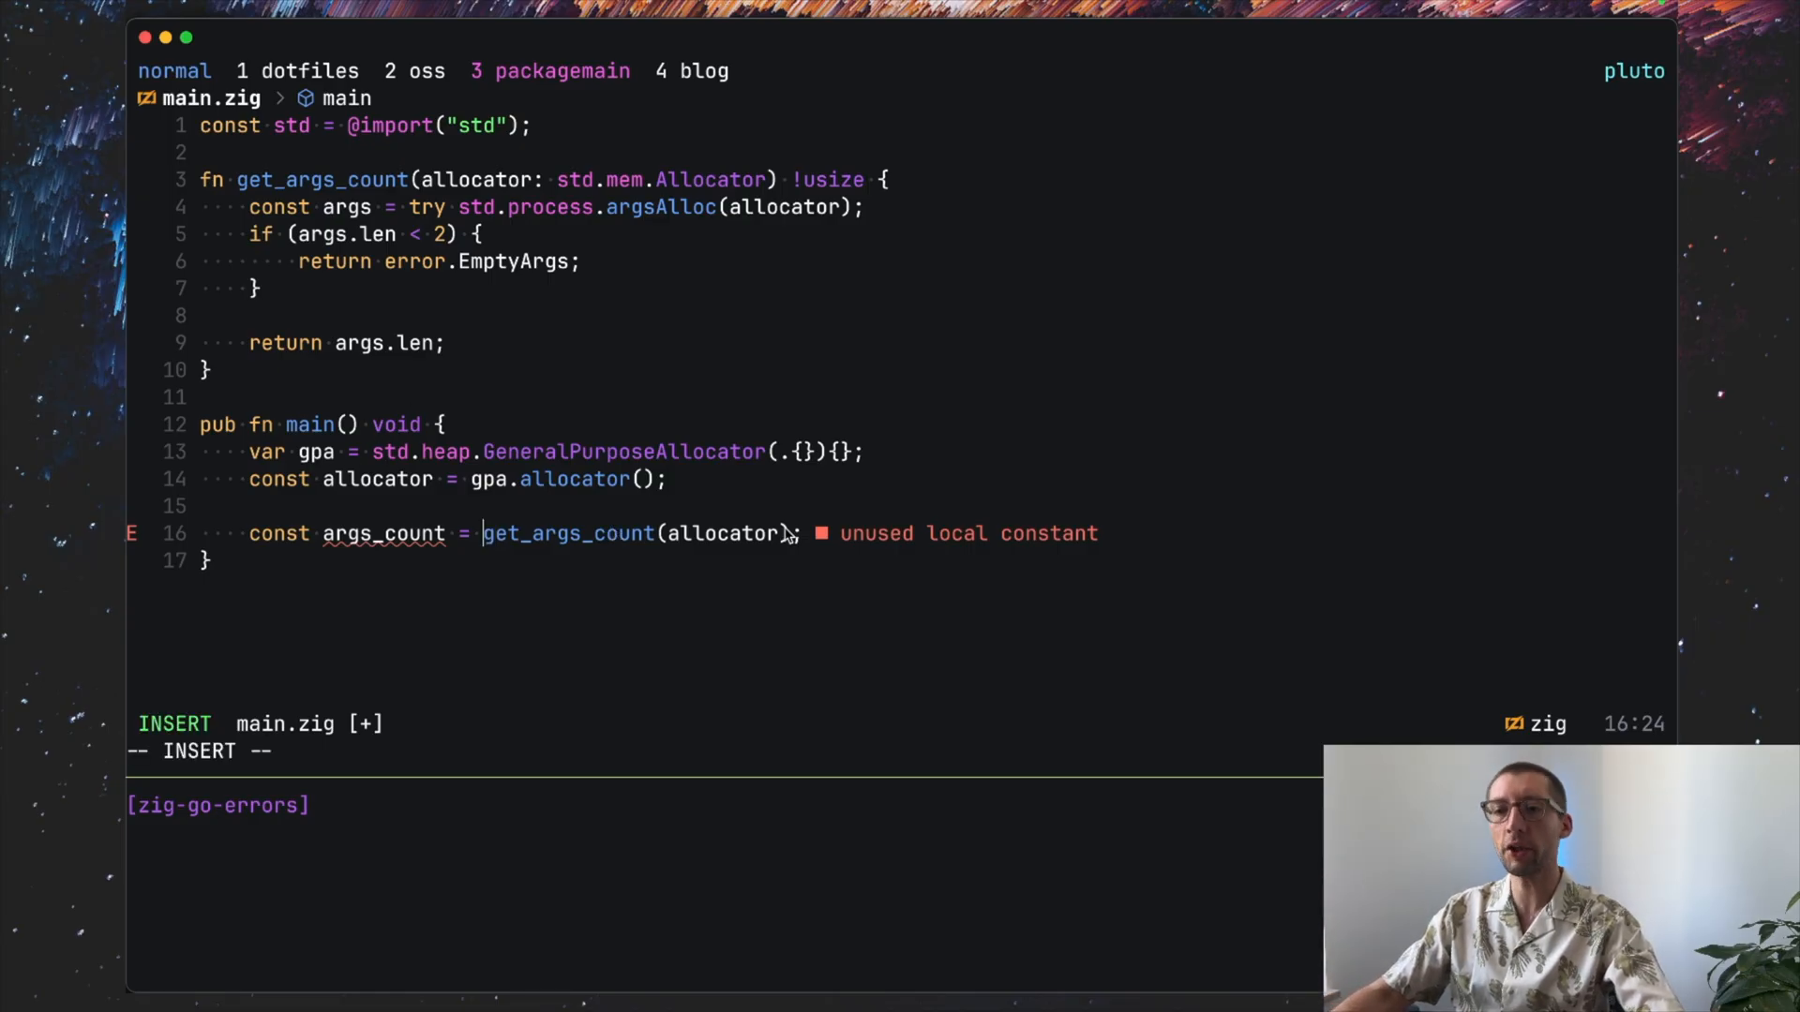
text(;)
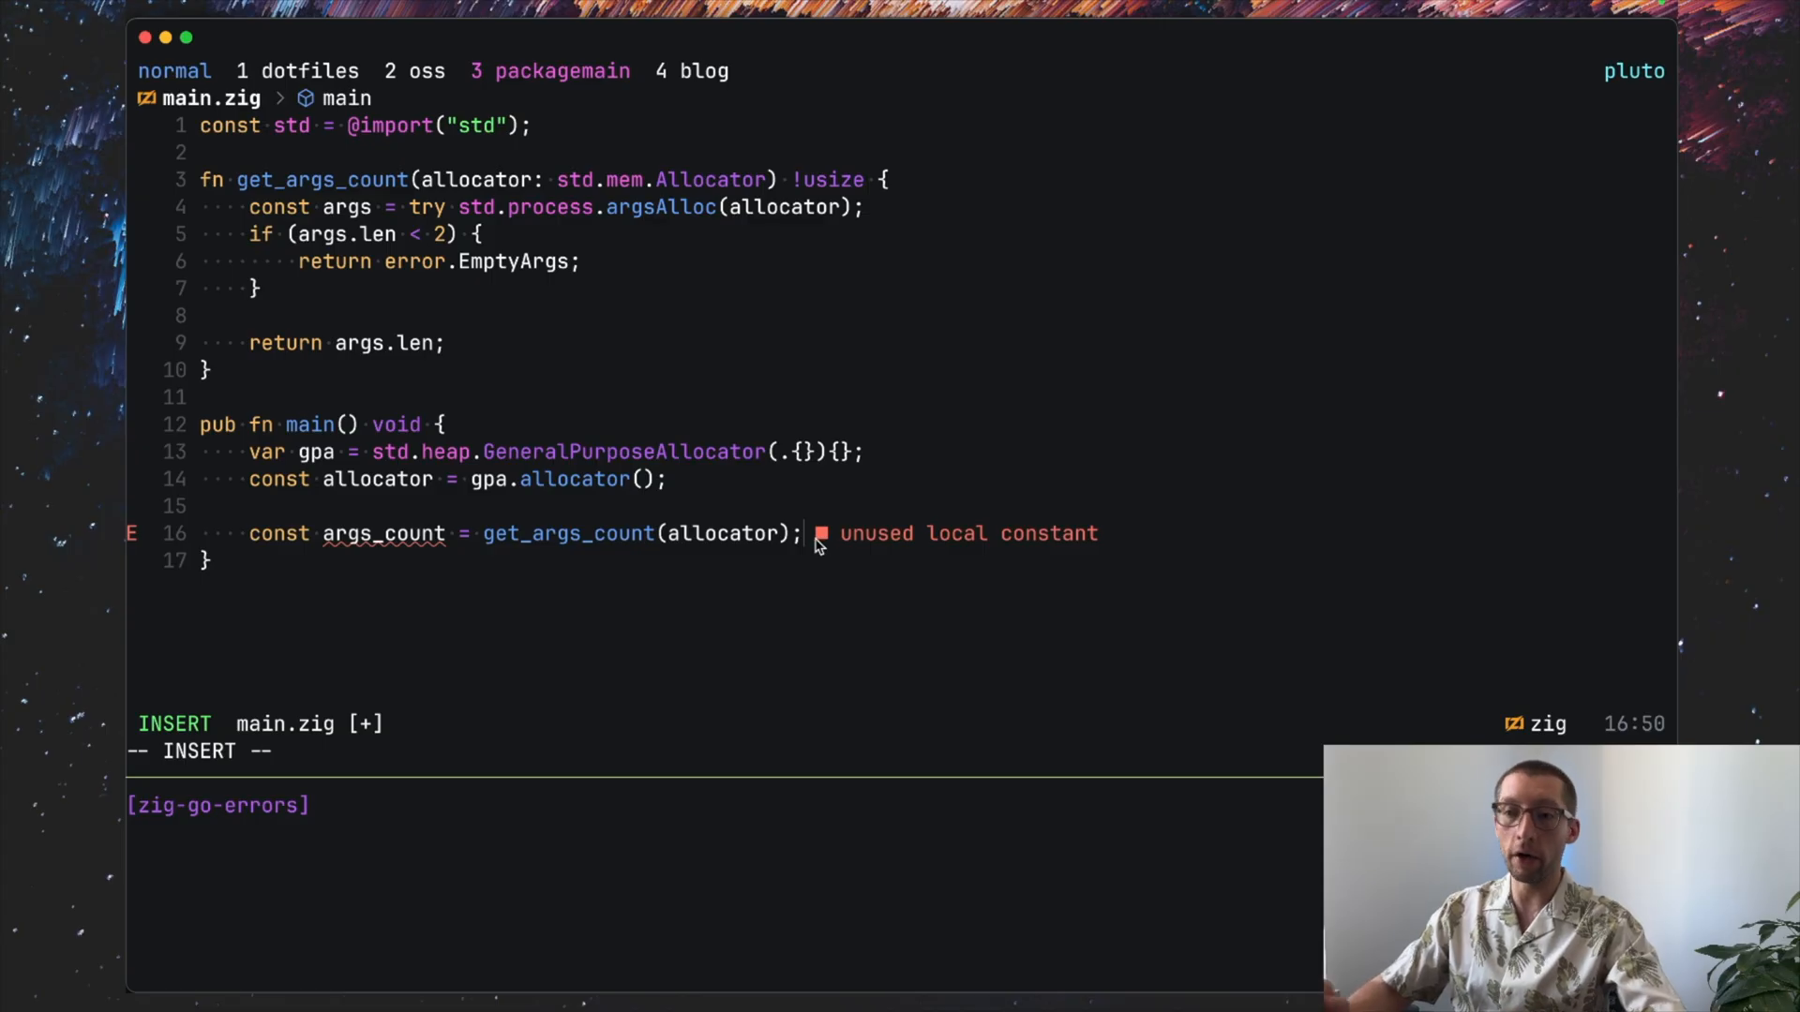
mouse_move(1015, 602)
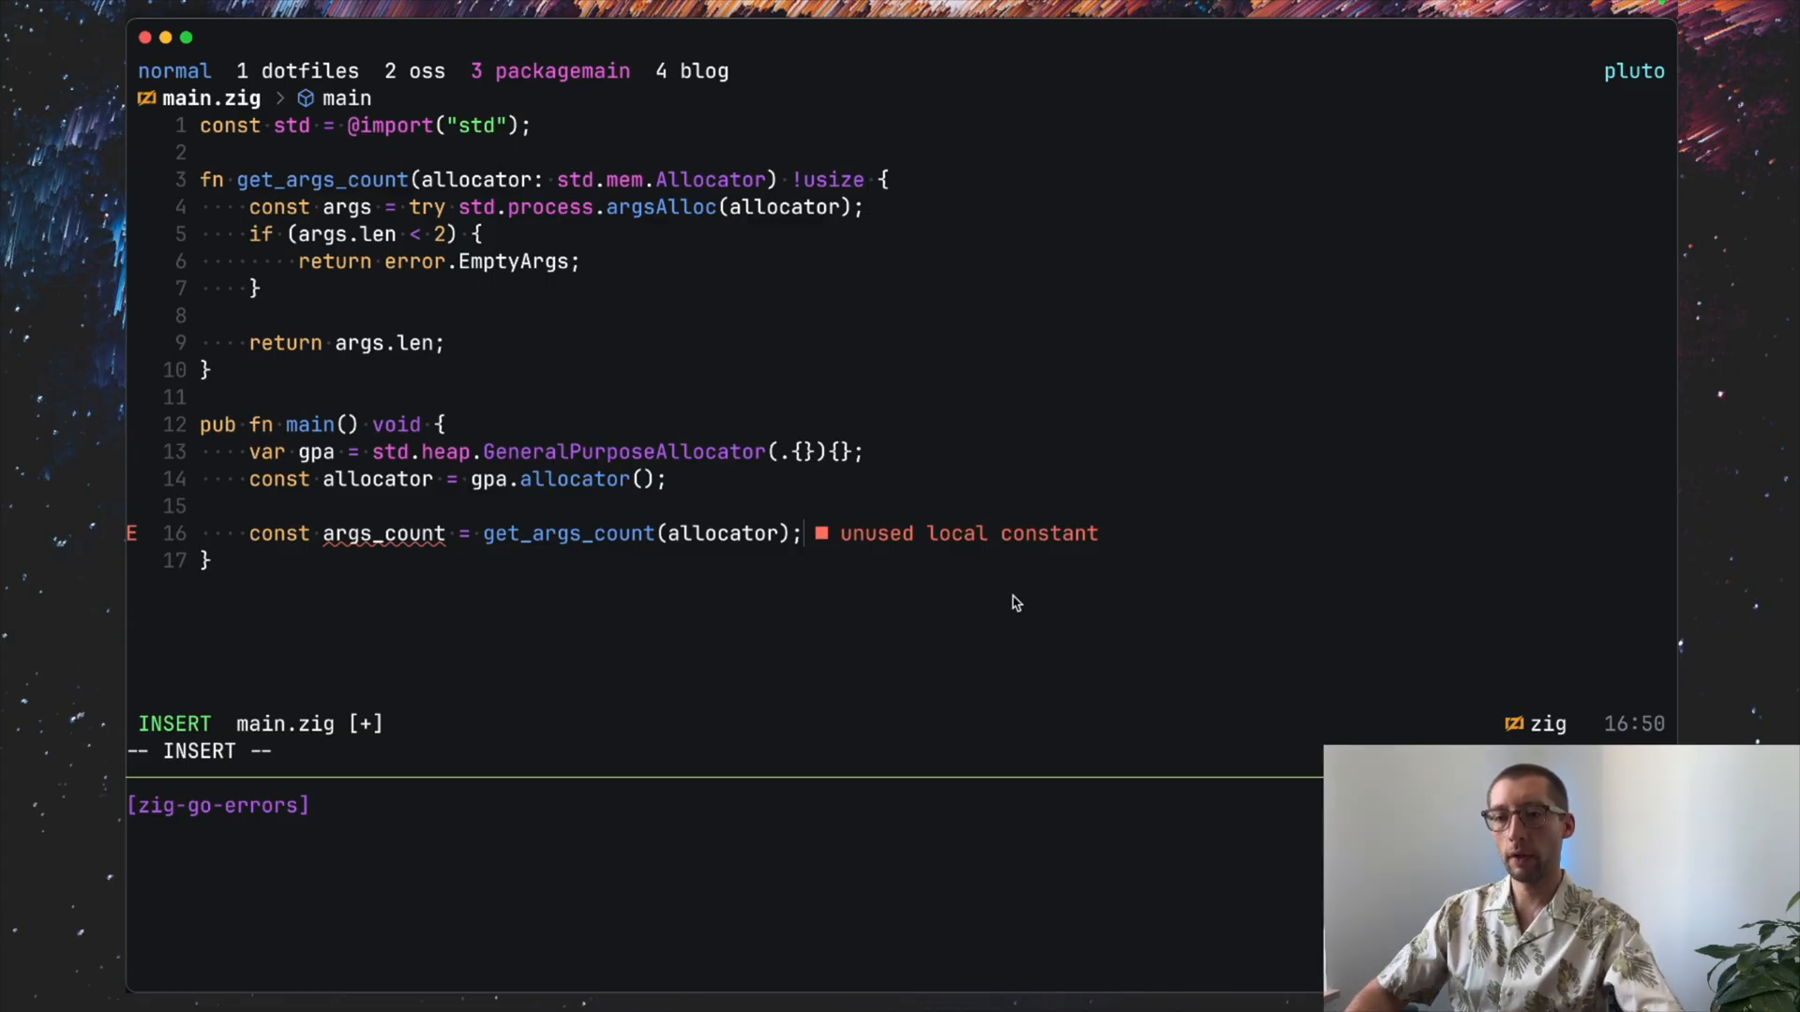
Step: Append catch |err| printing "invalid input: {}\n" with err via std.debug.print and returning
text(actah)
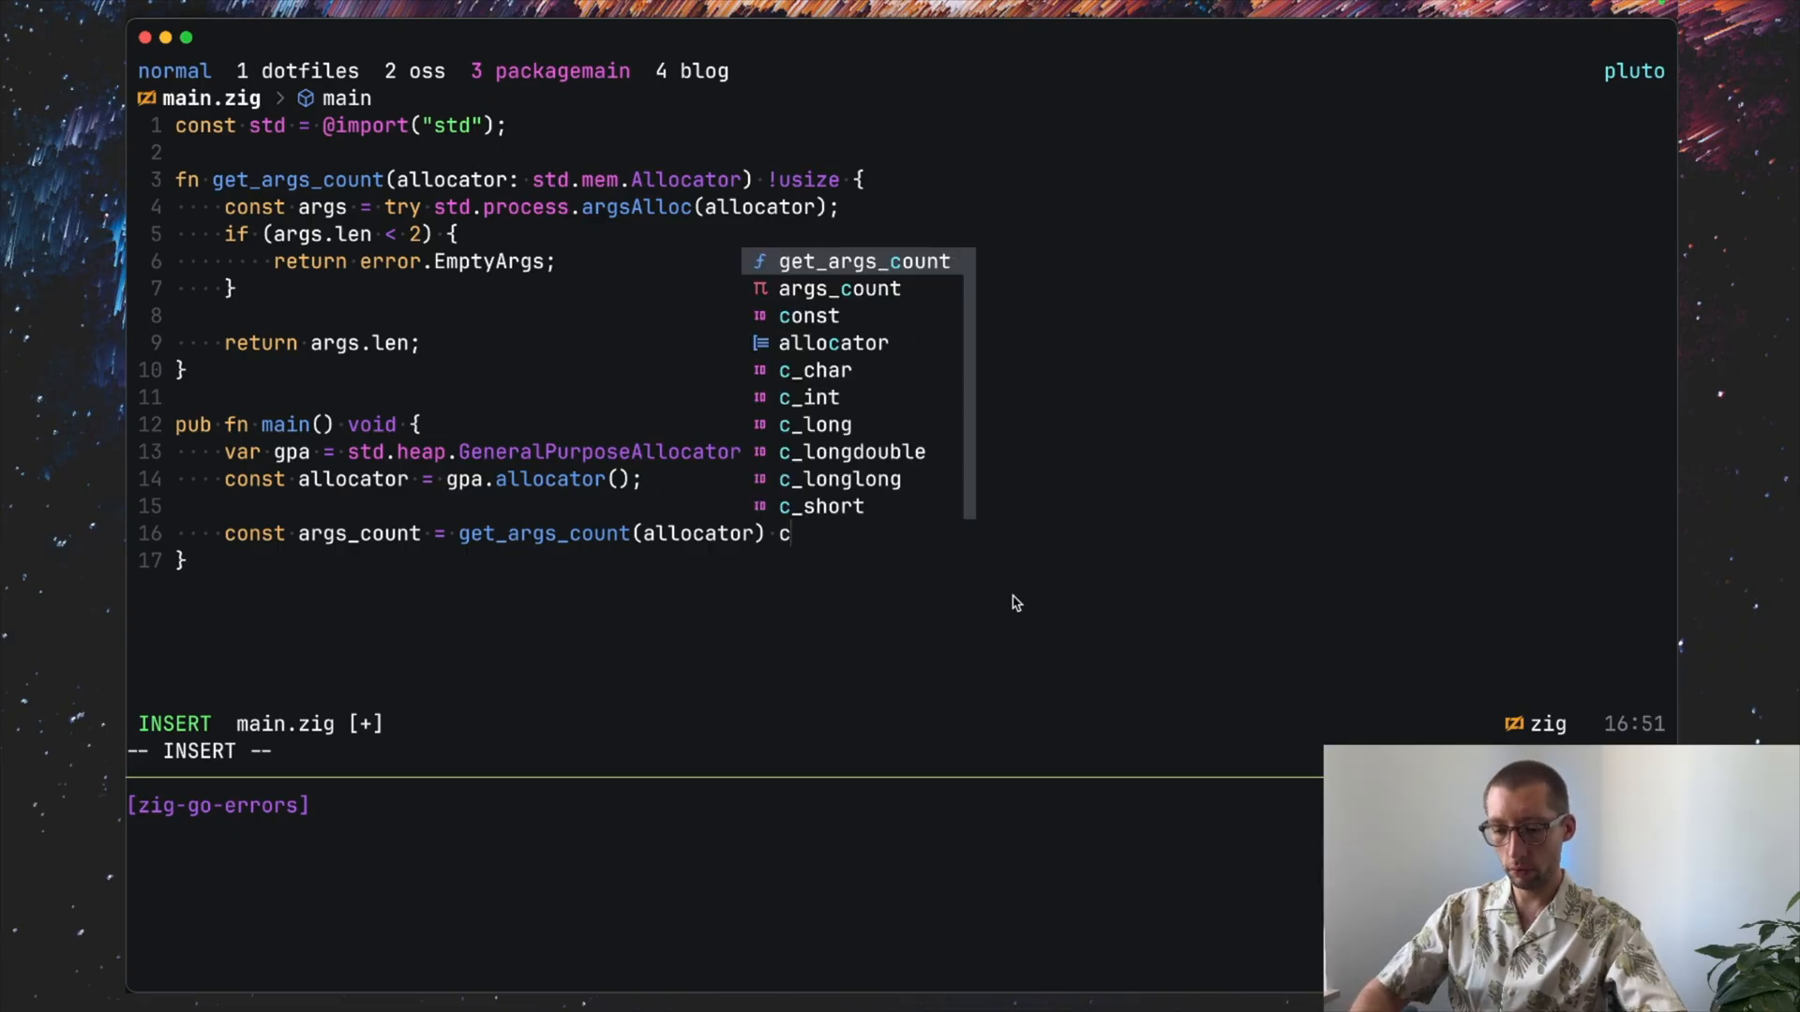
text(atch |err| {)
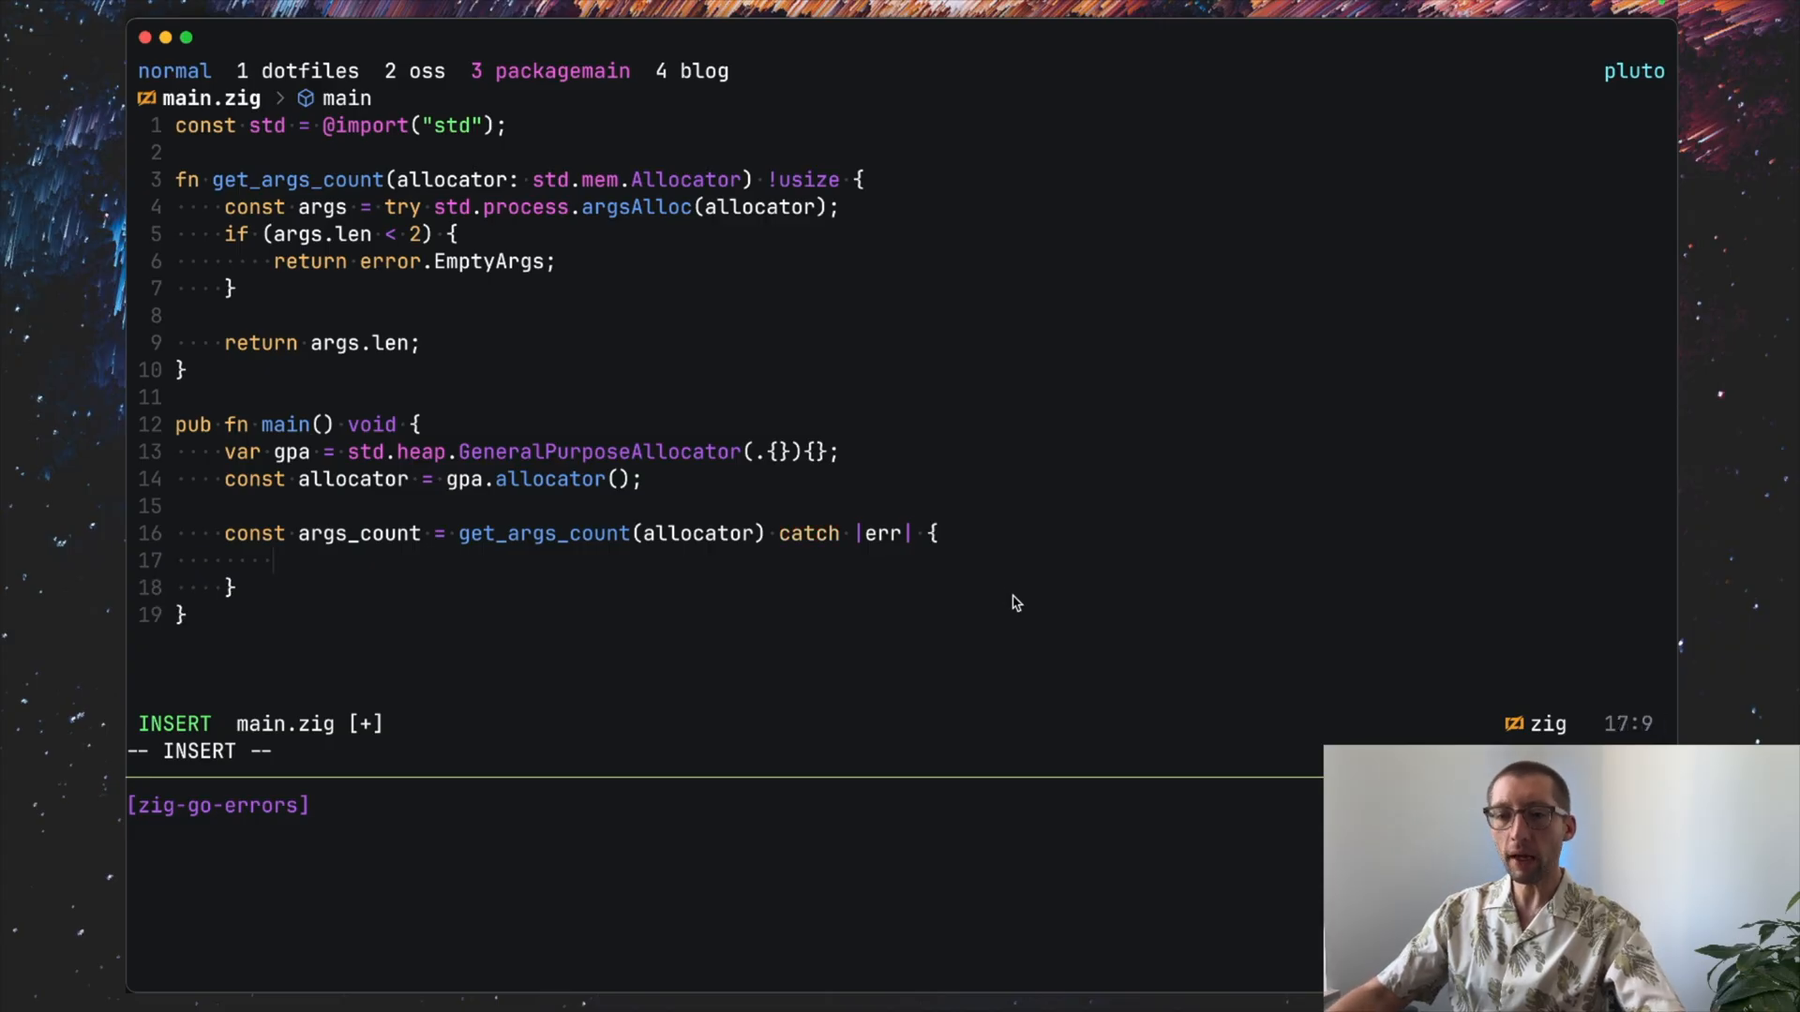
text(st)
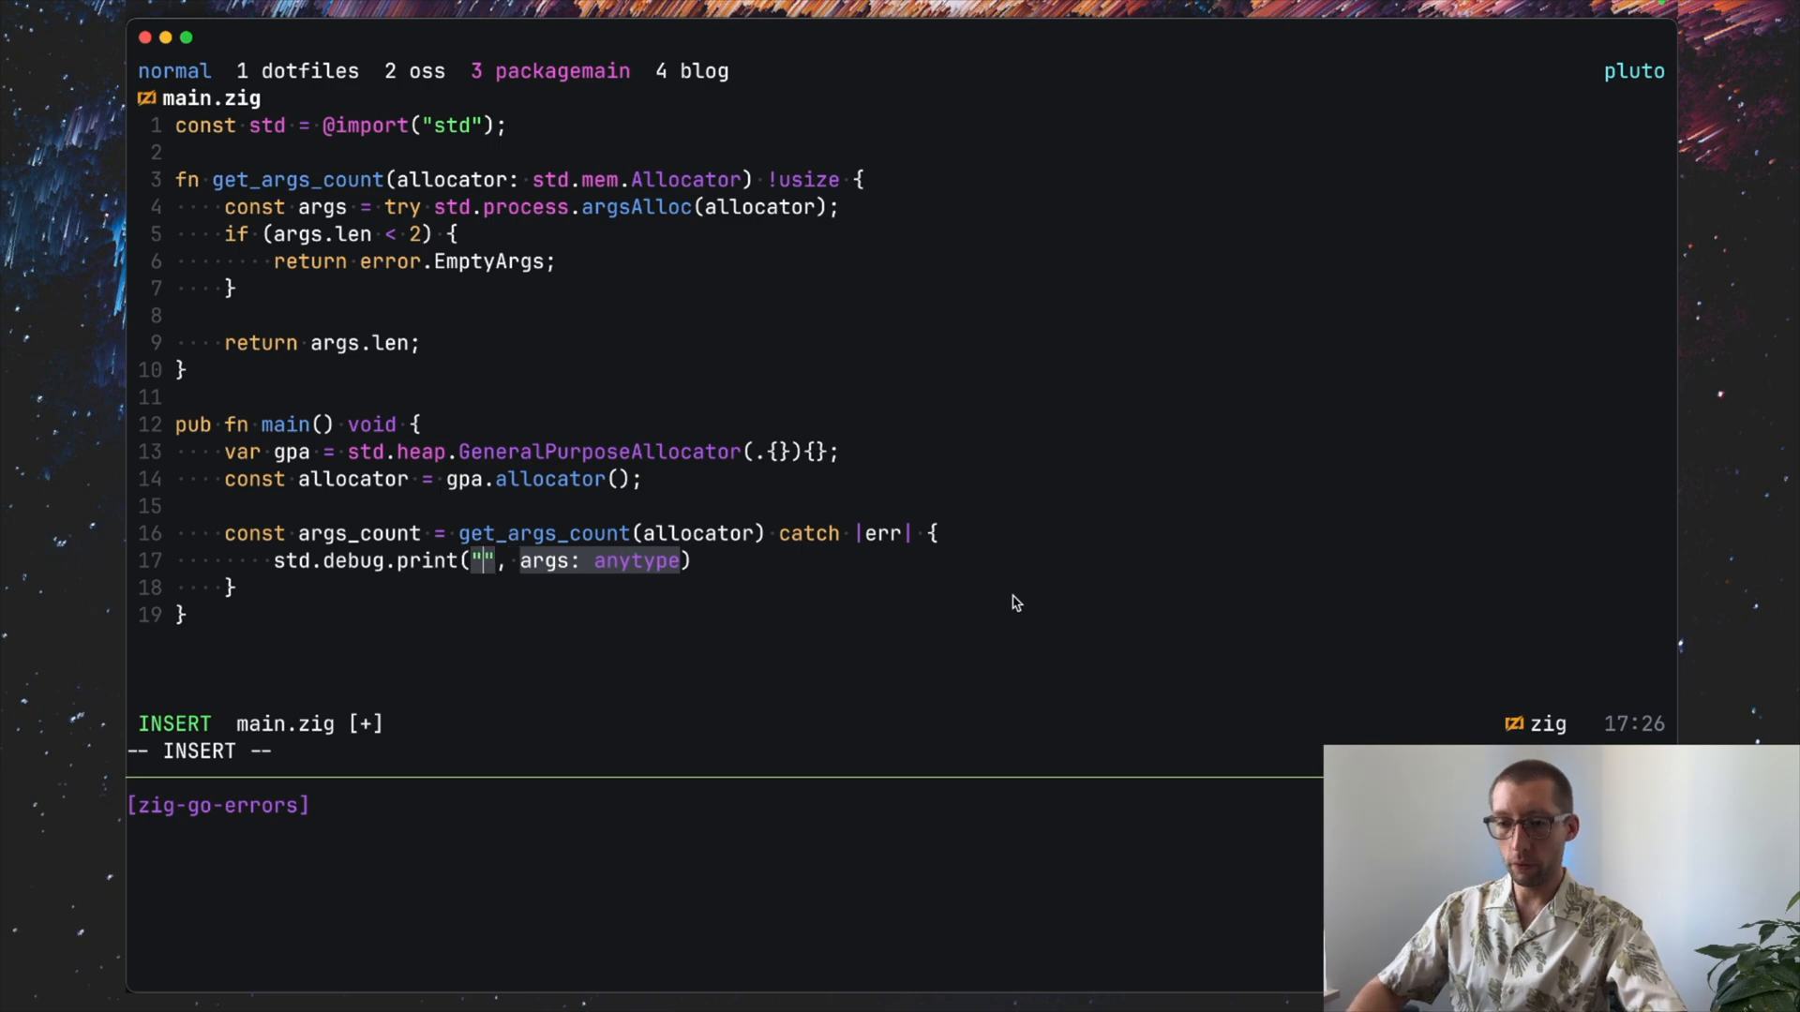
text(invcalid input: {}\n)
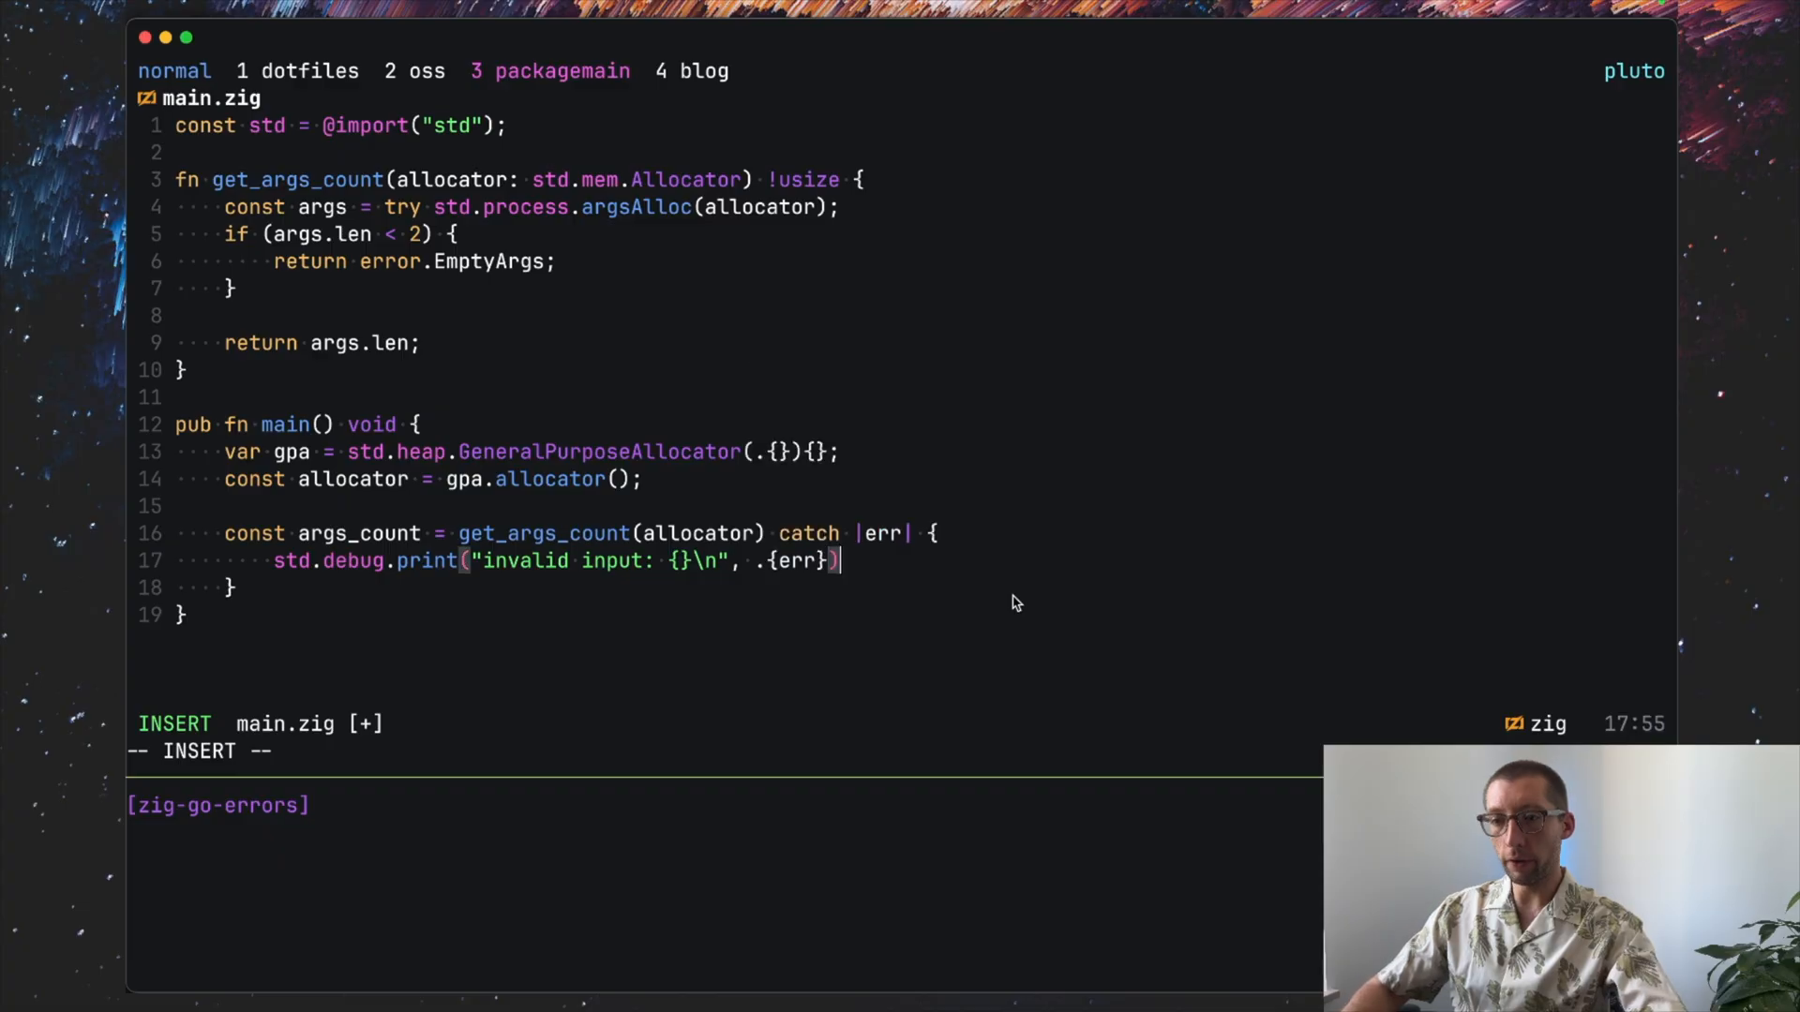
text(return;)
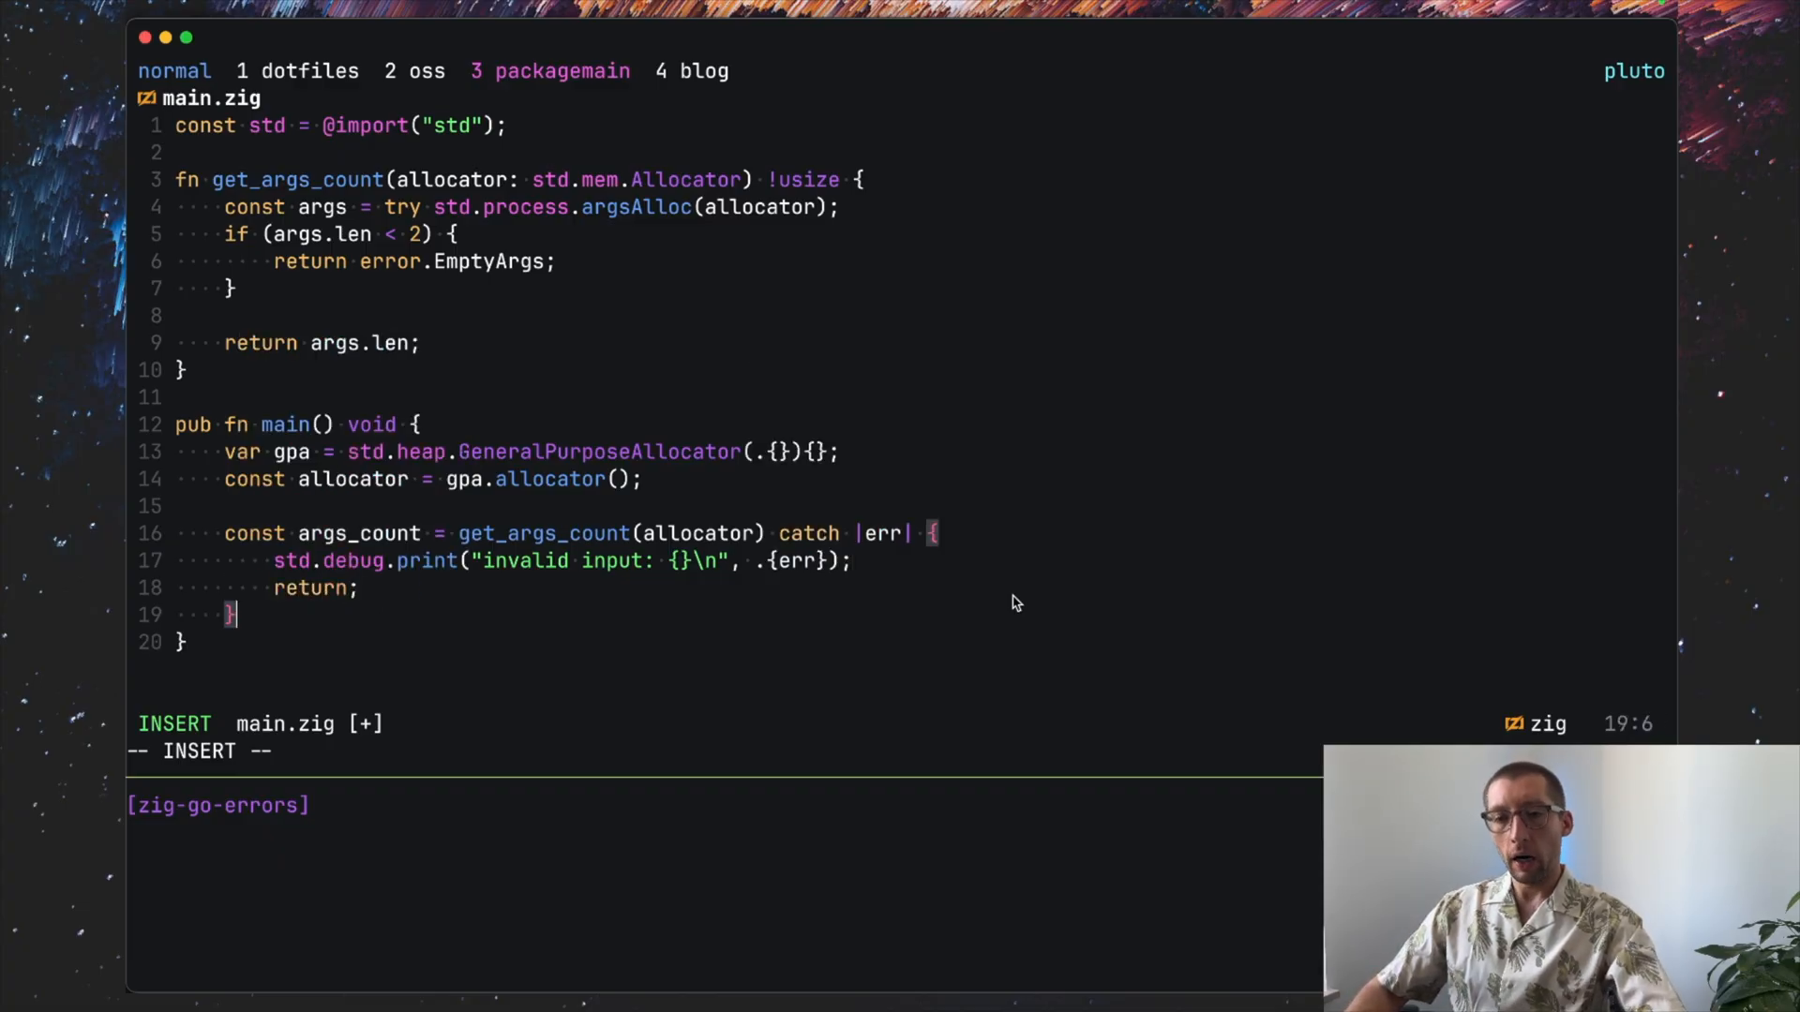
Step: Add std.debug.print("got args: {d}\n", .{args_count}); below the catch block and save
text(std.debug.print(, args: anytype)
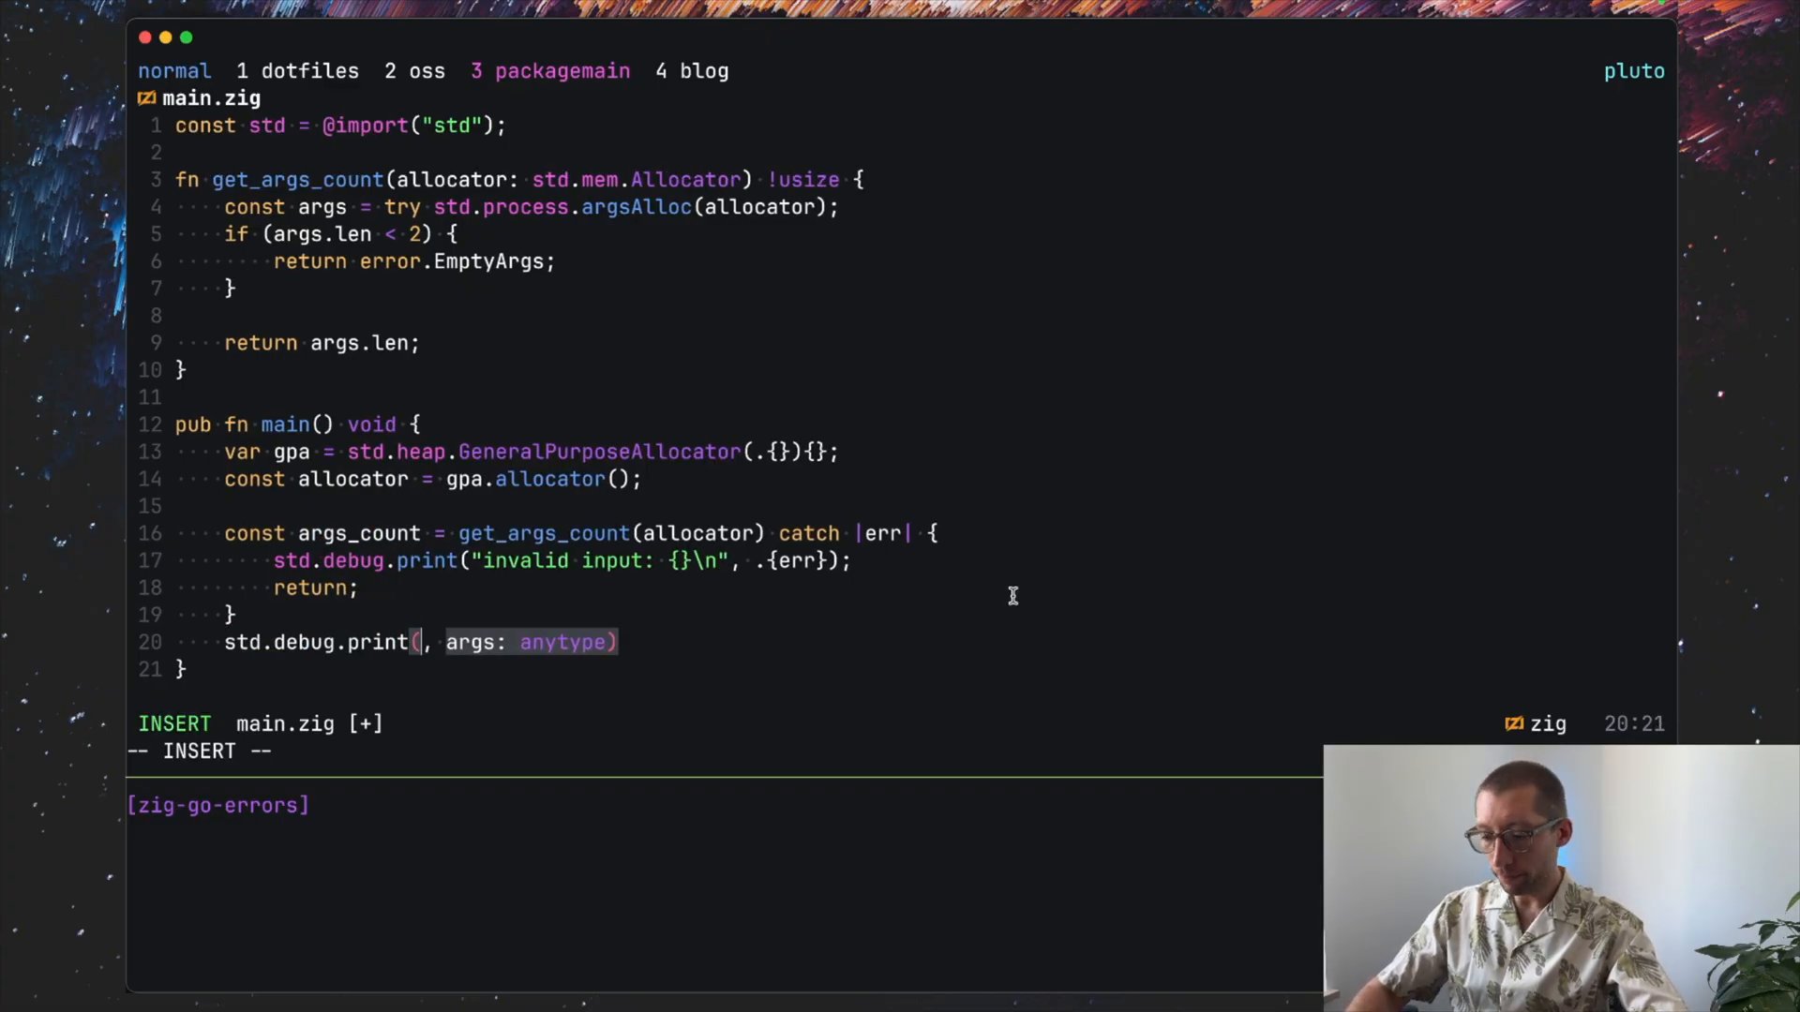
text(got args: ")
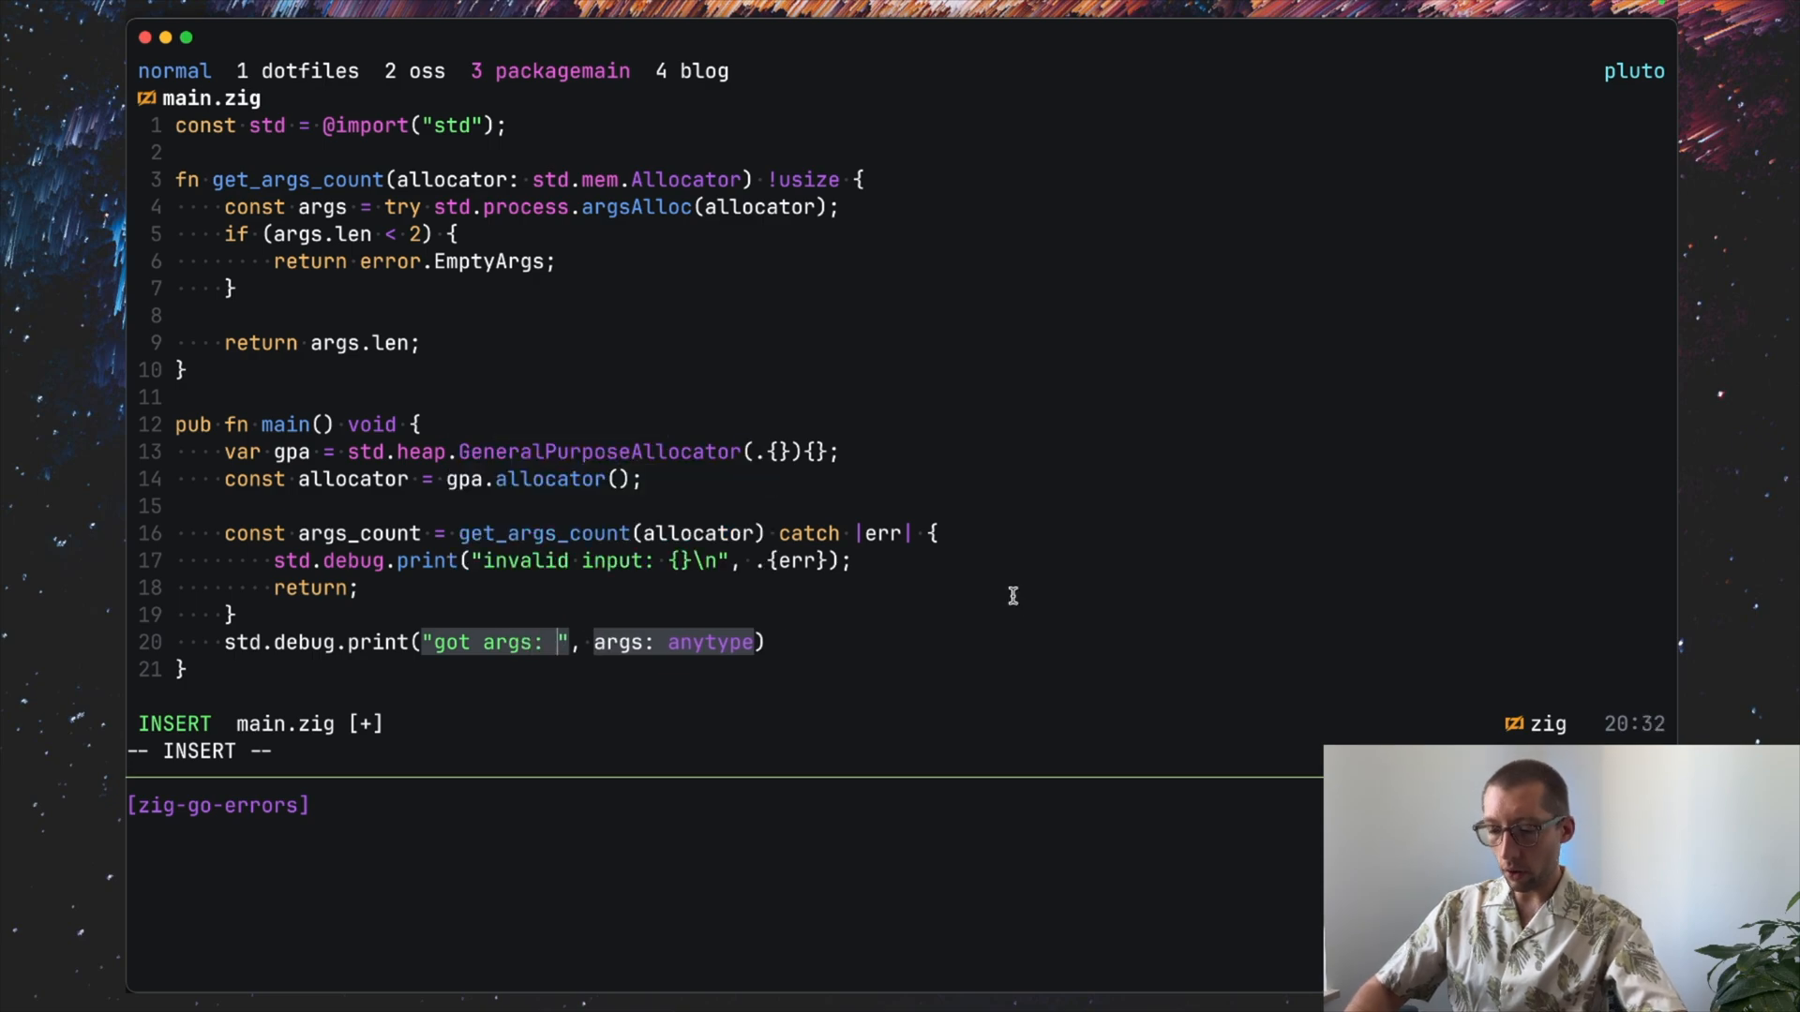
text({d})
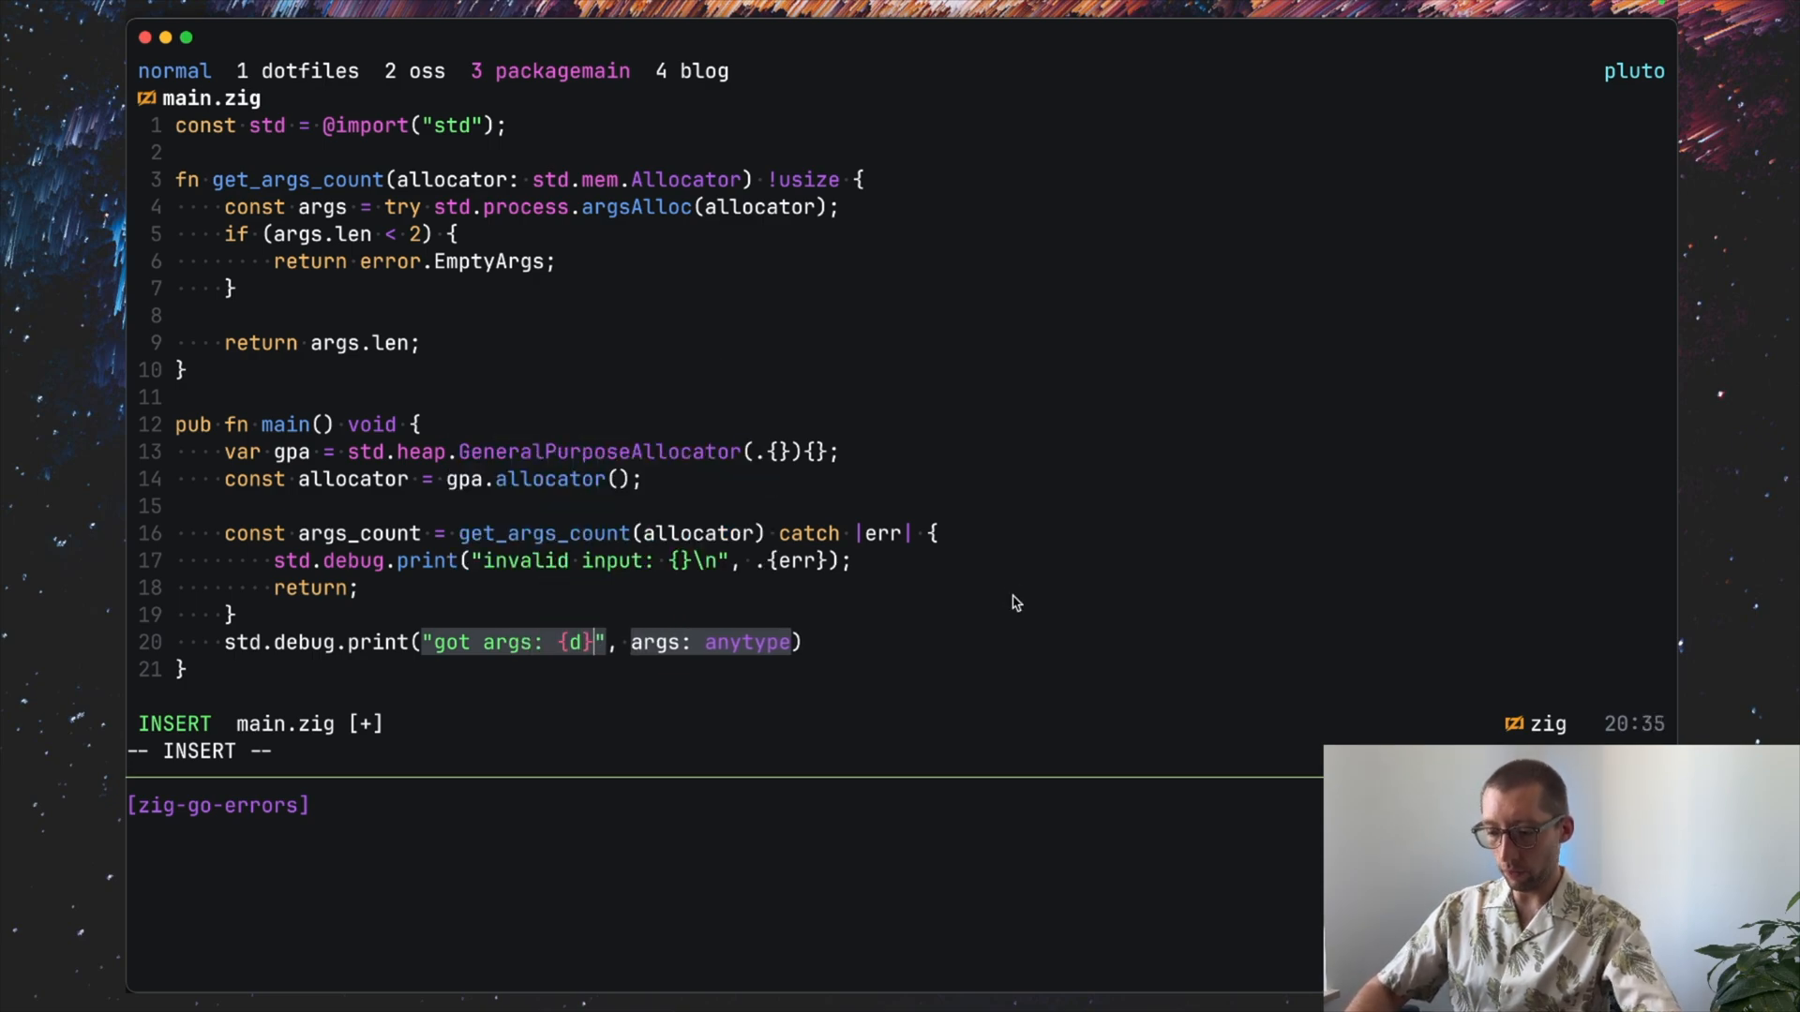
text(\n)
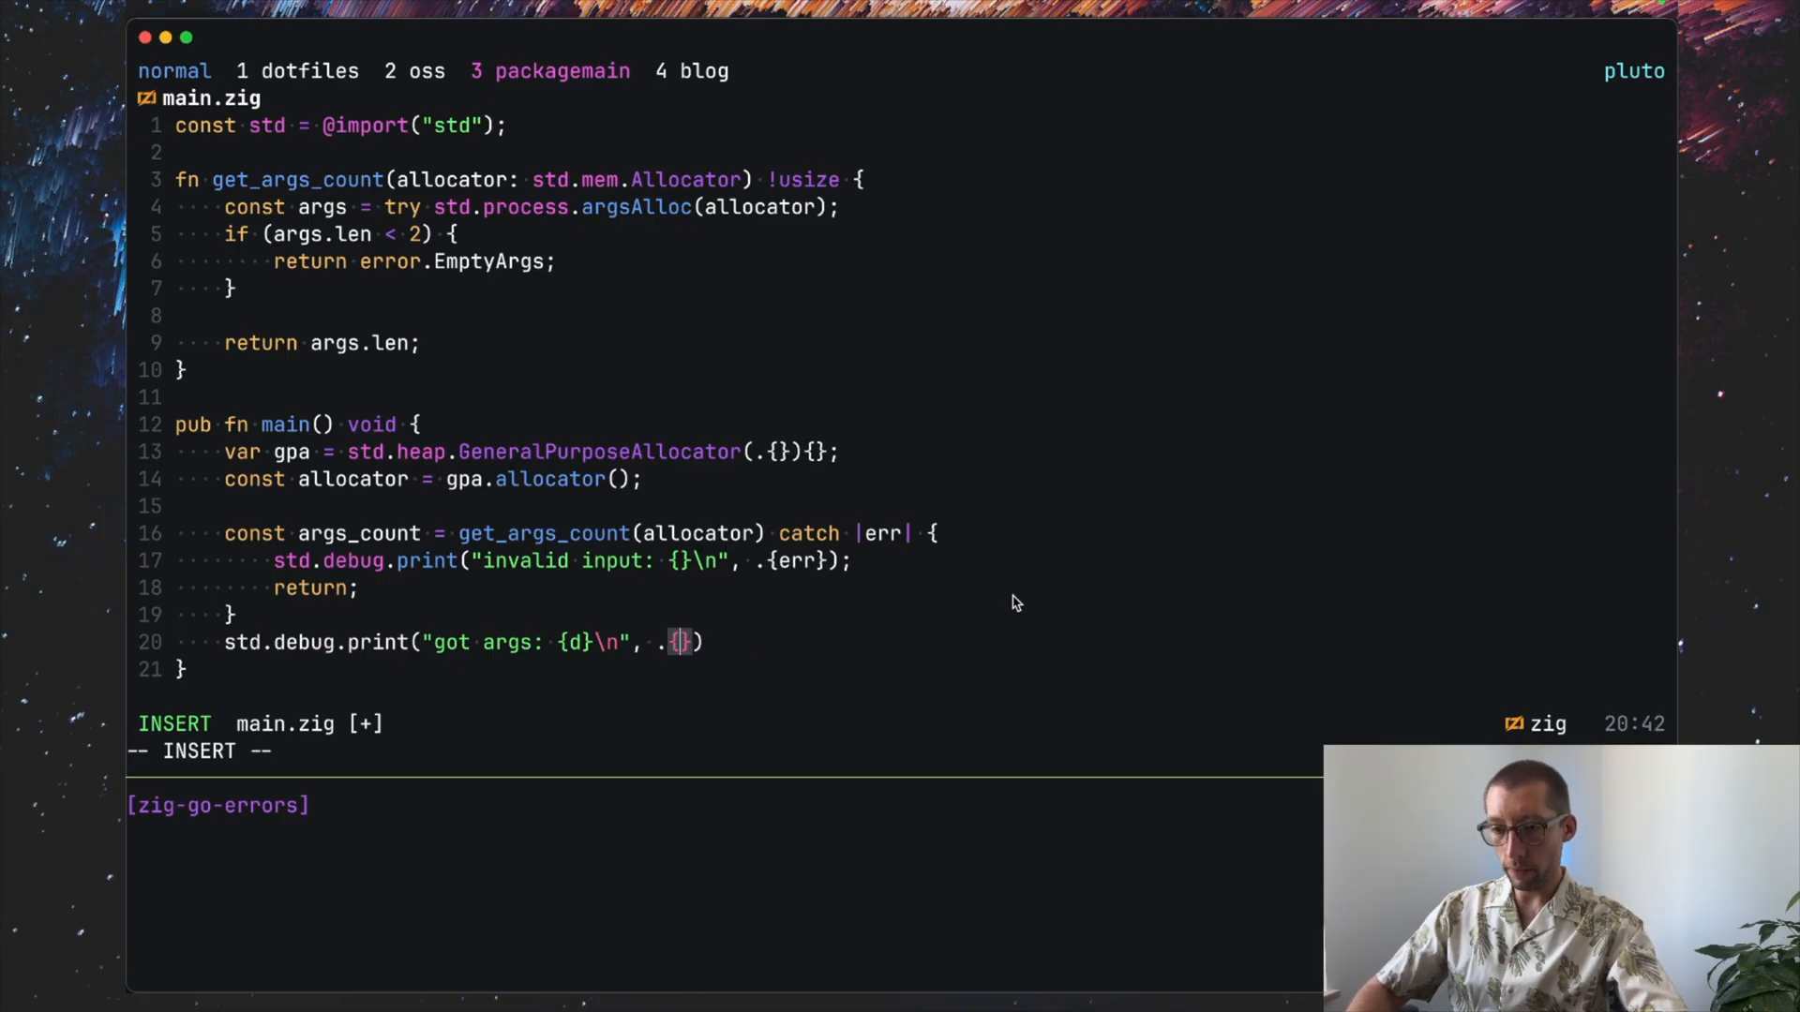
text(args_count)
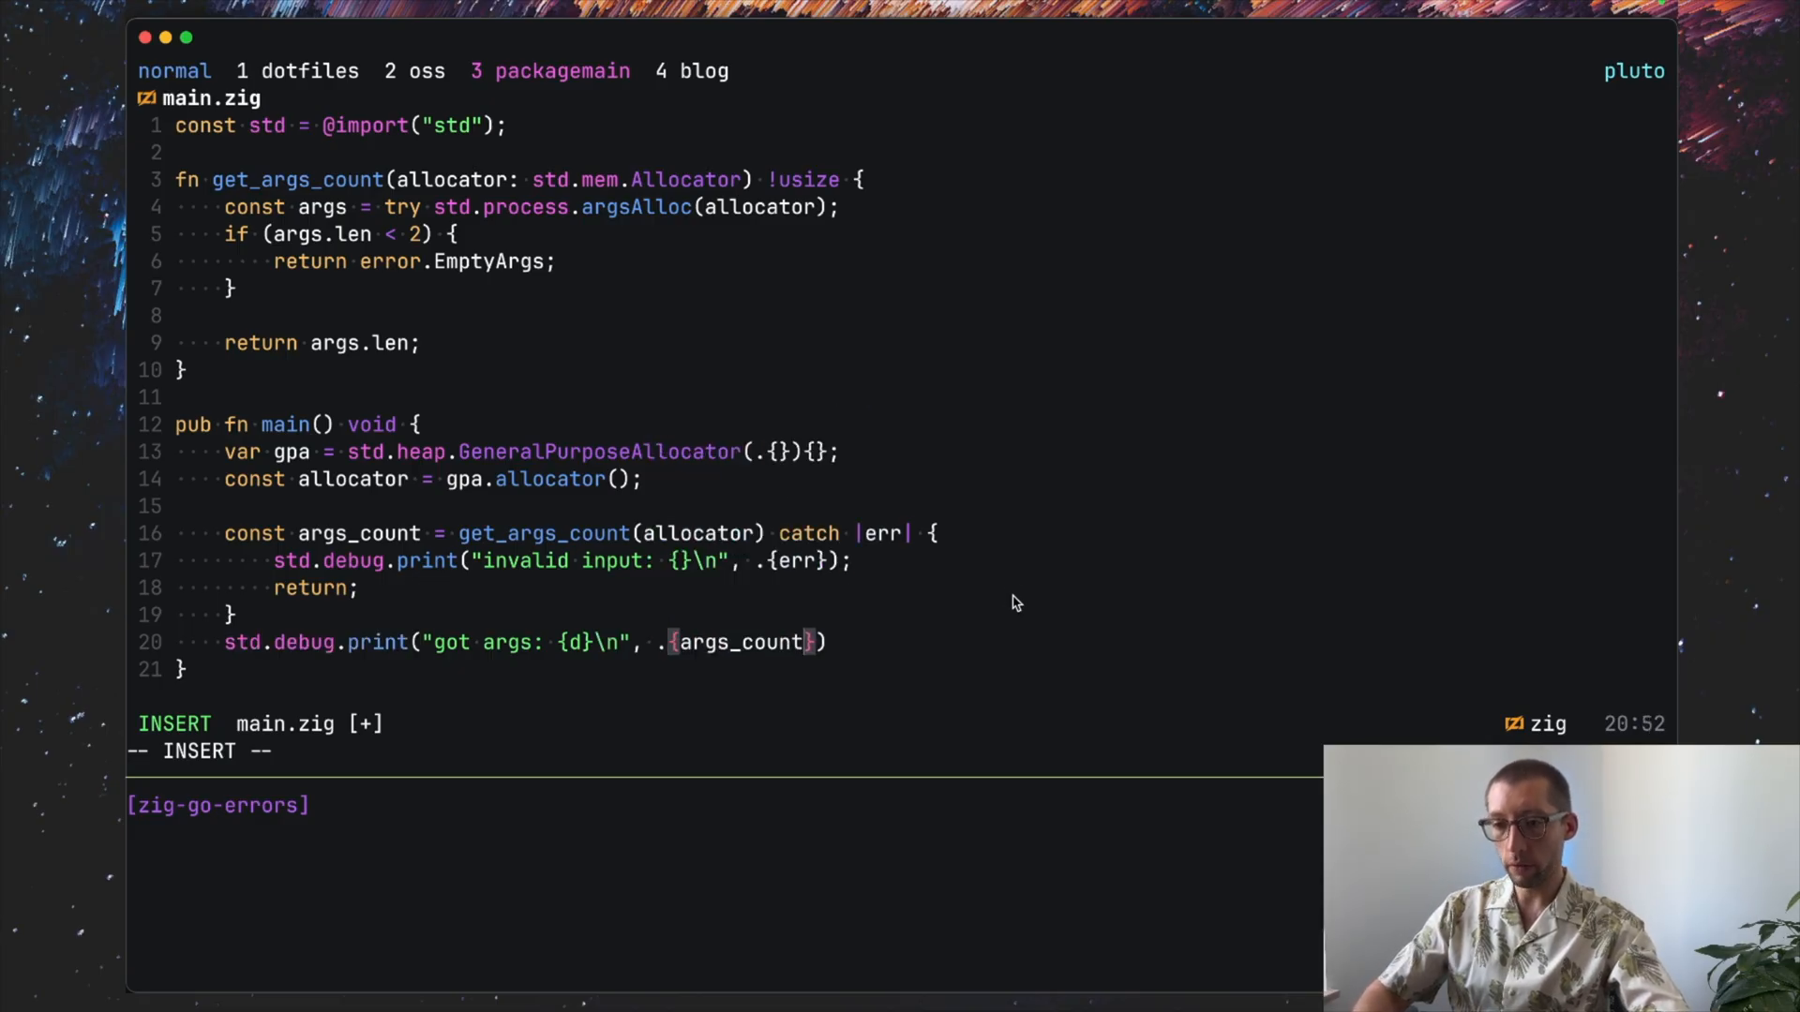
key(Escape)
text(;)
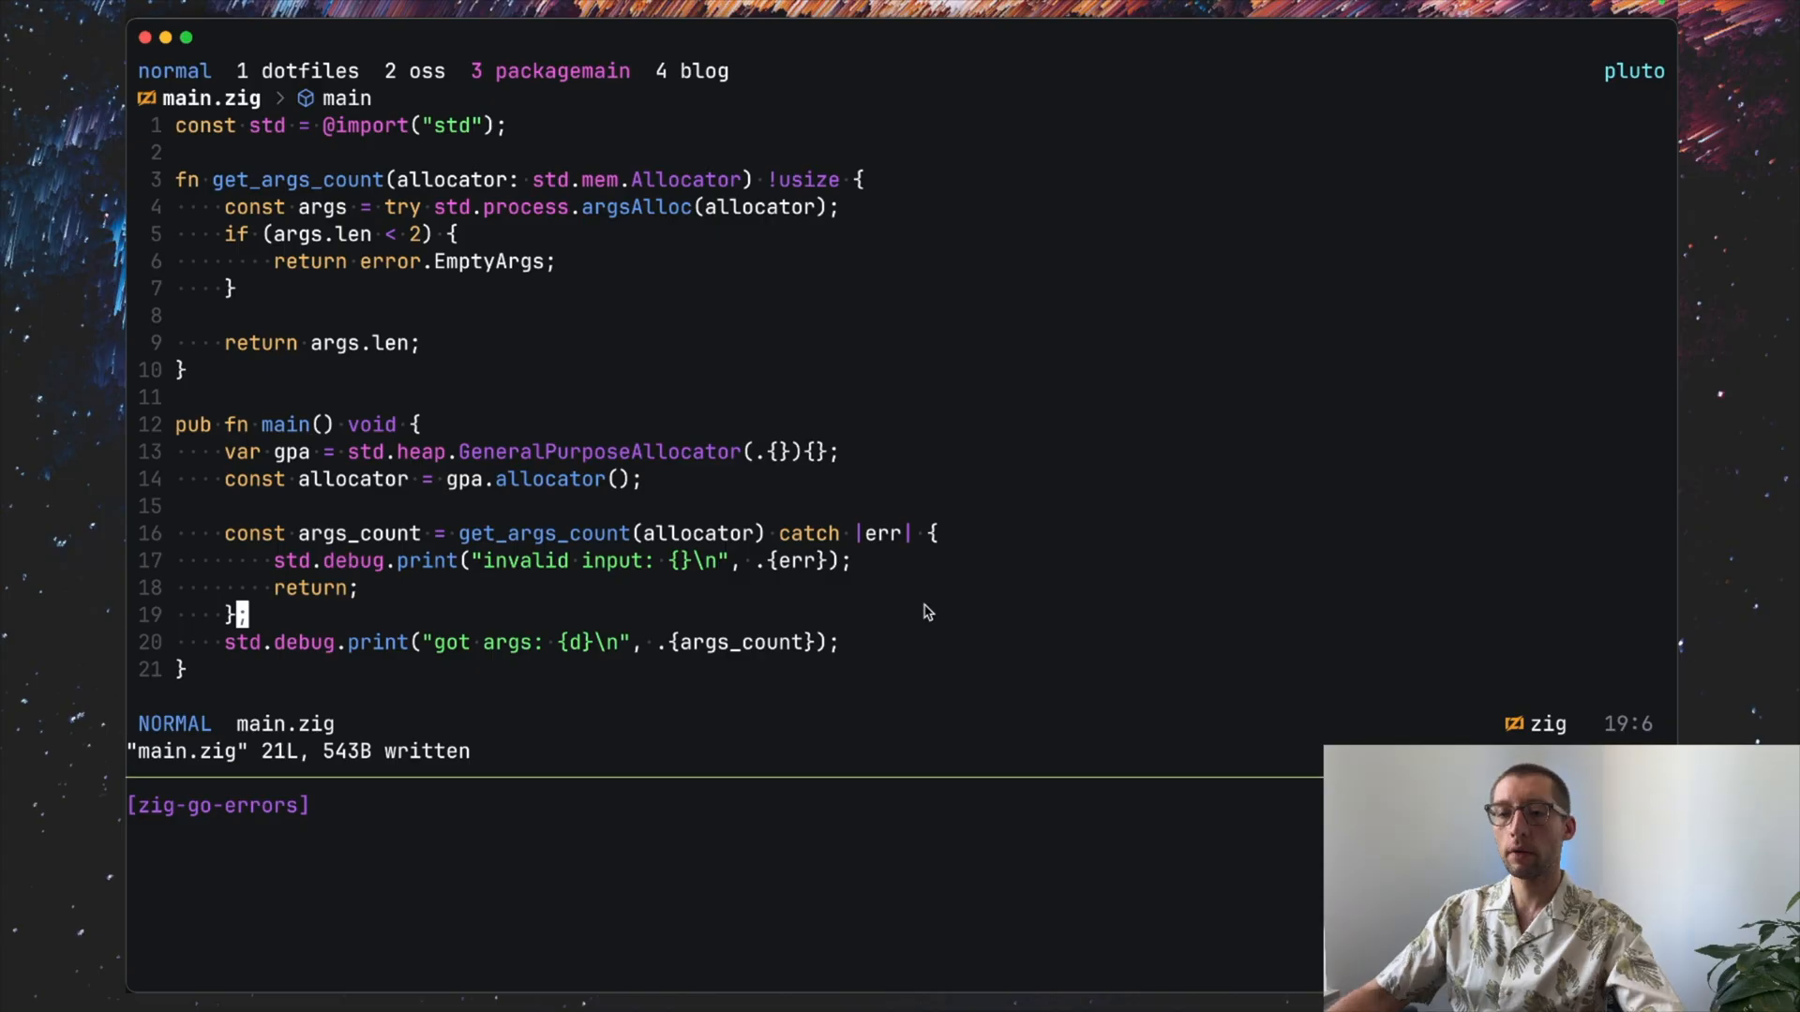
Step: Briefly select the invalid input and got args print lines, then cancel the selection
key(V)
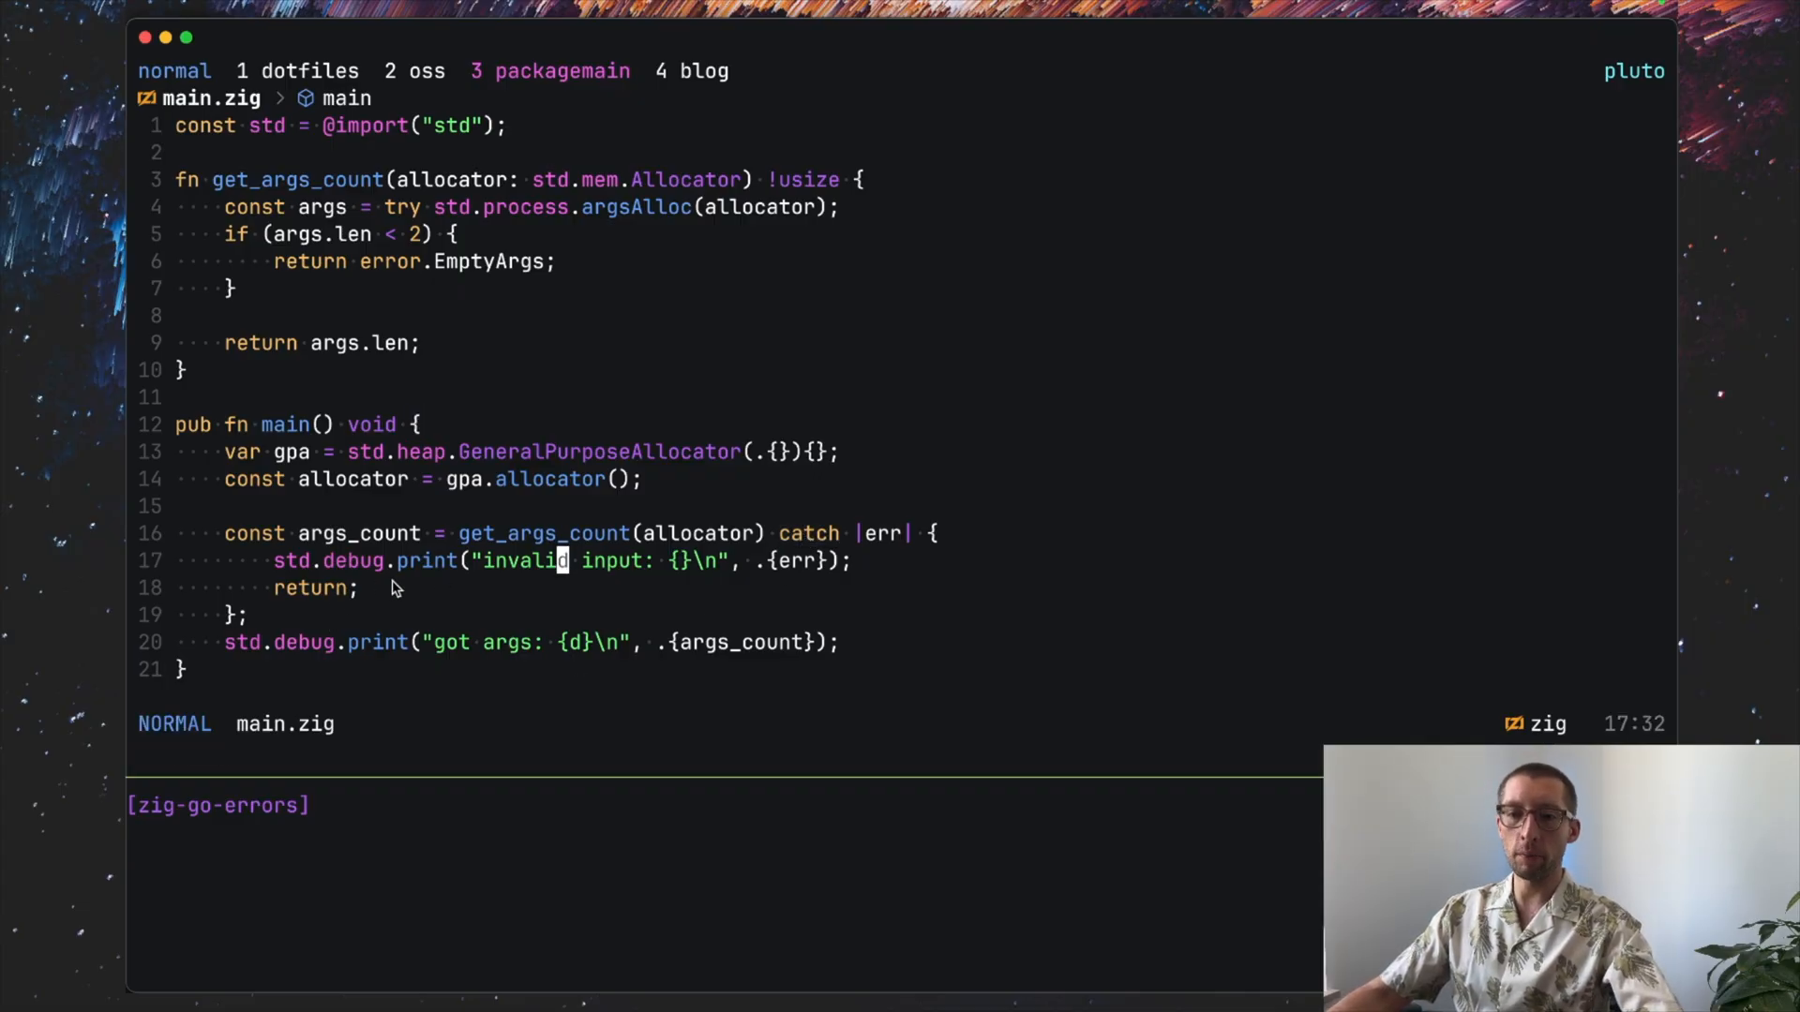
key(V)
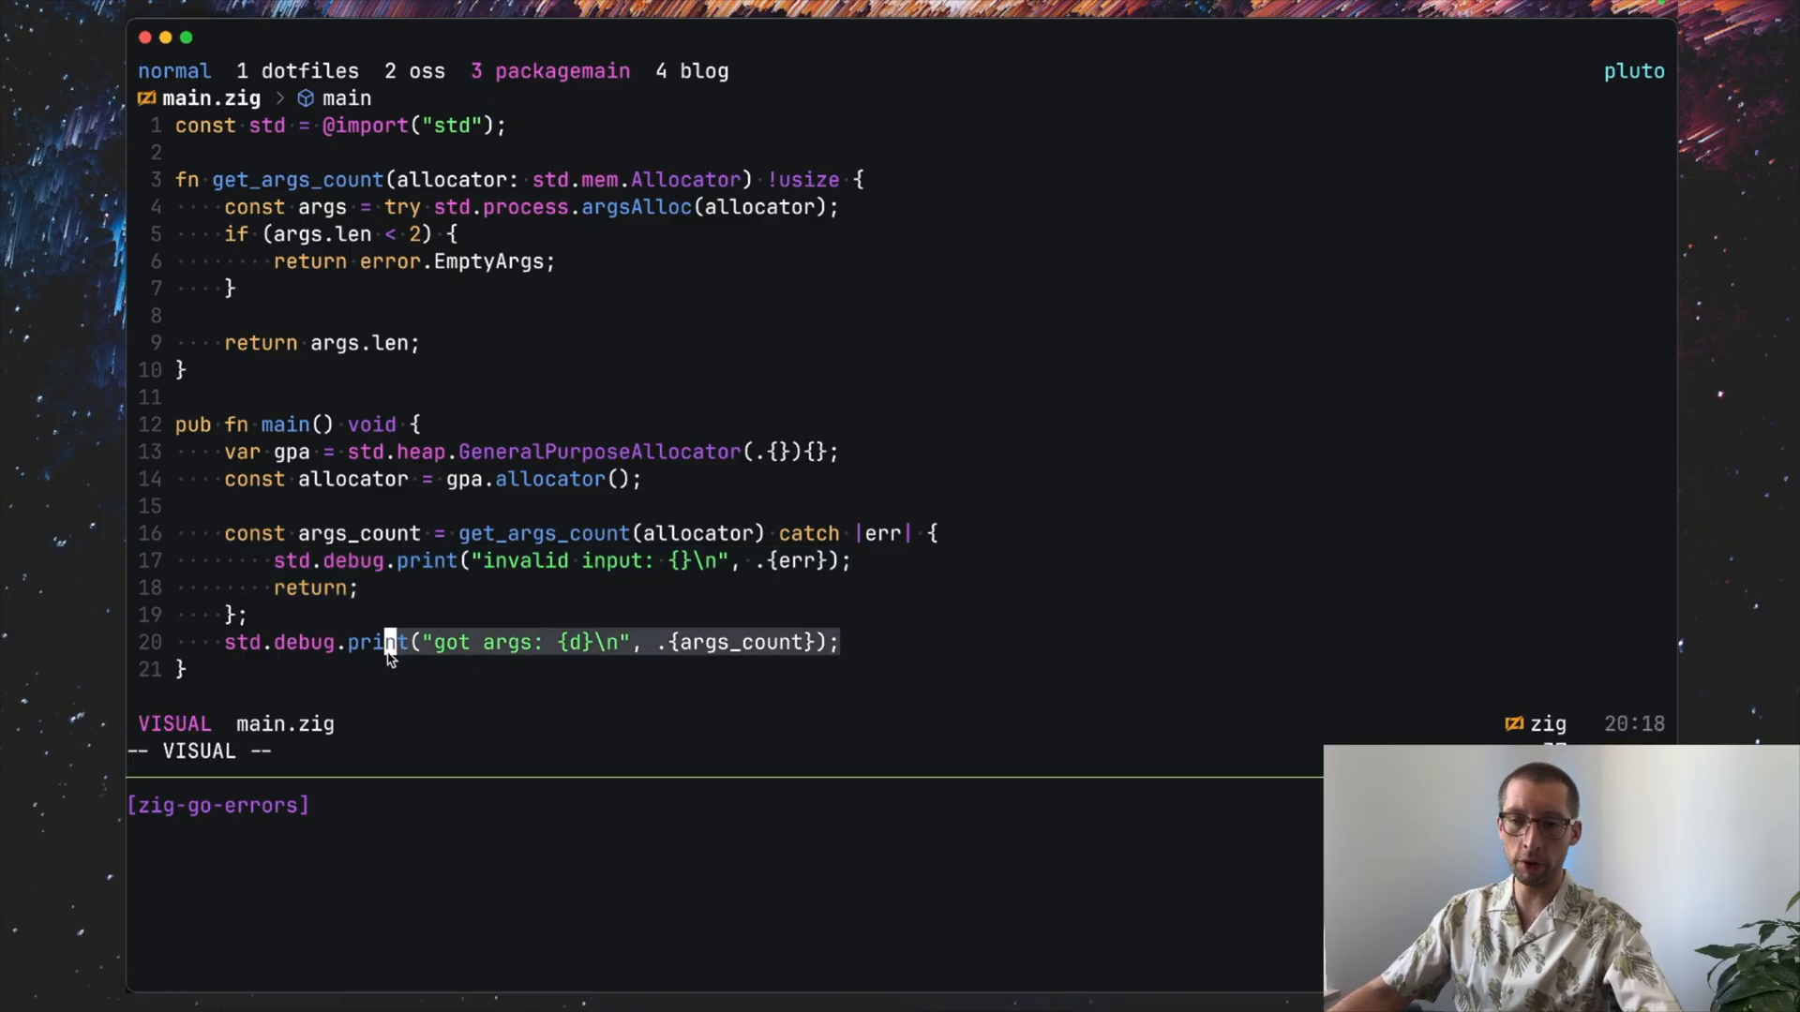
key(Escape)
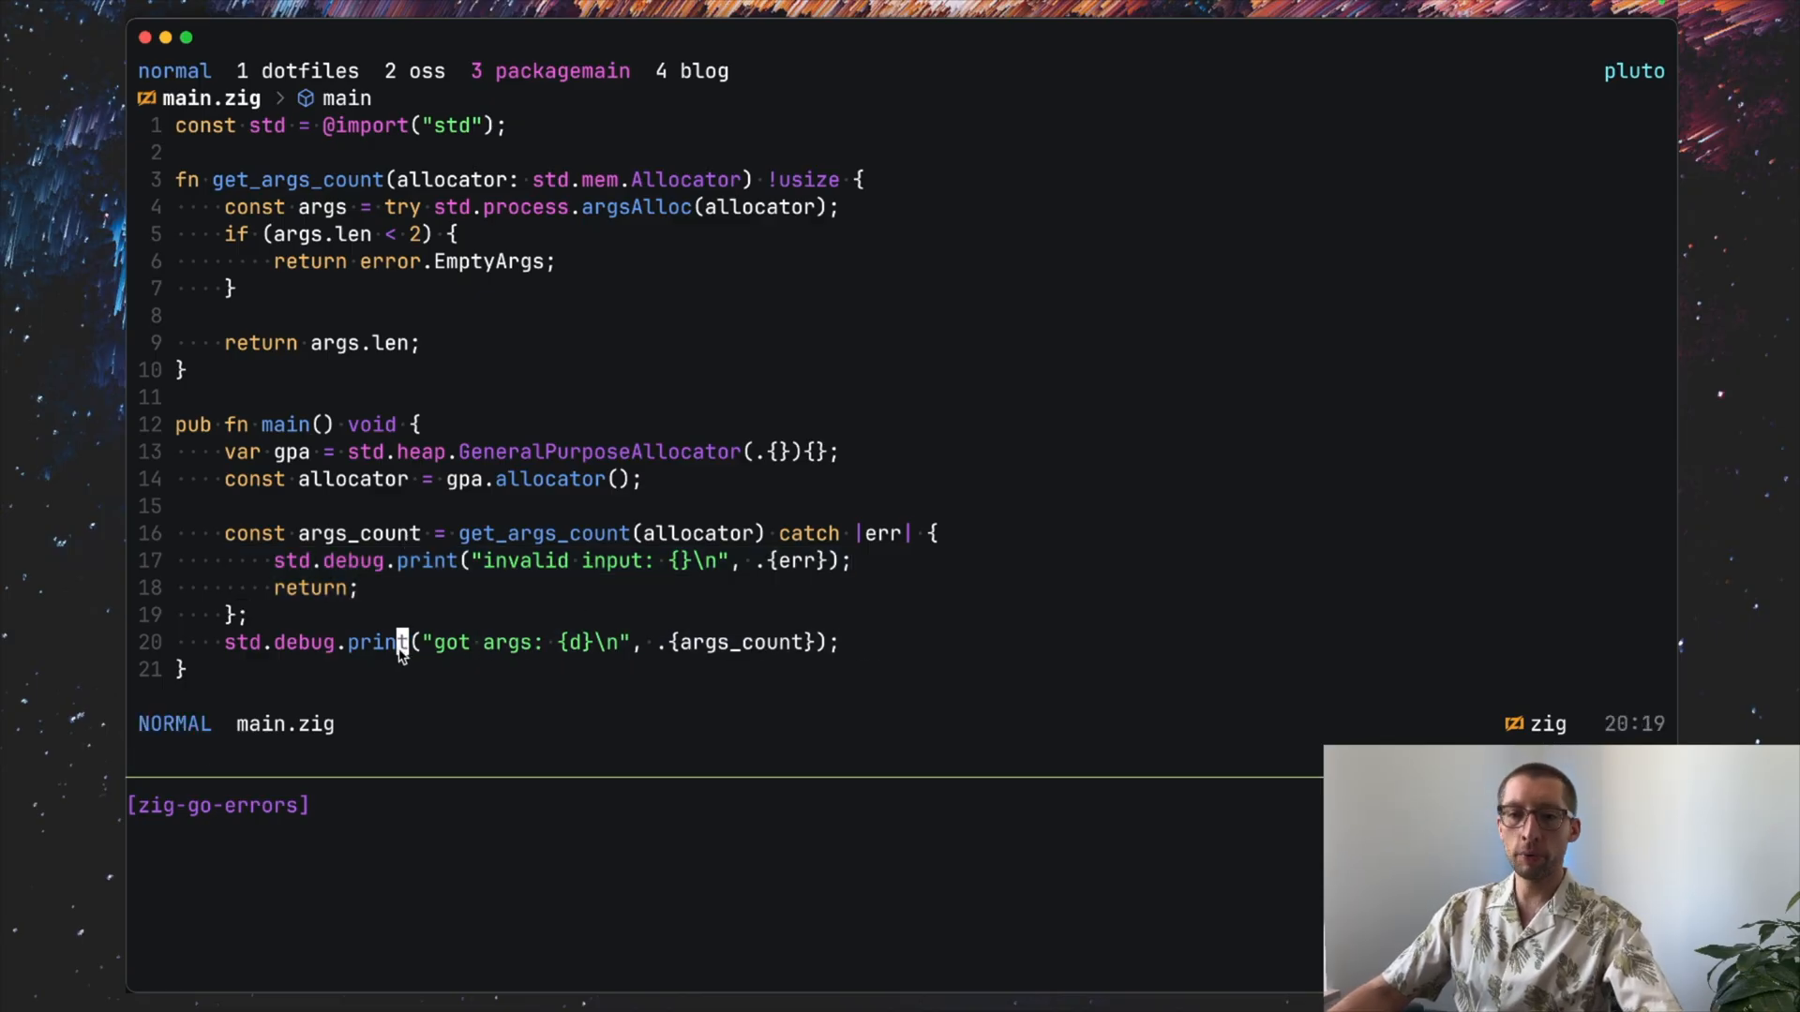
Step: Run `zig run main.zig -- one two` in the terminal split, printing got args: 2
text(zig)
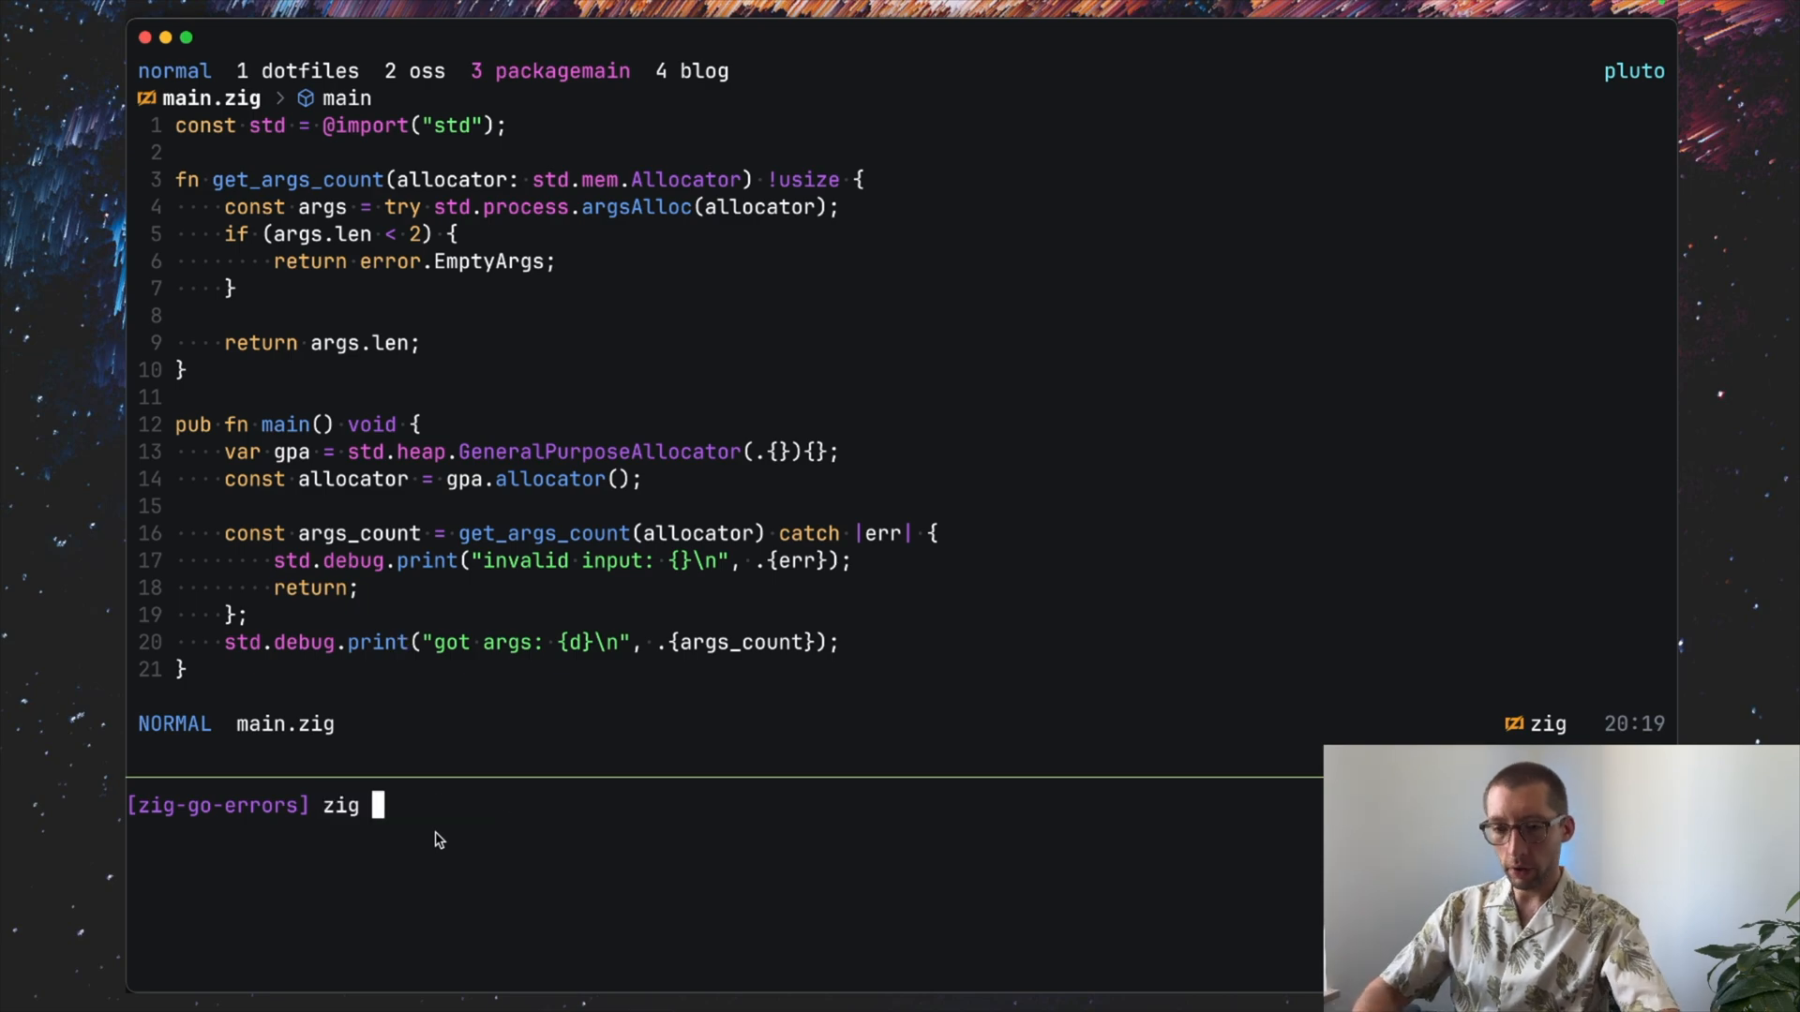
text(run main.zig --)
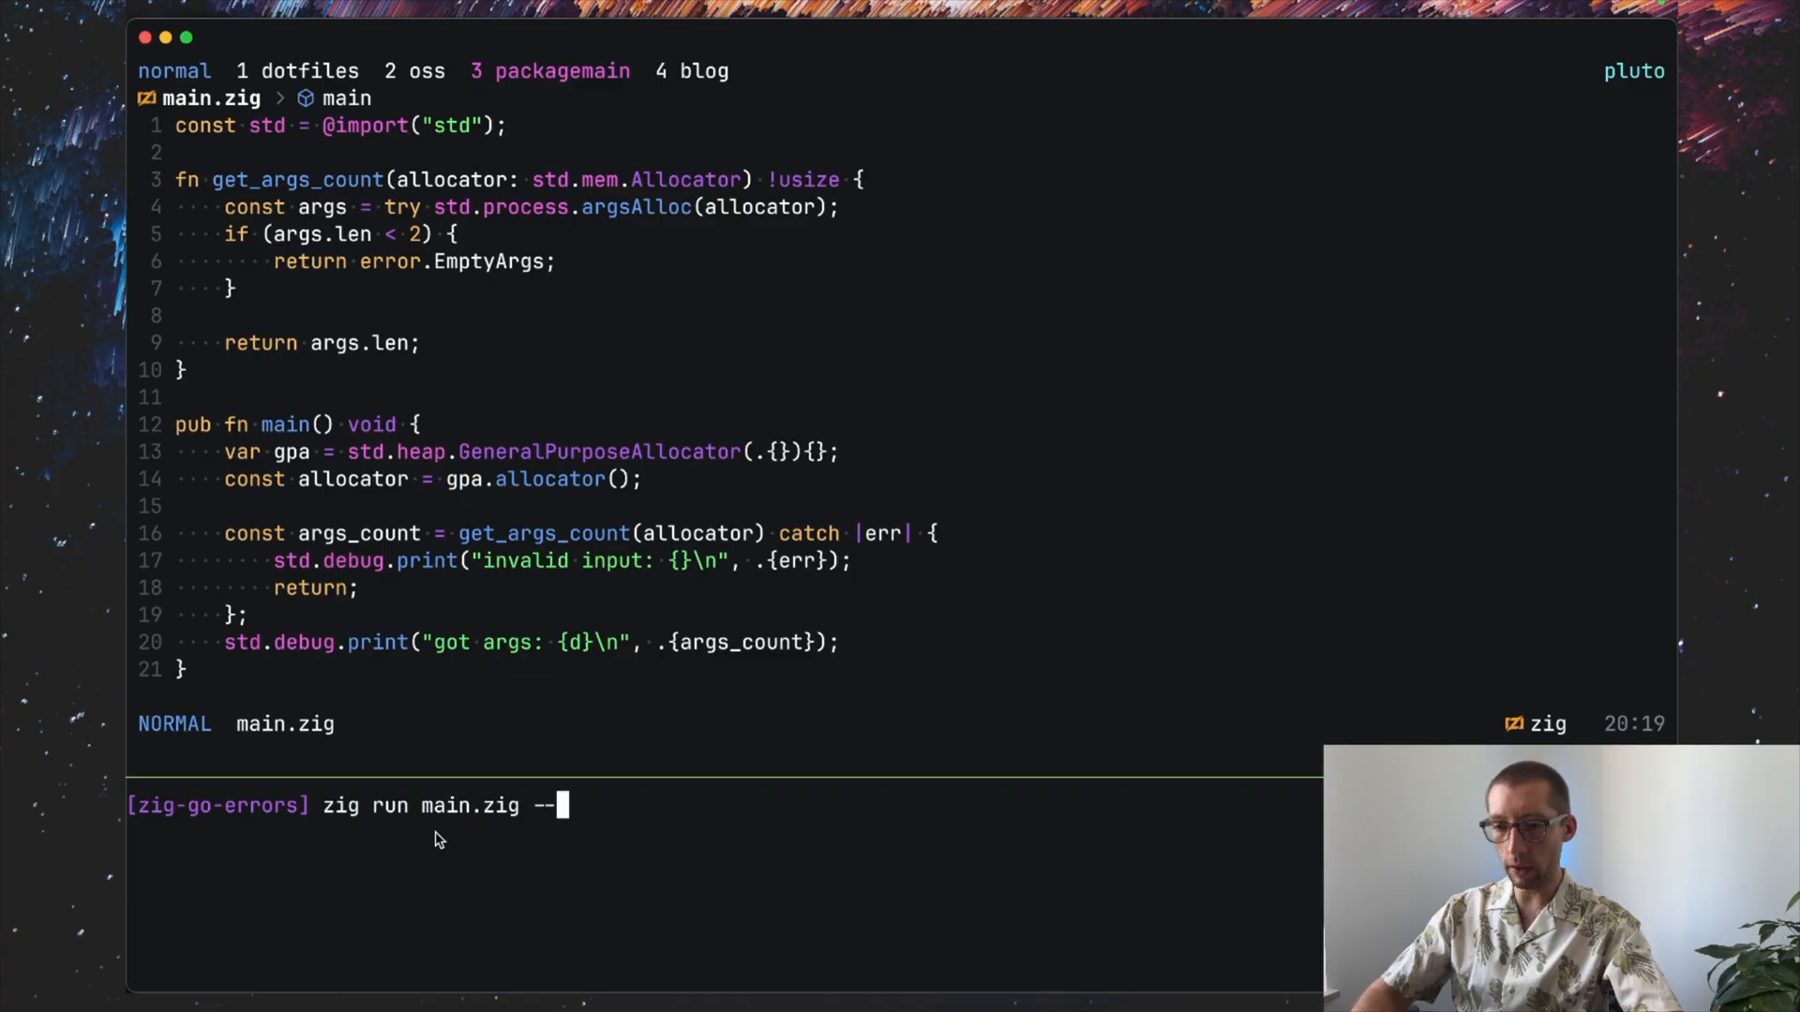
text(one two)
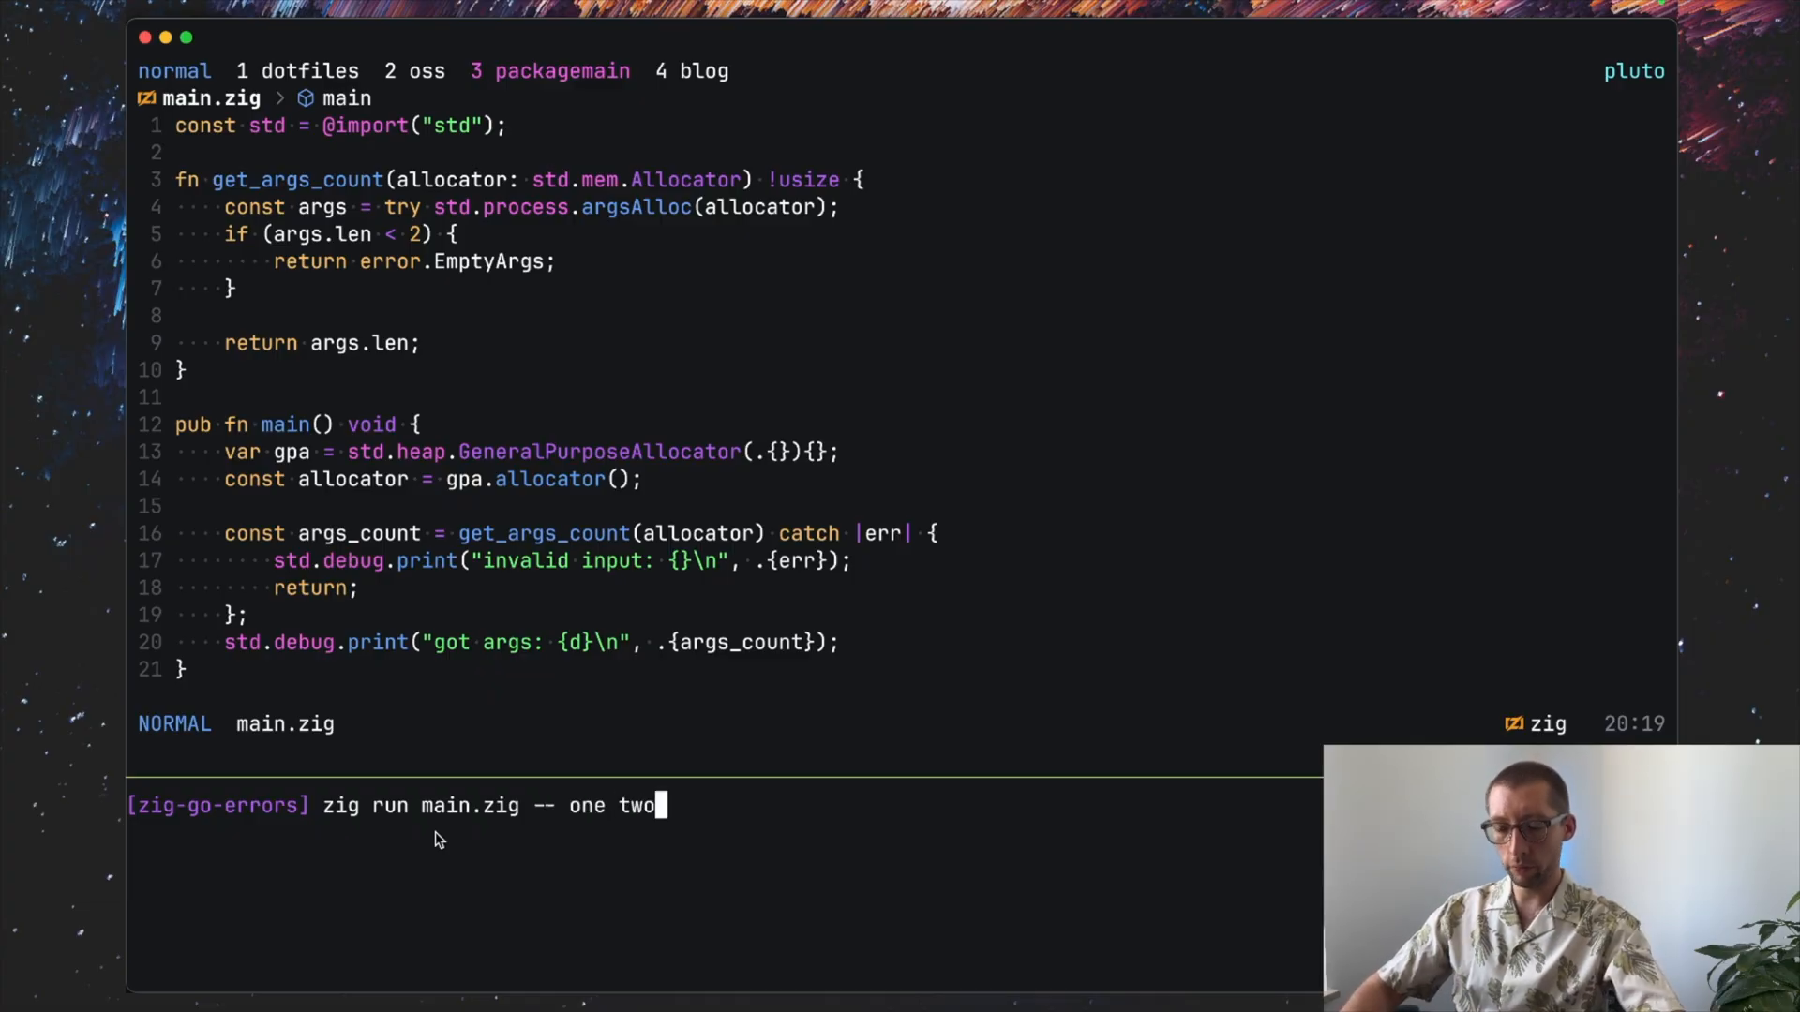
mouse_move(480, 447)
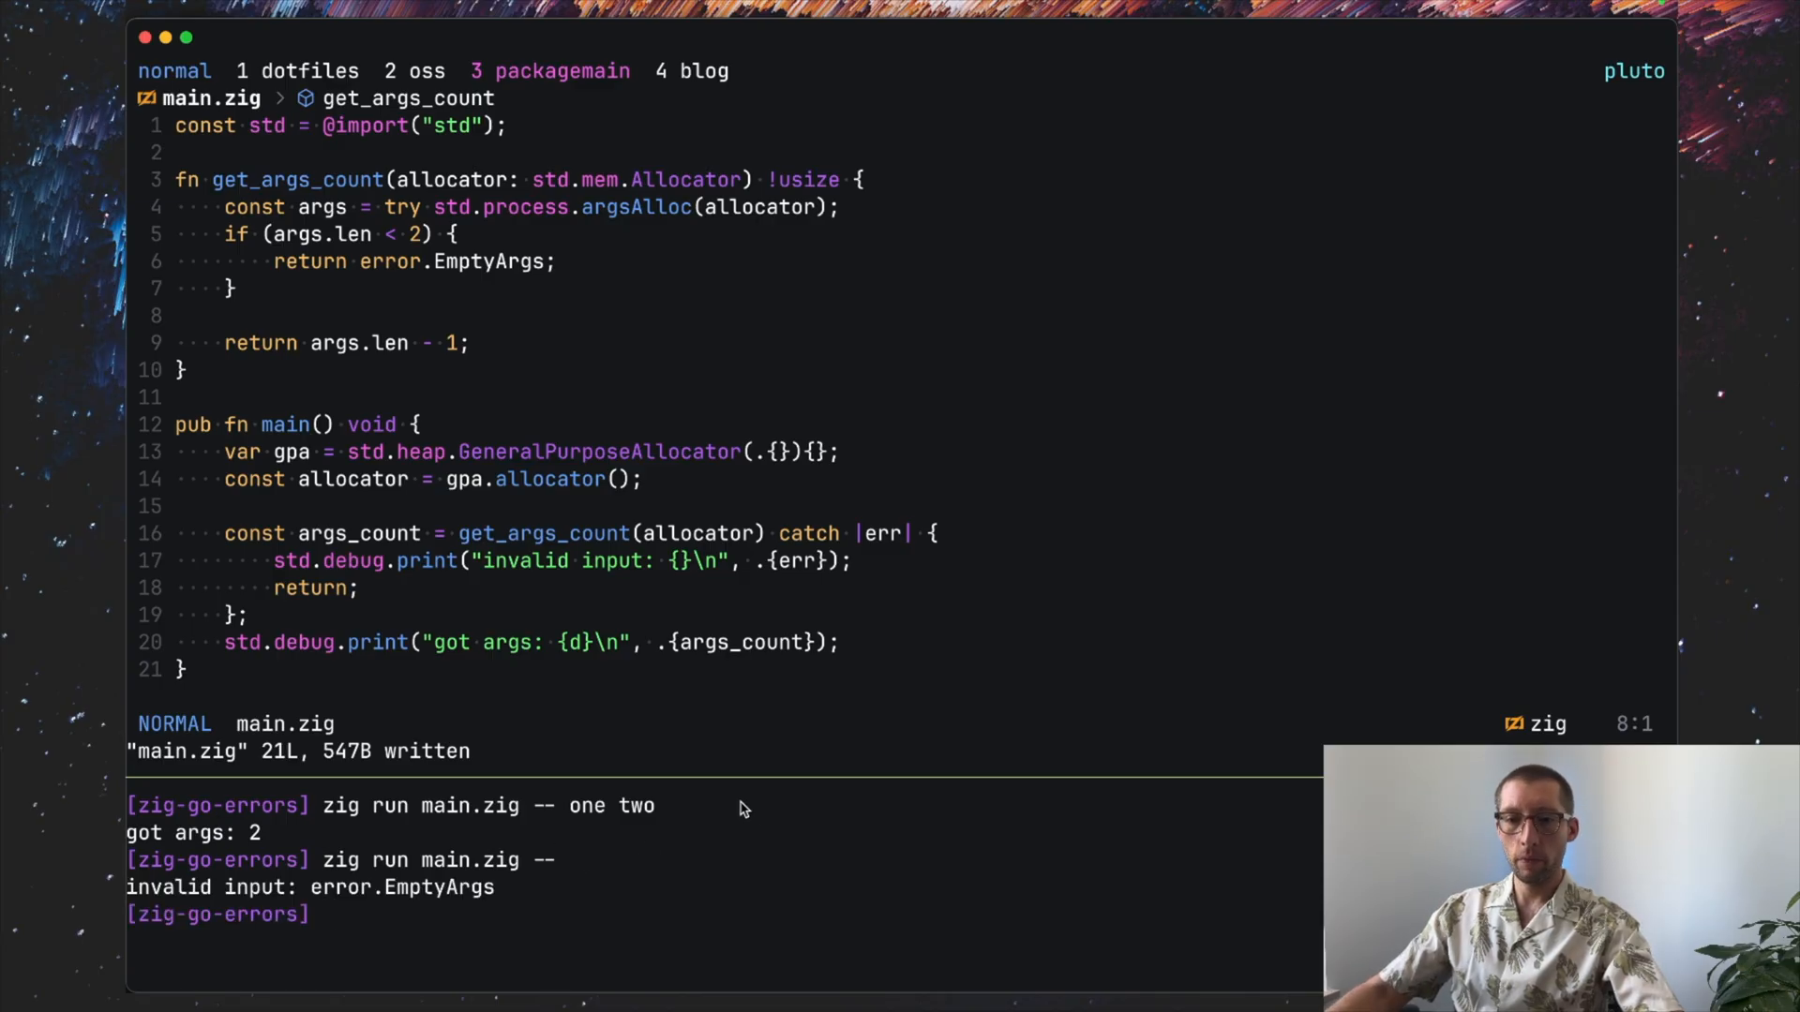
mouse_move(493, 898)
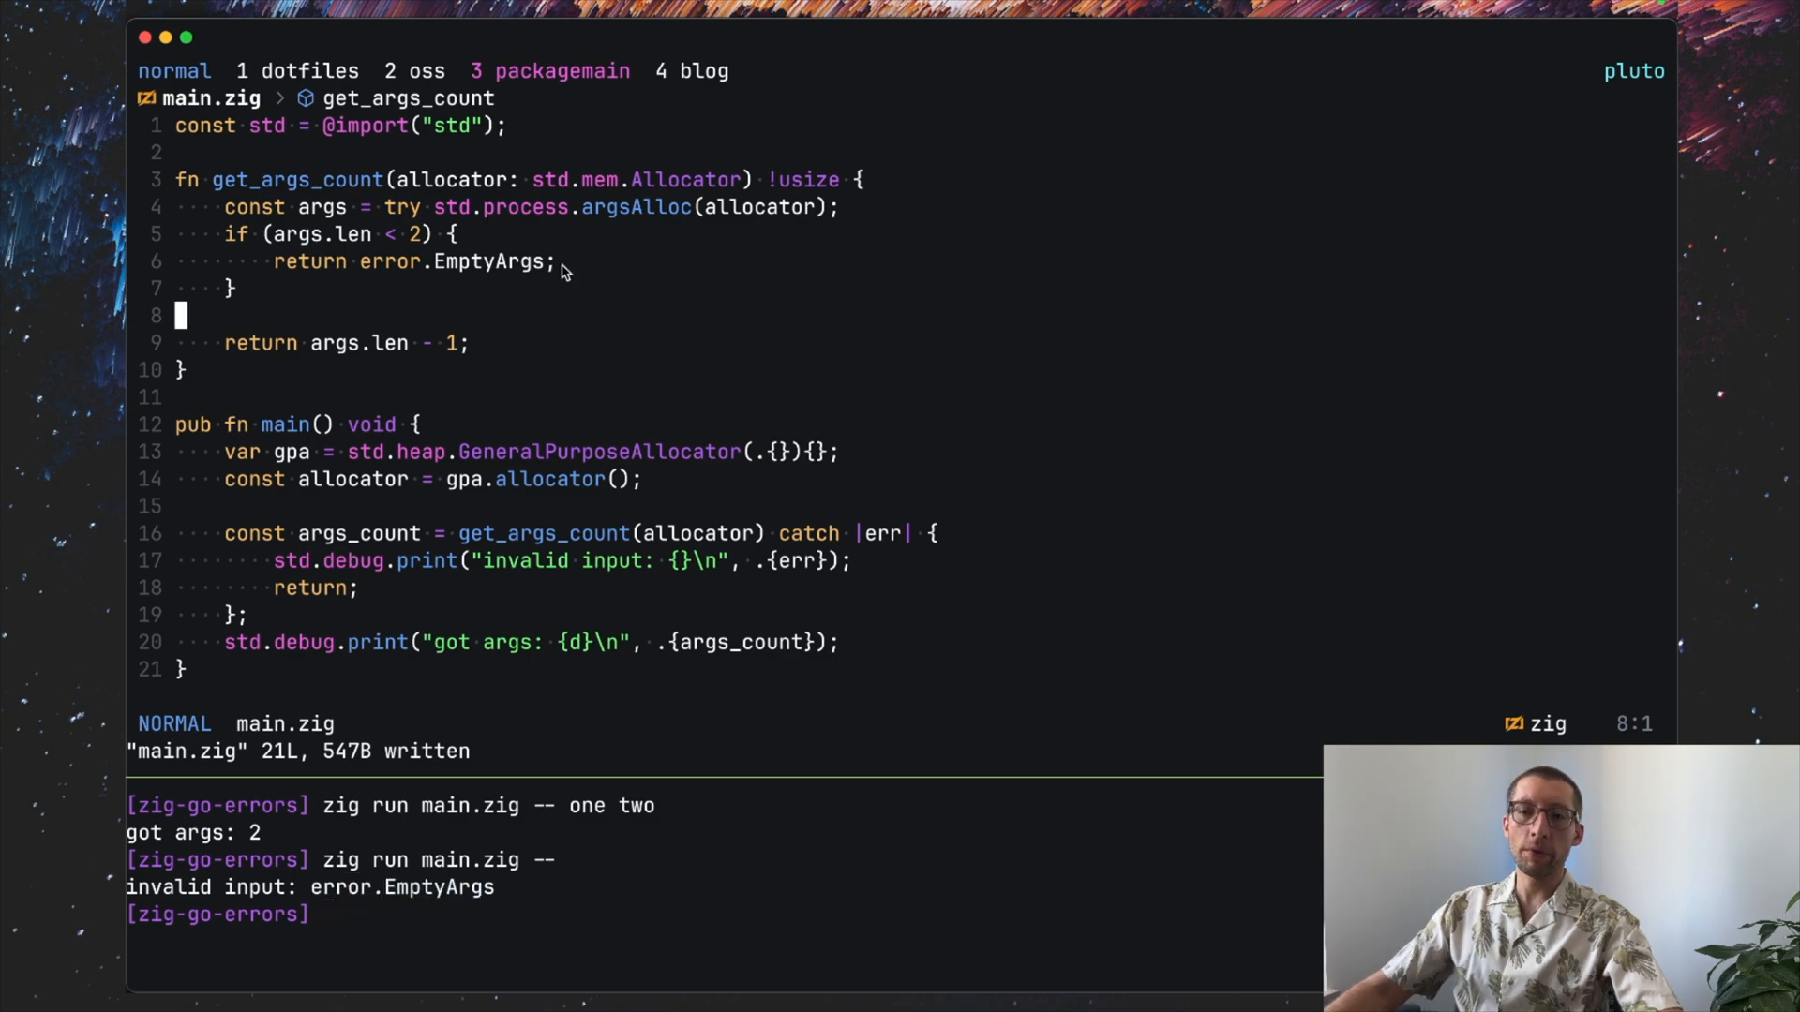
key(v)
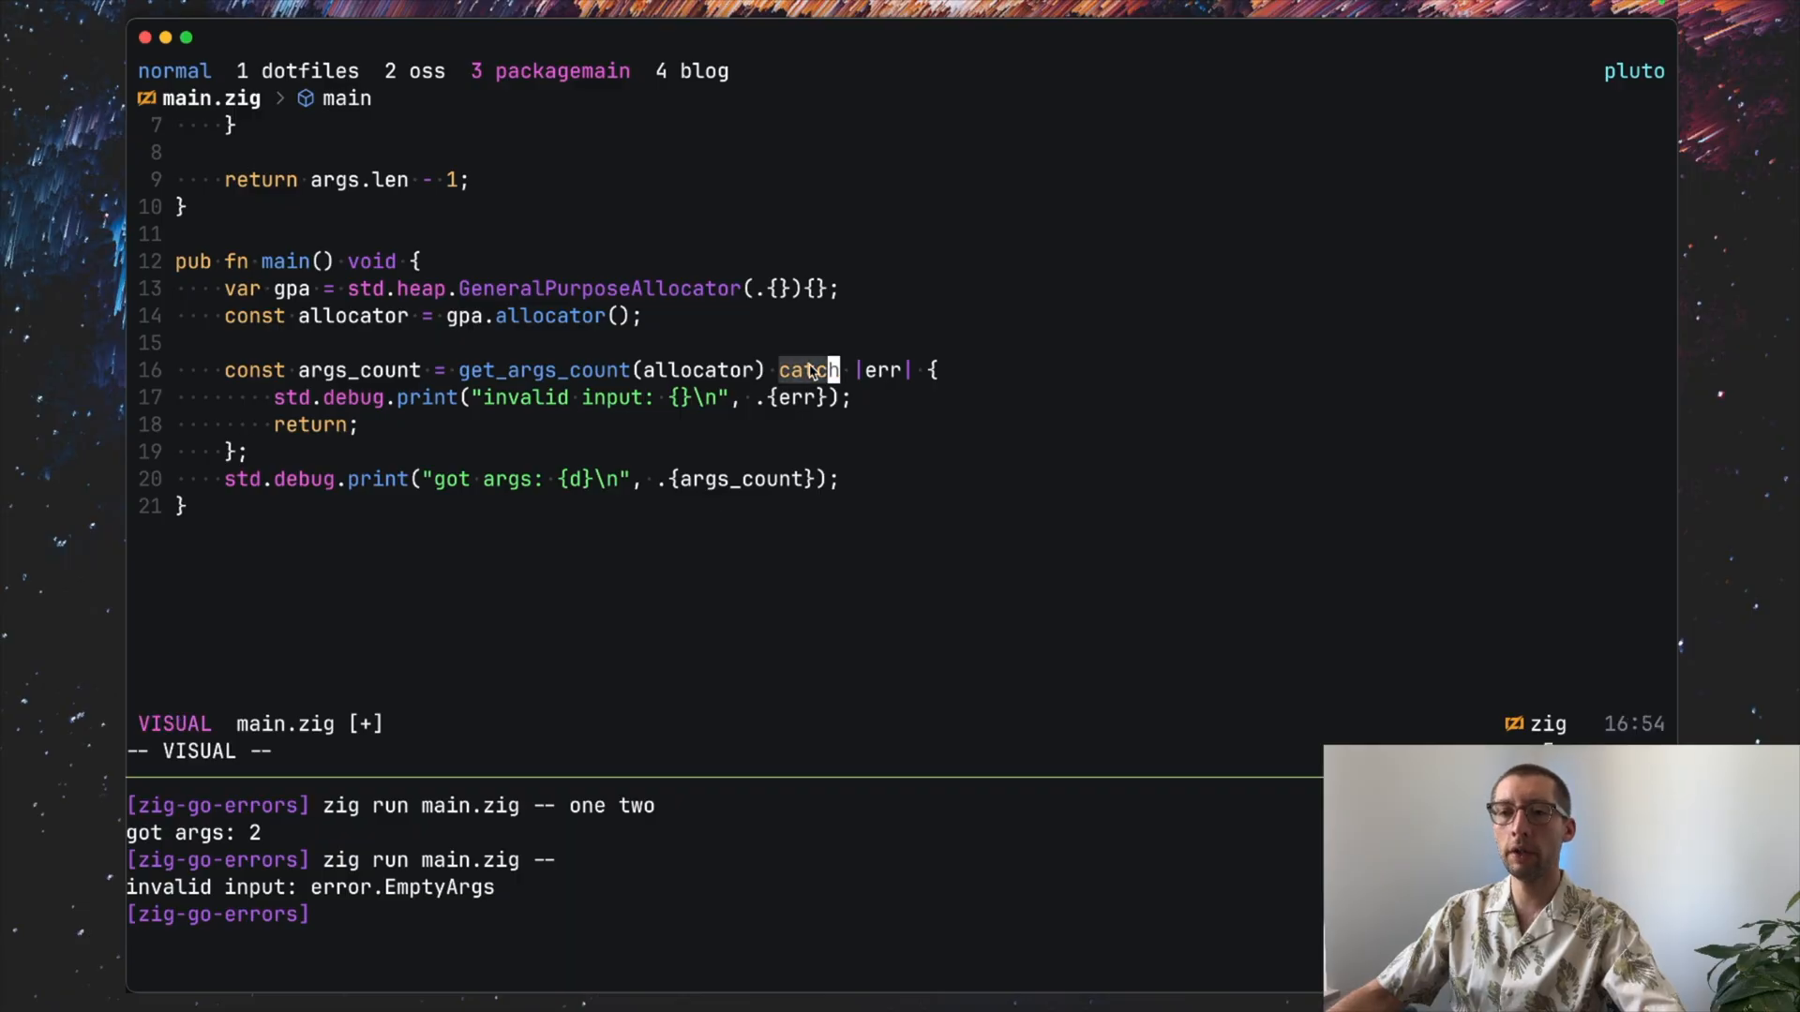
Step: Add `const args_count = get_args_count(allocator) catch 0;` below the catch block
key(Escape)
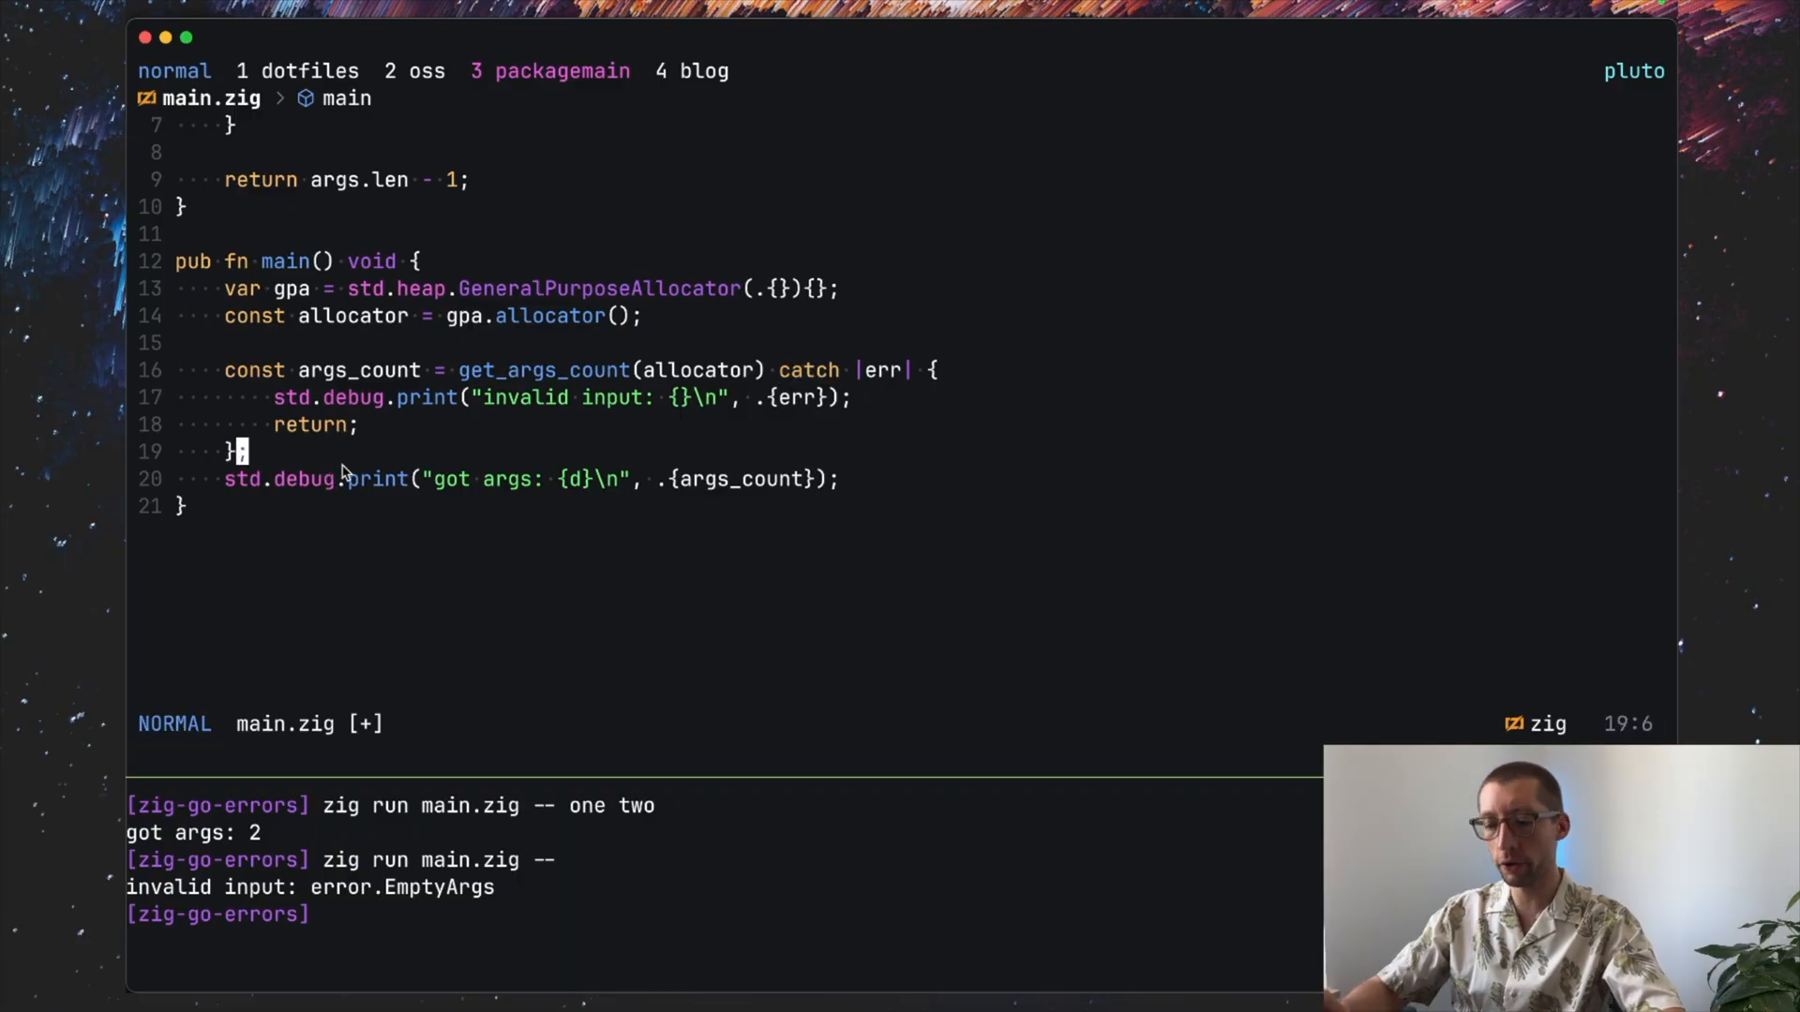
text(const args)
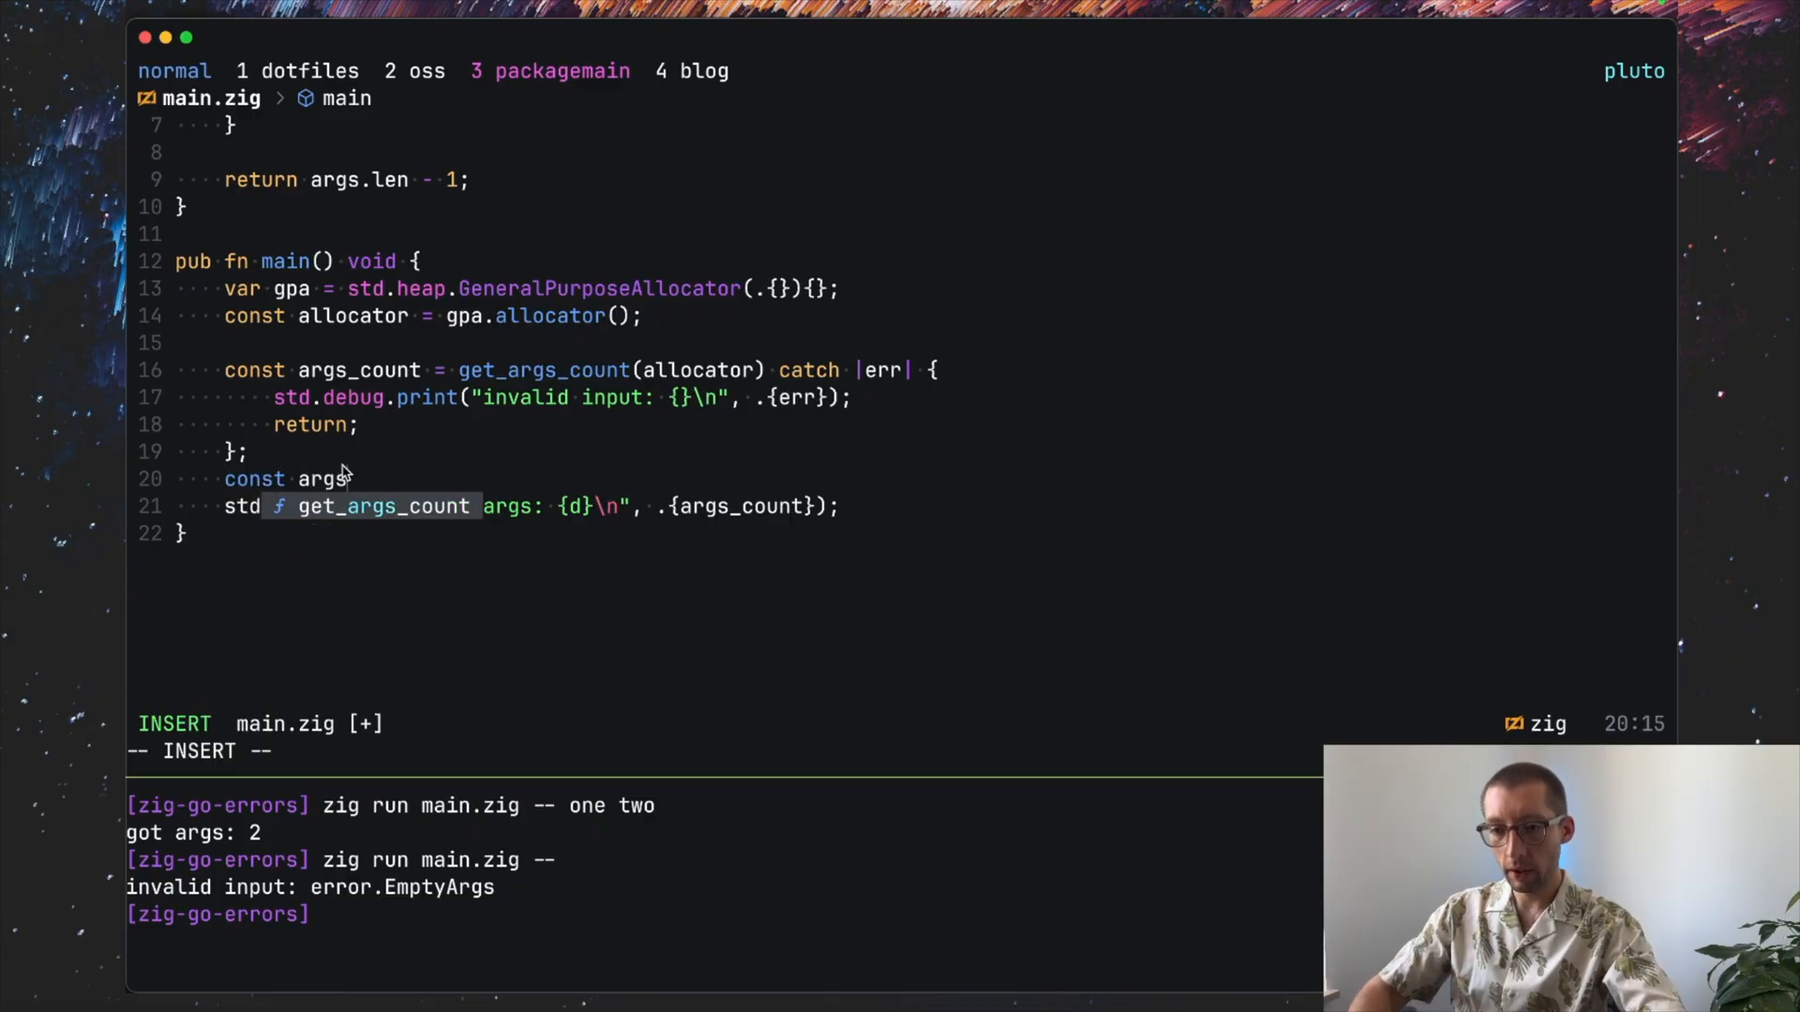
text(_count = get_args_count(allocator)
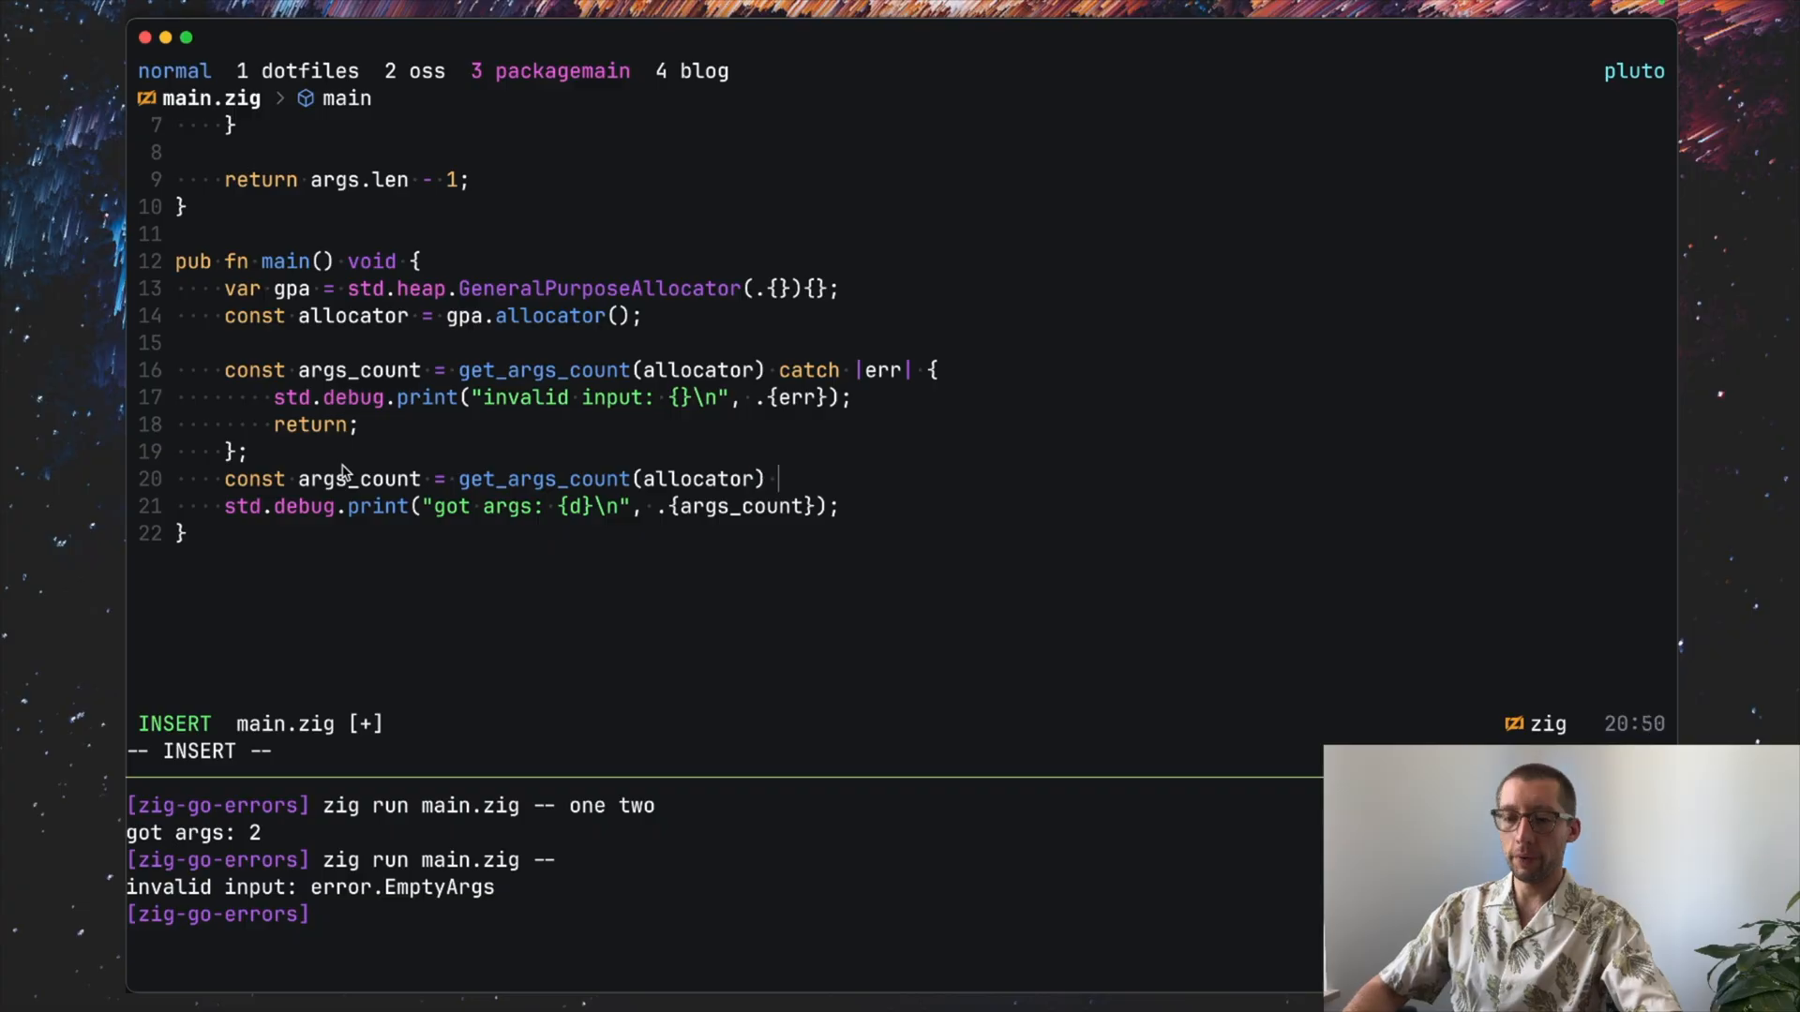
text(catch 0)
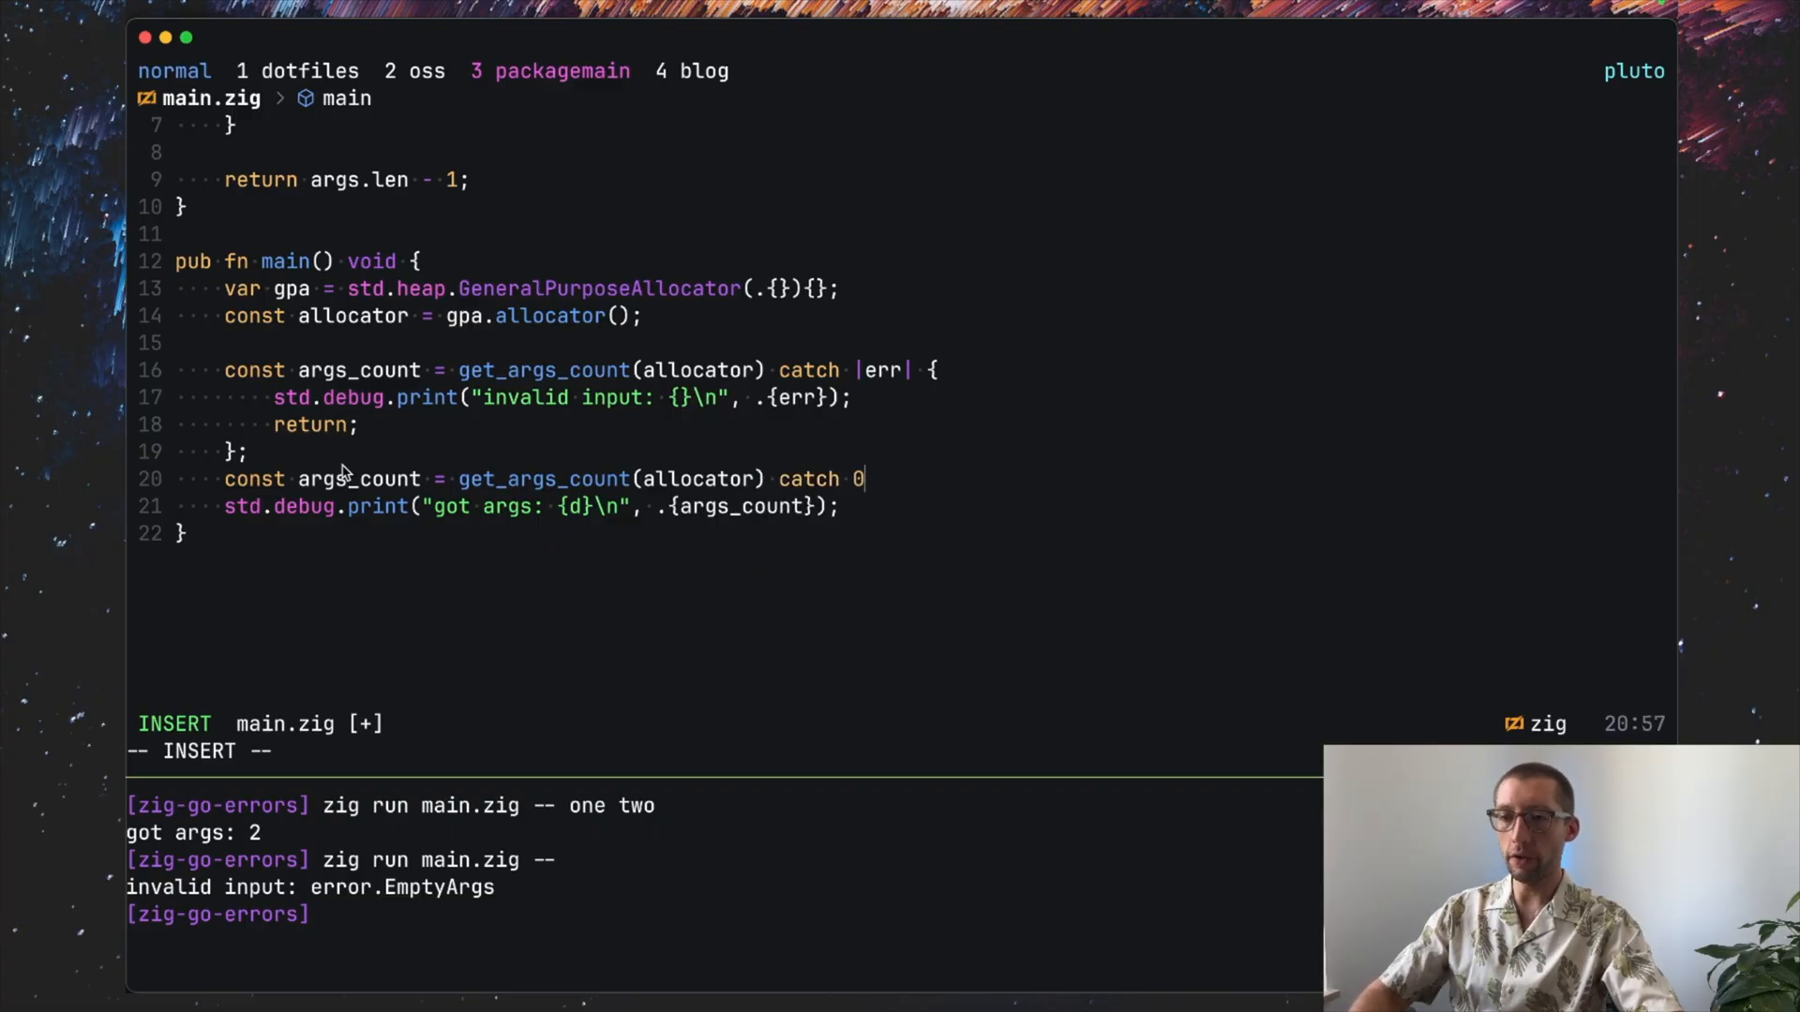
text(;)
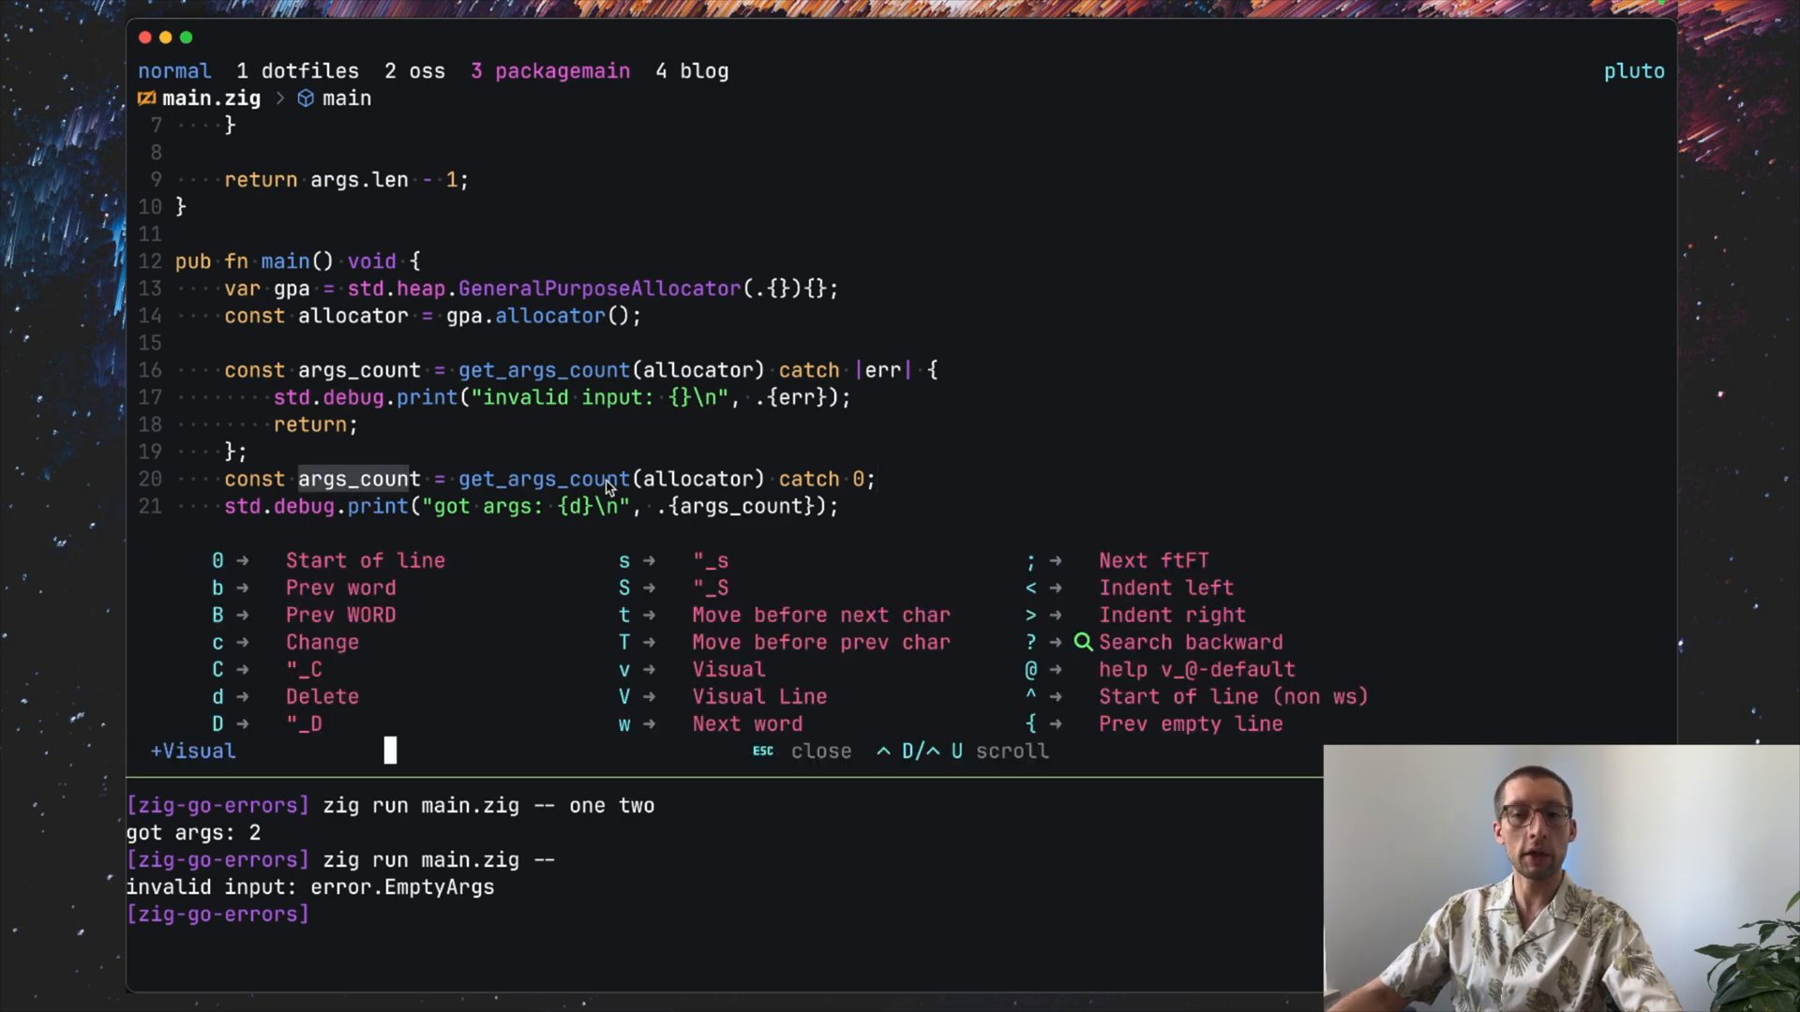
Step: Comment out the old catch |err| block lines
key(Escape)
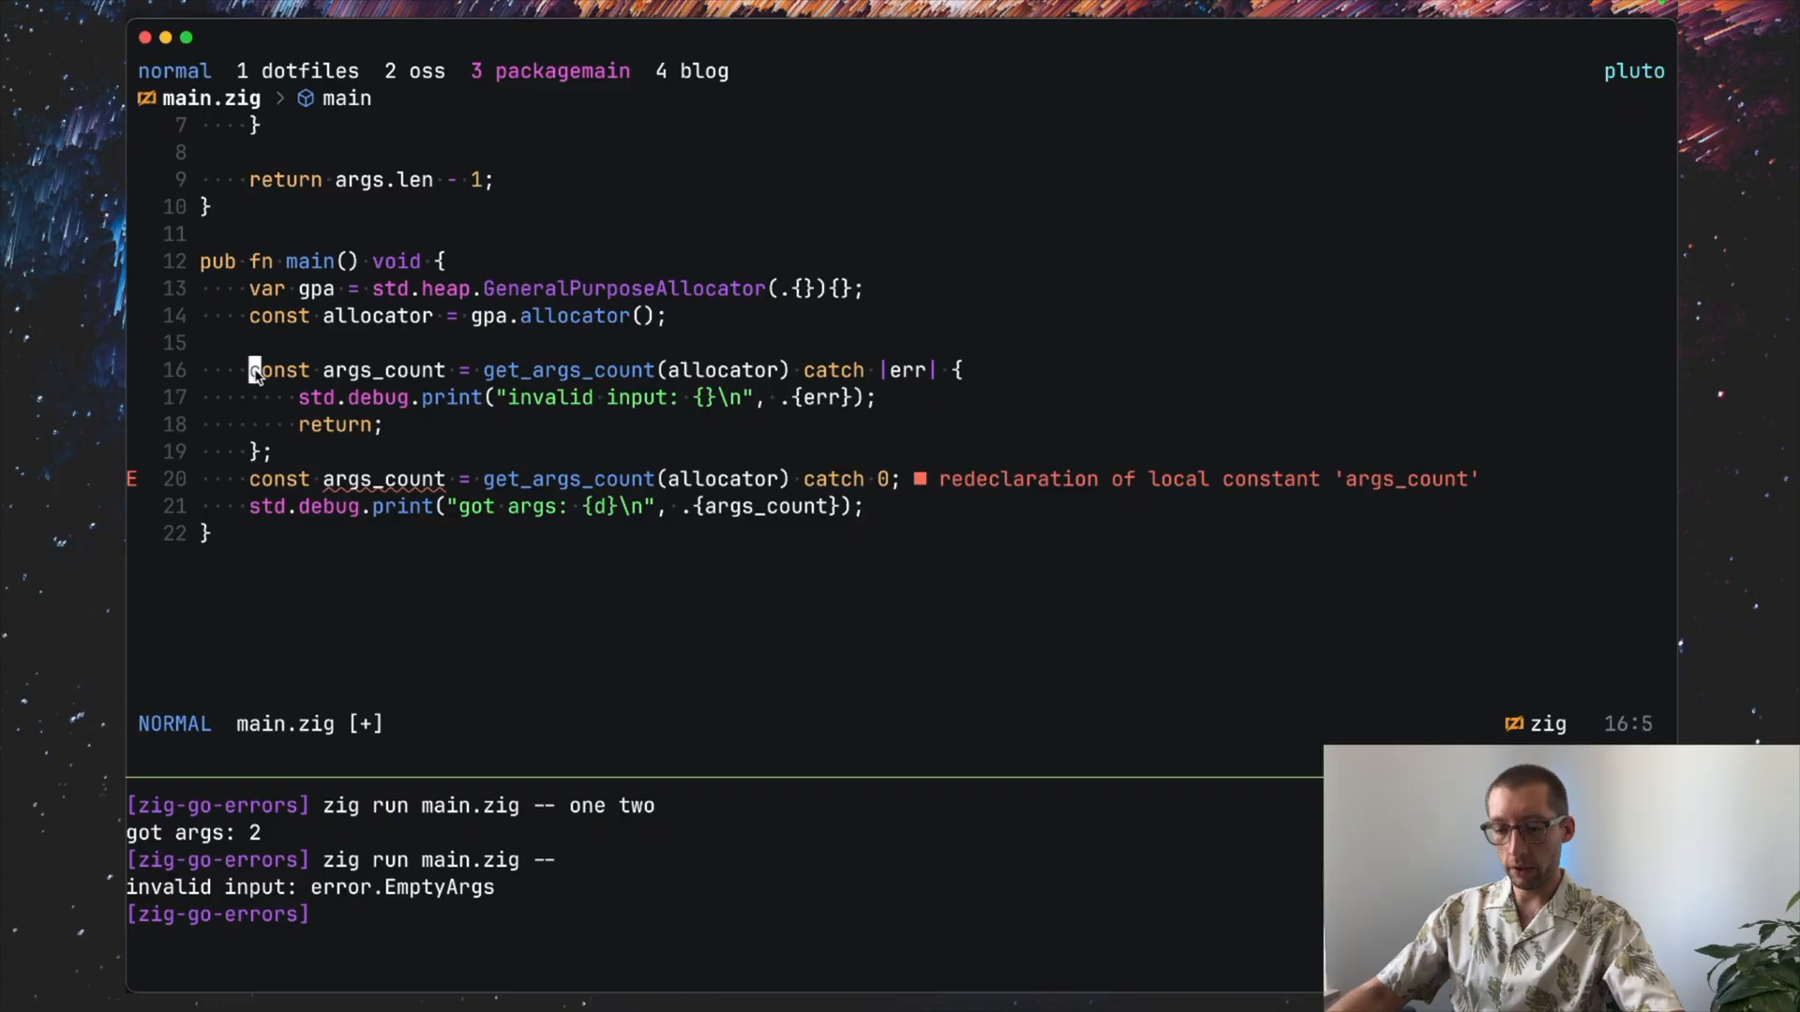
key(V)
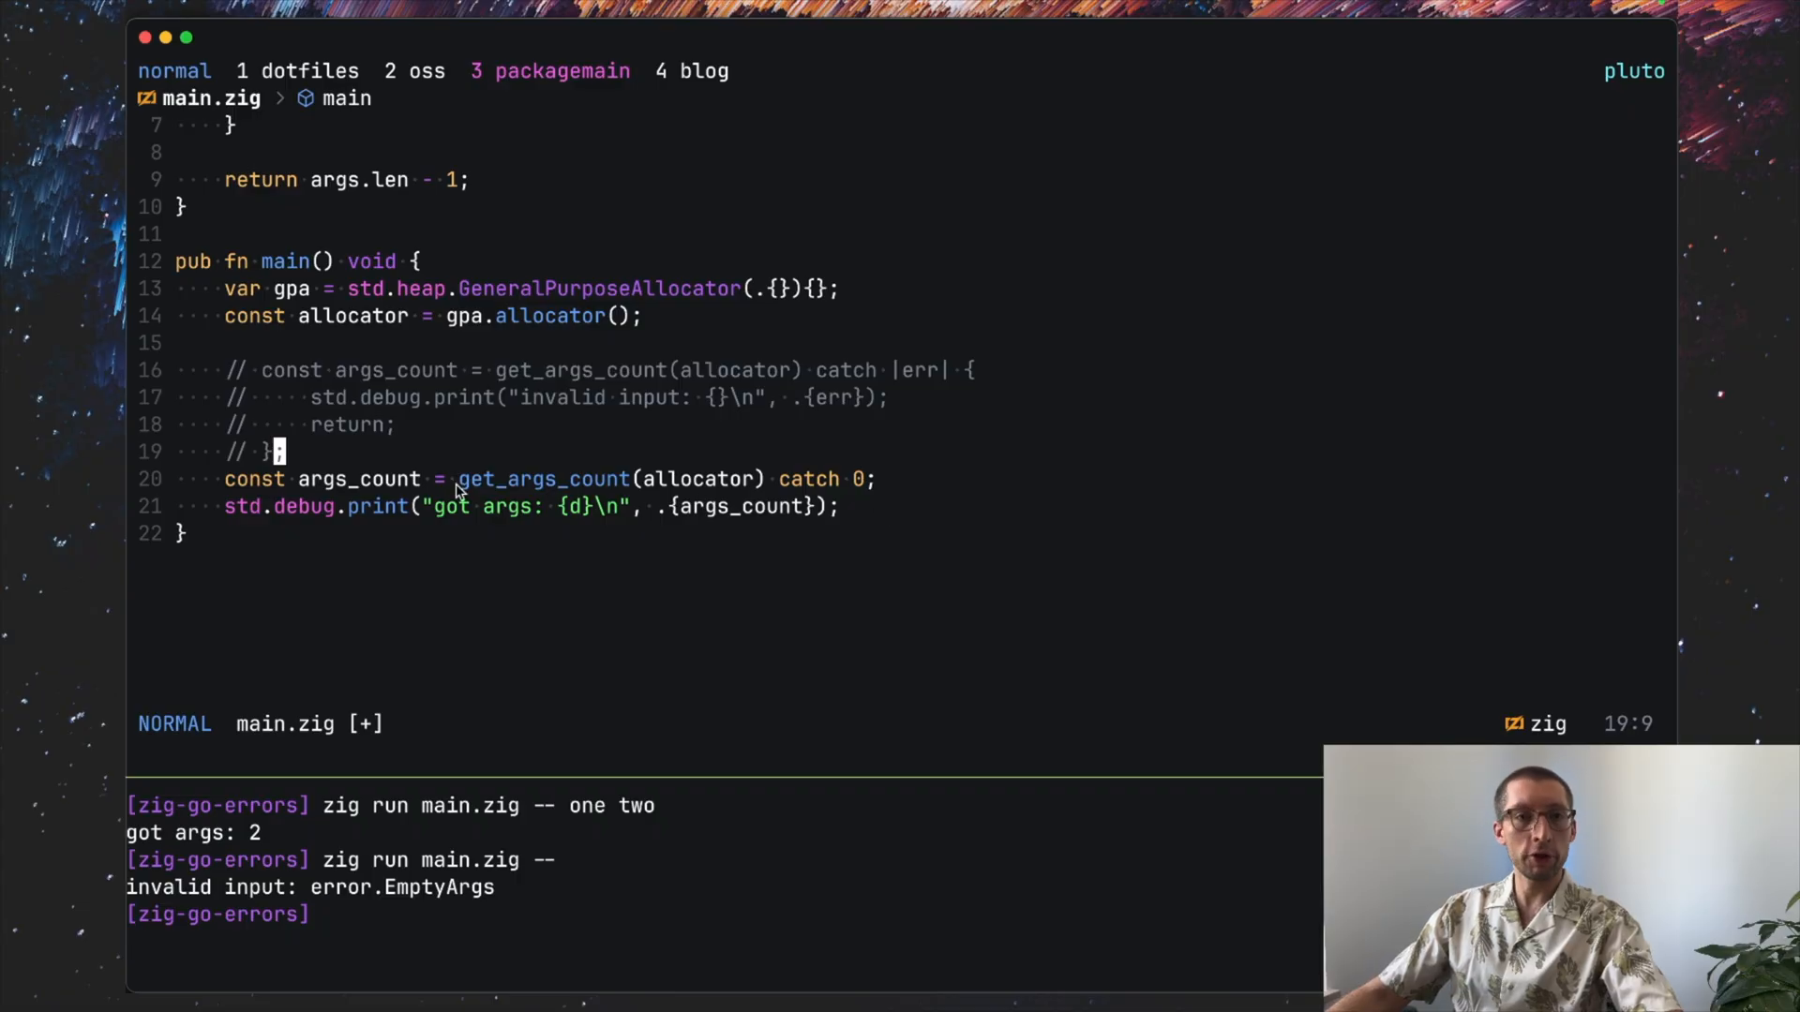
mouse_move(825, 489)
text(zig run main.zig -- one)
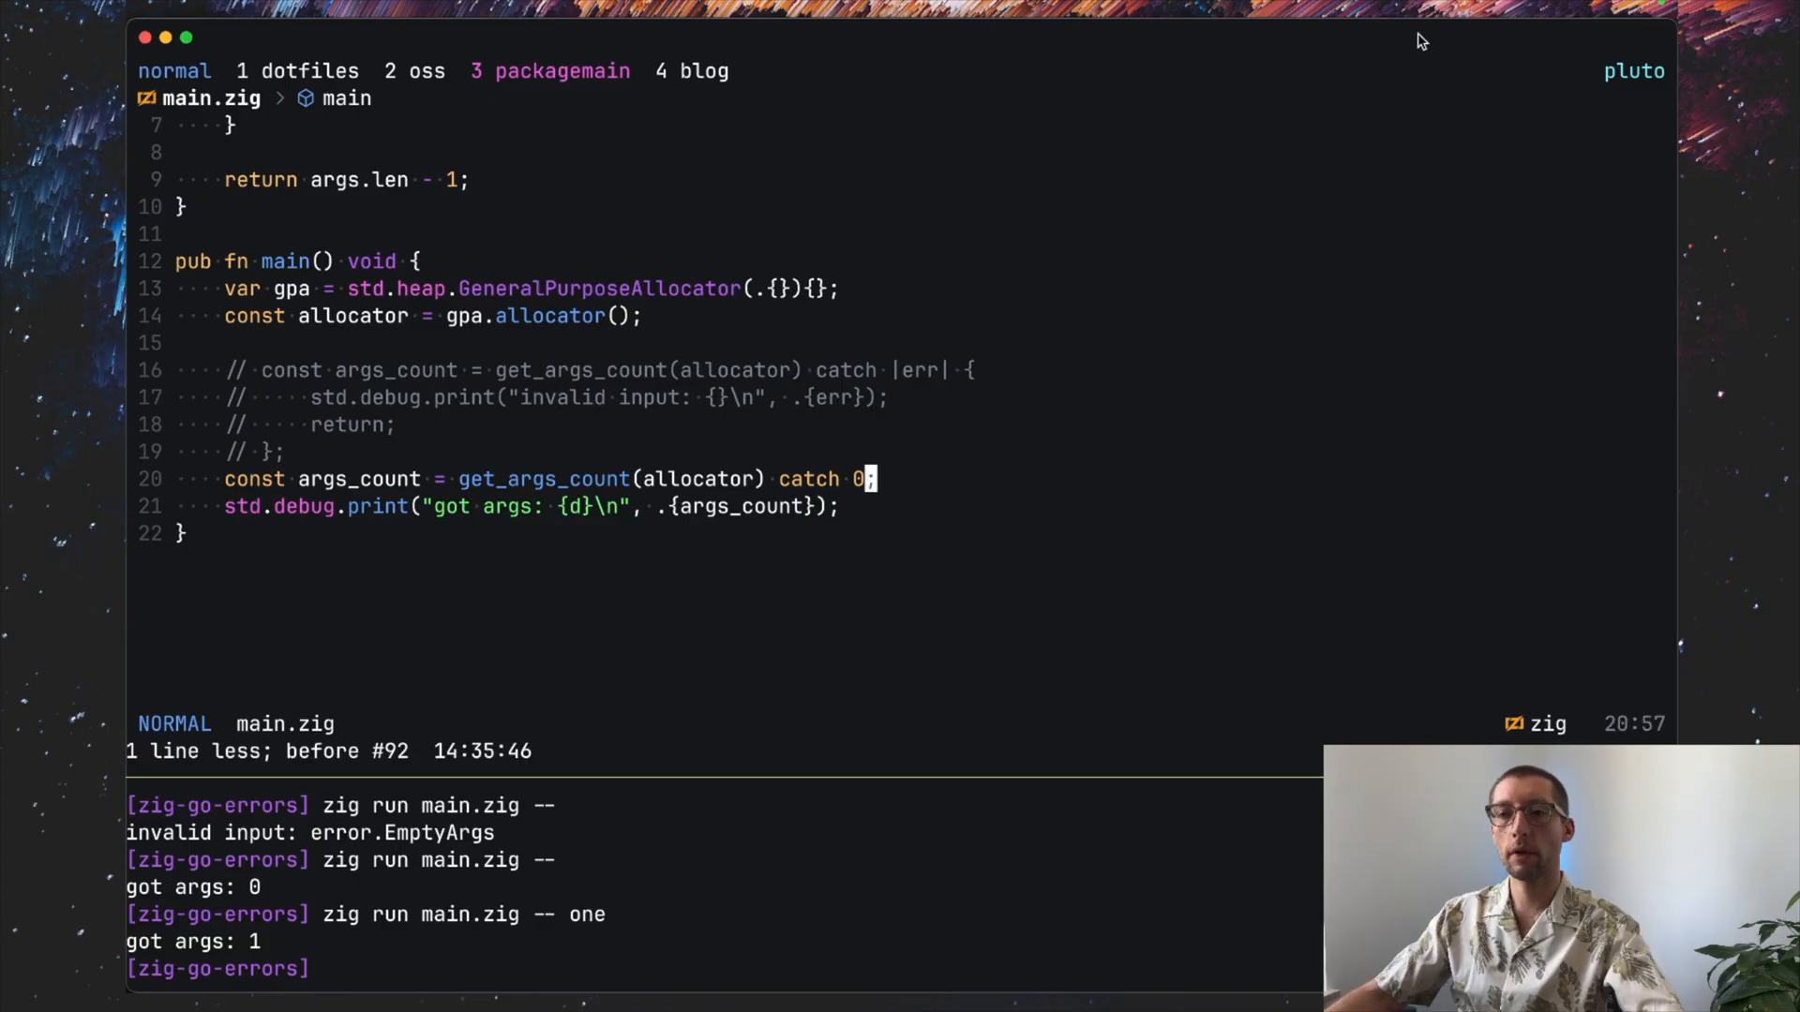
mouse_move(881, 457)
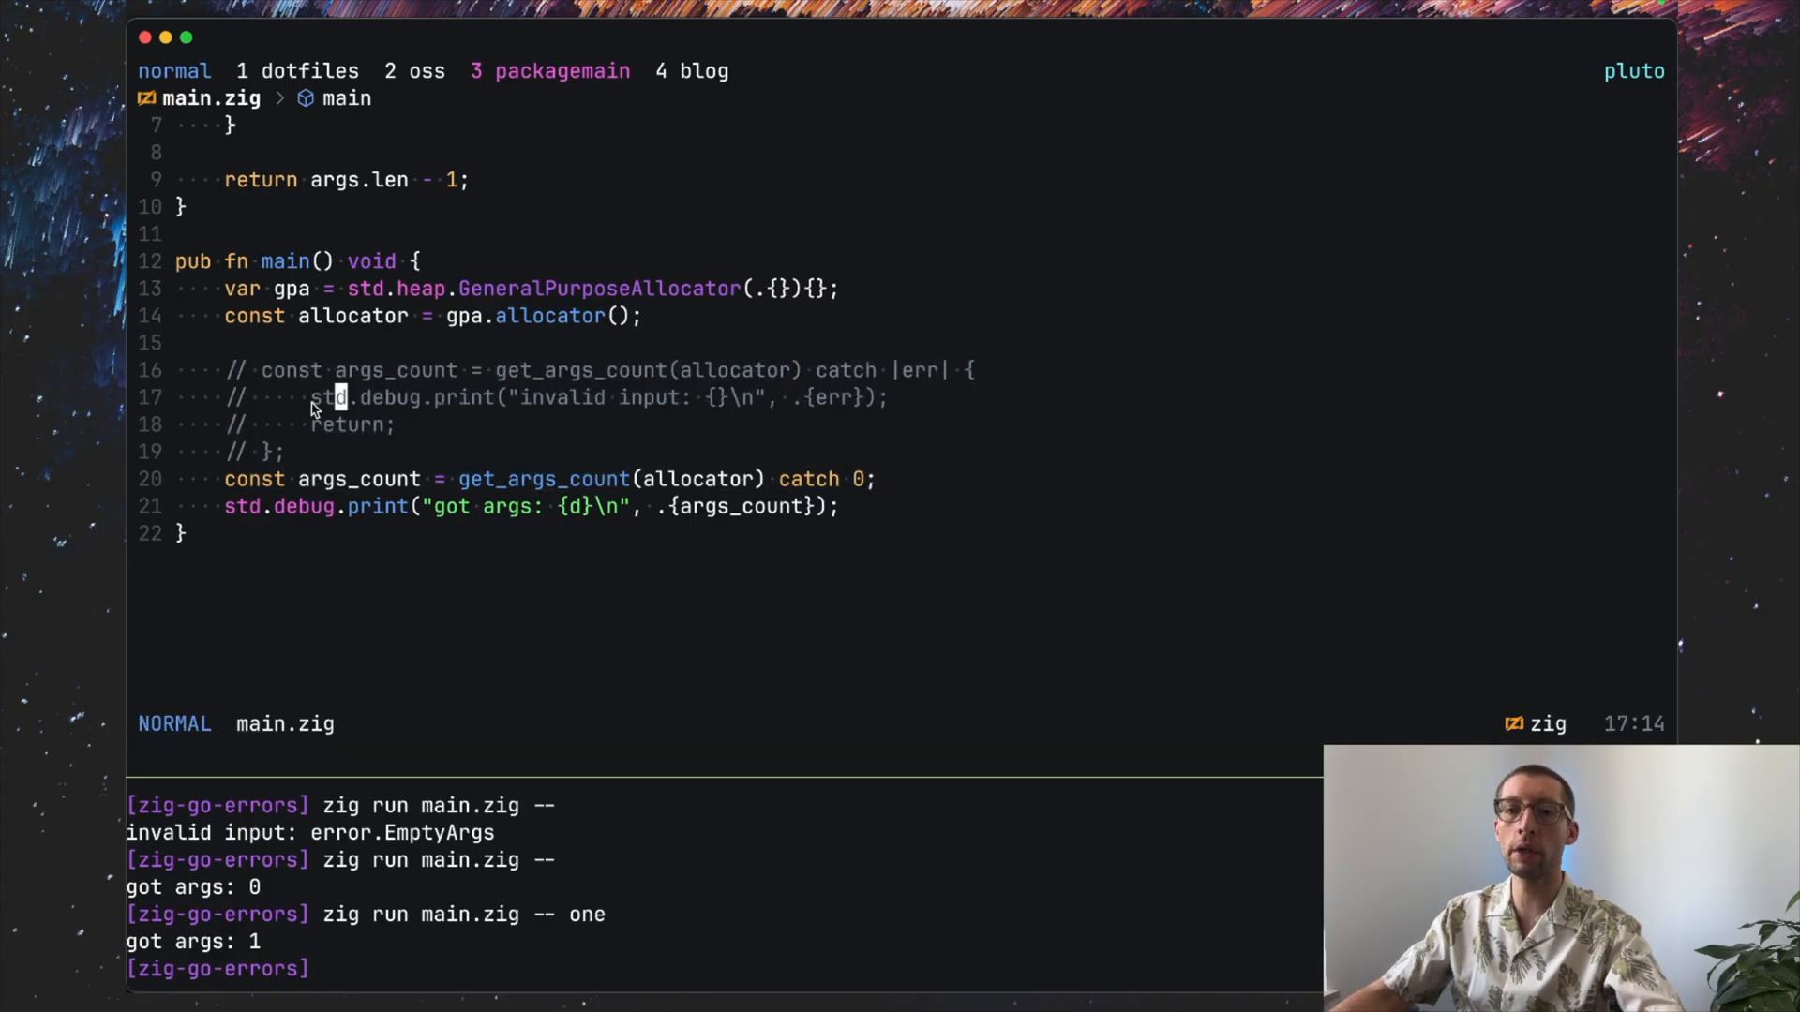
mouse_move(285, 403)
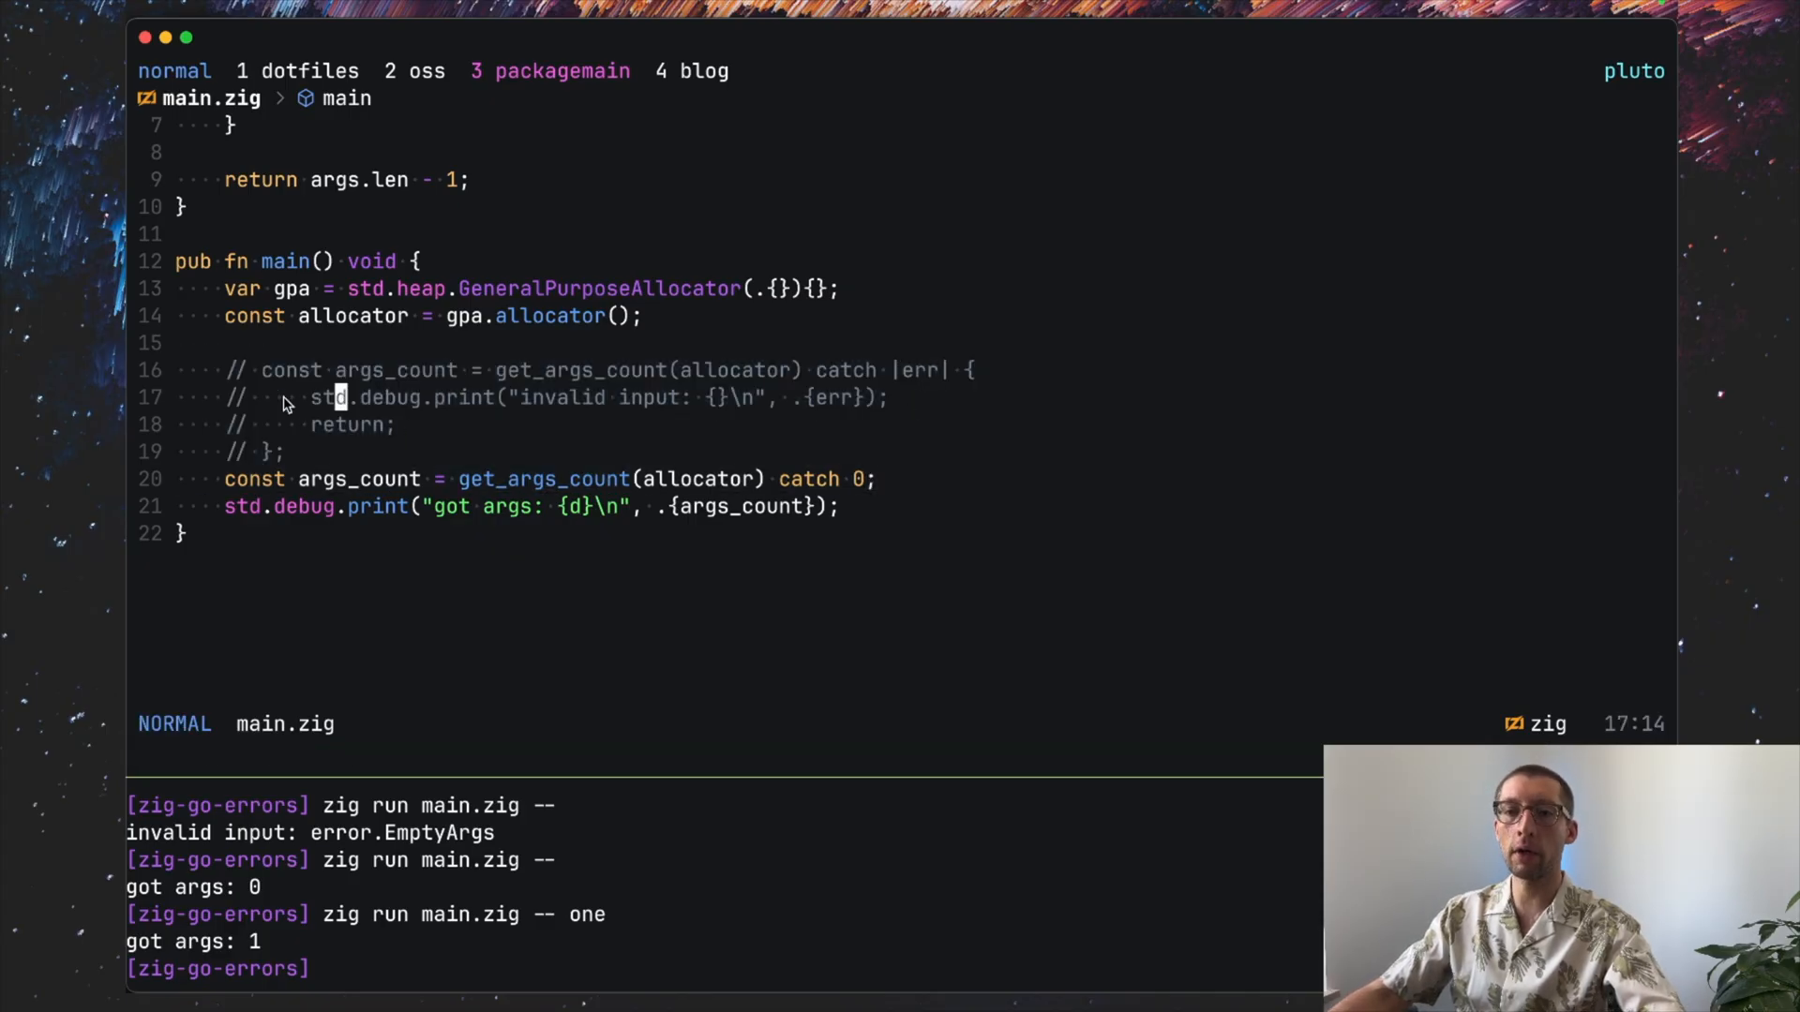
Step: Start a new line below the catch 0 line for the next example
key(v)
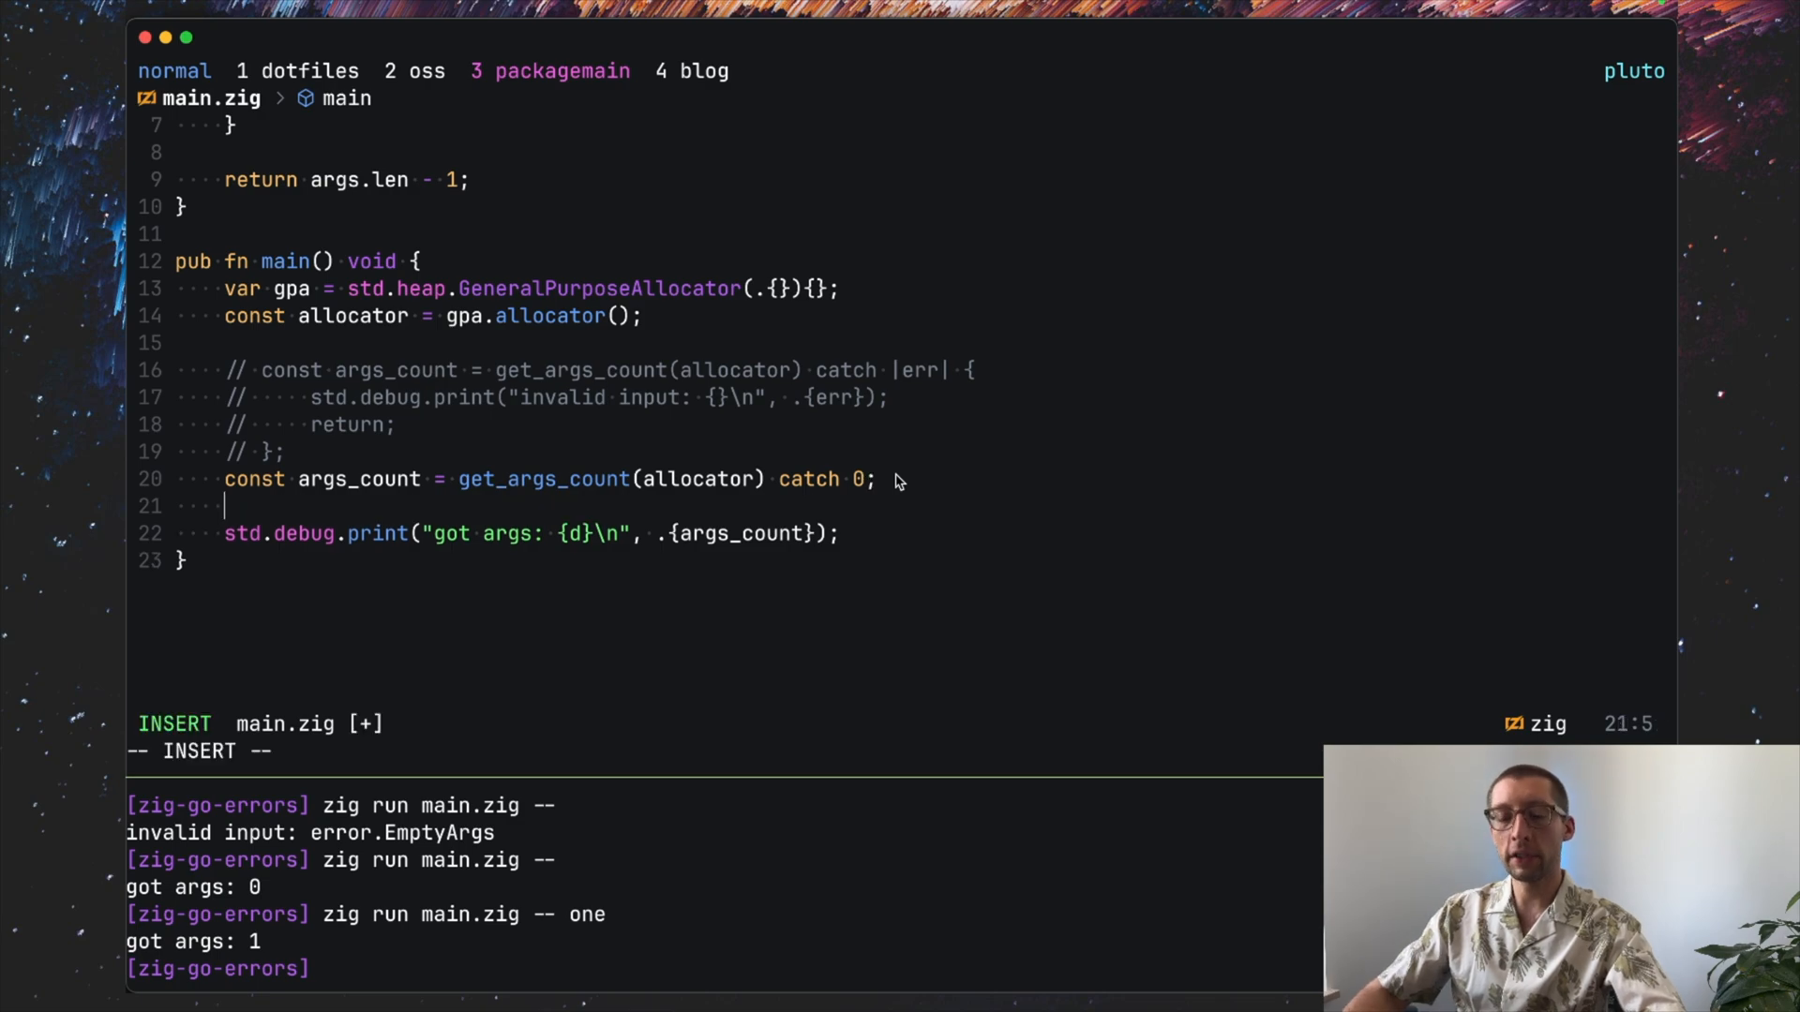
Step: Write `const args_count = get_args_count(allocator) catch blk: { // process error break :blk 0; };`
text(const)
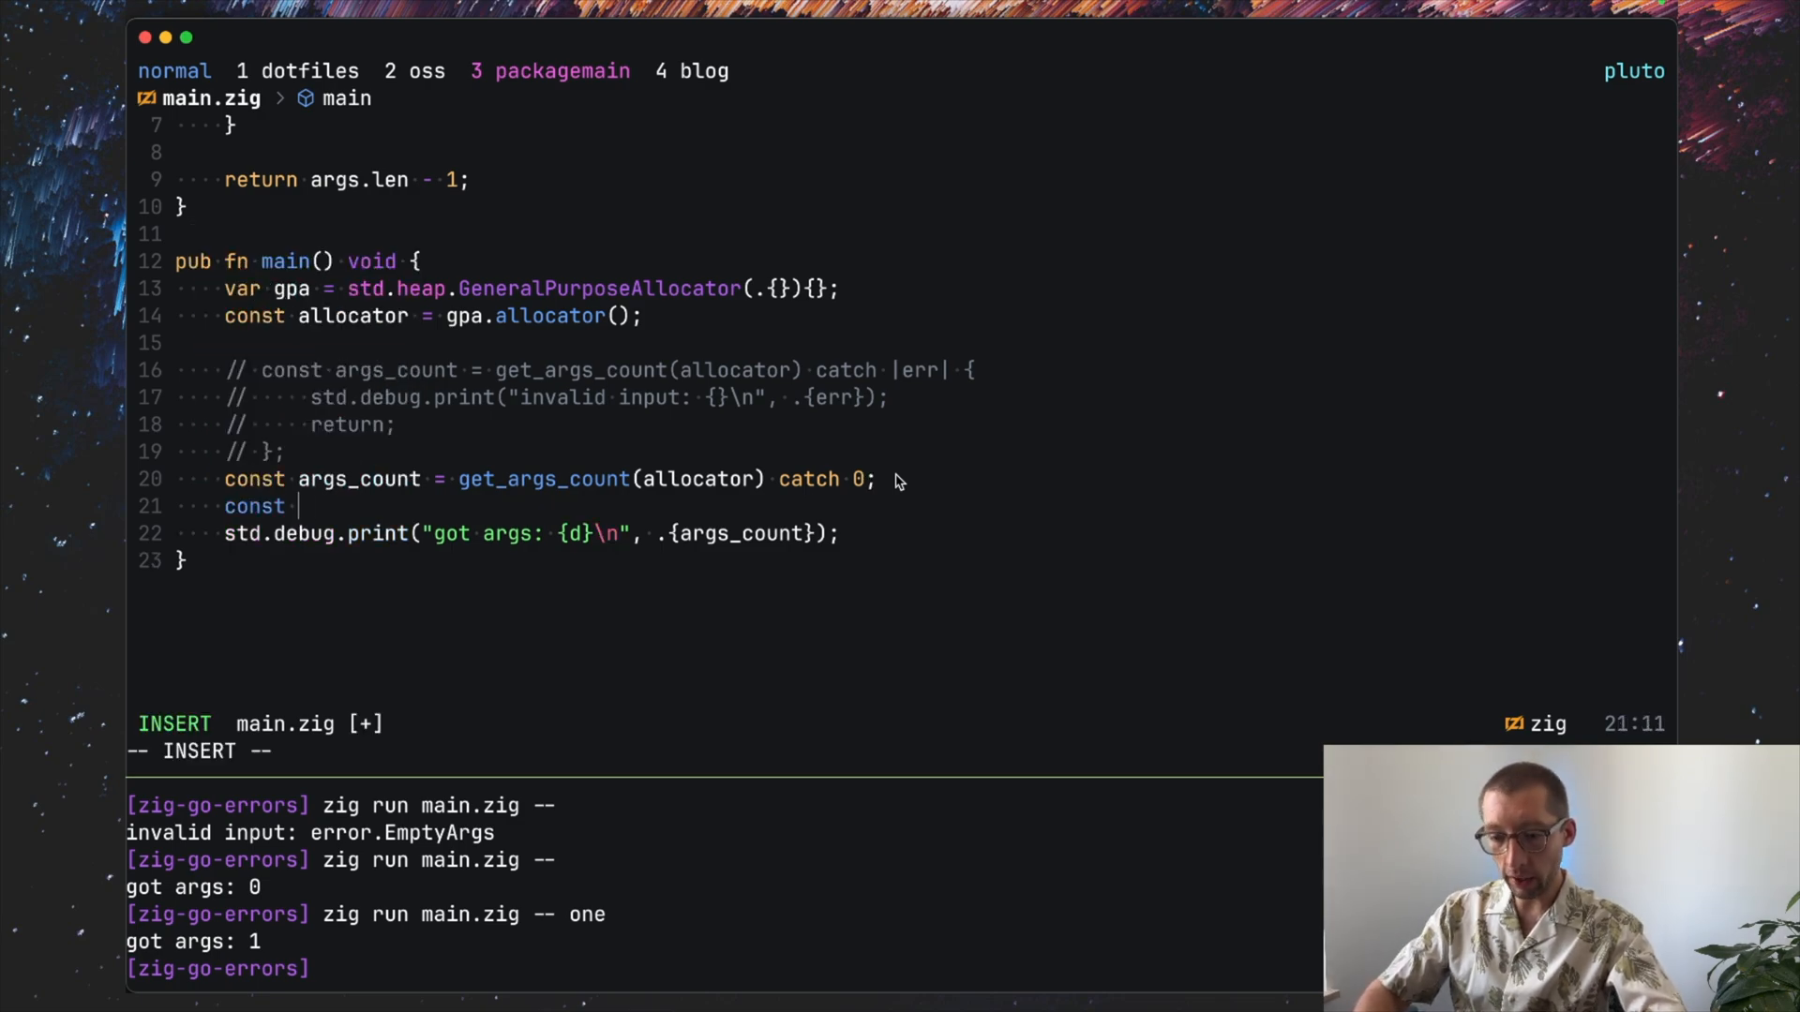
text(args_count)
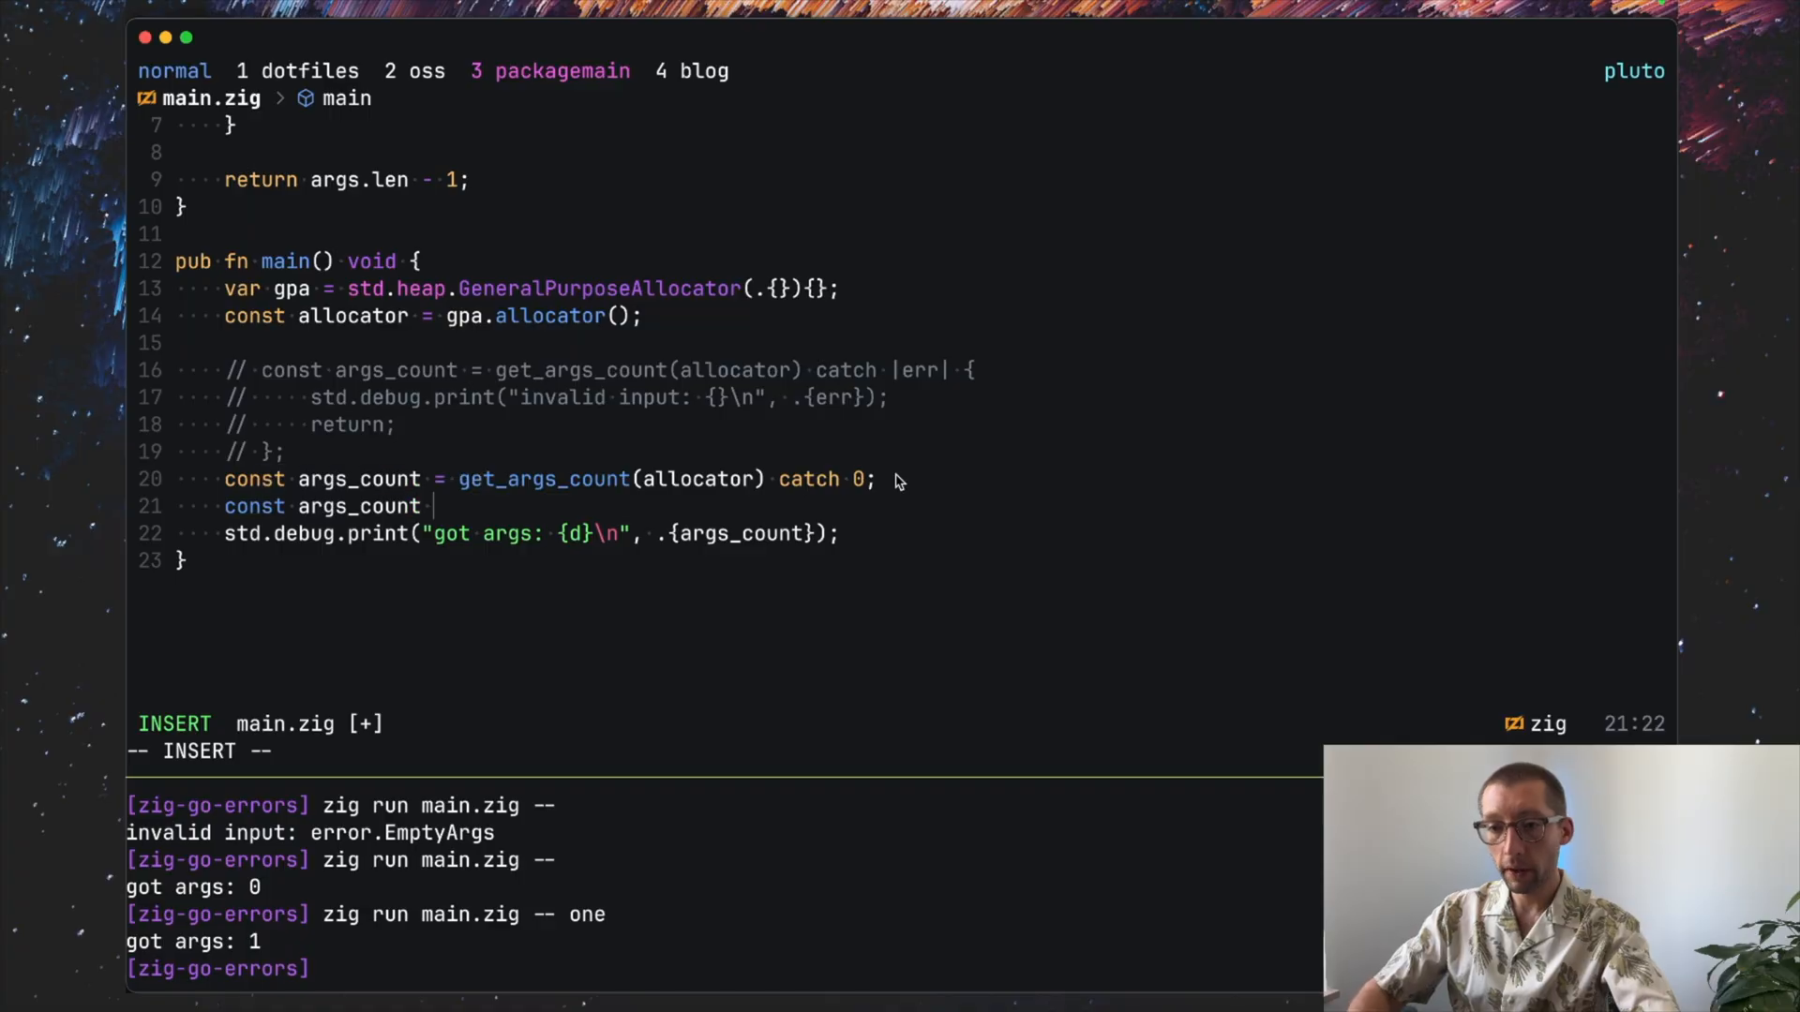
text(get_args_count(allocator) catch)
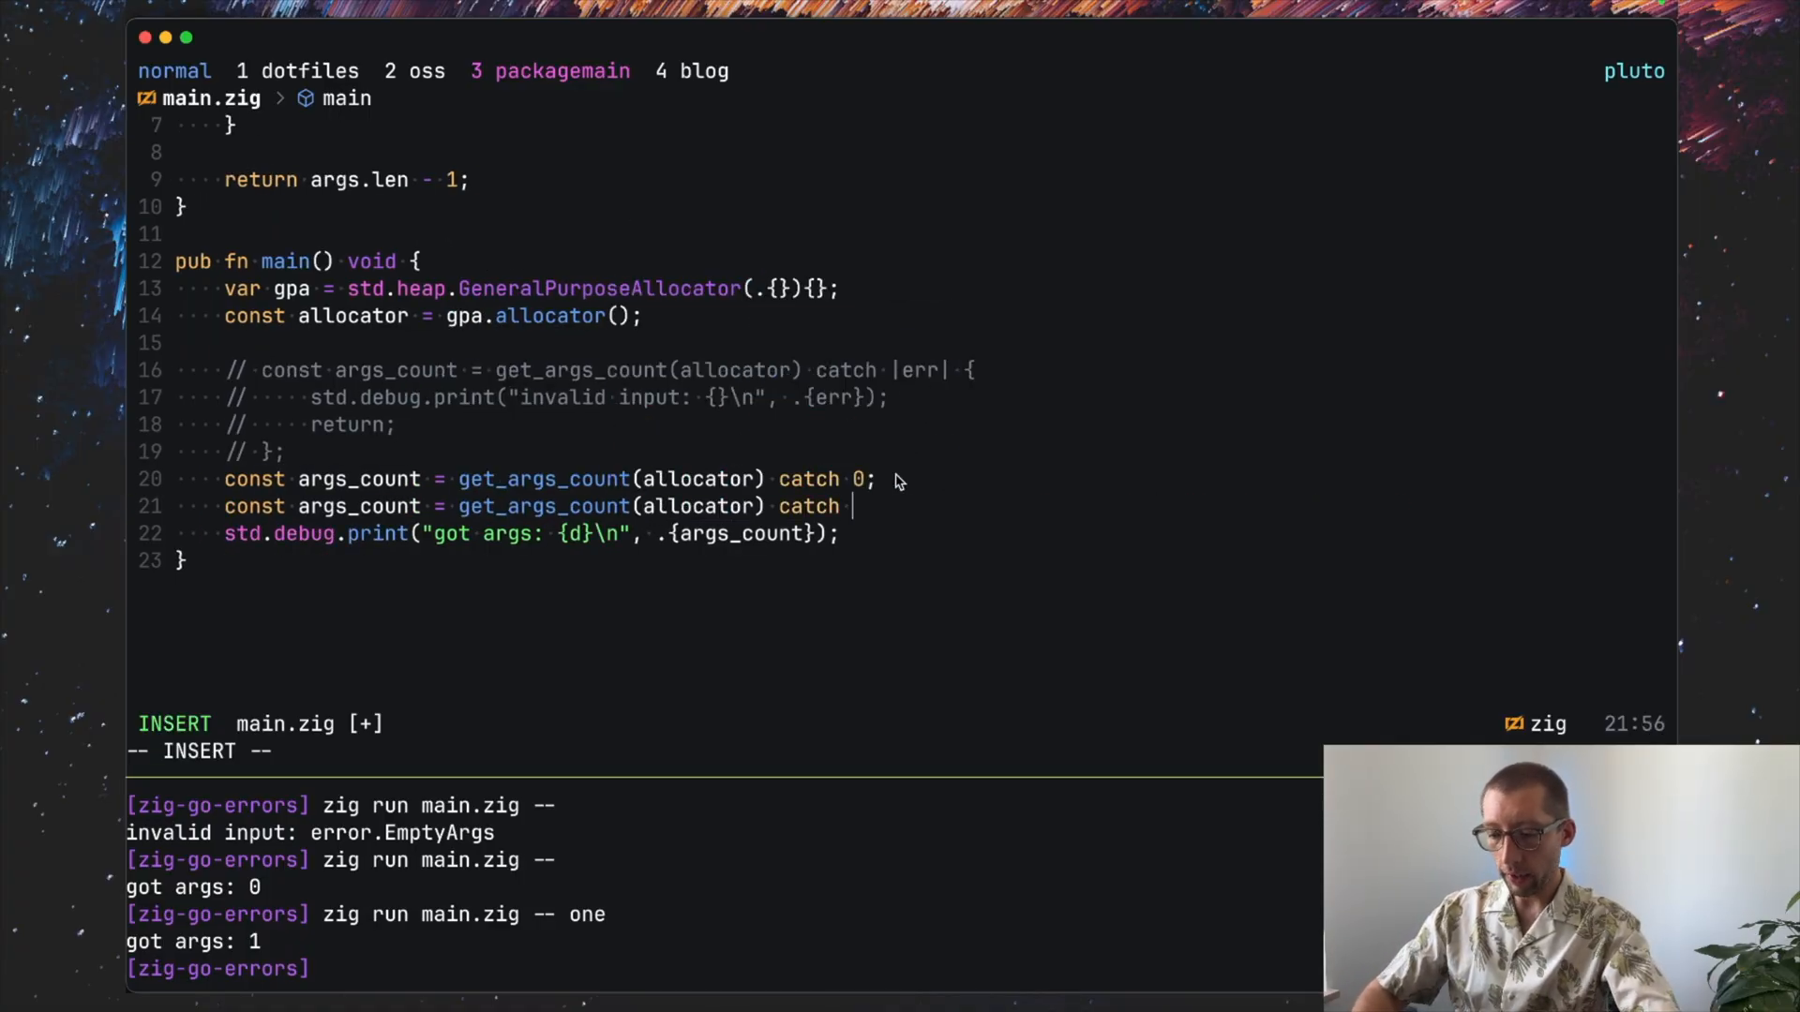
text(blk: {)
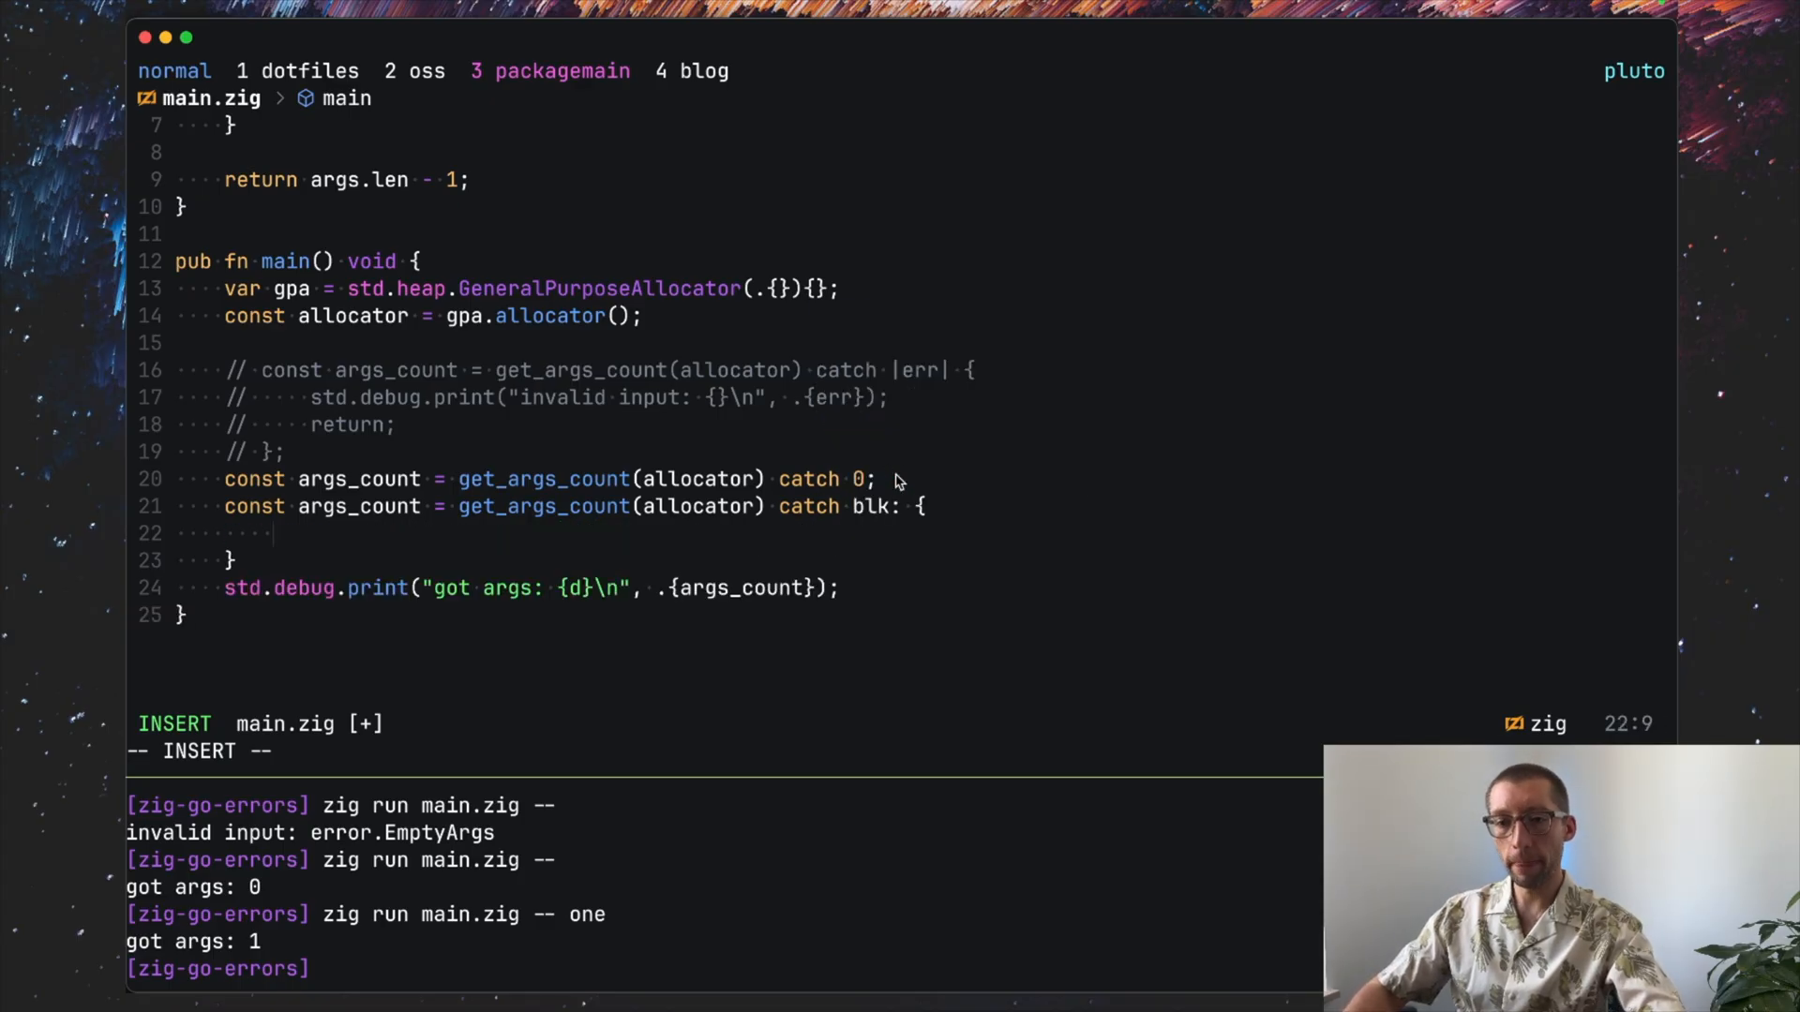
text(;)
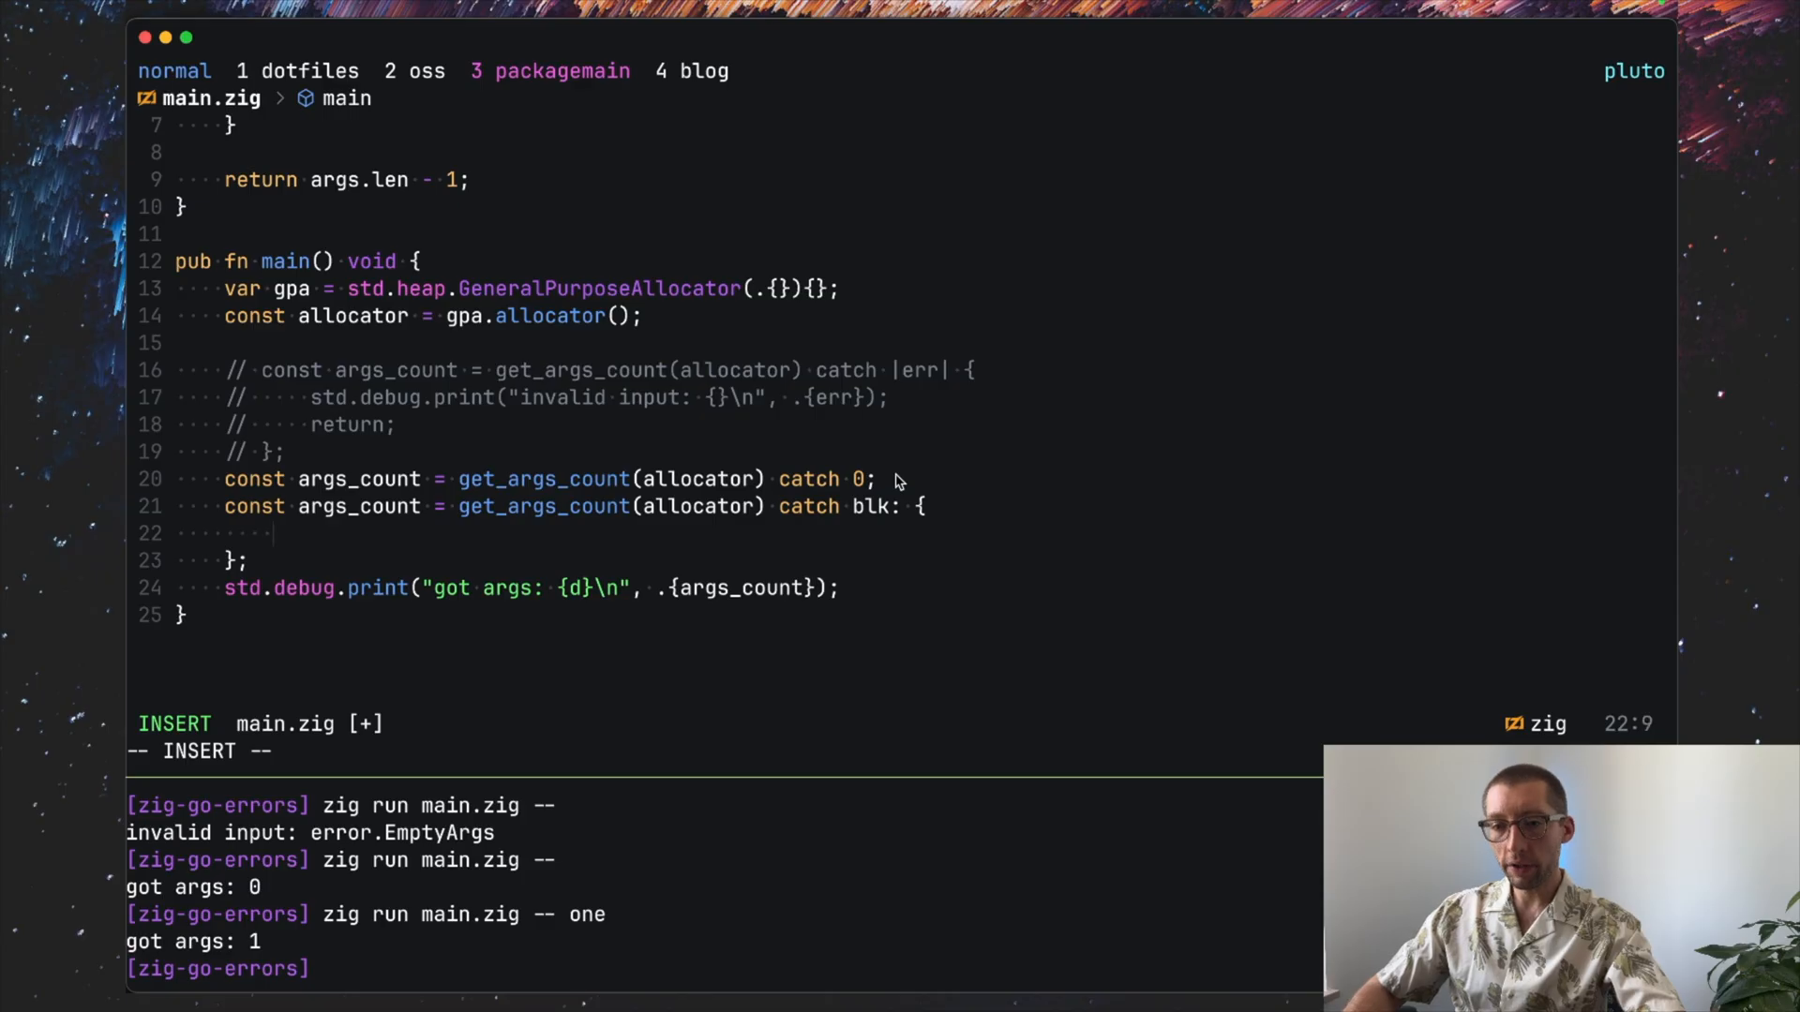
text(// process)
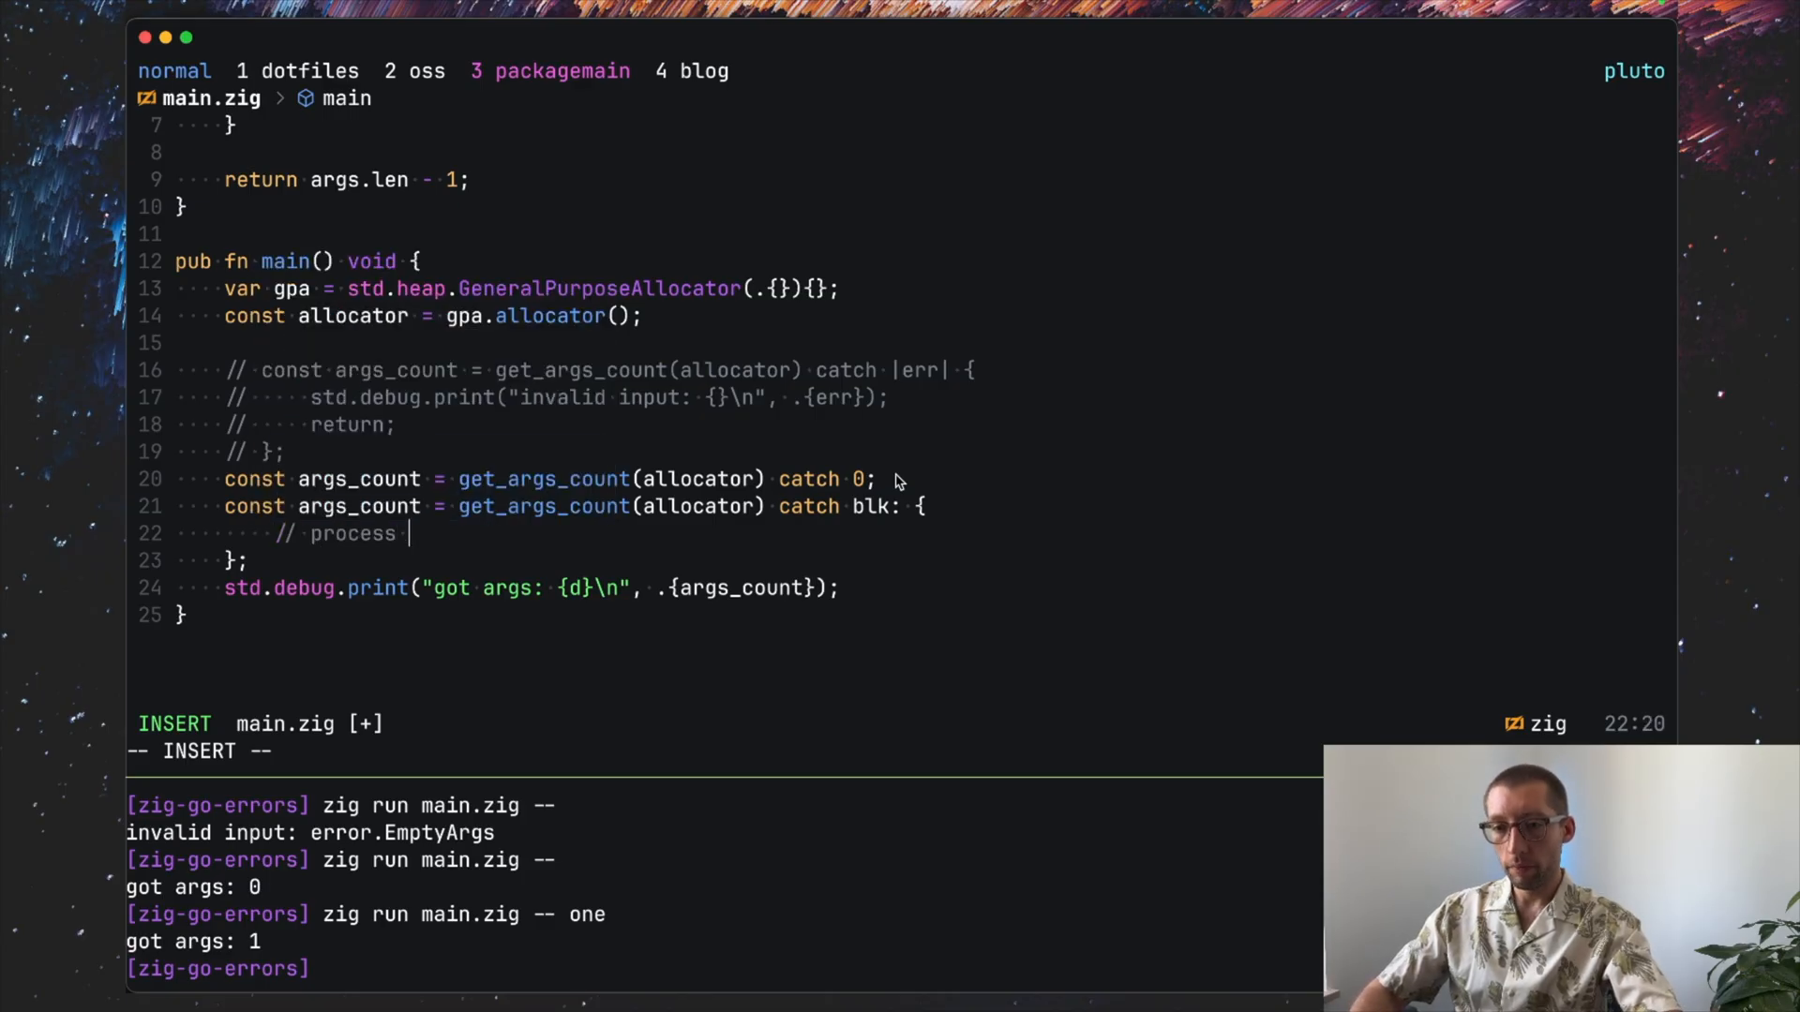
text(error)
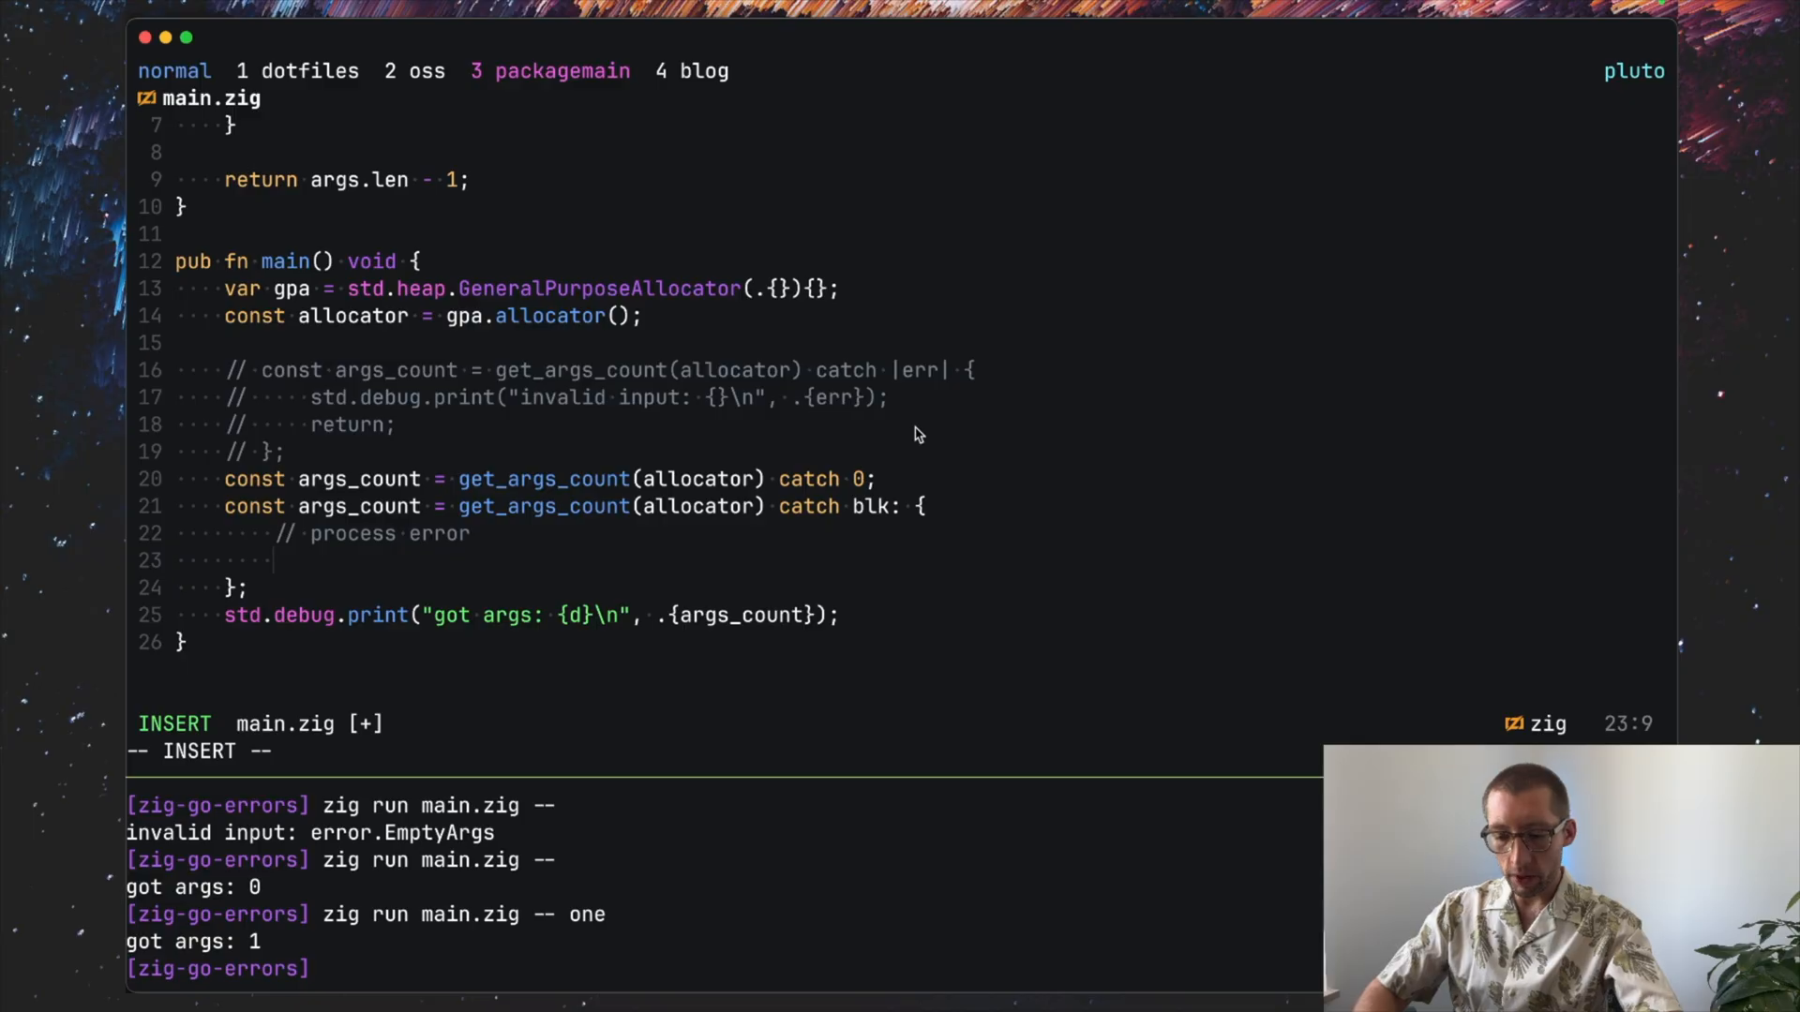
text(break)
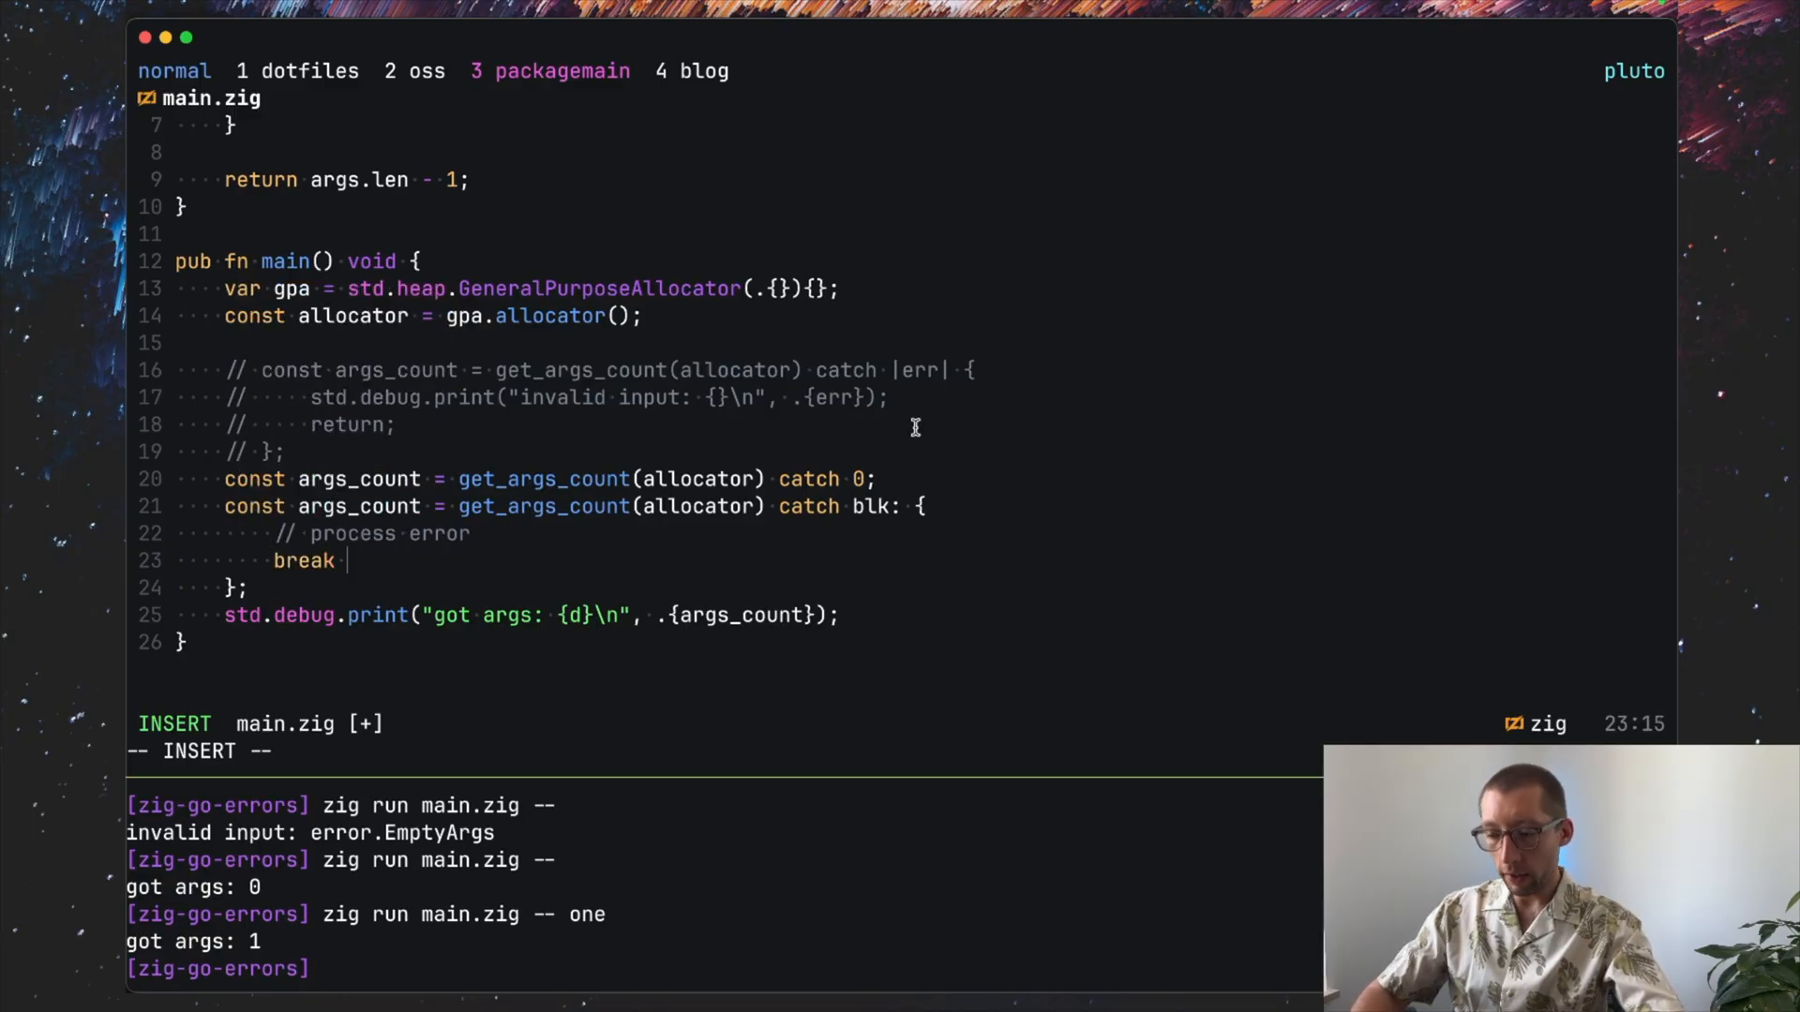
text(:blk)
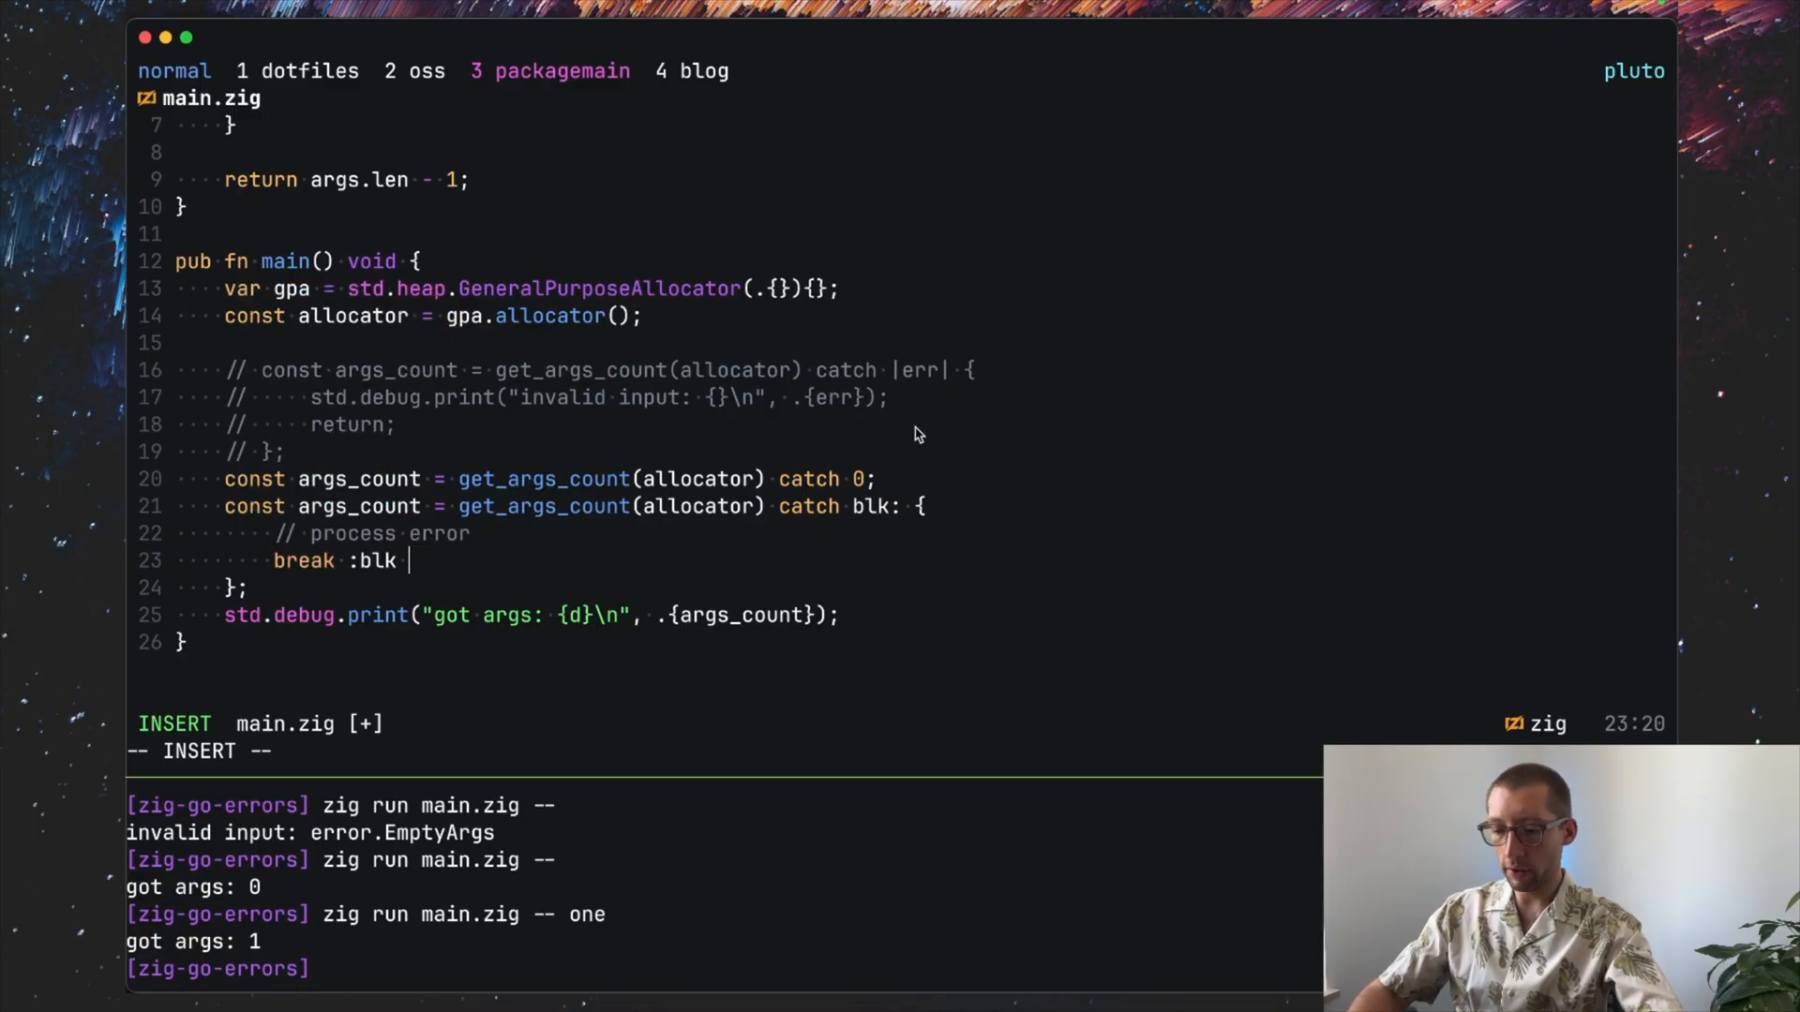
text(0;)
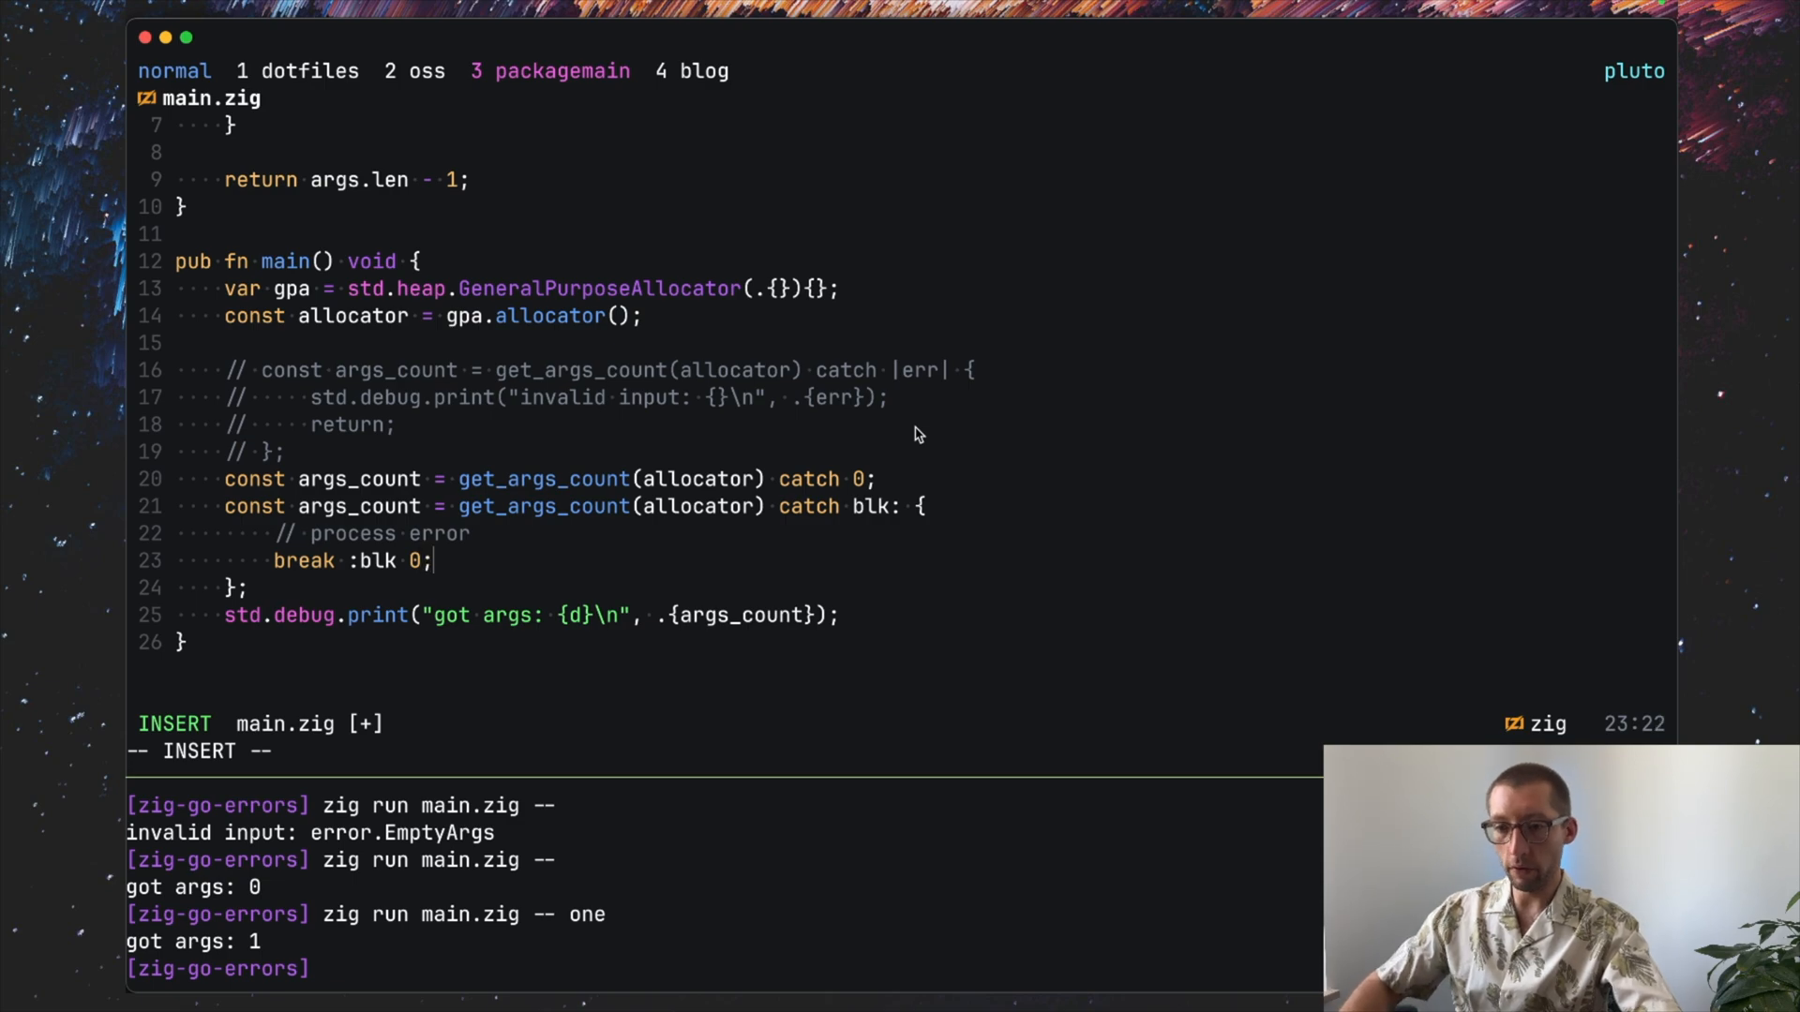
key(Escape)
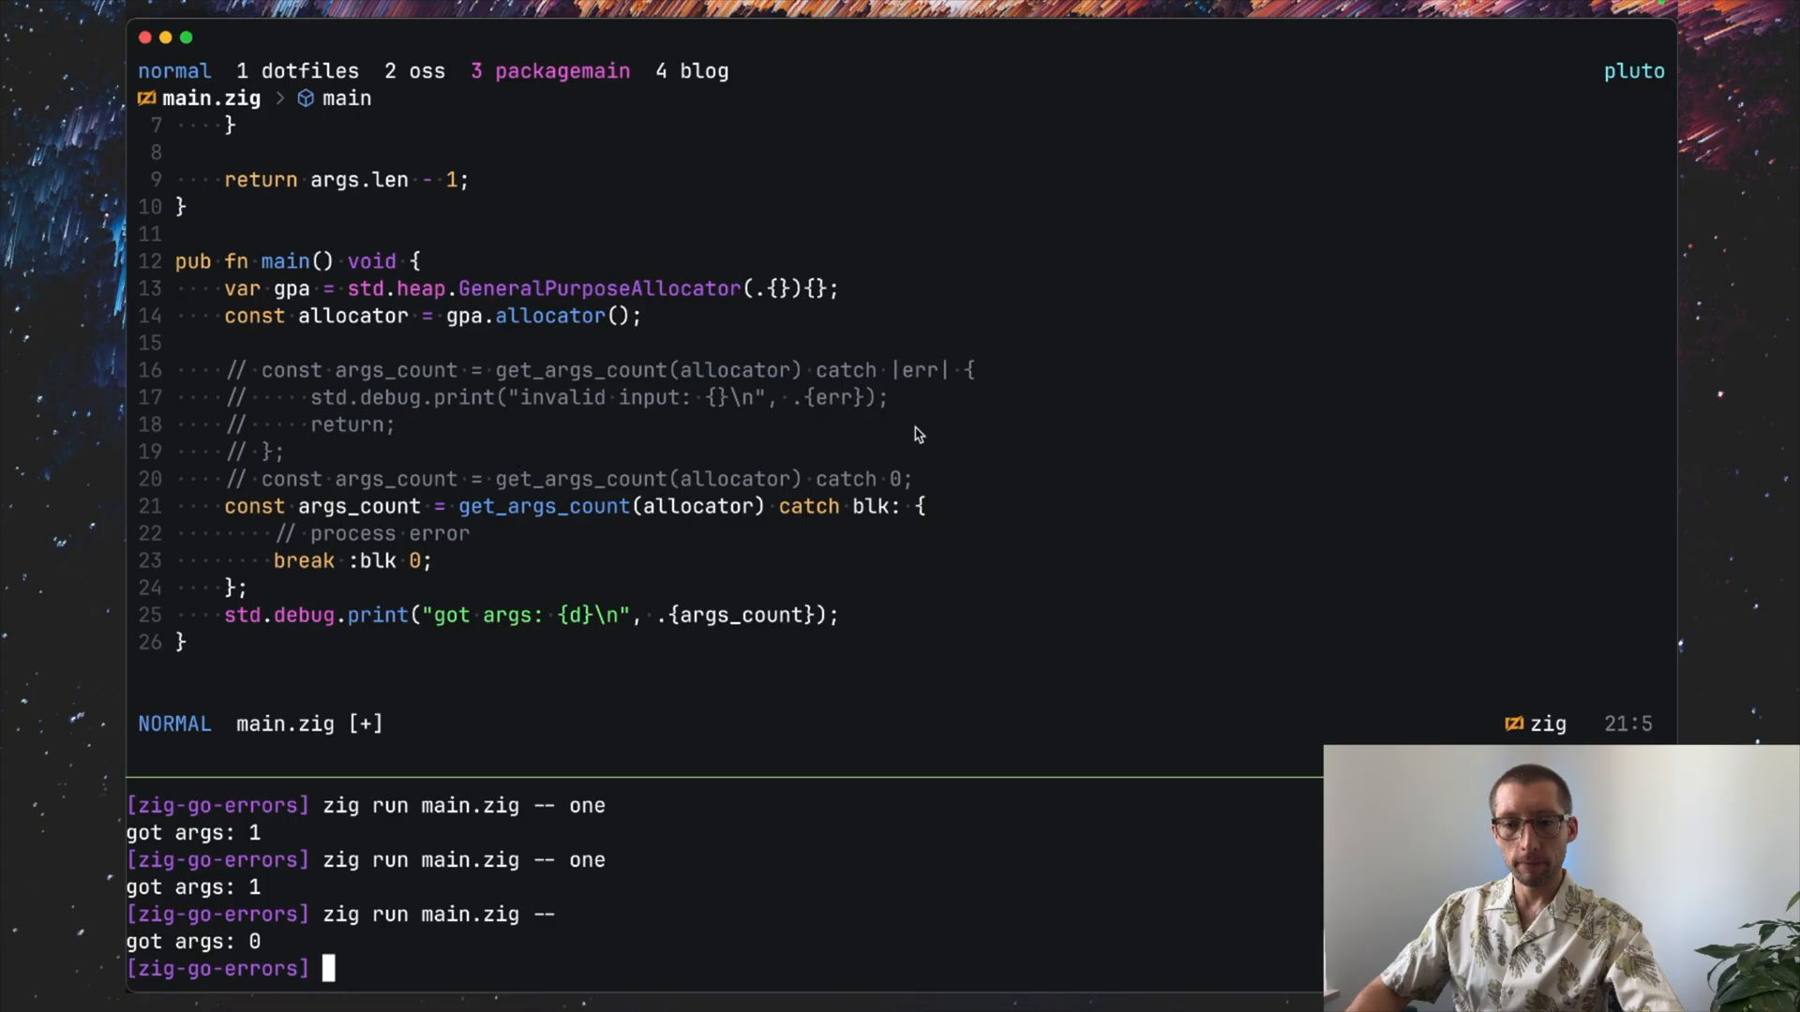
mouse_move(475, 547)
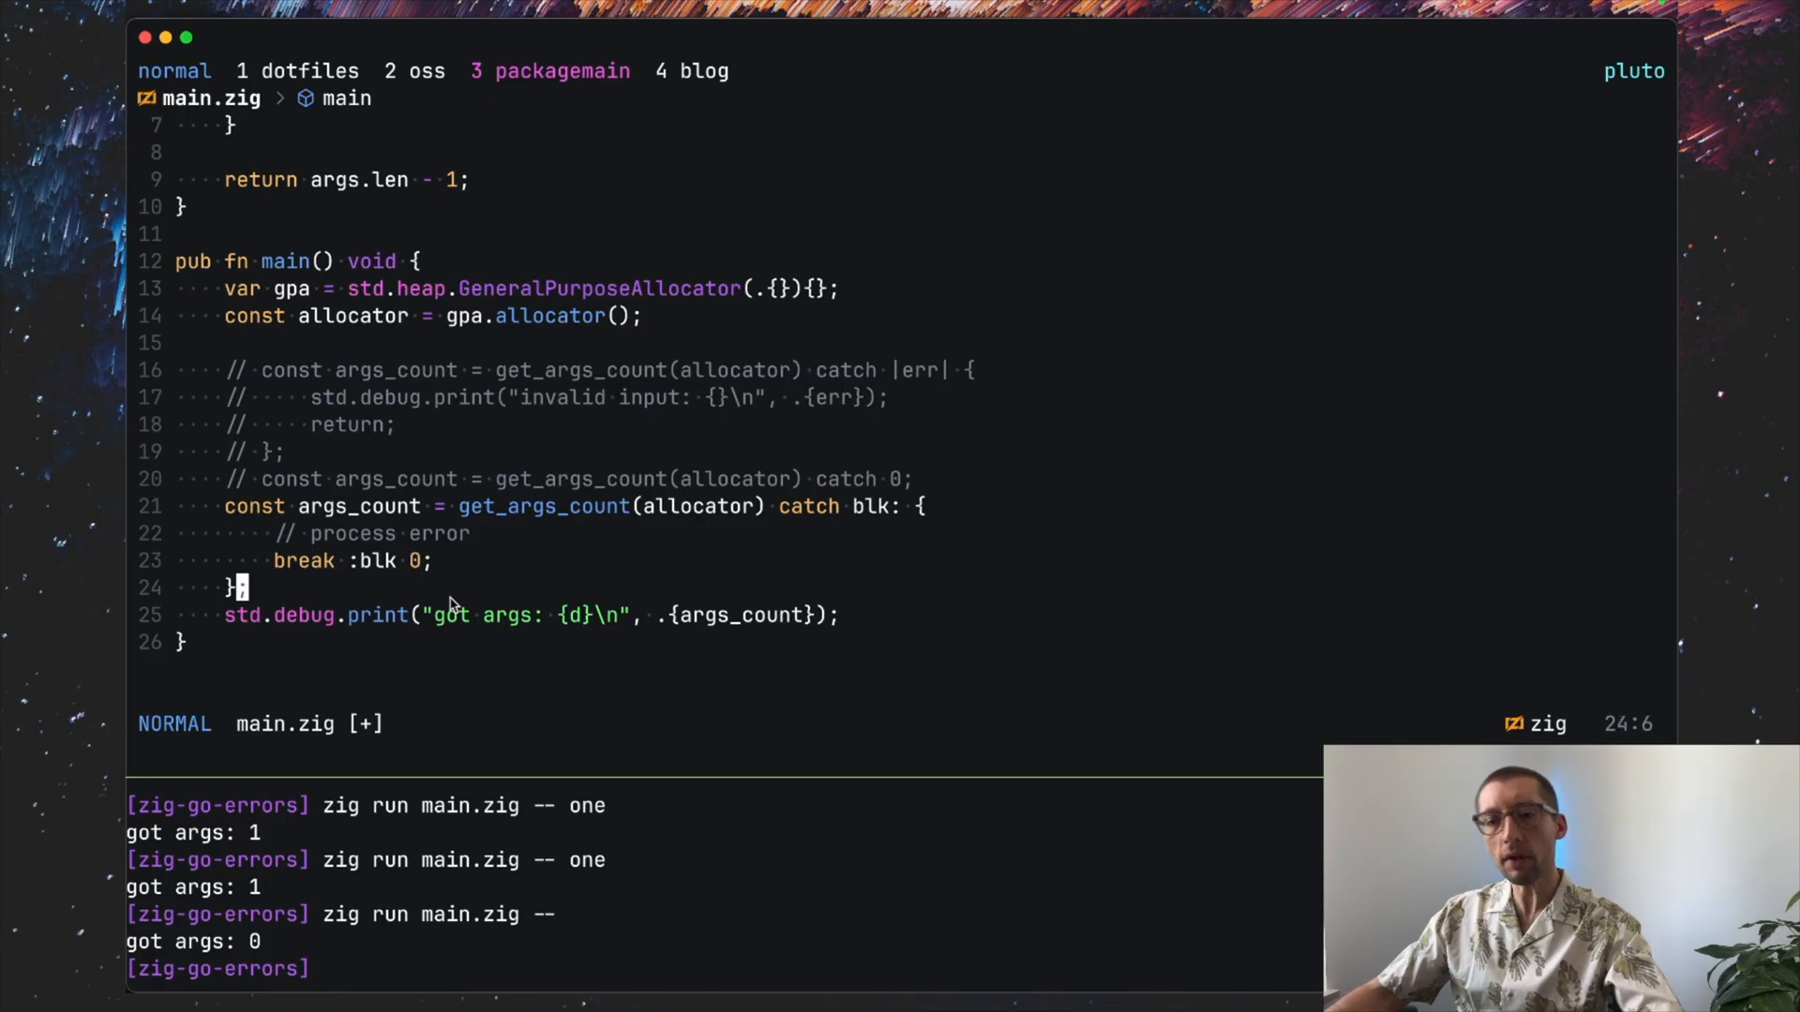
Step: Comment out the catch blk block lines and open blank lines below it
key(V)
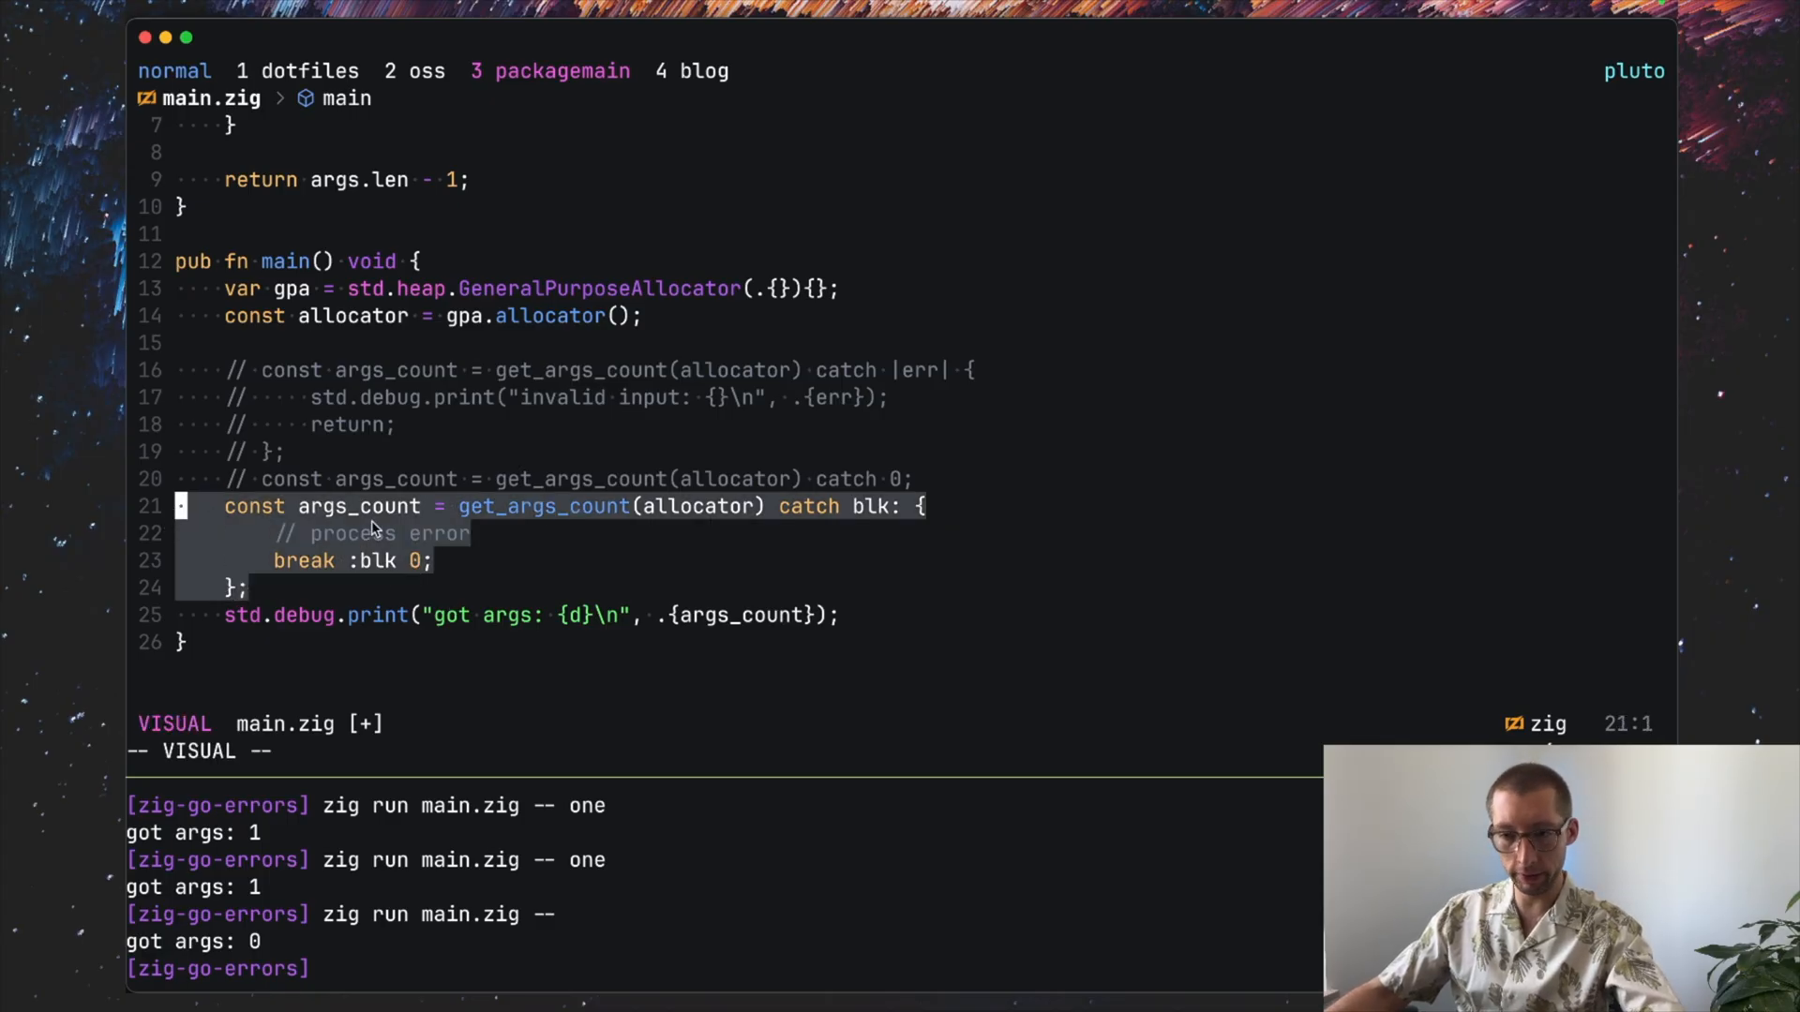
key(Escape)
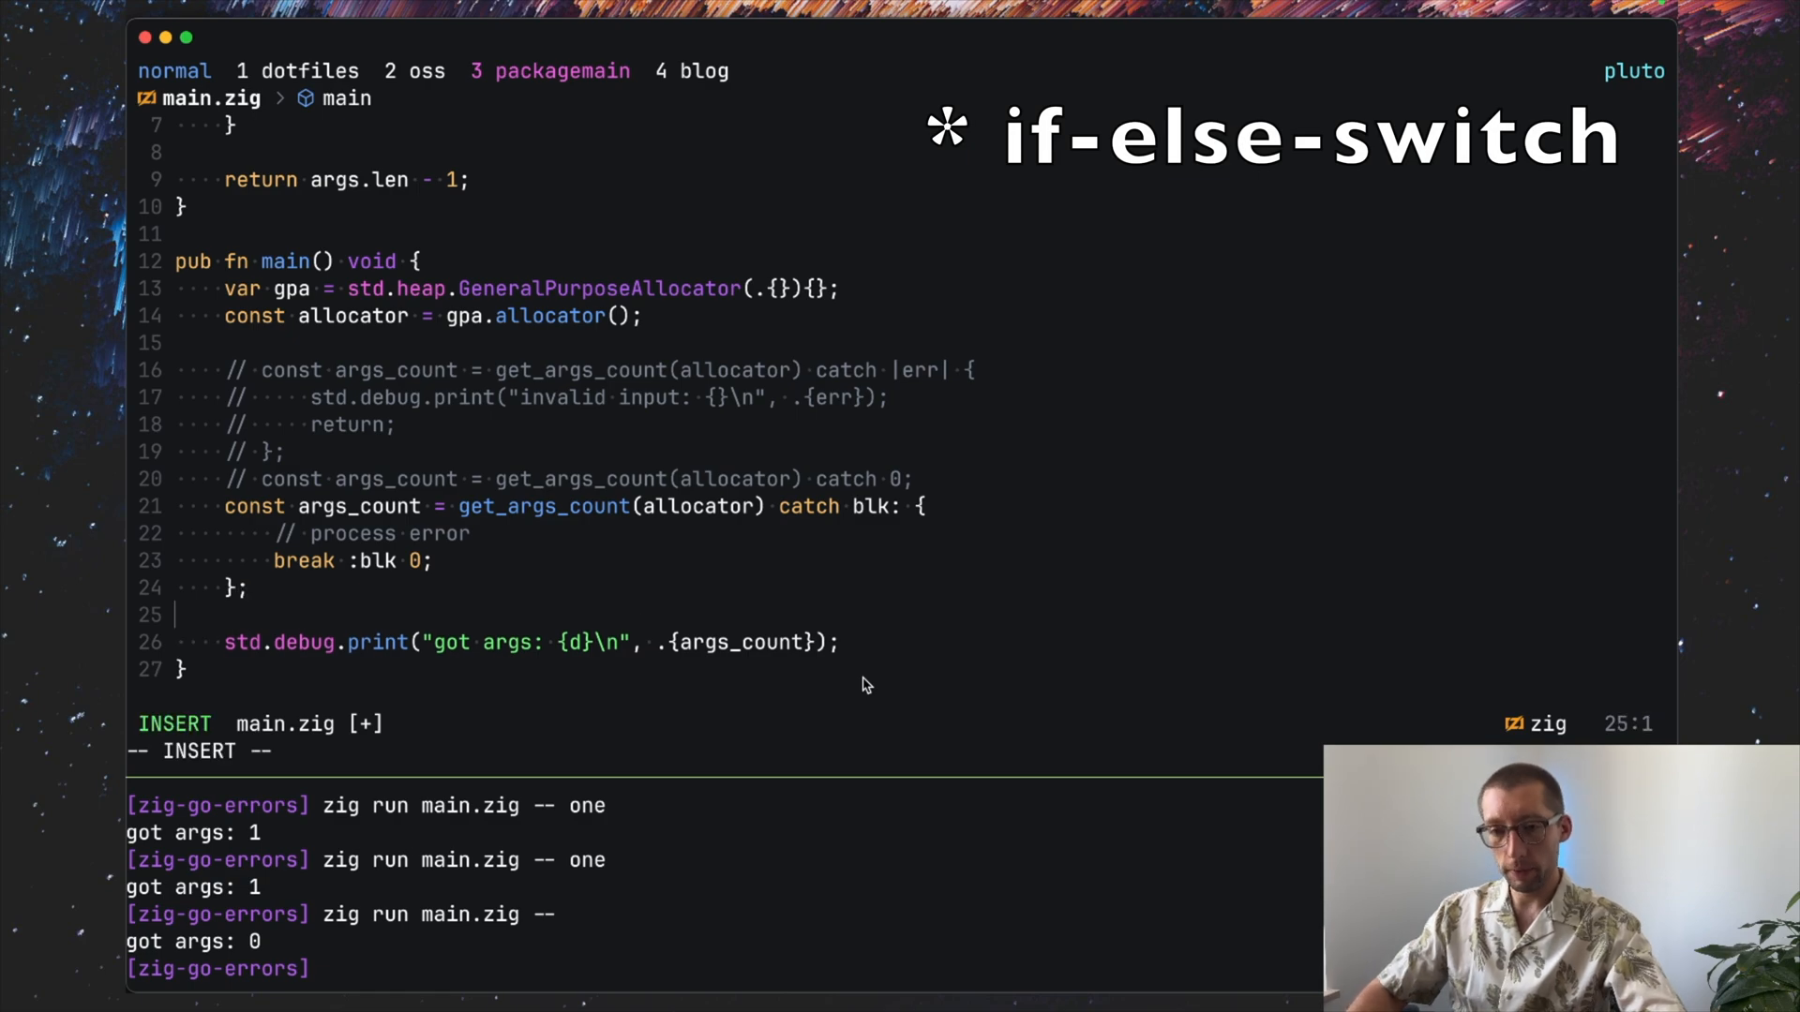
key(enter)
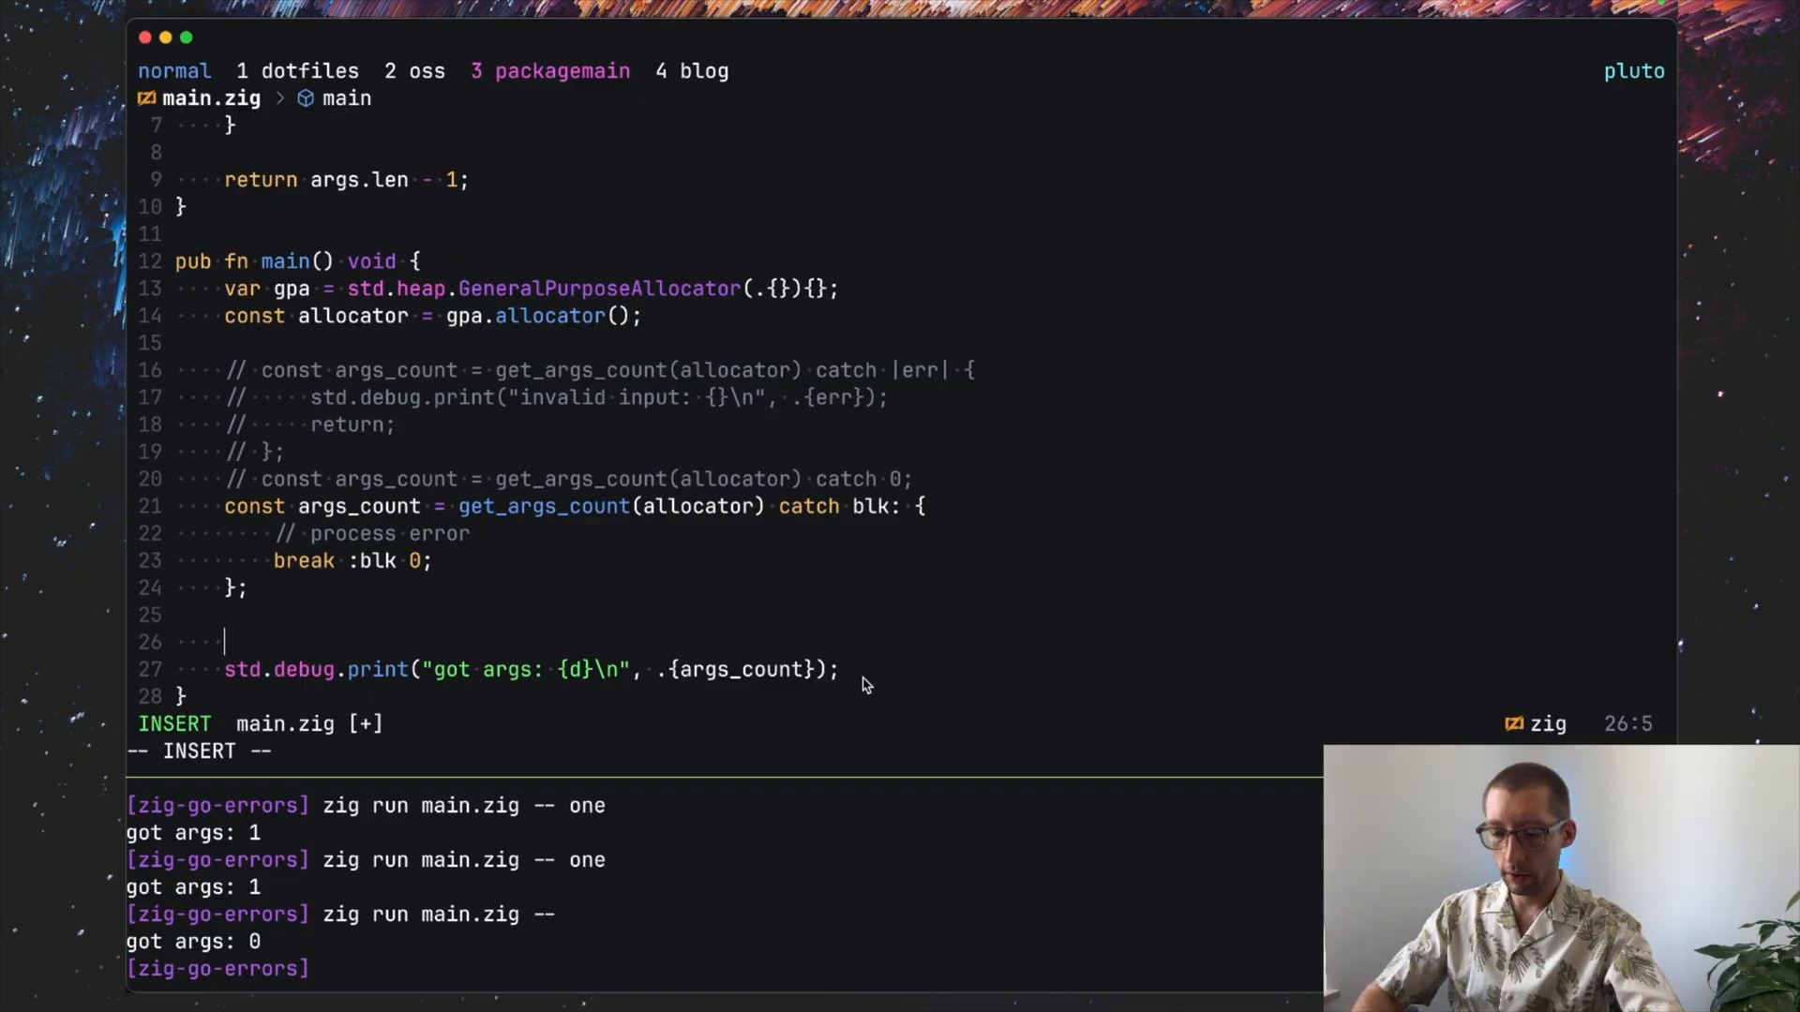
Step: Write if (get_args_count(allocator)) |args_count| { ... } else |err| switch (err)
text(if (get_args_count(a)
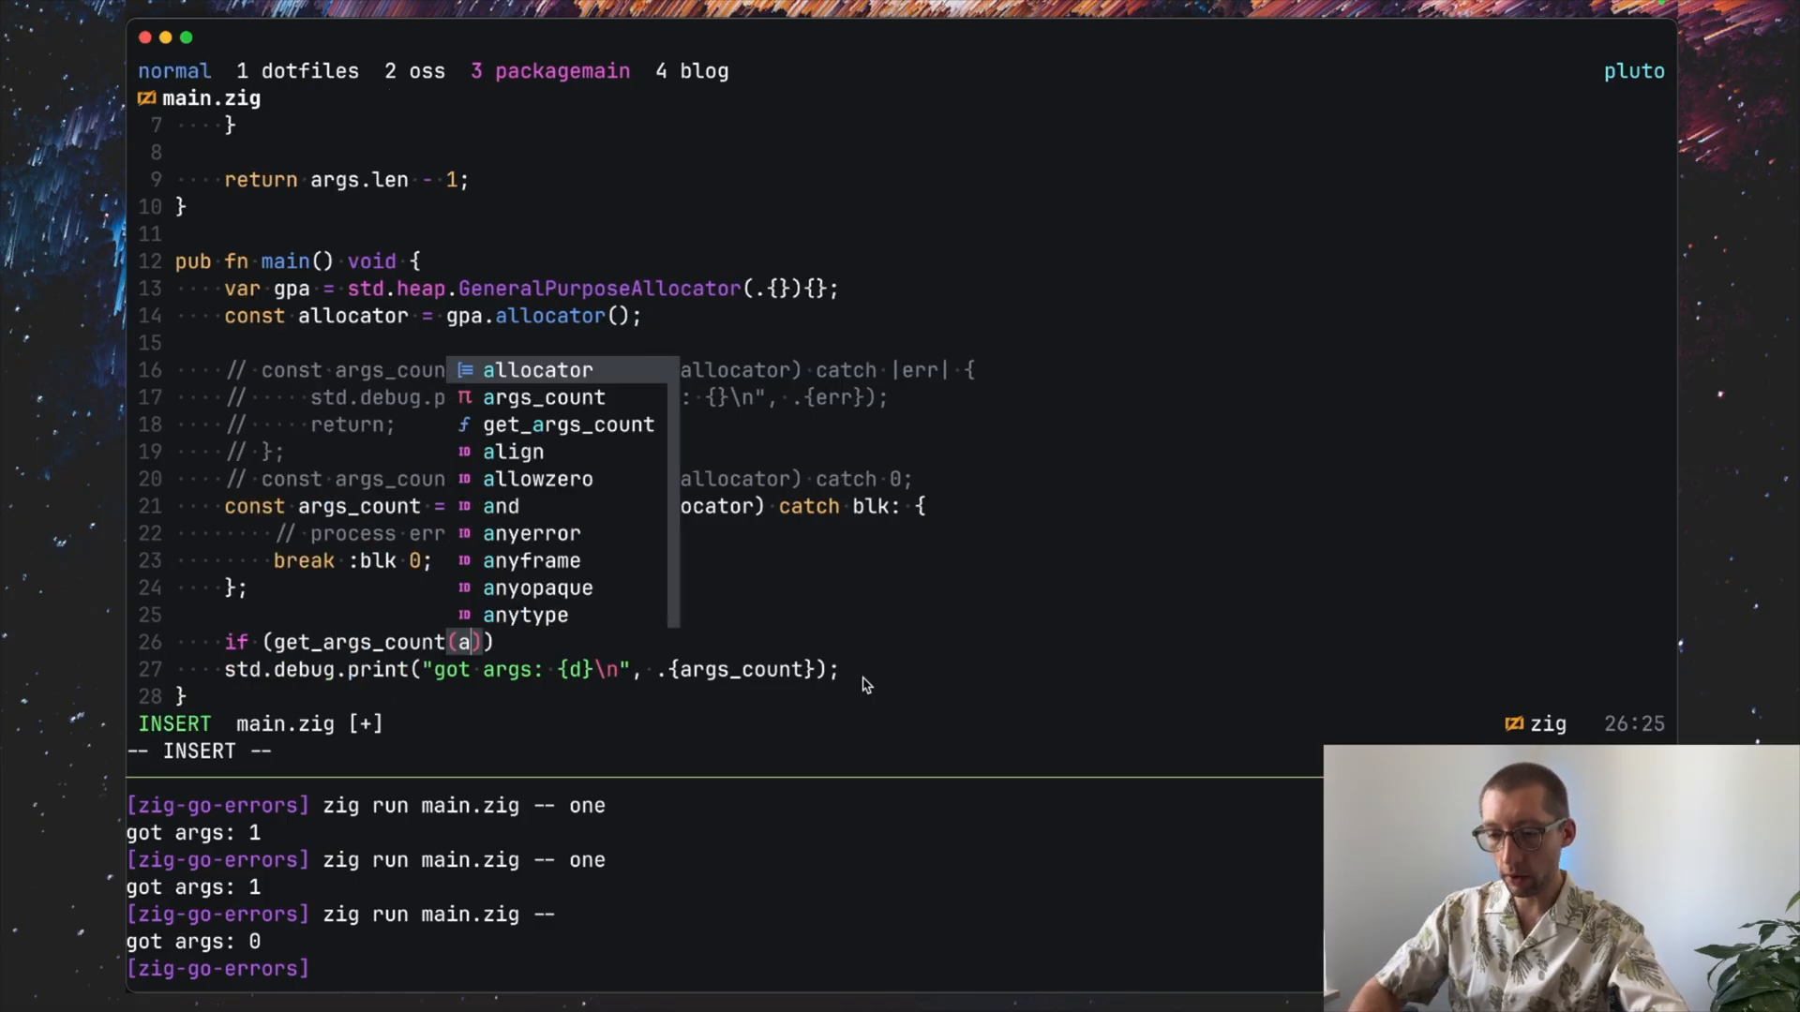
text(llocator)
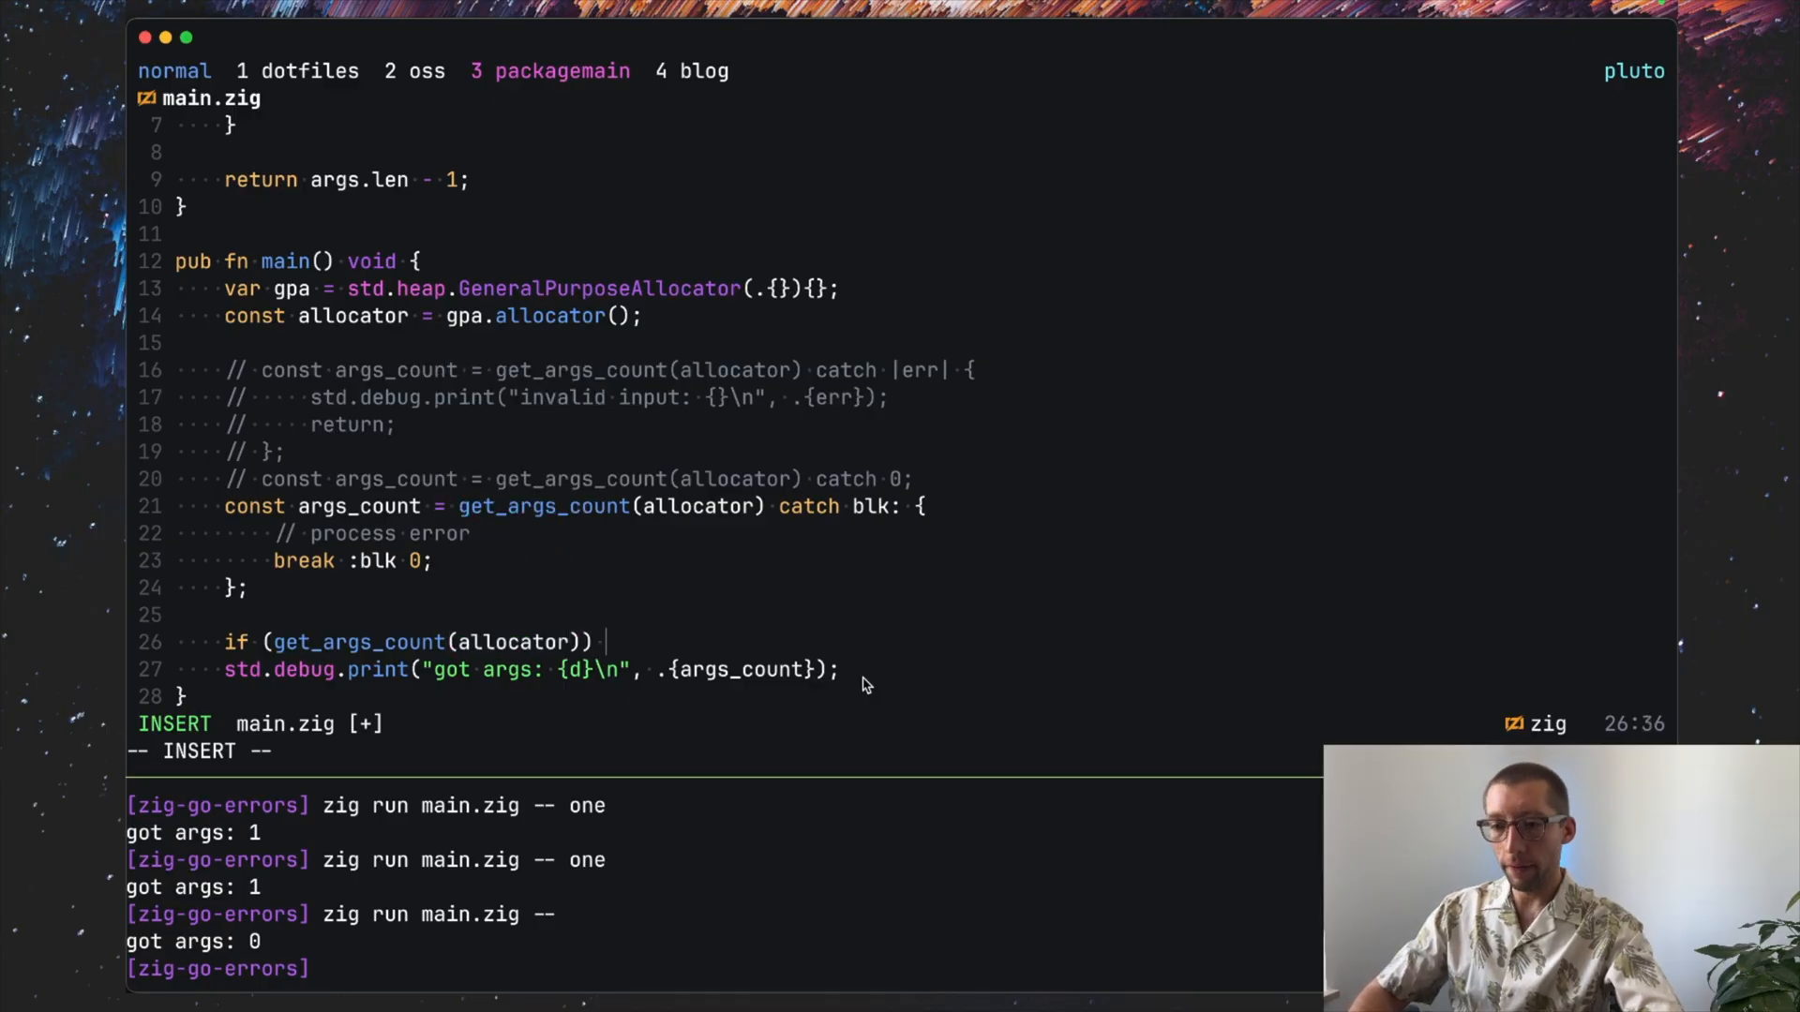
text(||)
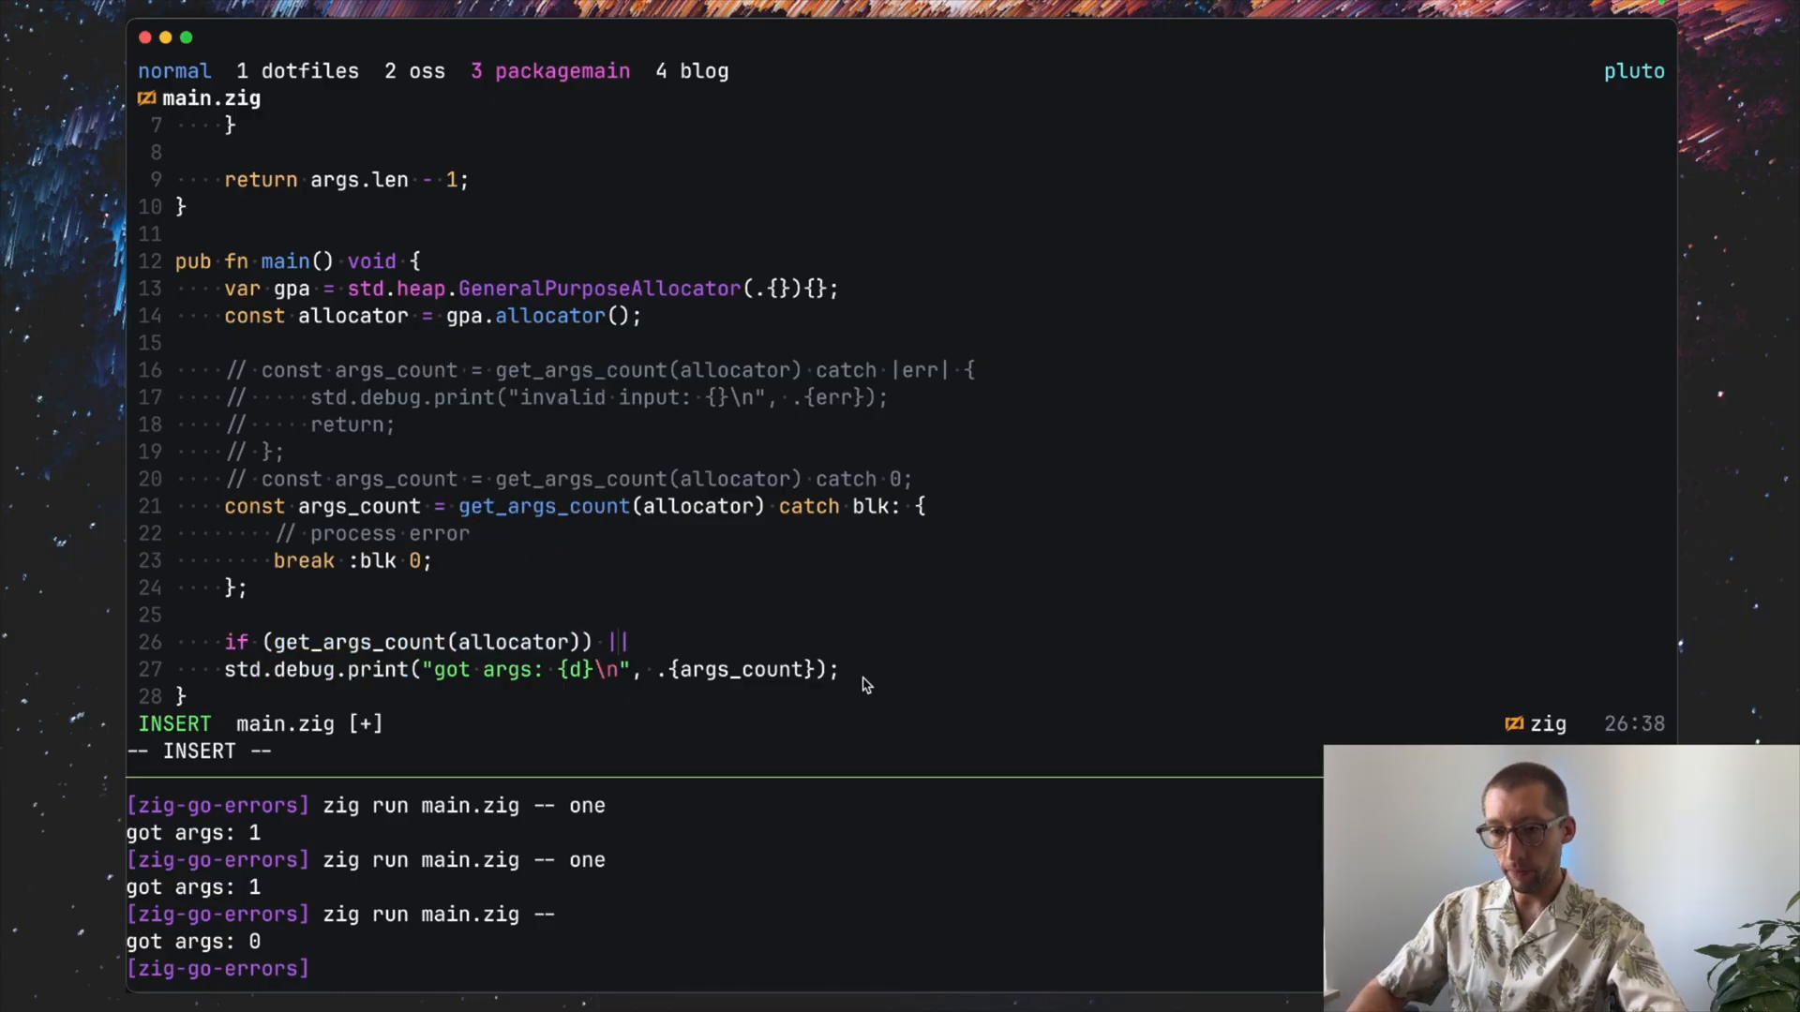
text(args_count)
text(} else)
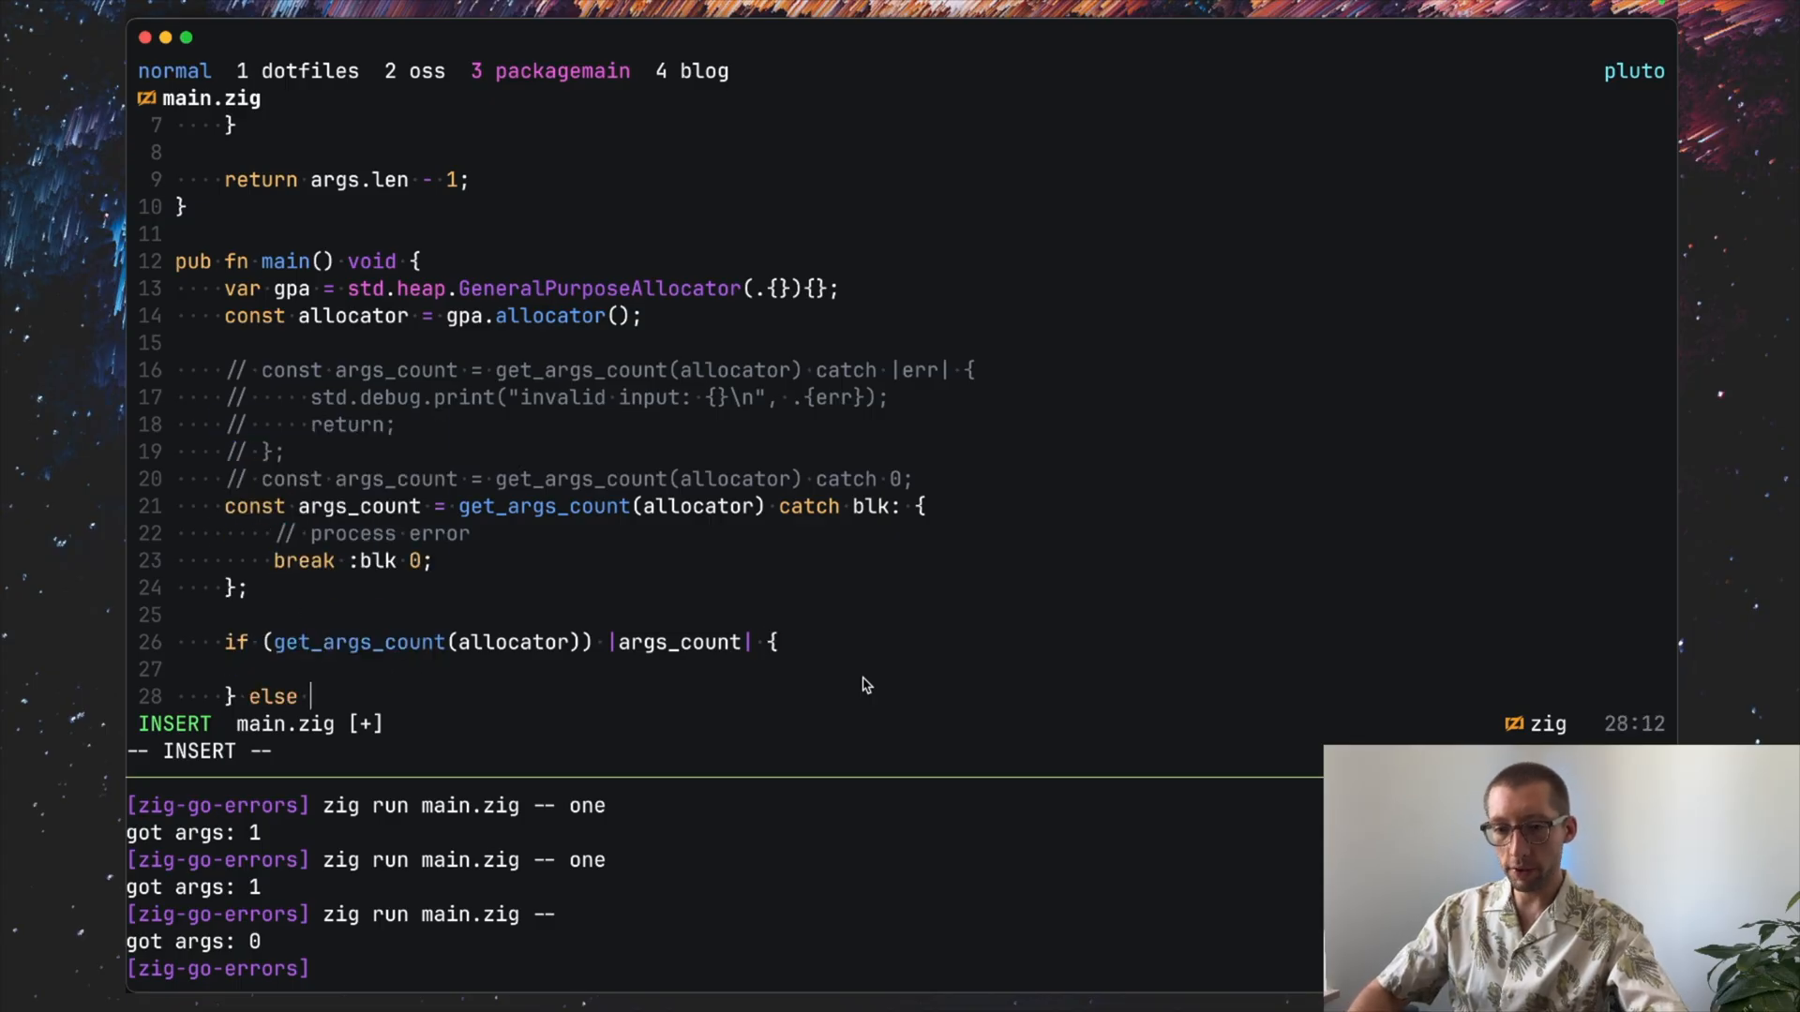
text(|err)
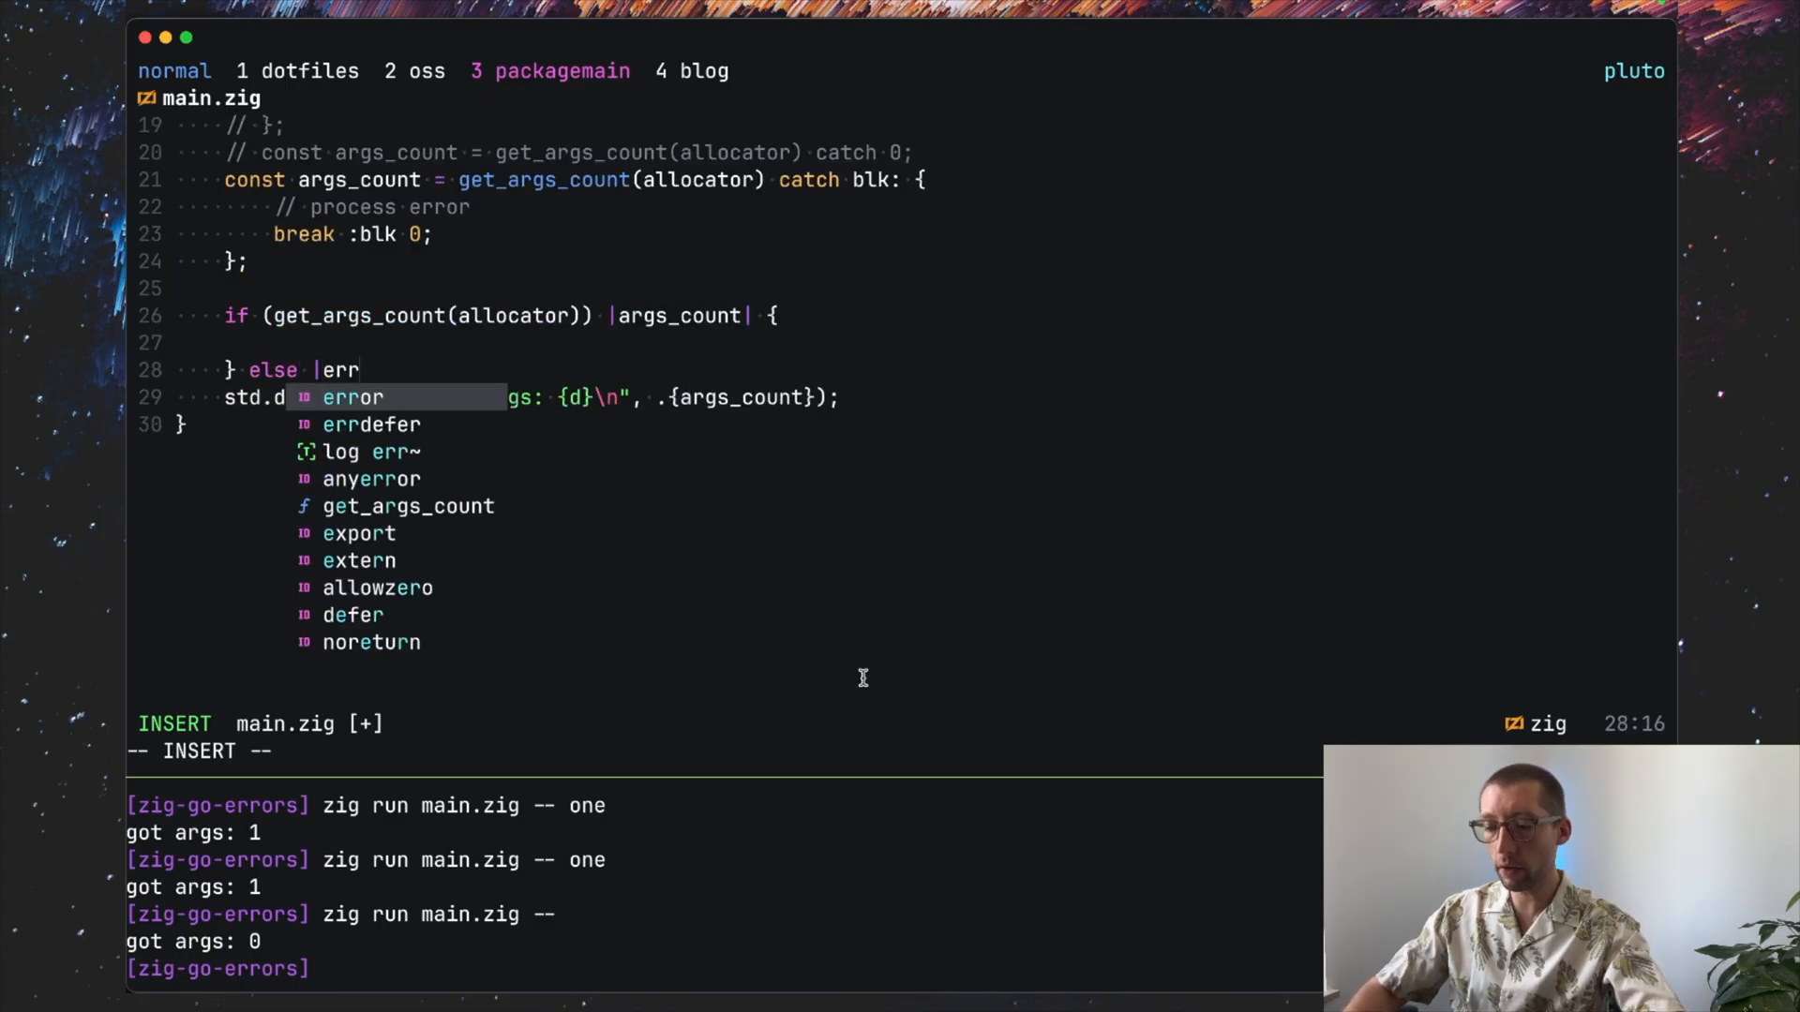
text(switch (err) {)
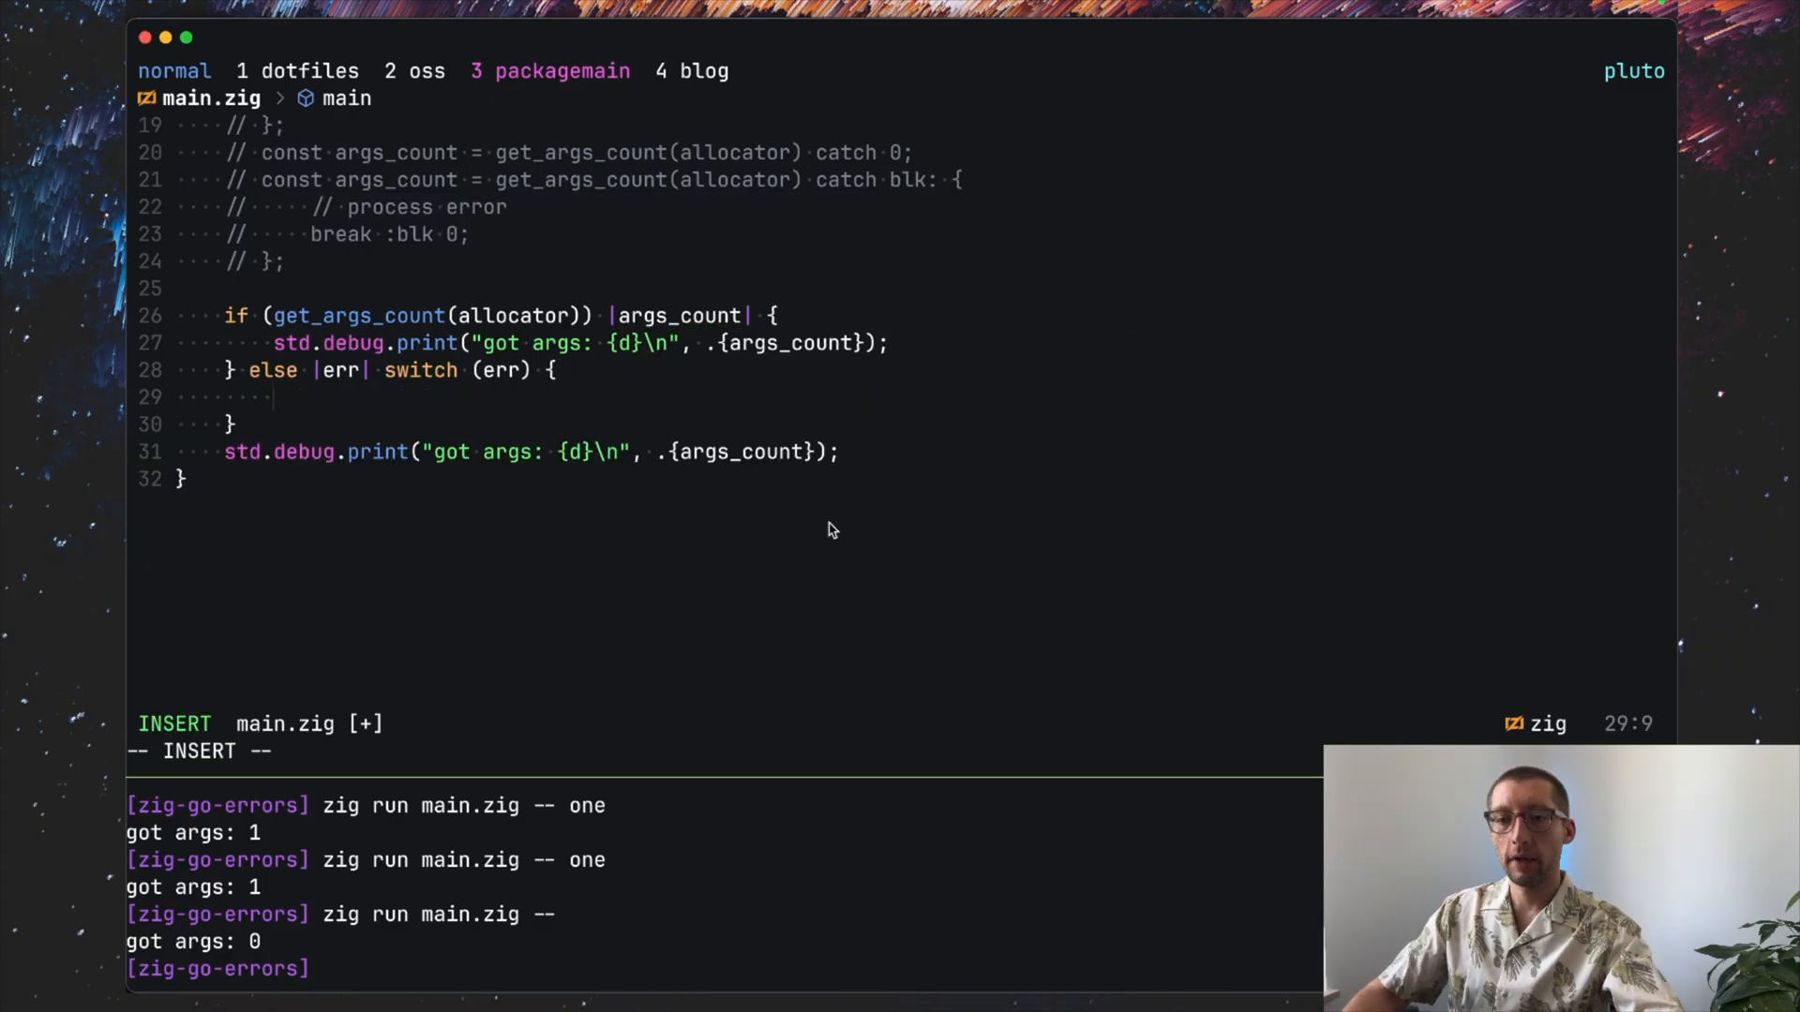
Step: Add error.EmptyArgs => { ... } and else => { ... } arms to the switch
text(error.)
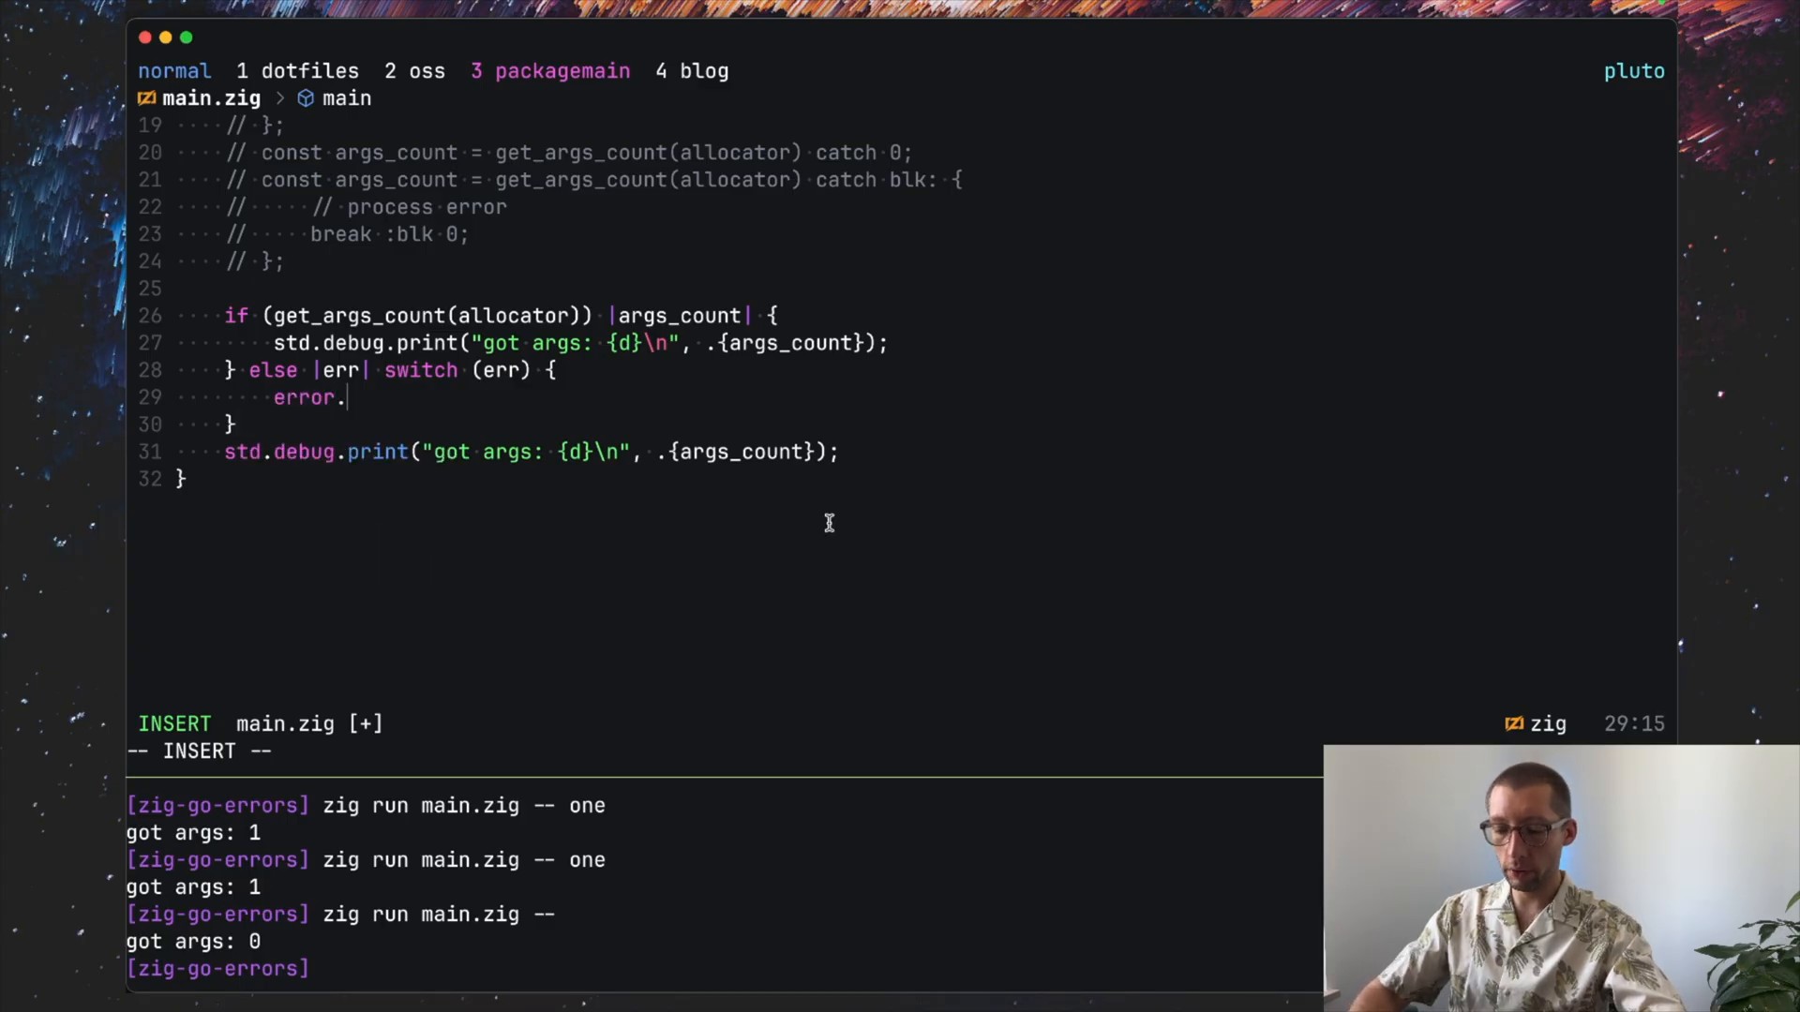
text(Emp)
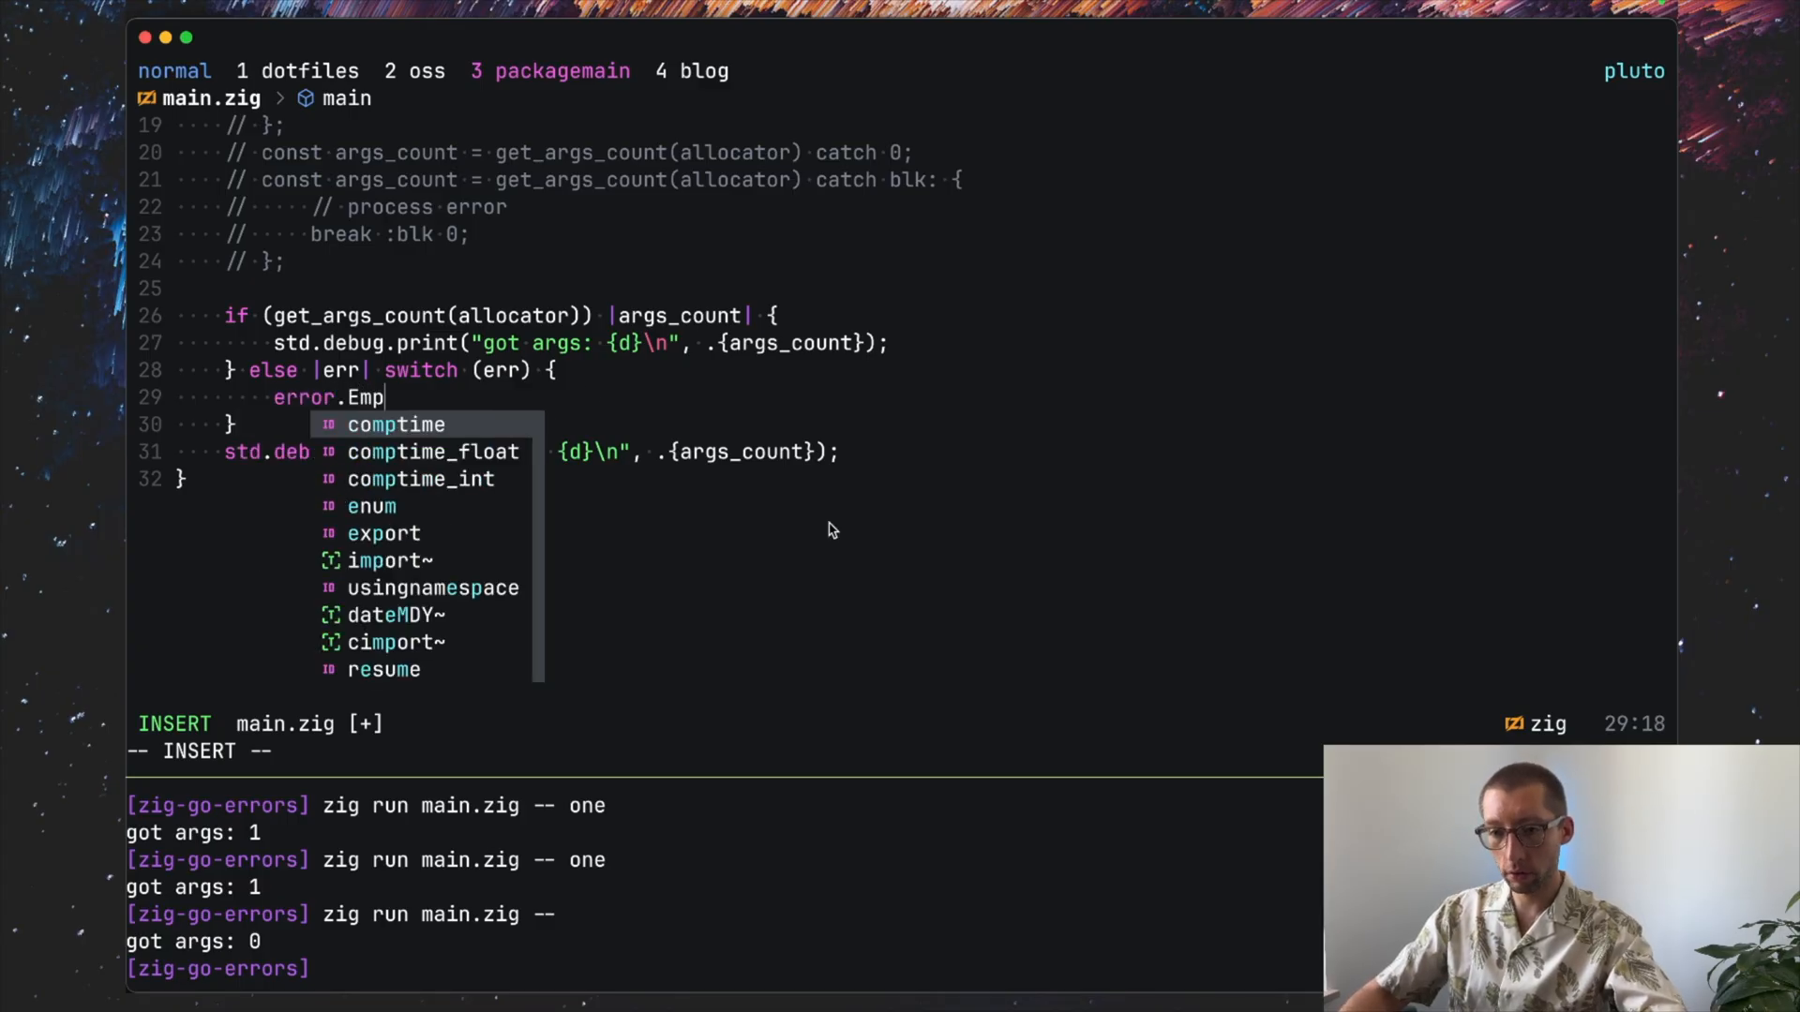
text(tyArgs => {)
text(},)
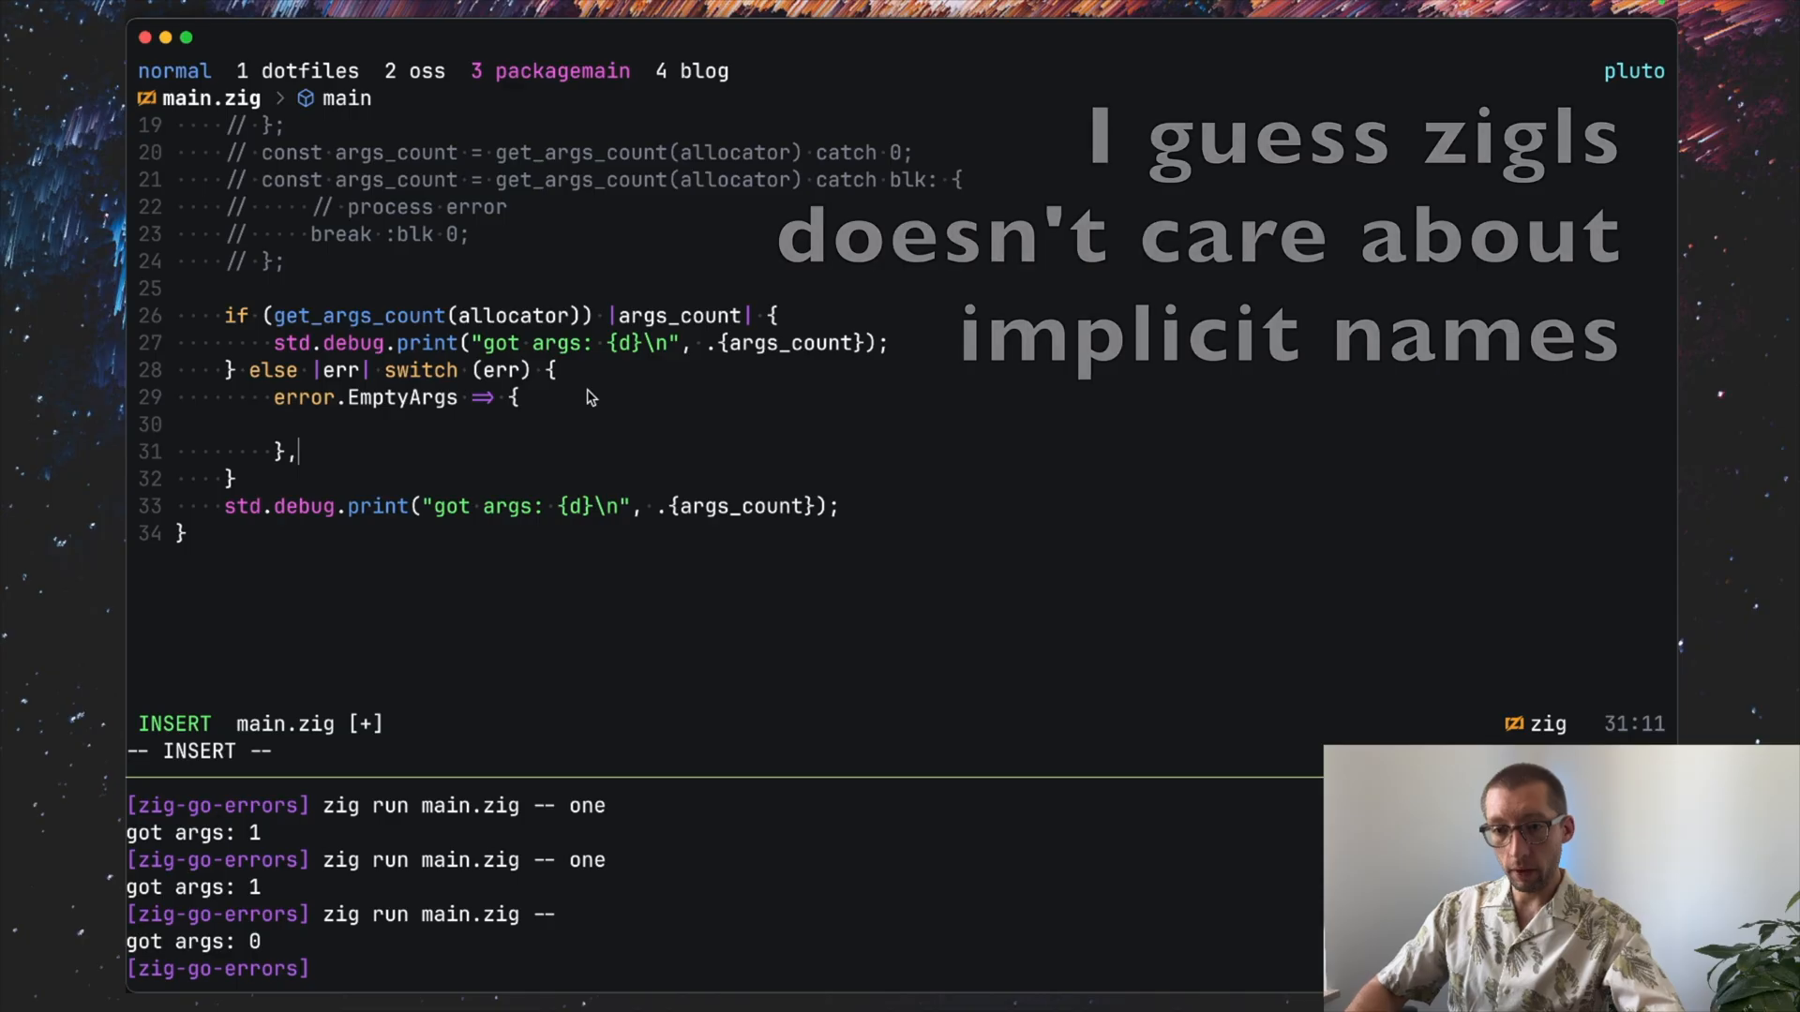
text(else => {)
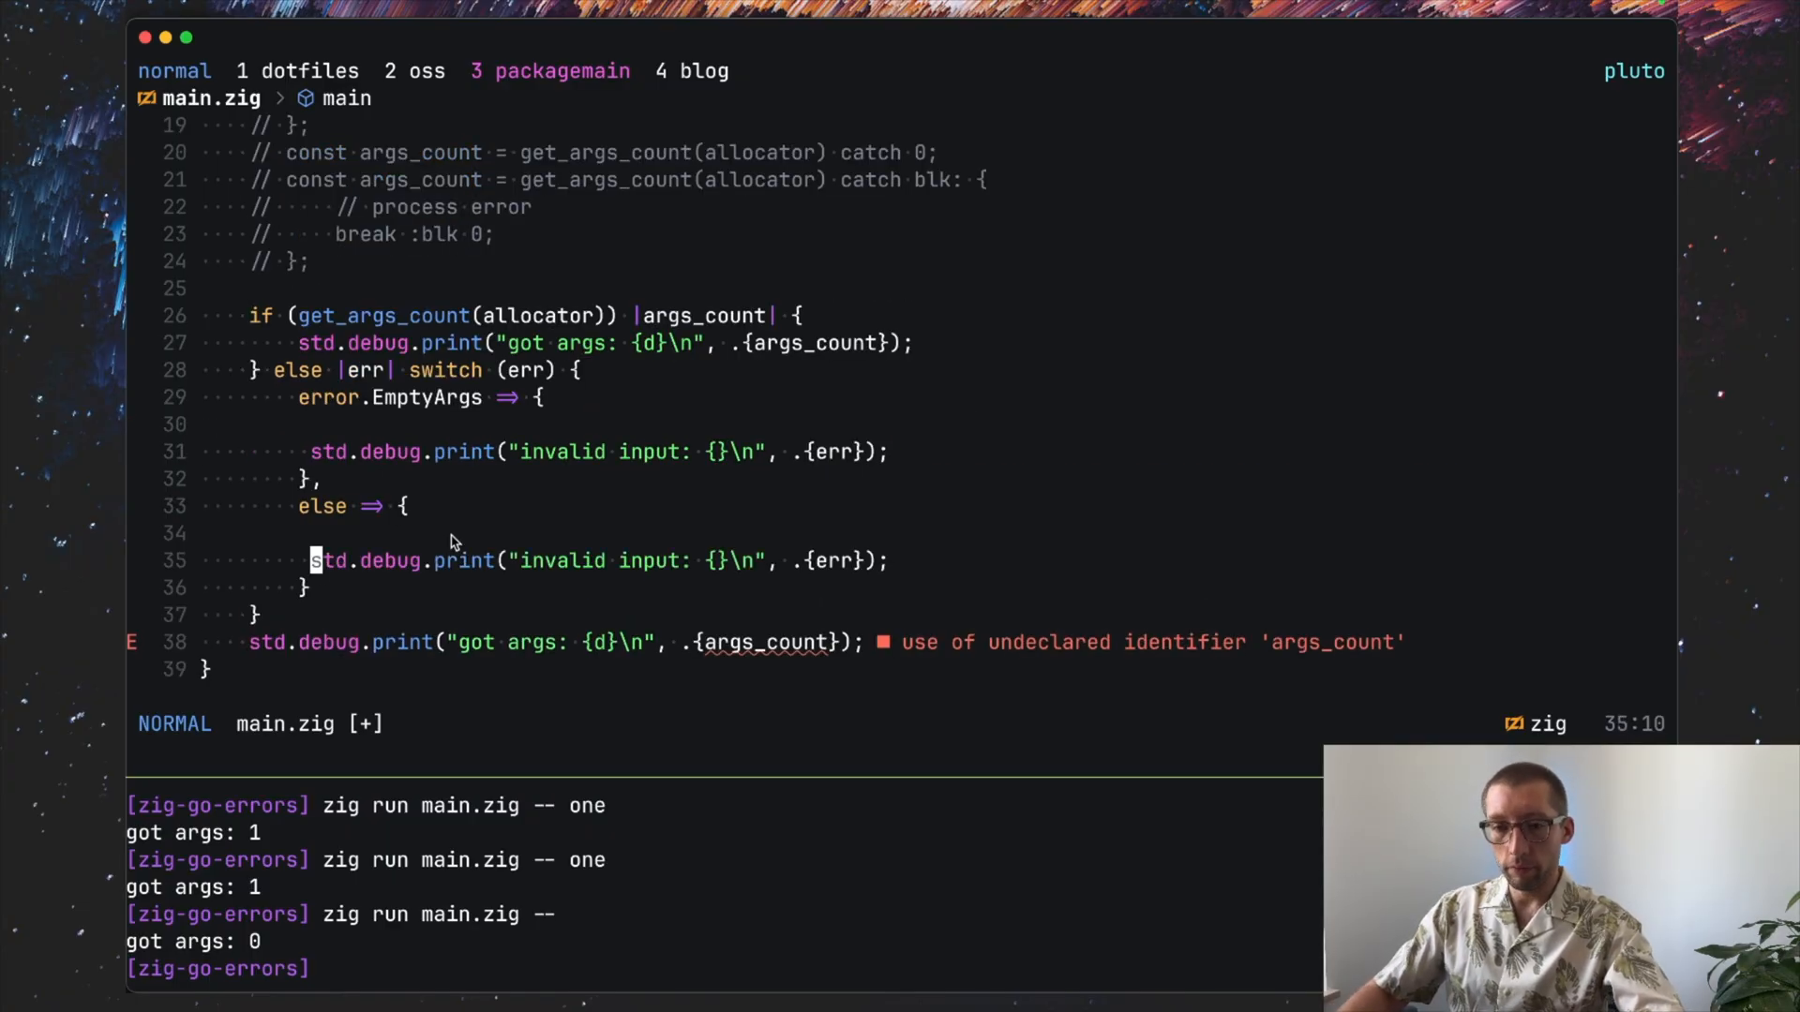
Step: Rewrite the else branch print message to "unexpected error"
key(i)
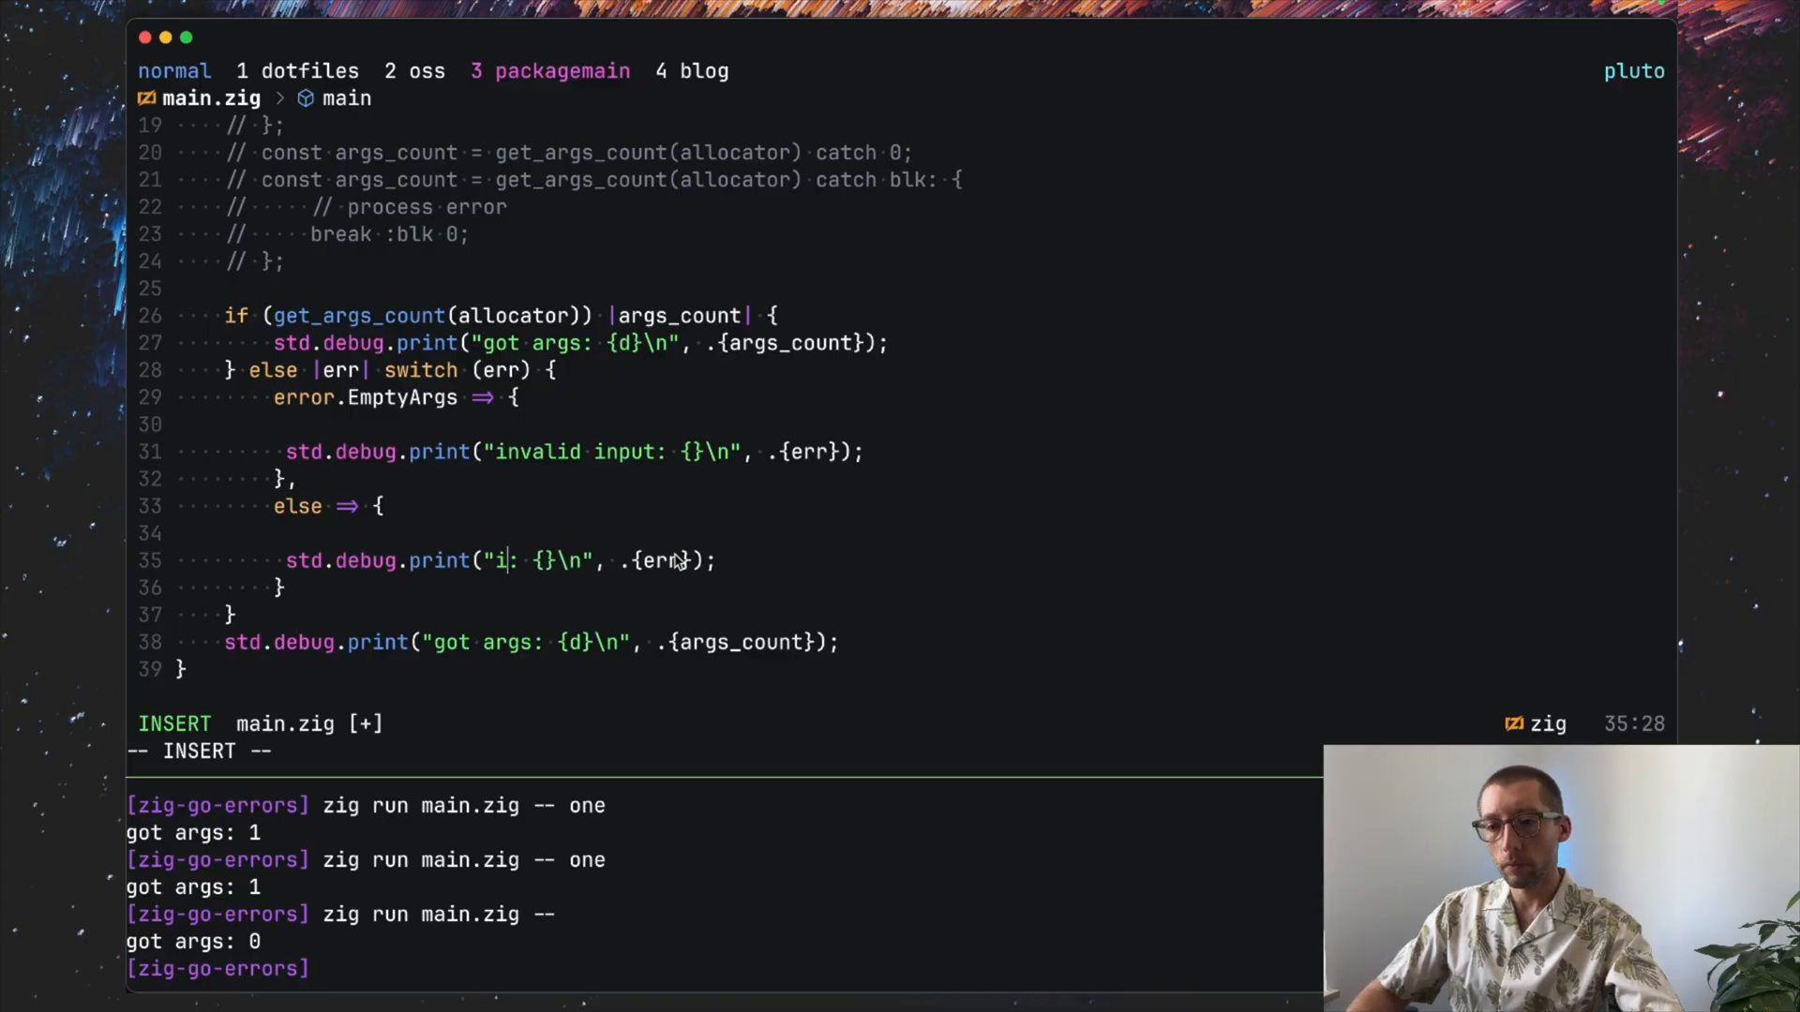
text(unexpected error)
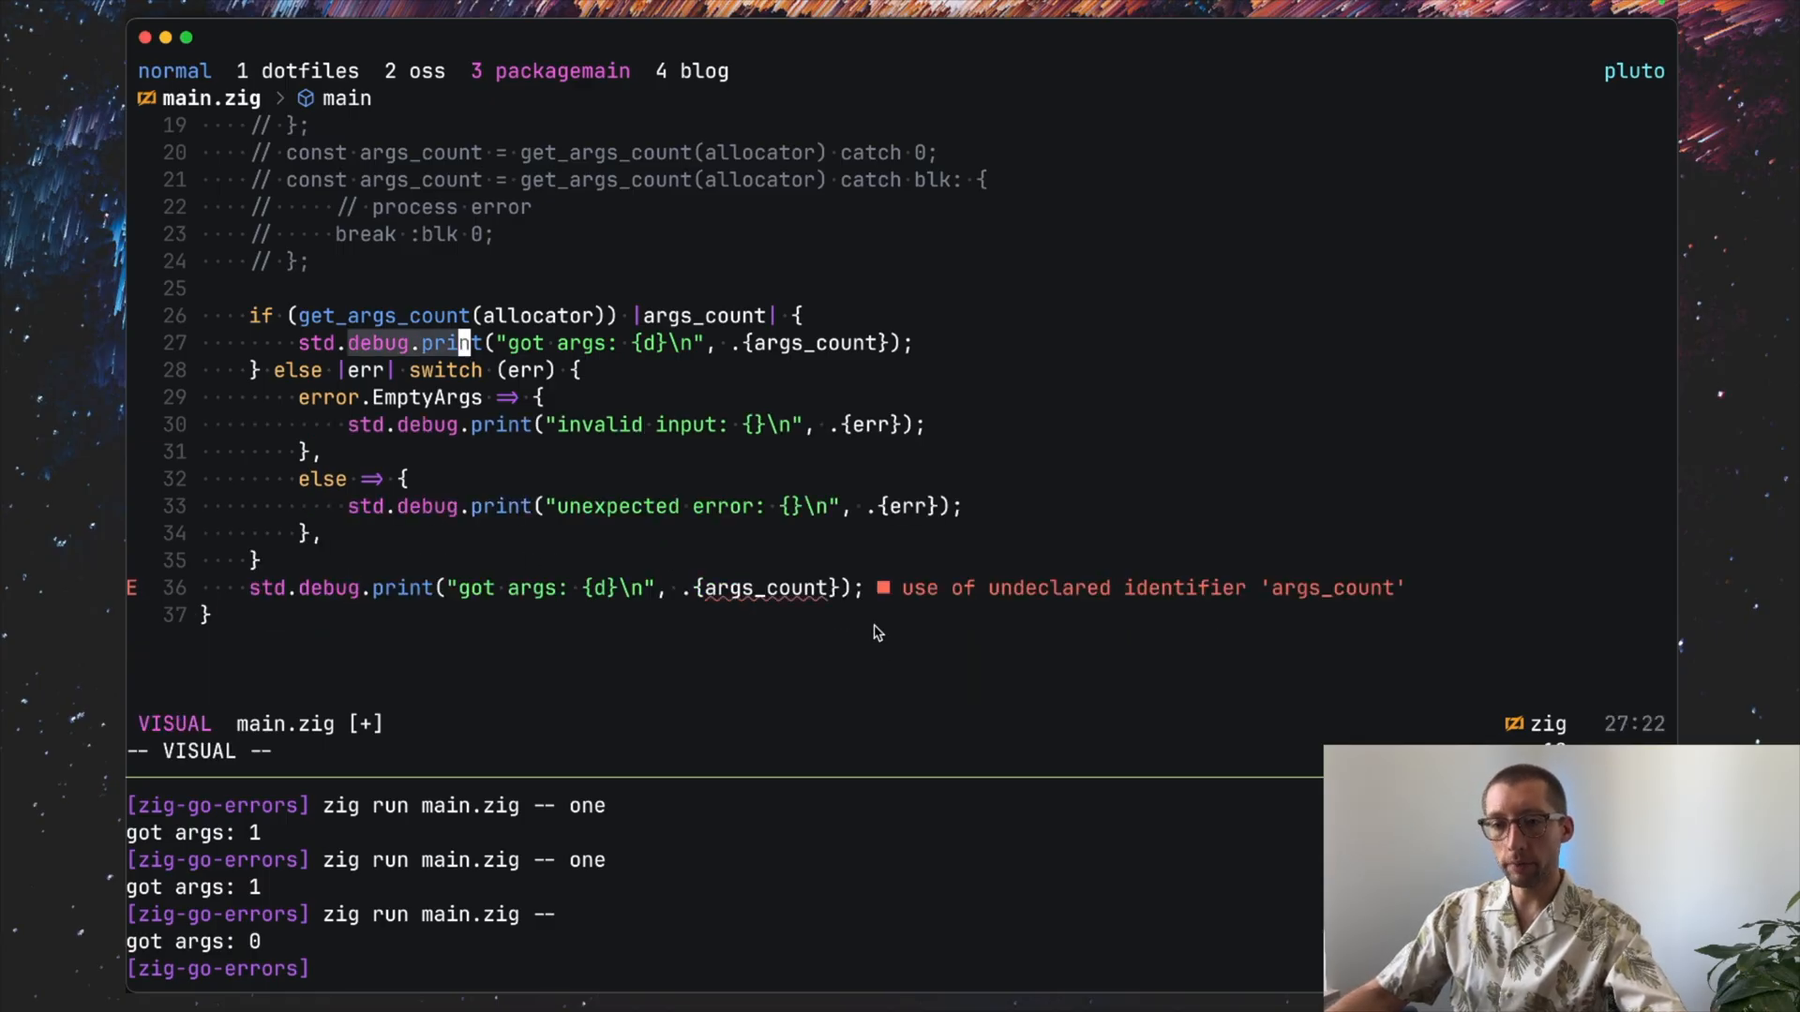
key(Escape)
text(// )
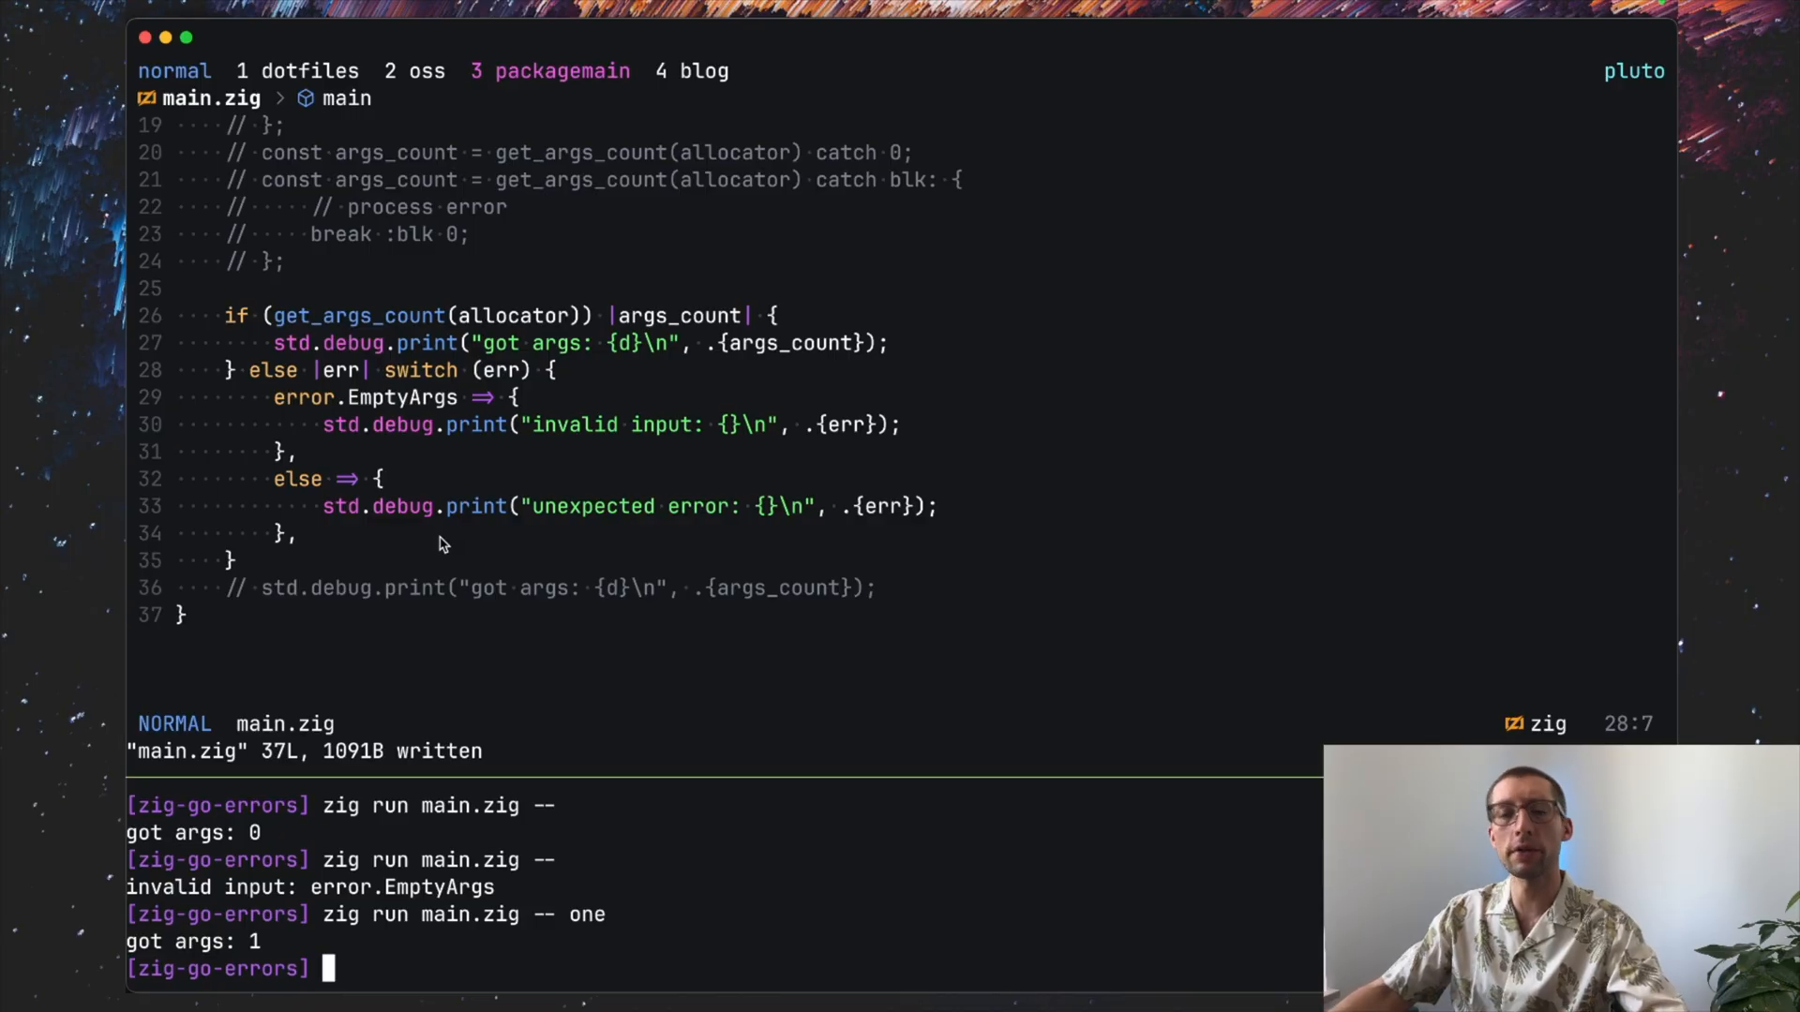
mouse_move(514, 630)
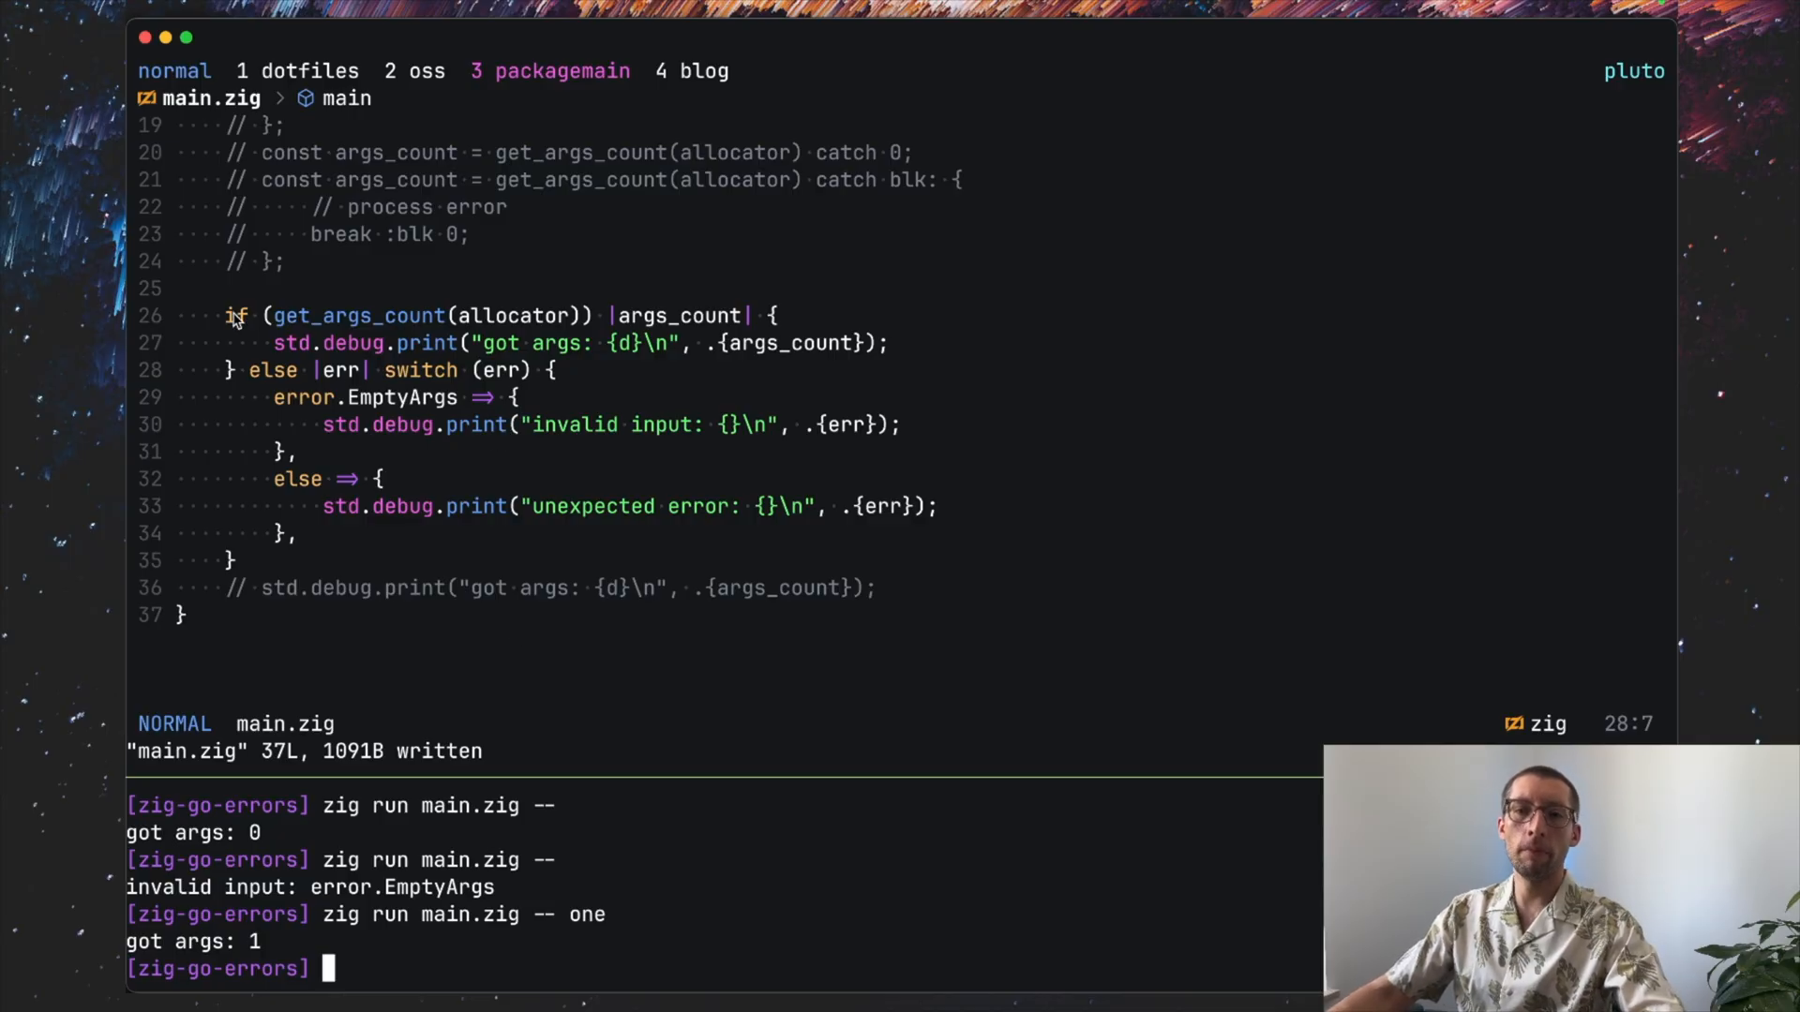
mouse_move(326, 398)
text(/)
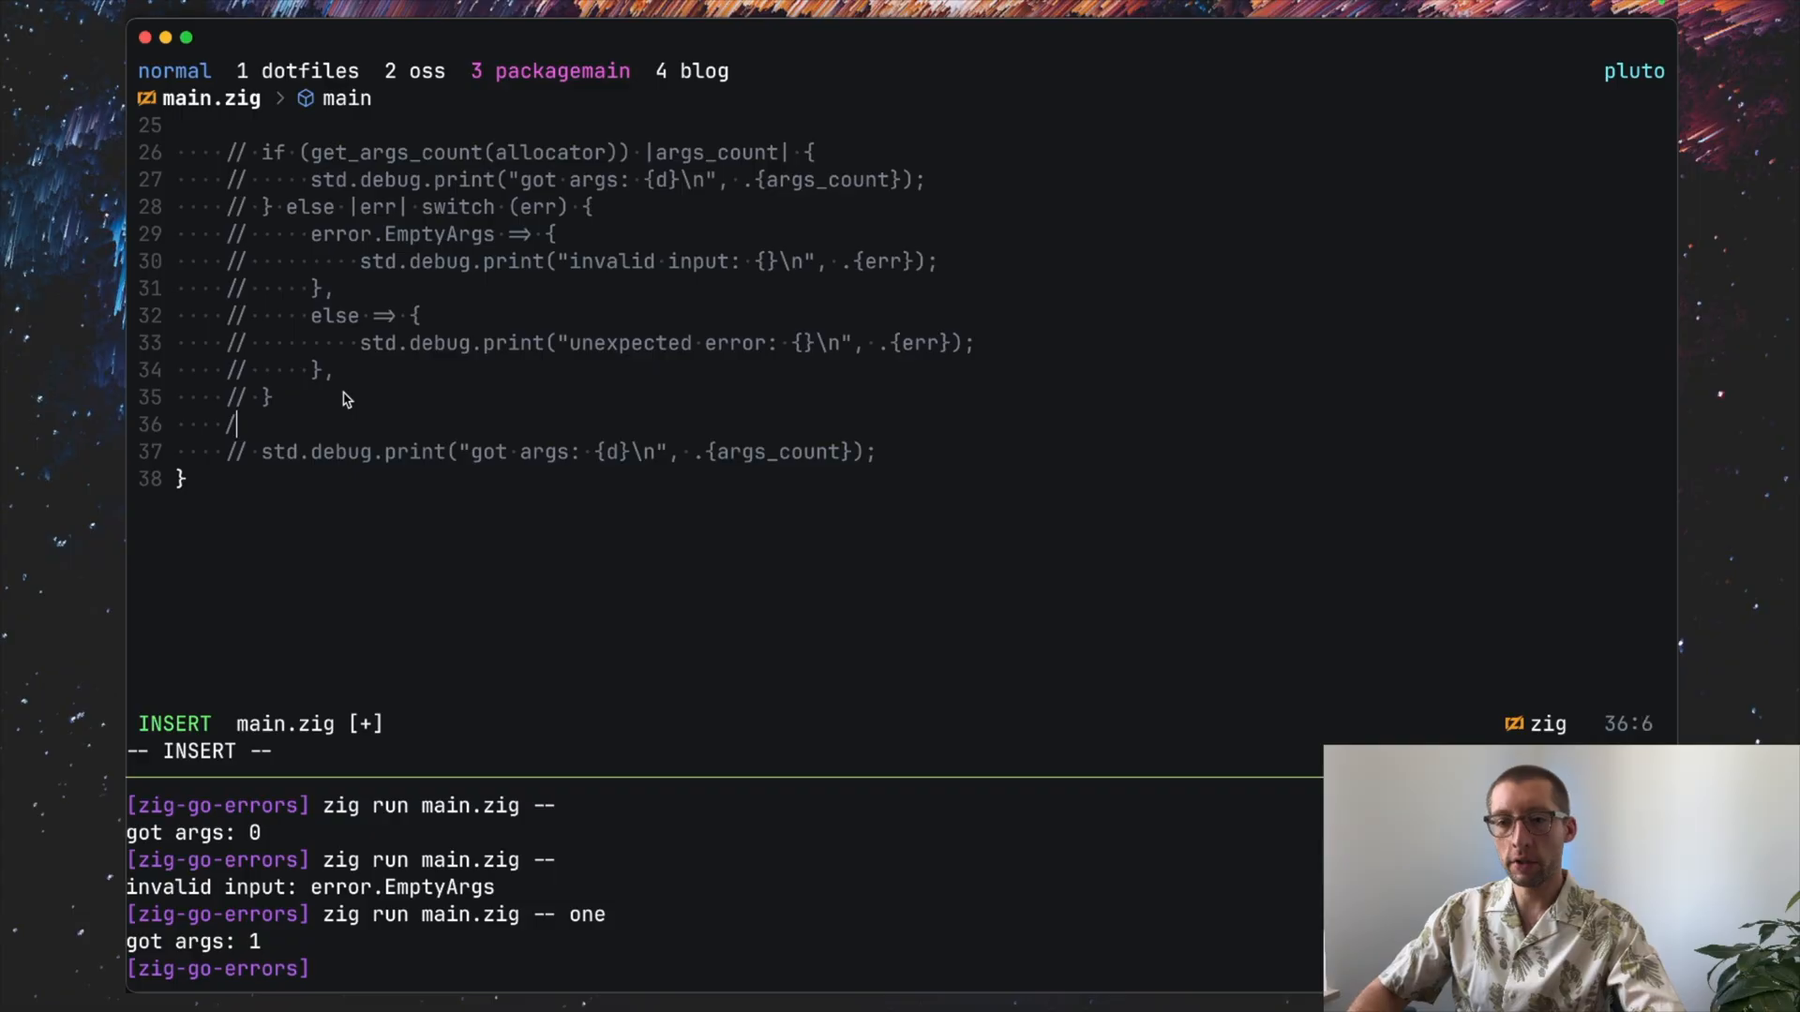
Step: Write `const args_count = get_args_count(allocator) catch unreachable;` and save
text(const args_count = get_args_count(allocator) catch unre;)
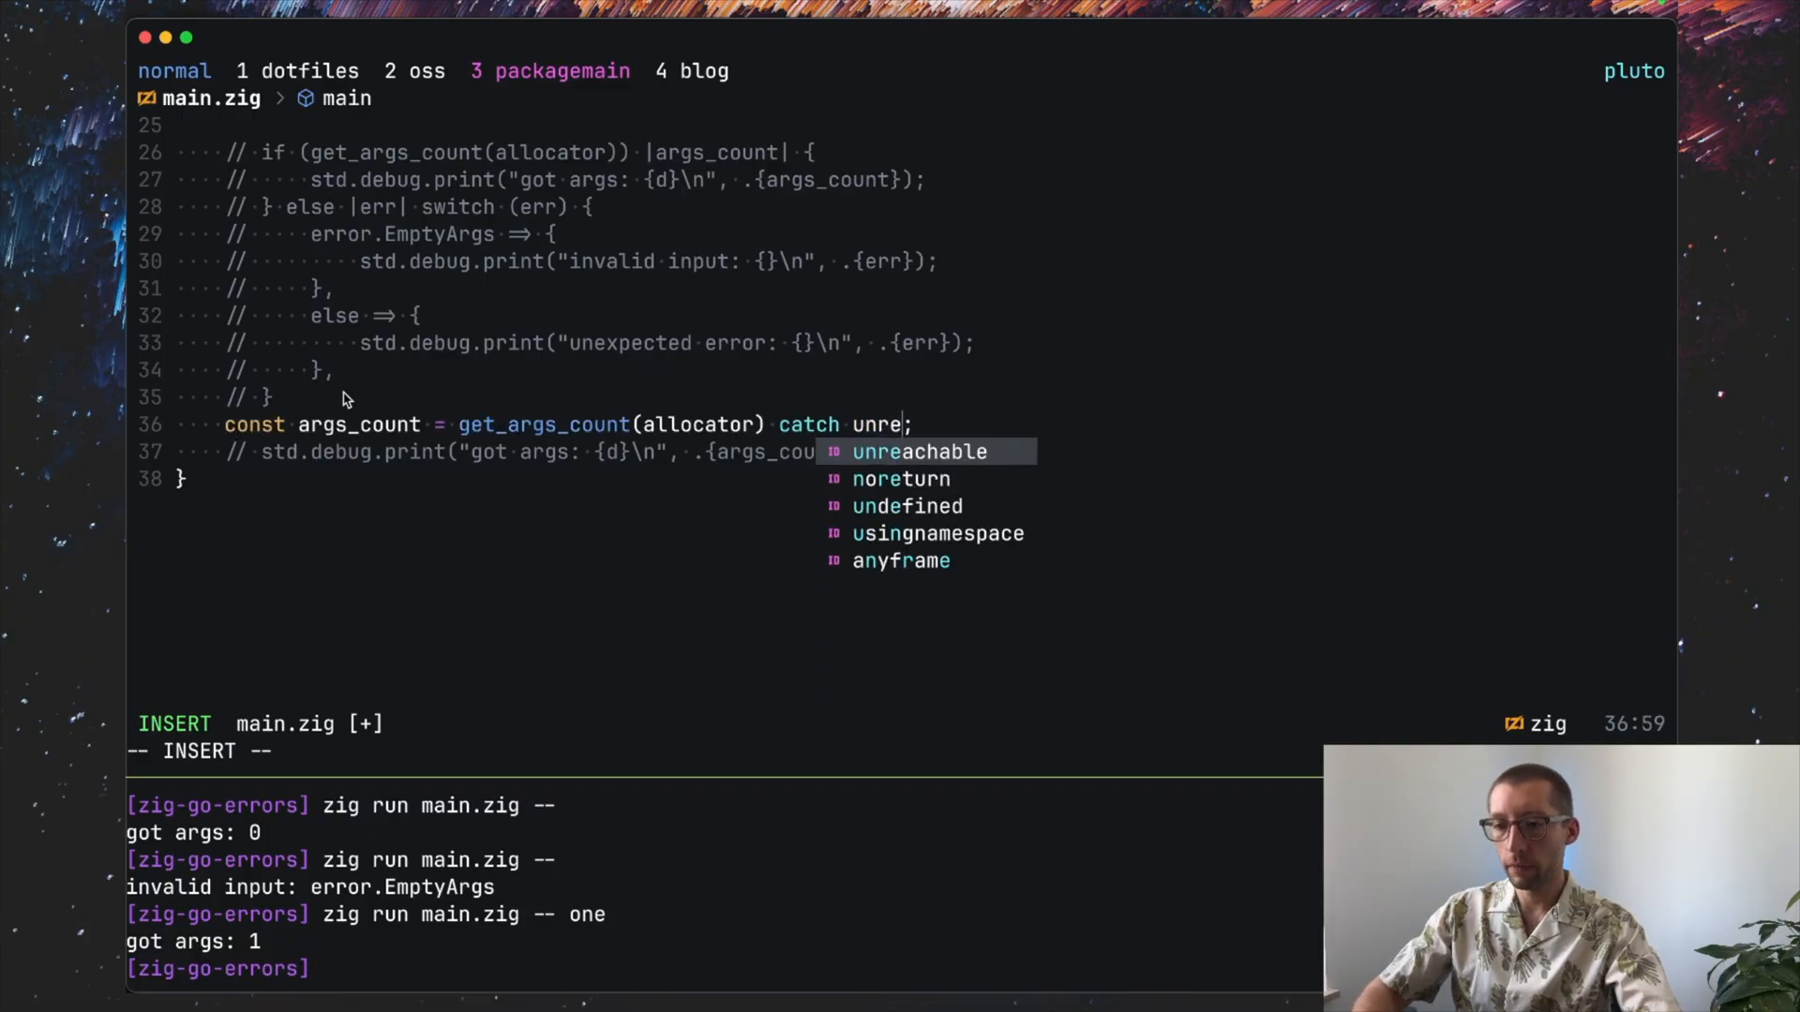
key(Tab)
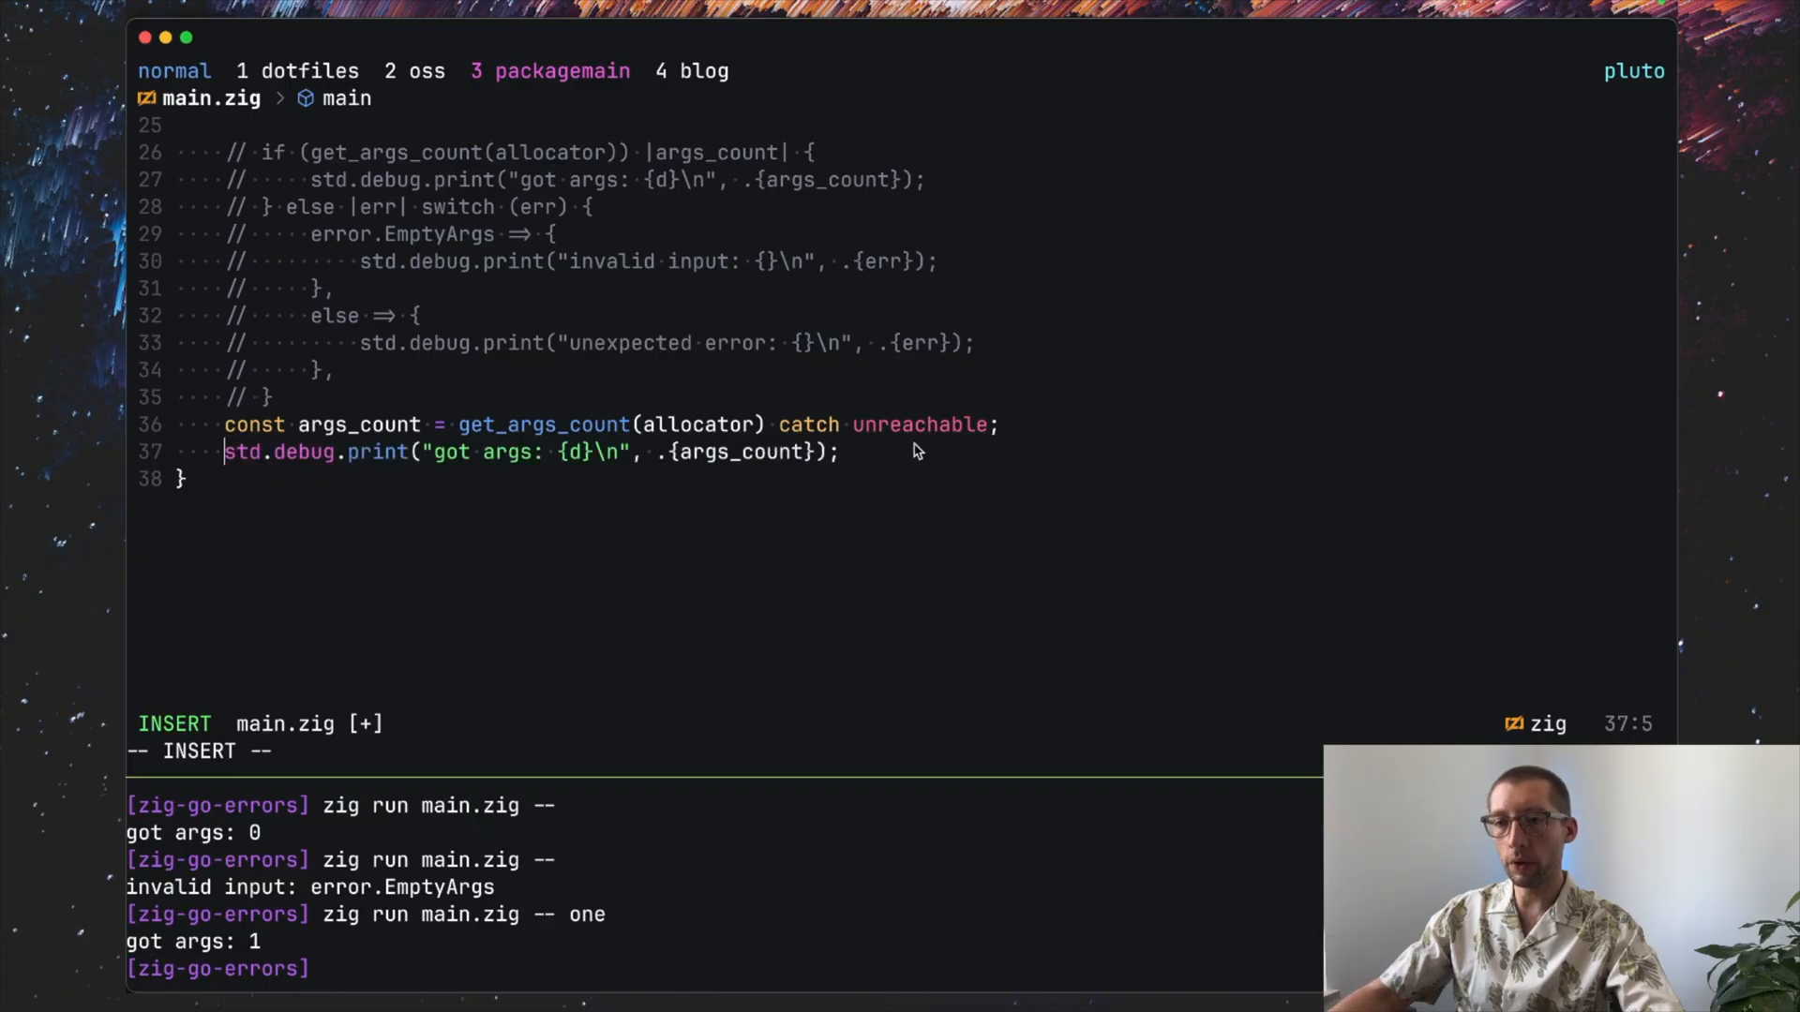
key(Escape)
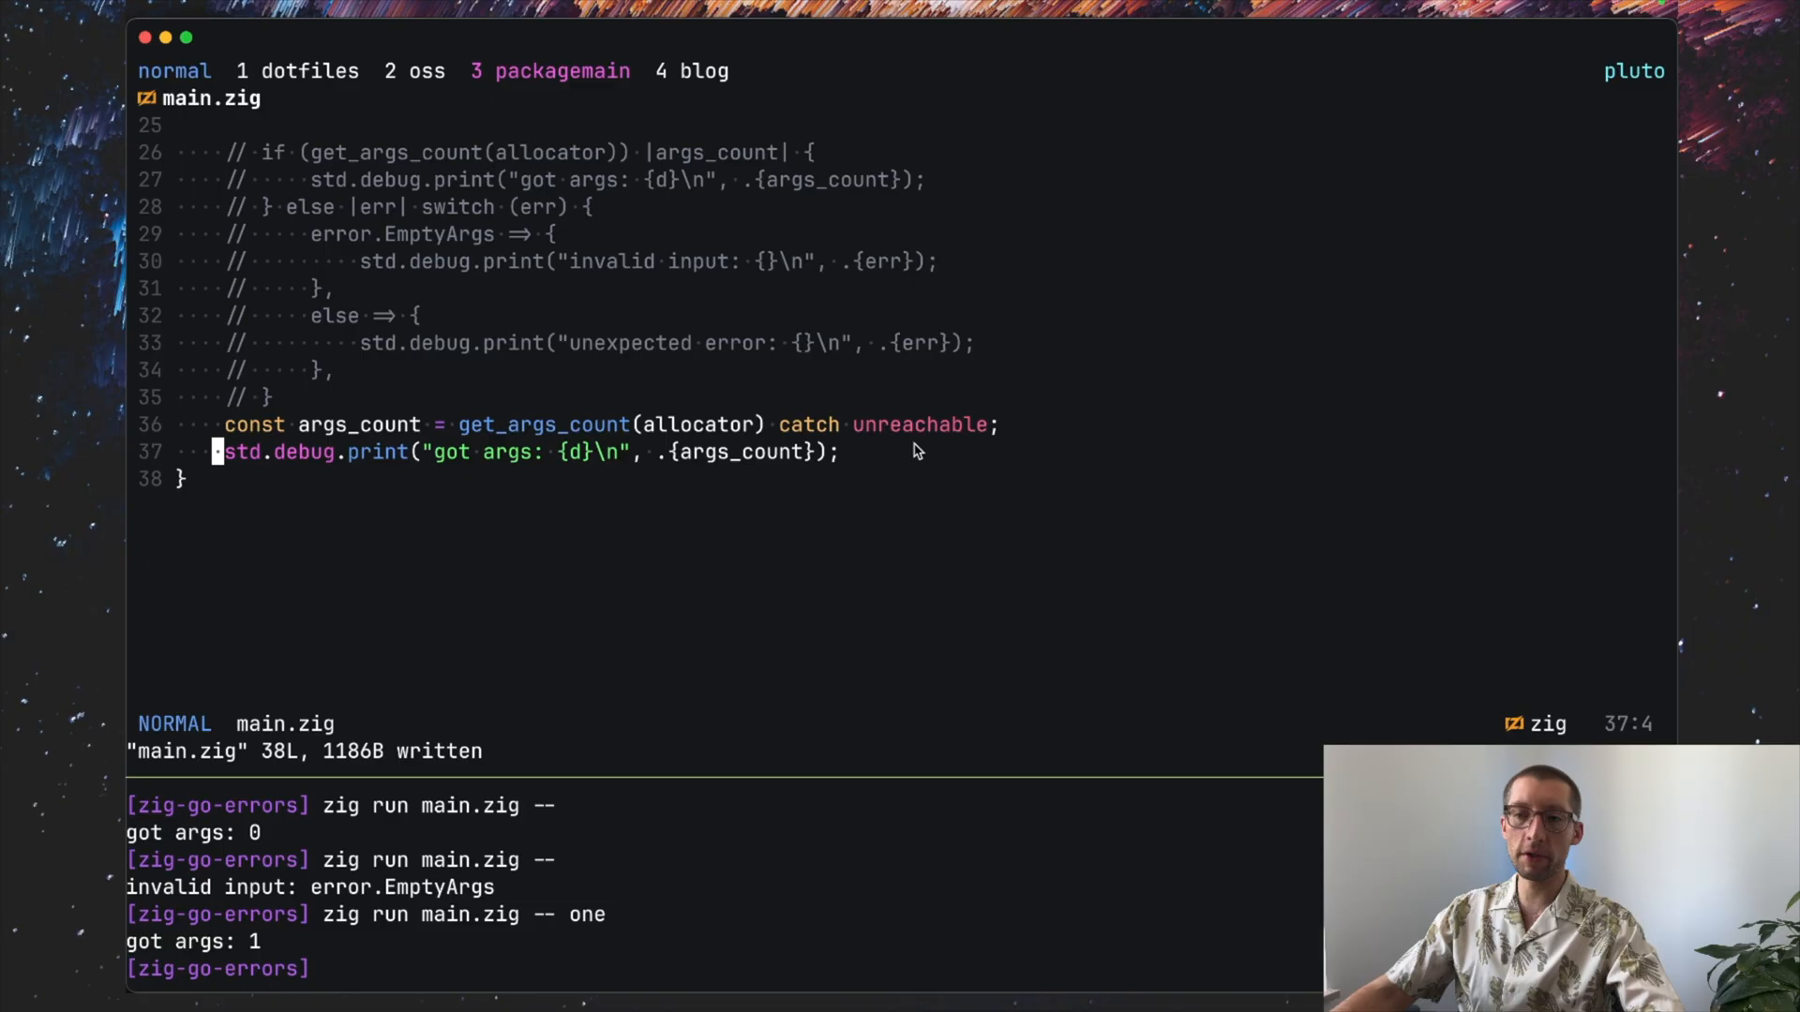
Step: Run `zig run main.zig -- one` in the terminal, printing got args: 1
text(zig run main.zig -- one)
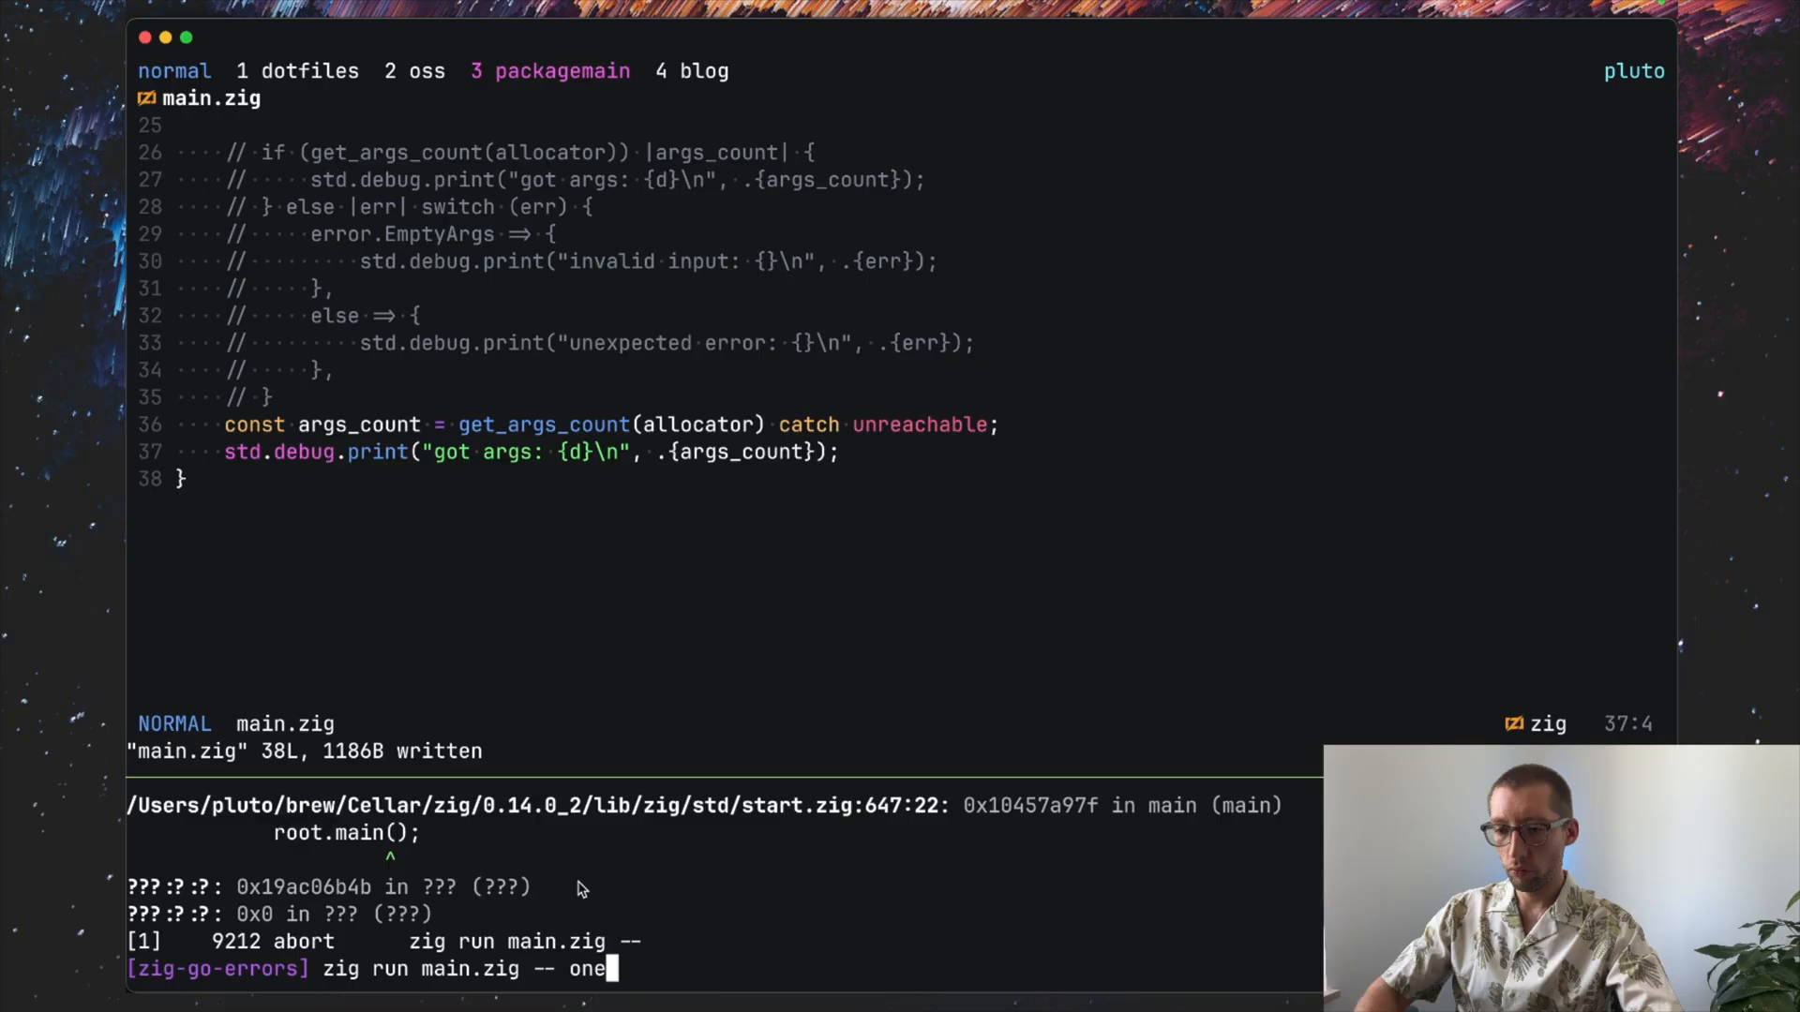
key(Return)
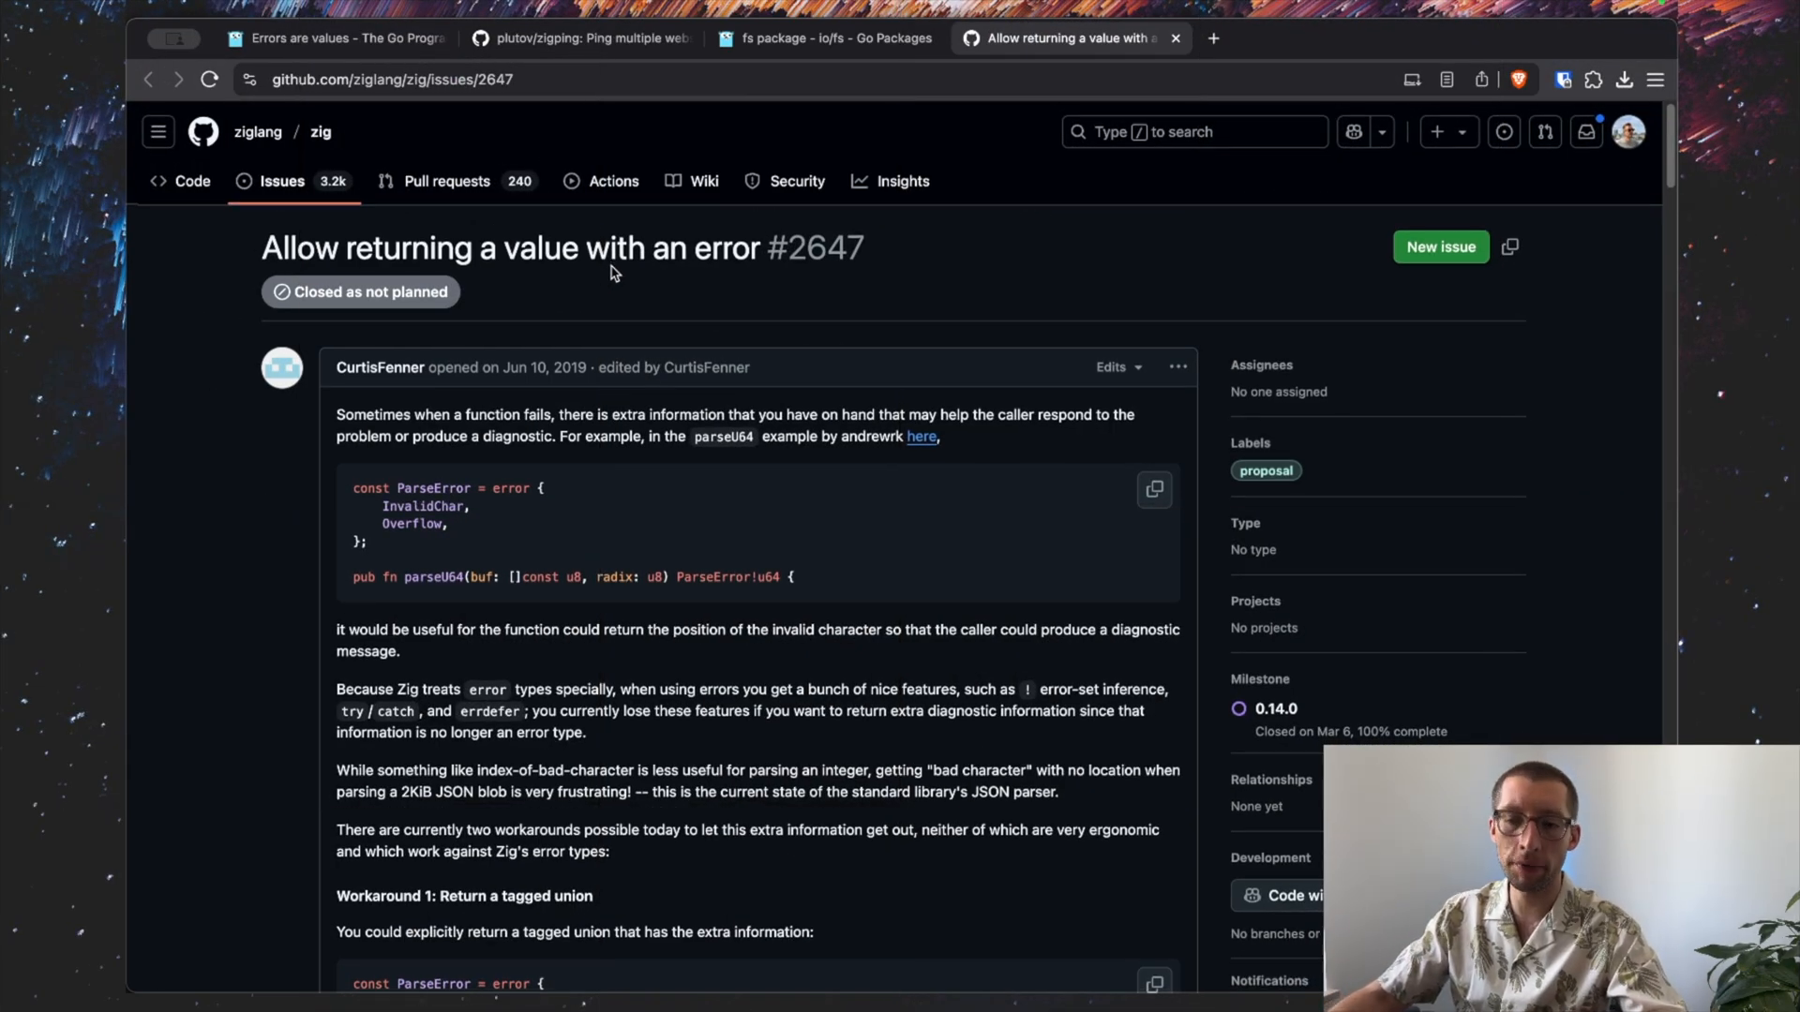
Step: Scroll issue #2647 down to Workaround 1 with the tagged-union ParseResult
scroll(down, 3)
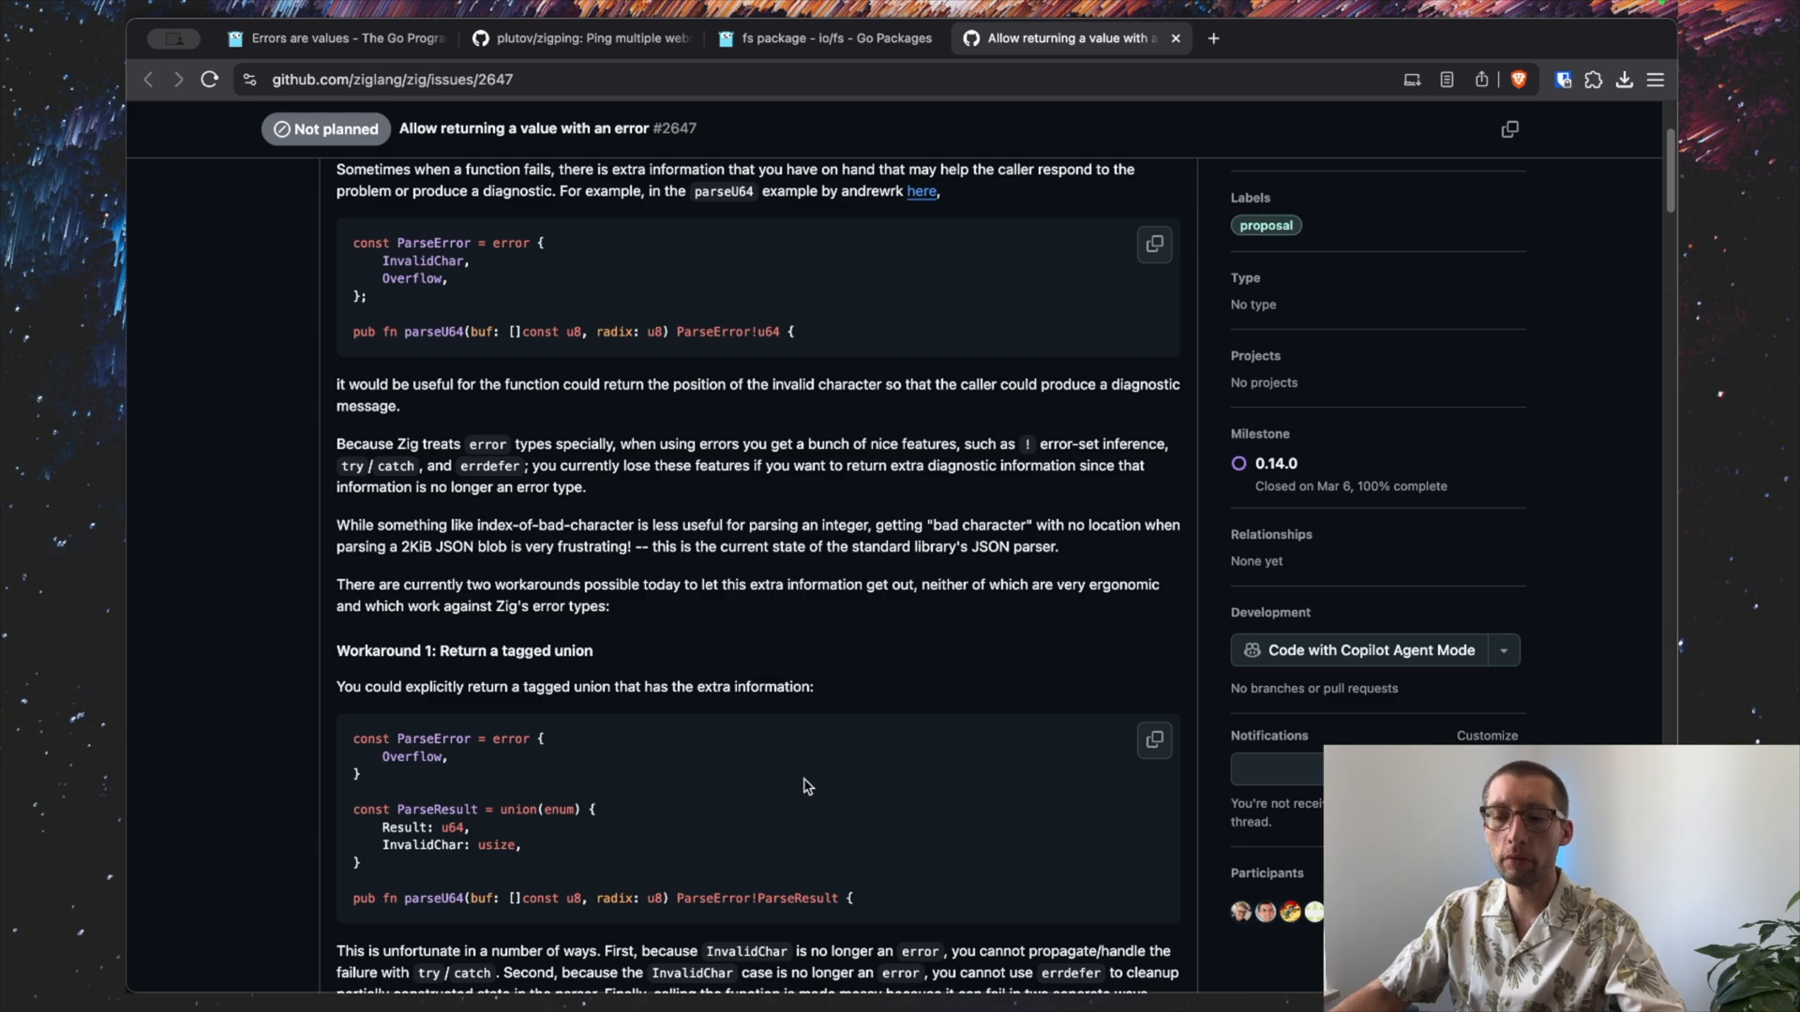
double_click(797, 898)
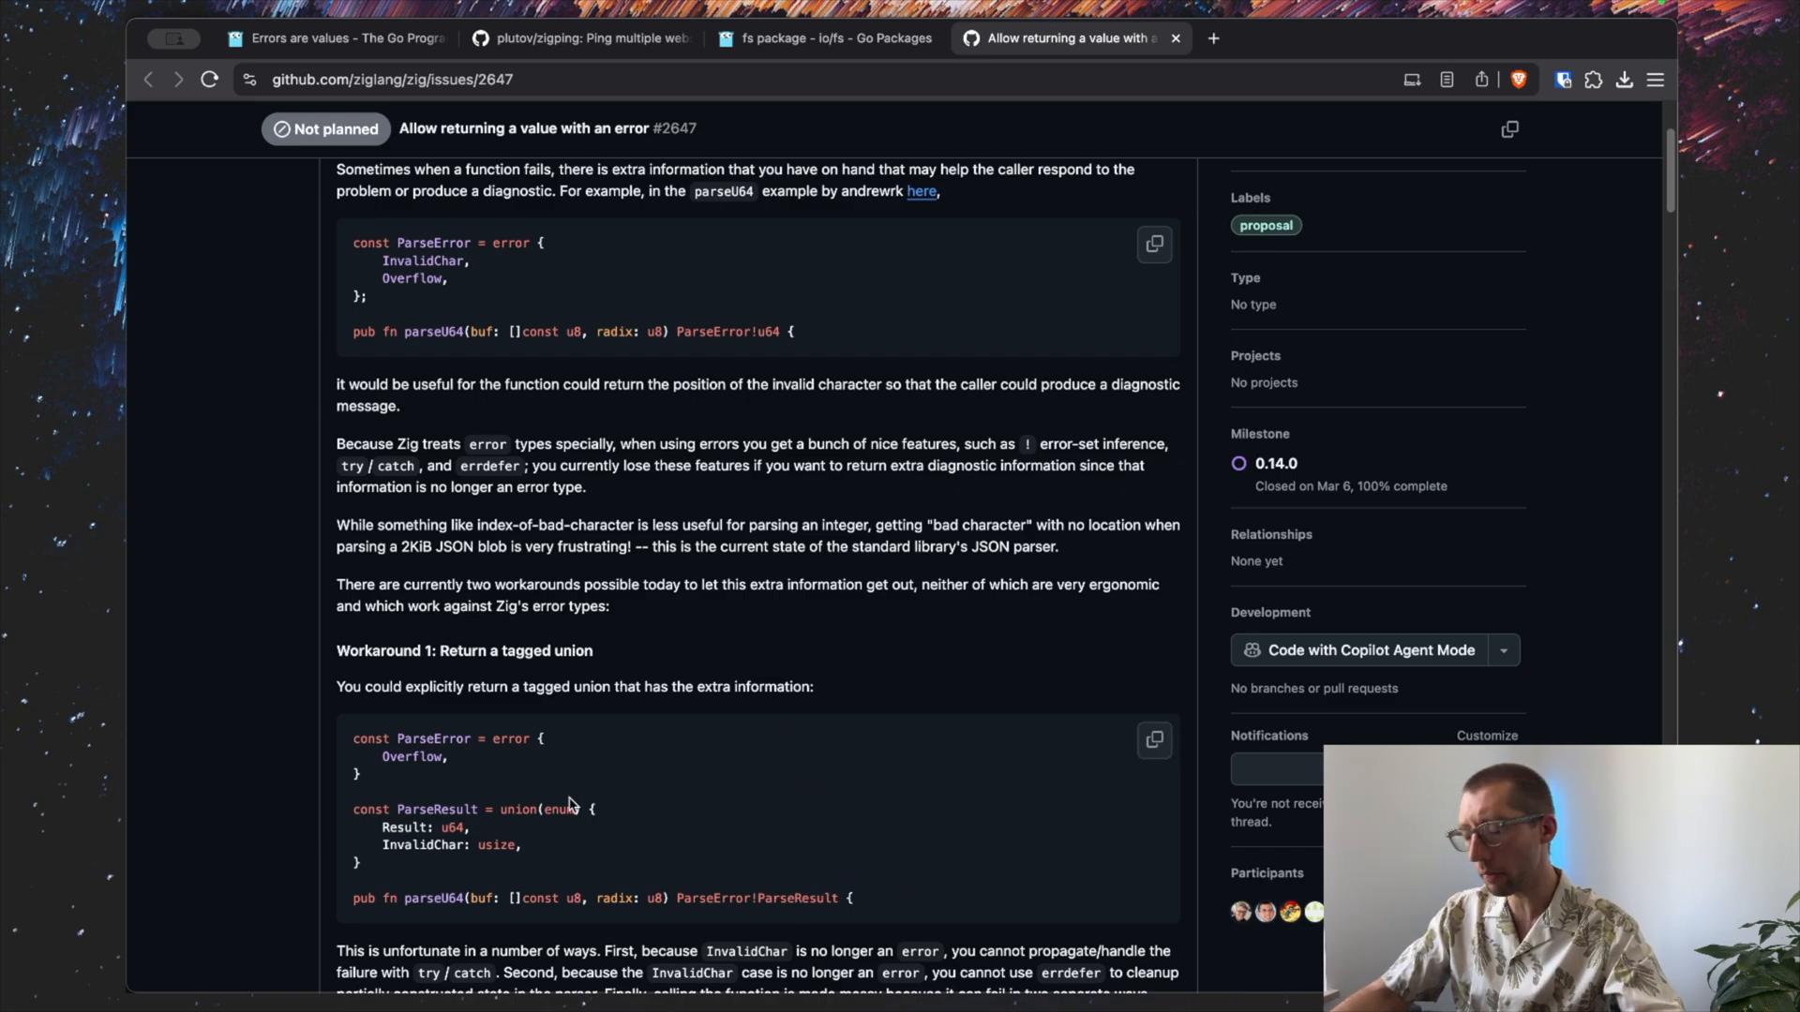
mouse_move(739, 883)
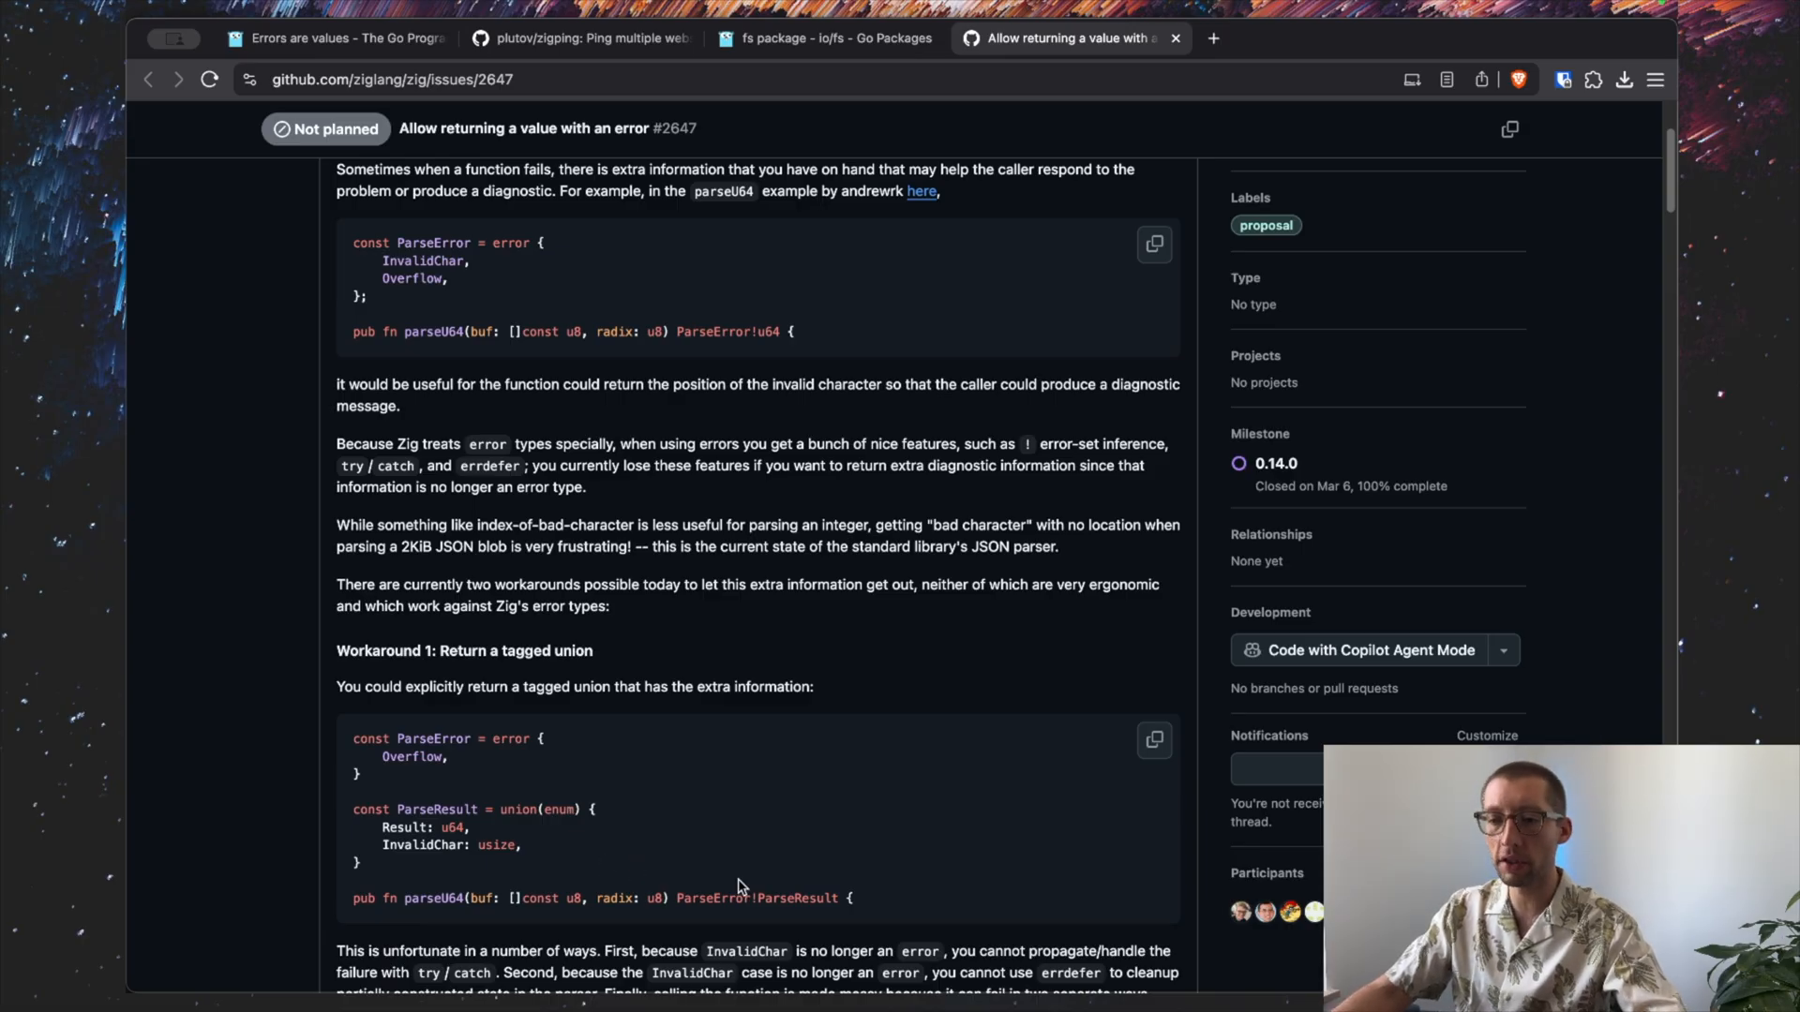
mouse_move(690, 826)
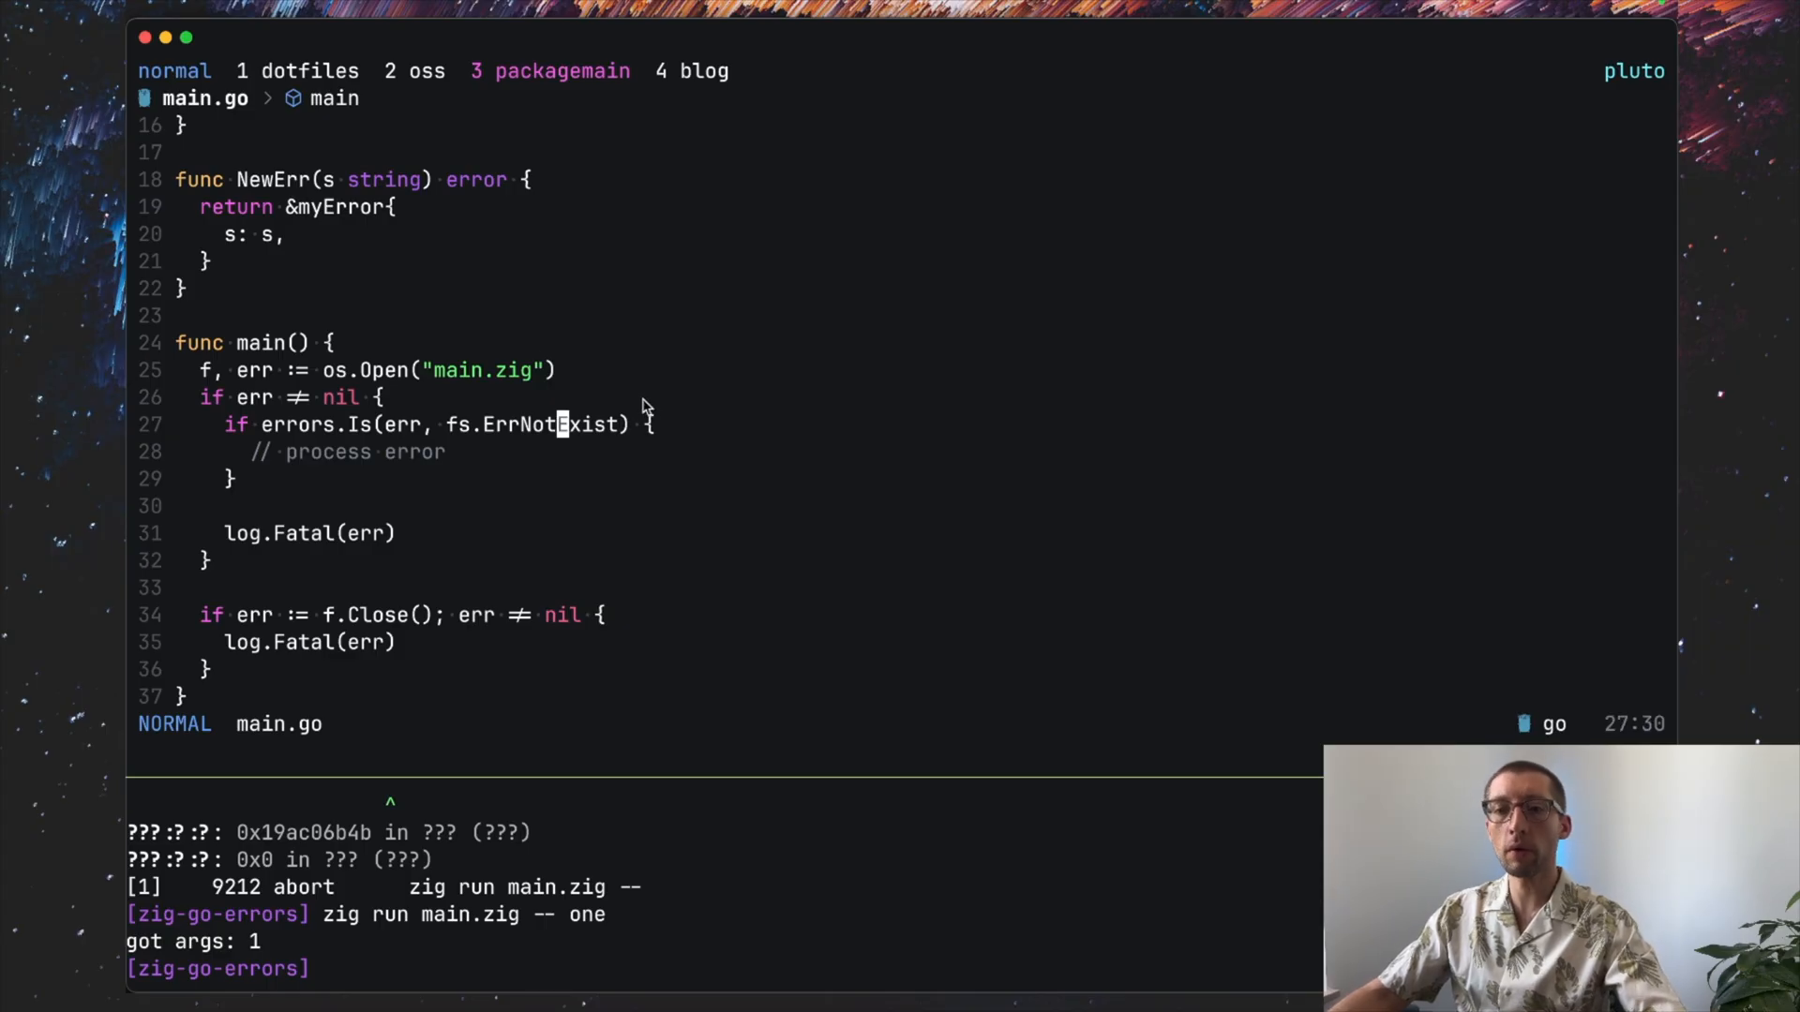
mouse_move(677, 430)
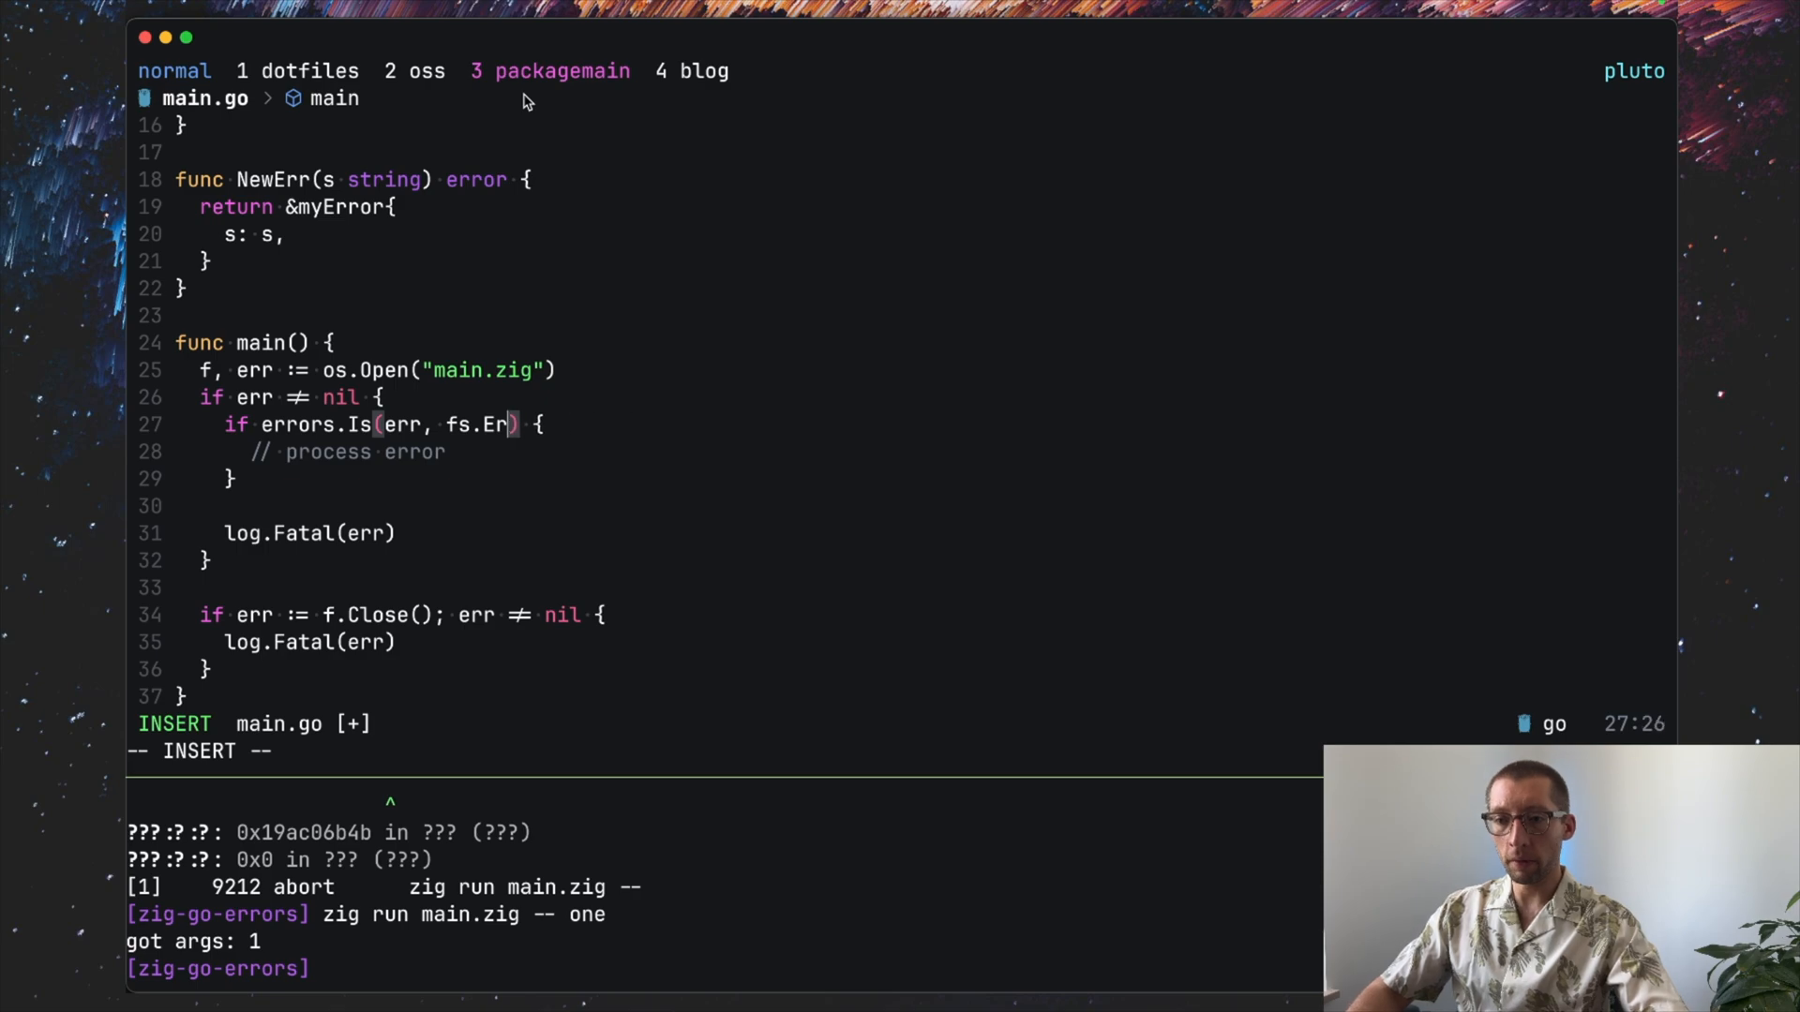
Step: Change fs.ErrNotExist to fs.PathError, jump to its definition and mark the Err field
text(Path)
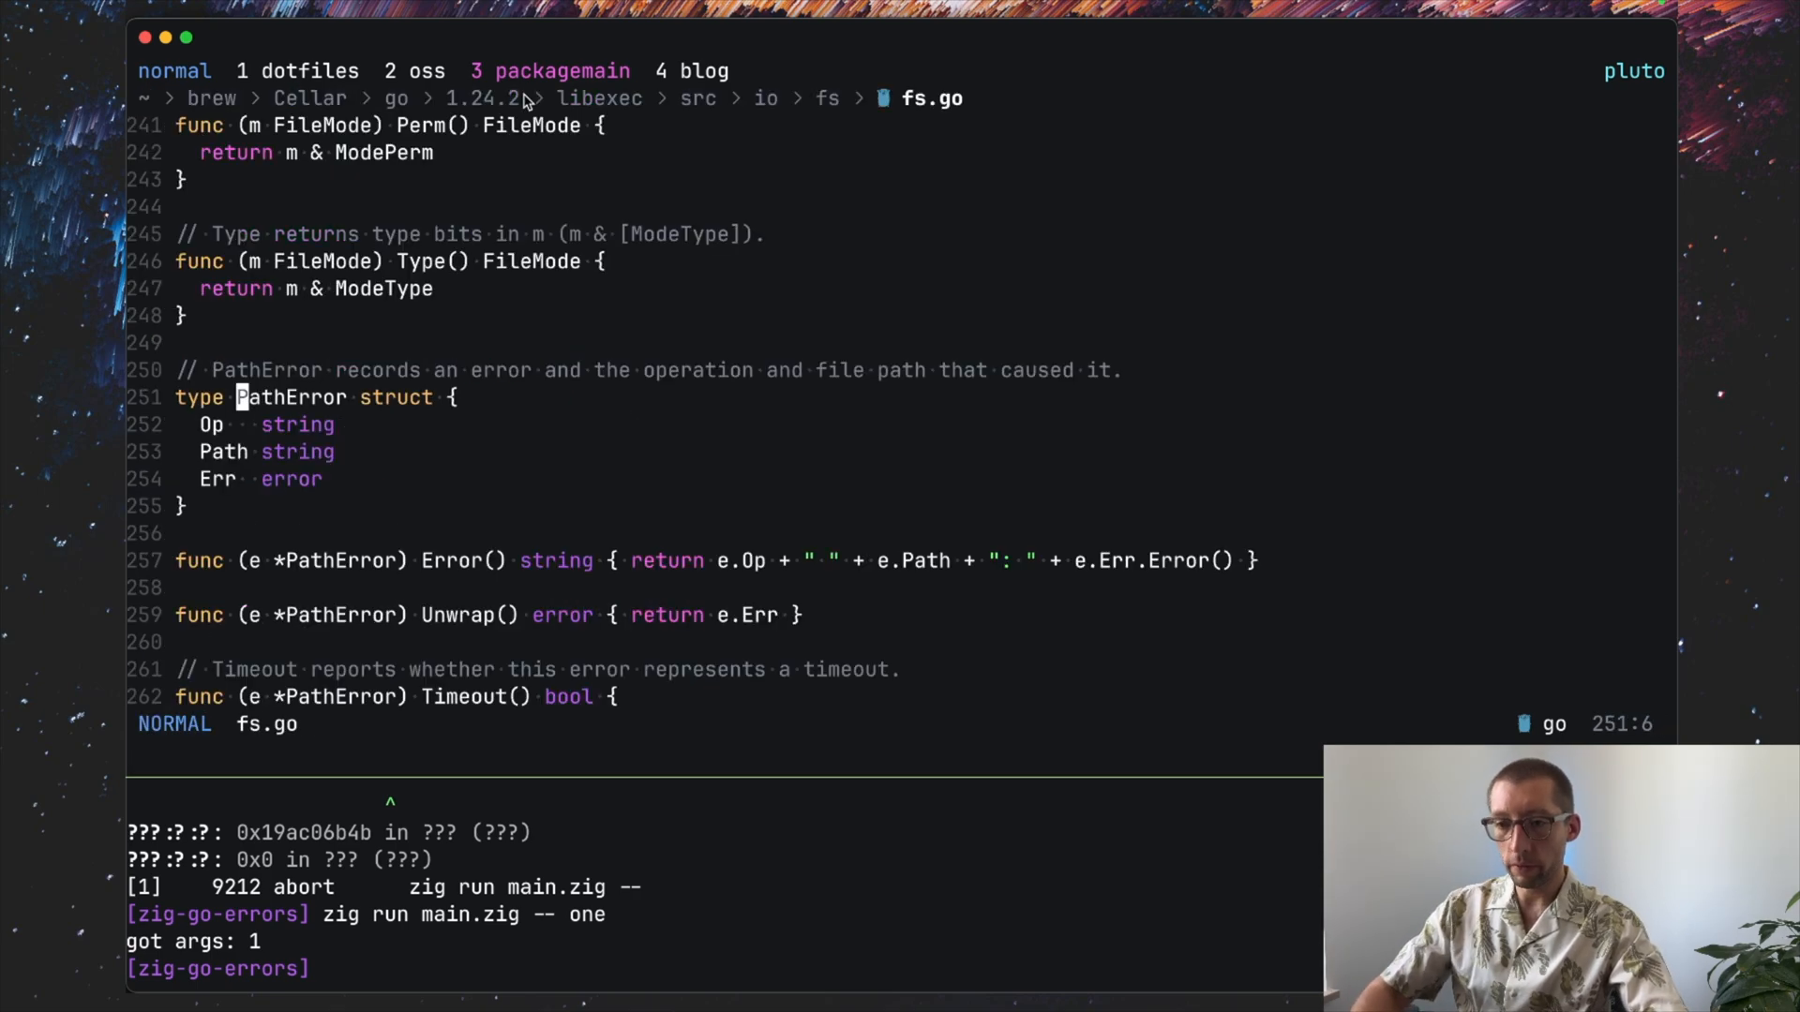
mouse_move(233, 508)
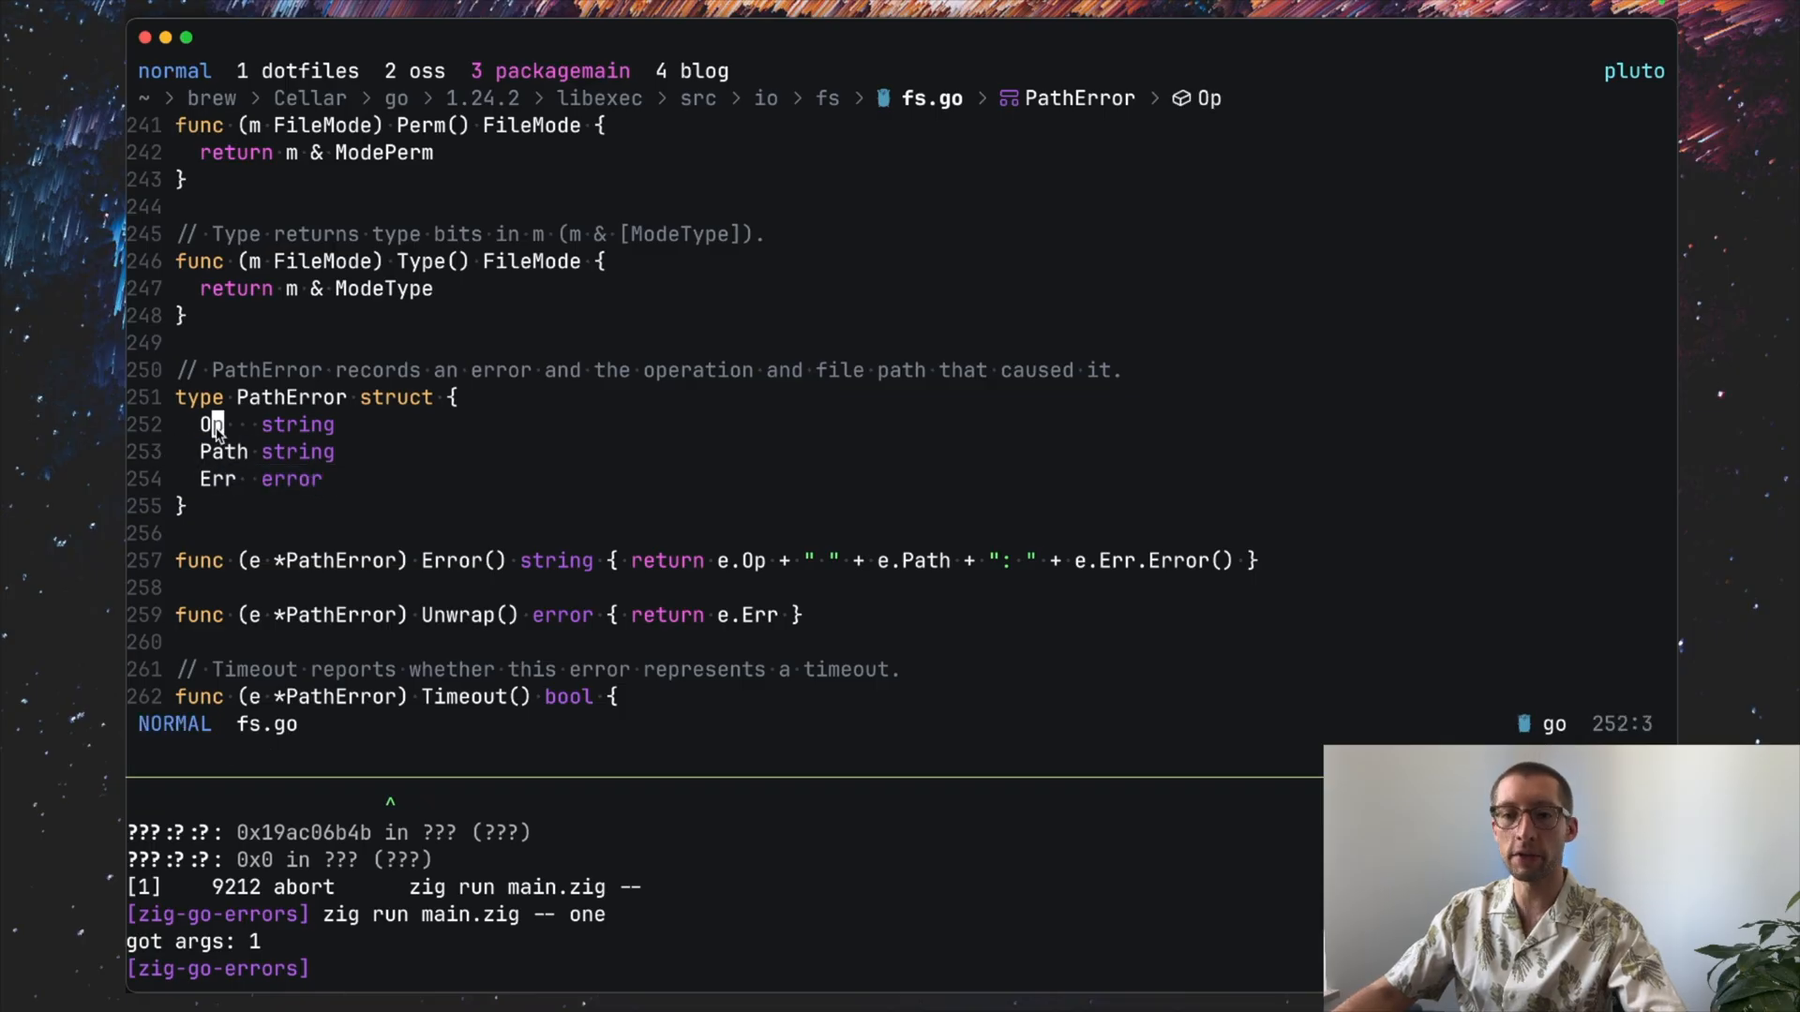
key(v)
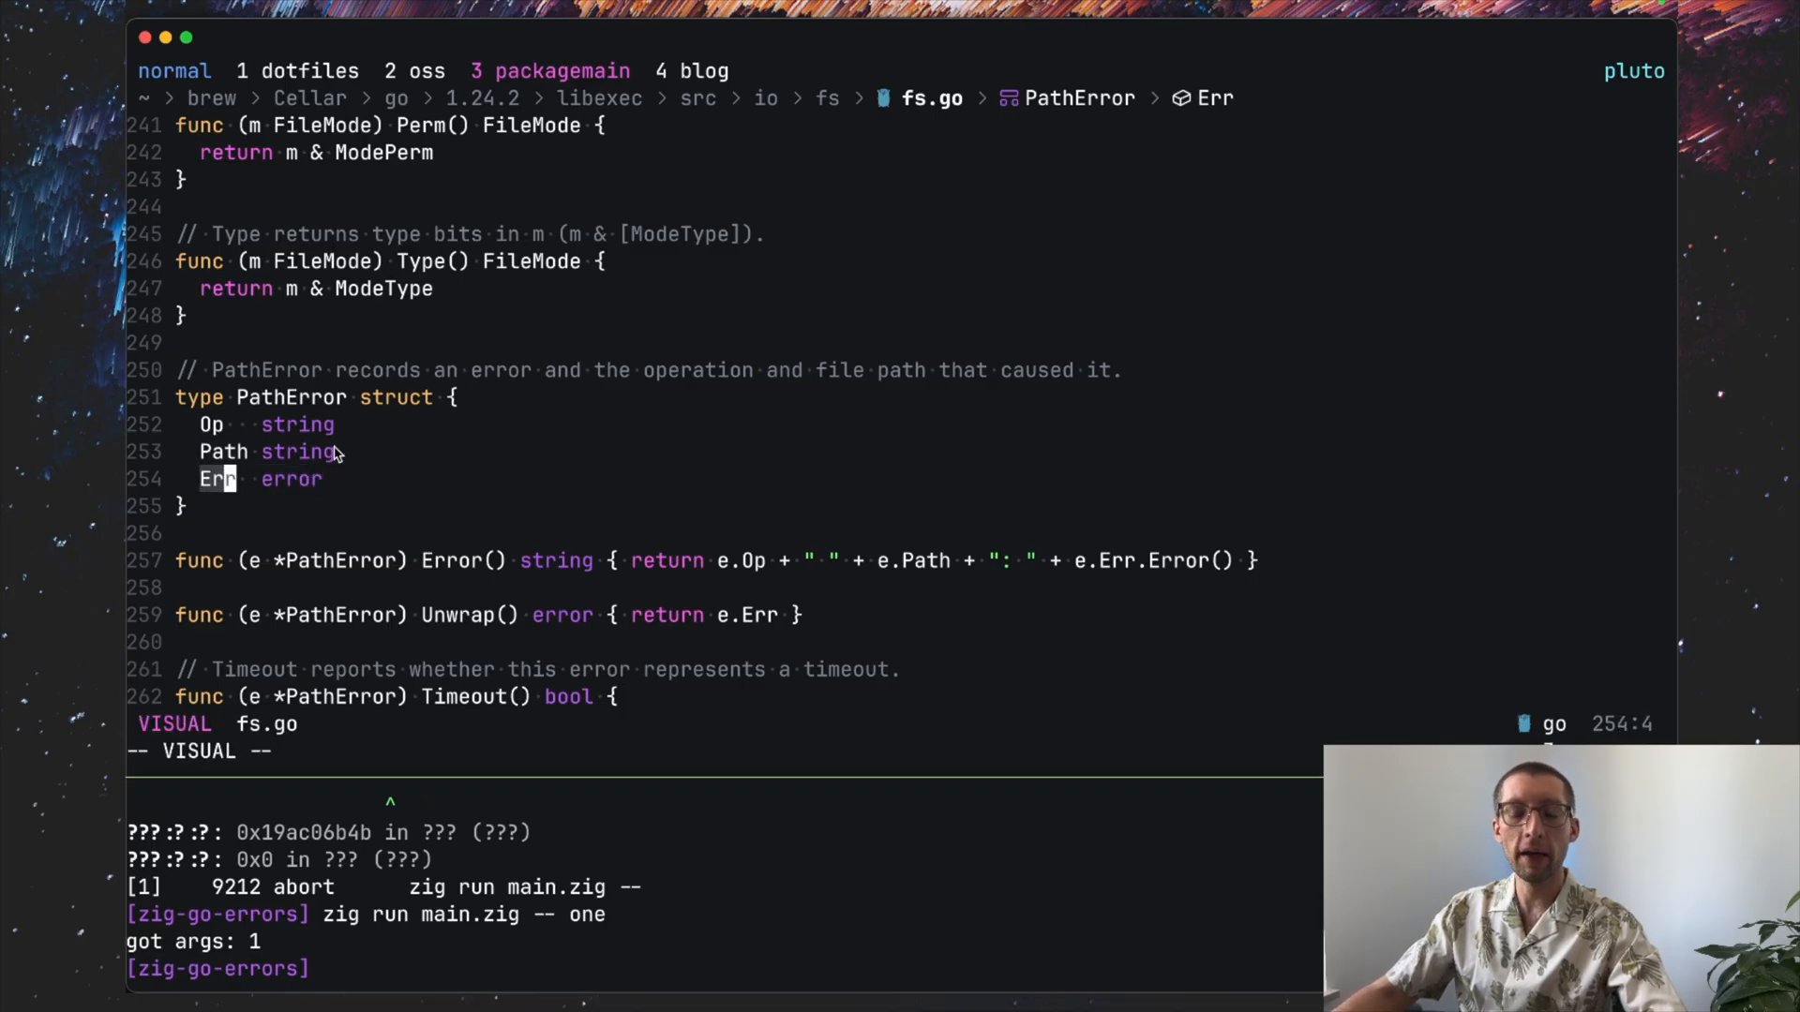
mouse_move(388, 457)
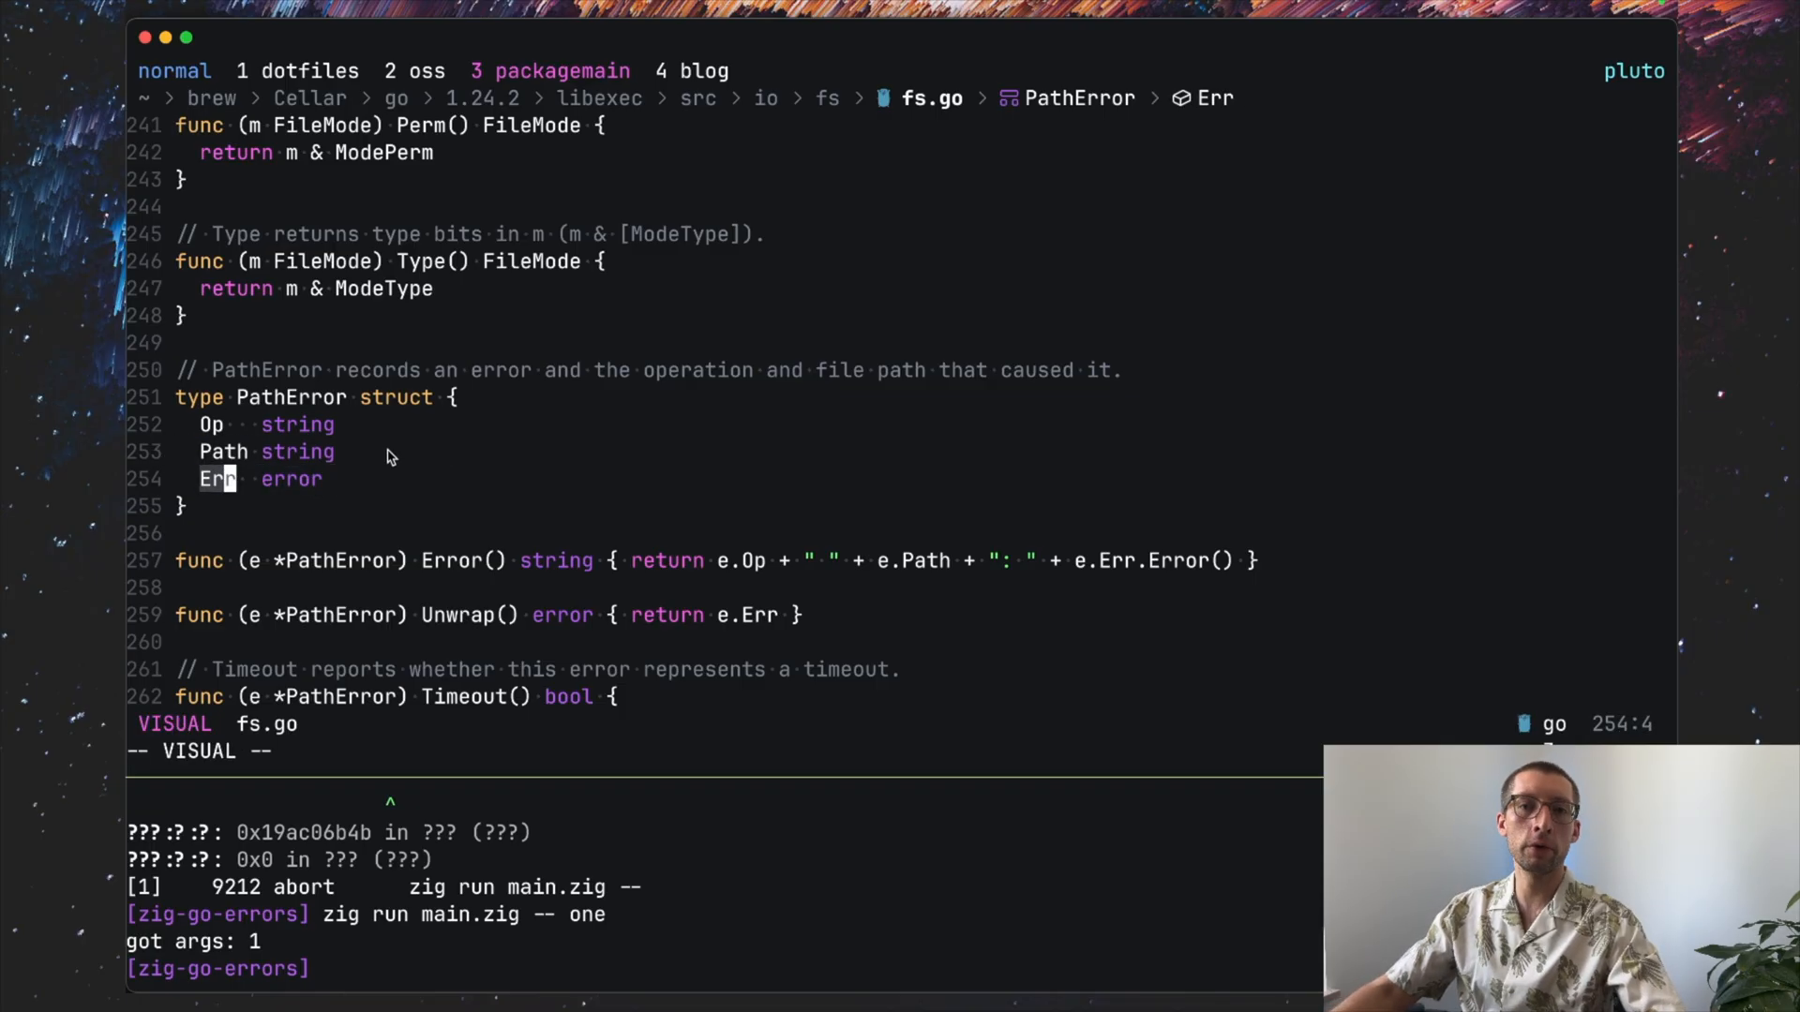